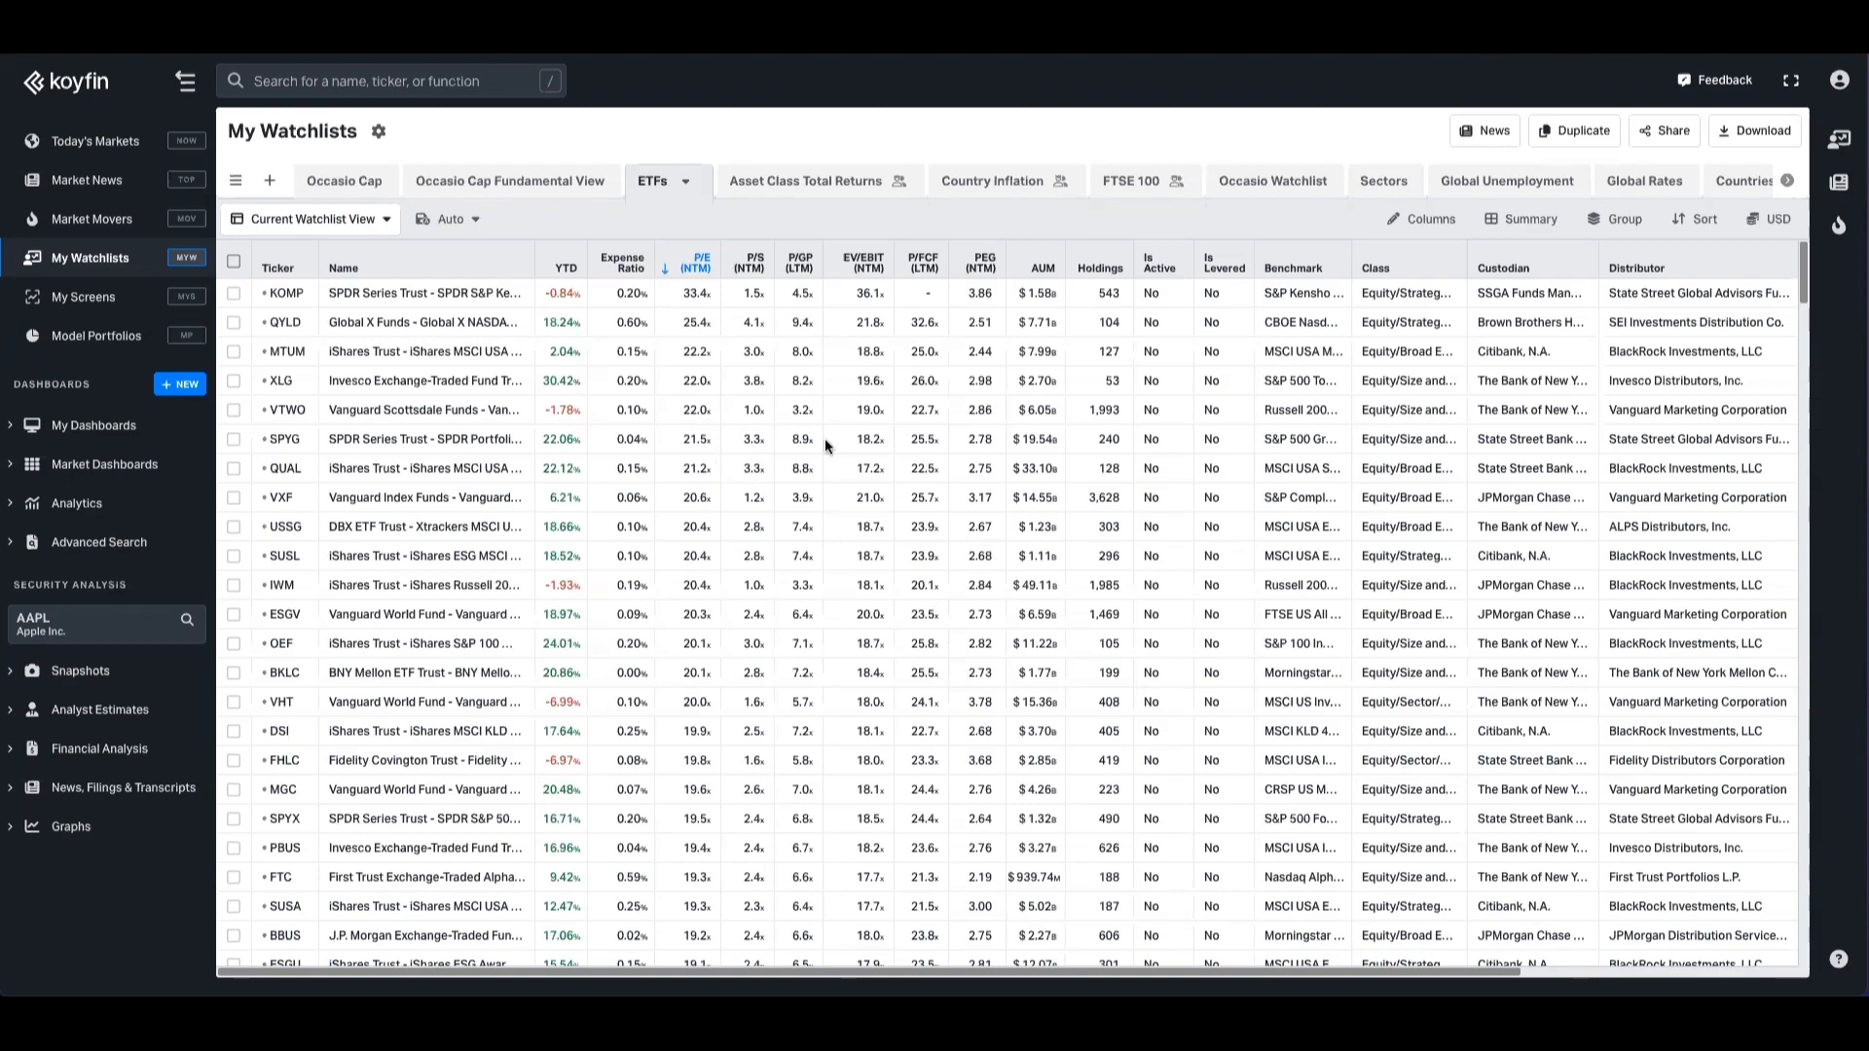
{"action": "mouse_move", "coordinate": [708, 347]}
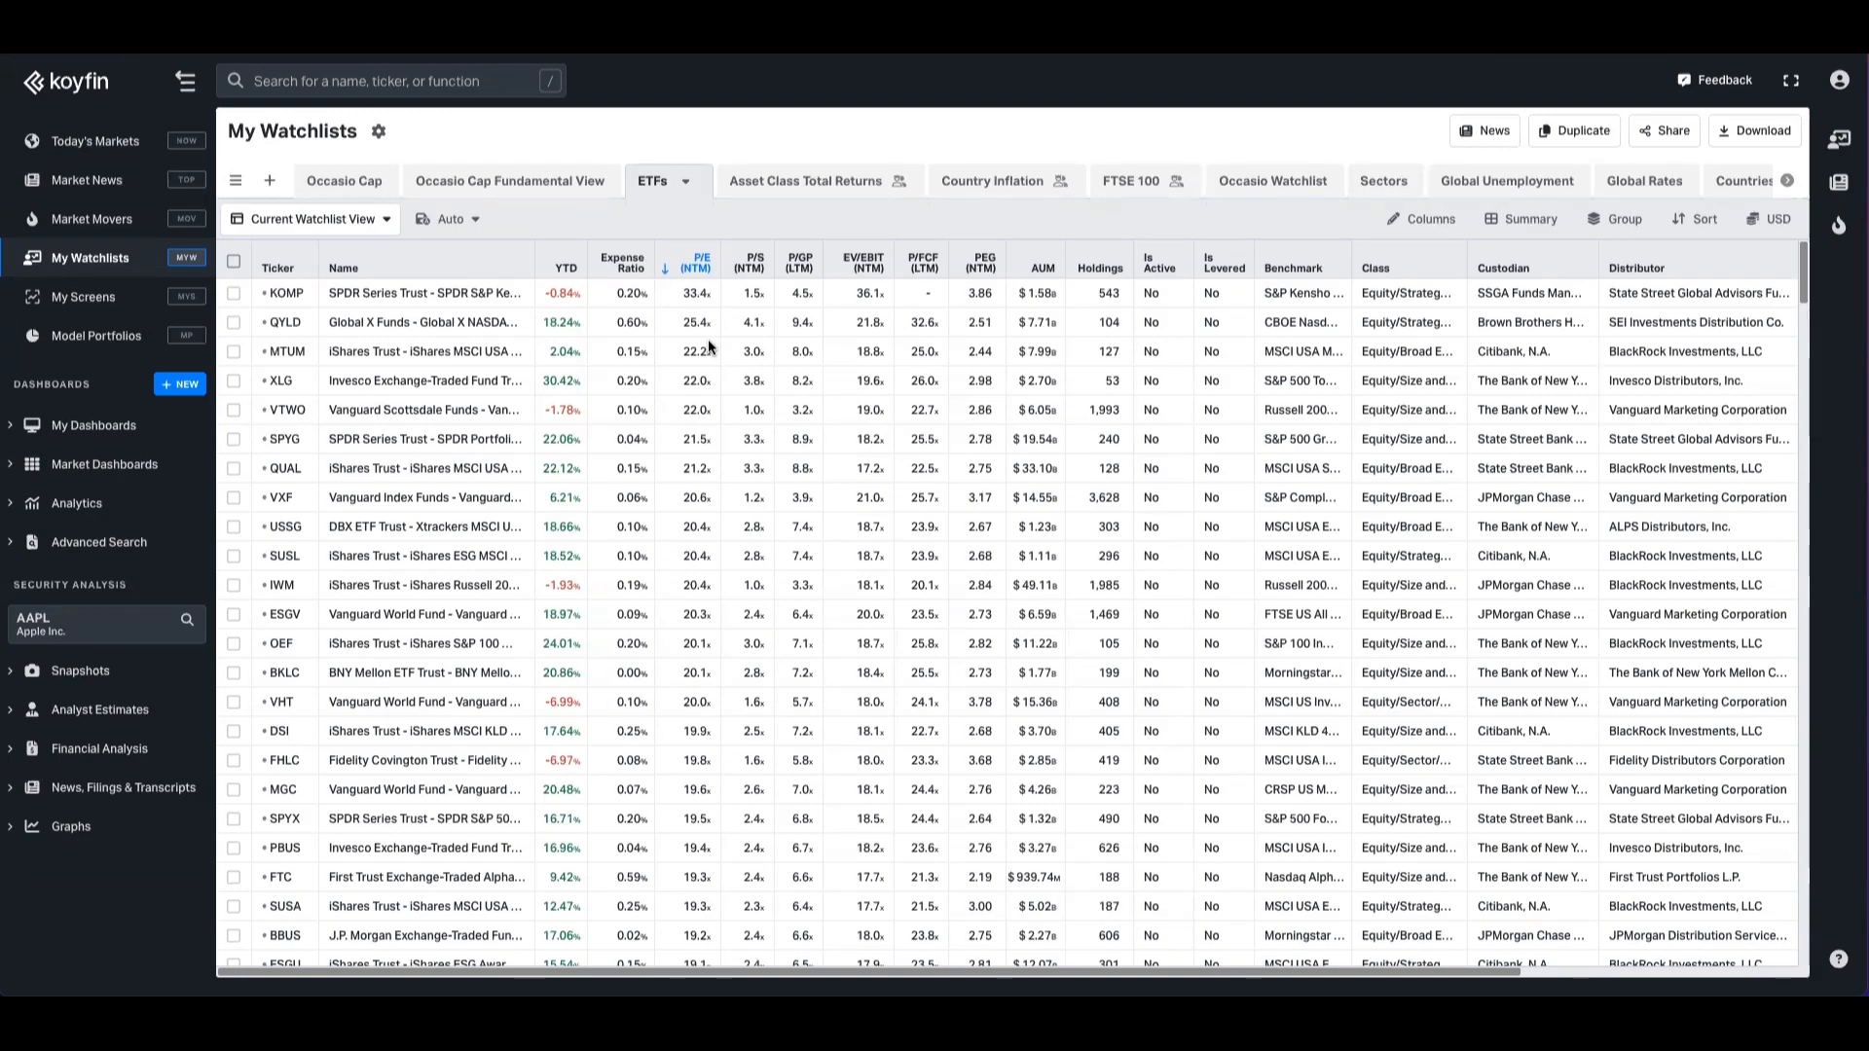
- Go to My Screens and start building a new ETF screen
{"action": "scroll", "scroll_direction": "down", "scroll_amount": 3}
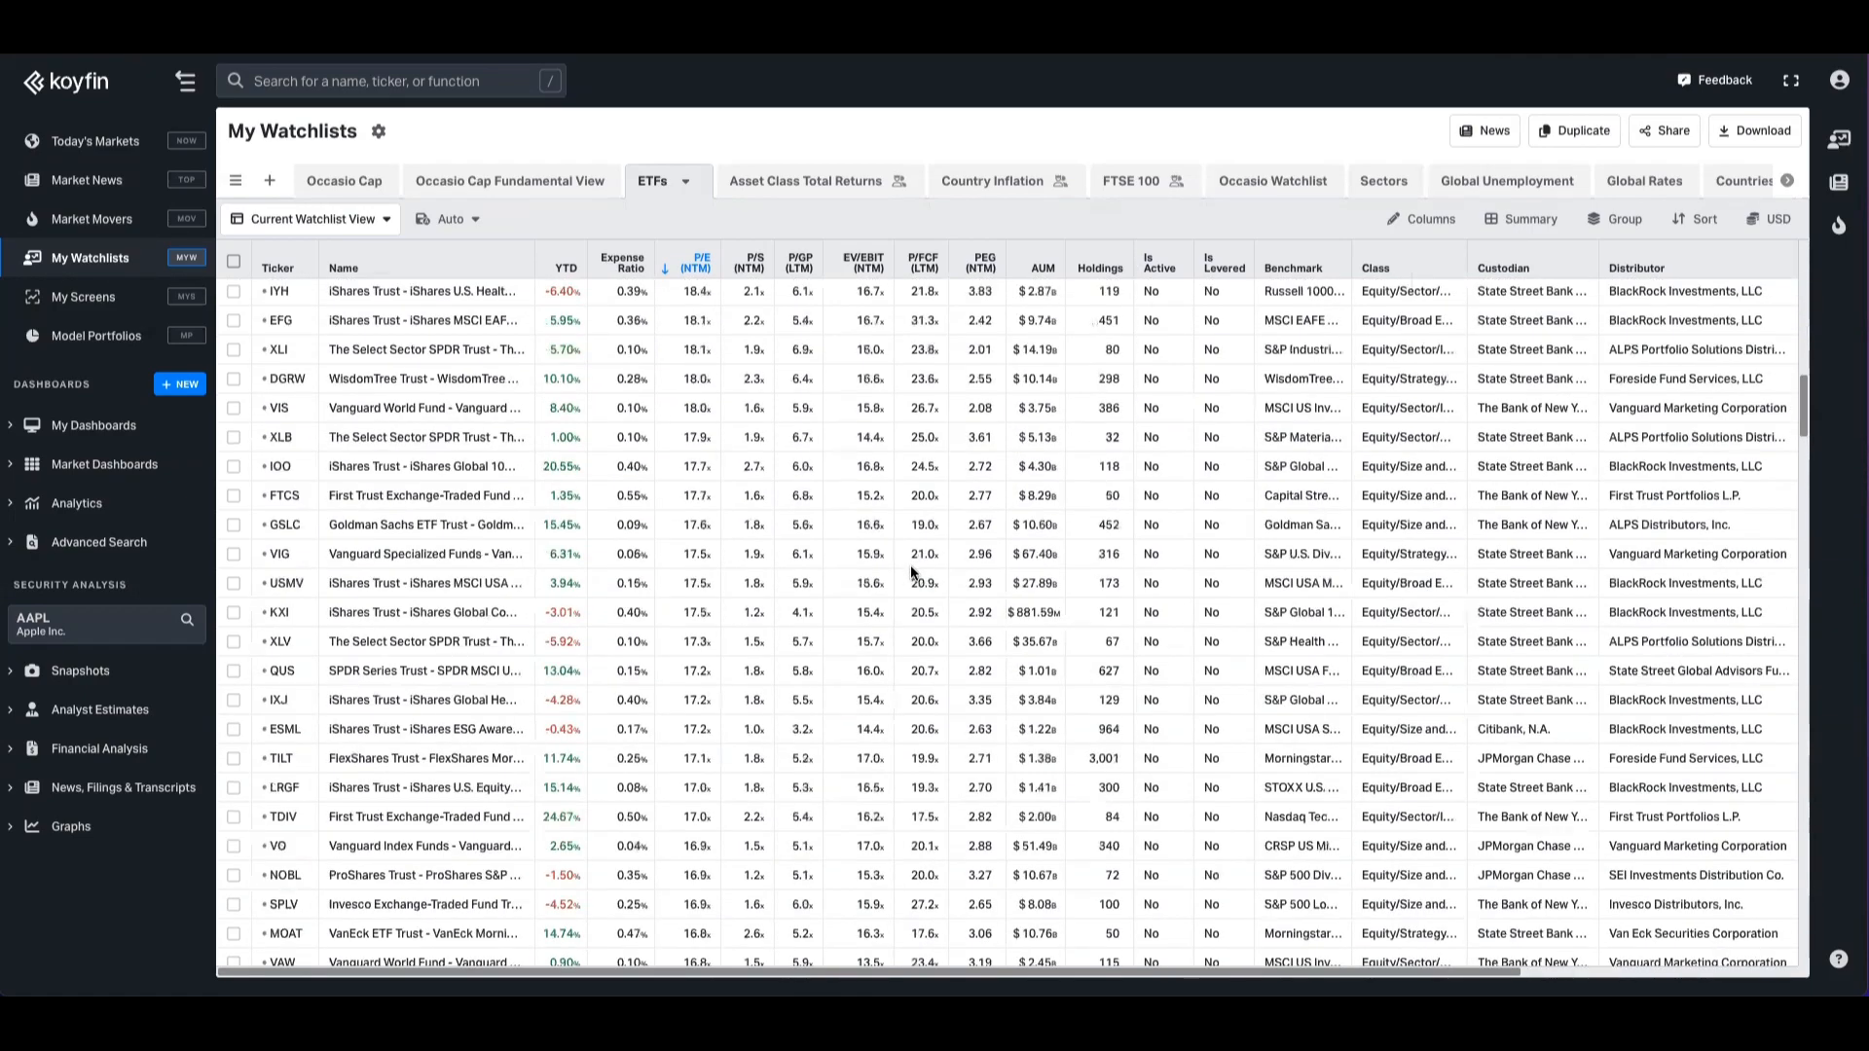
{"action": "scroll", "scroll_direction": "up", "scroll_amount": 3}
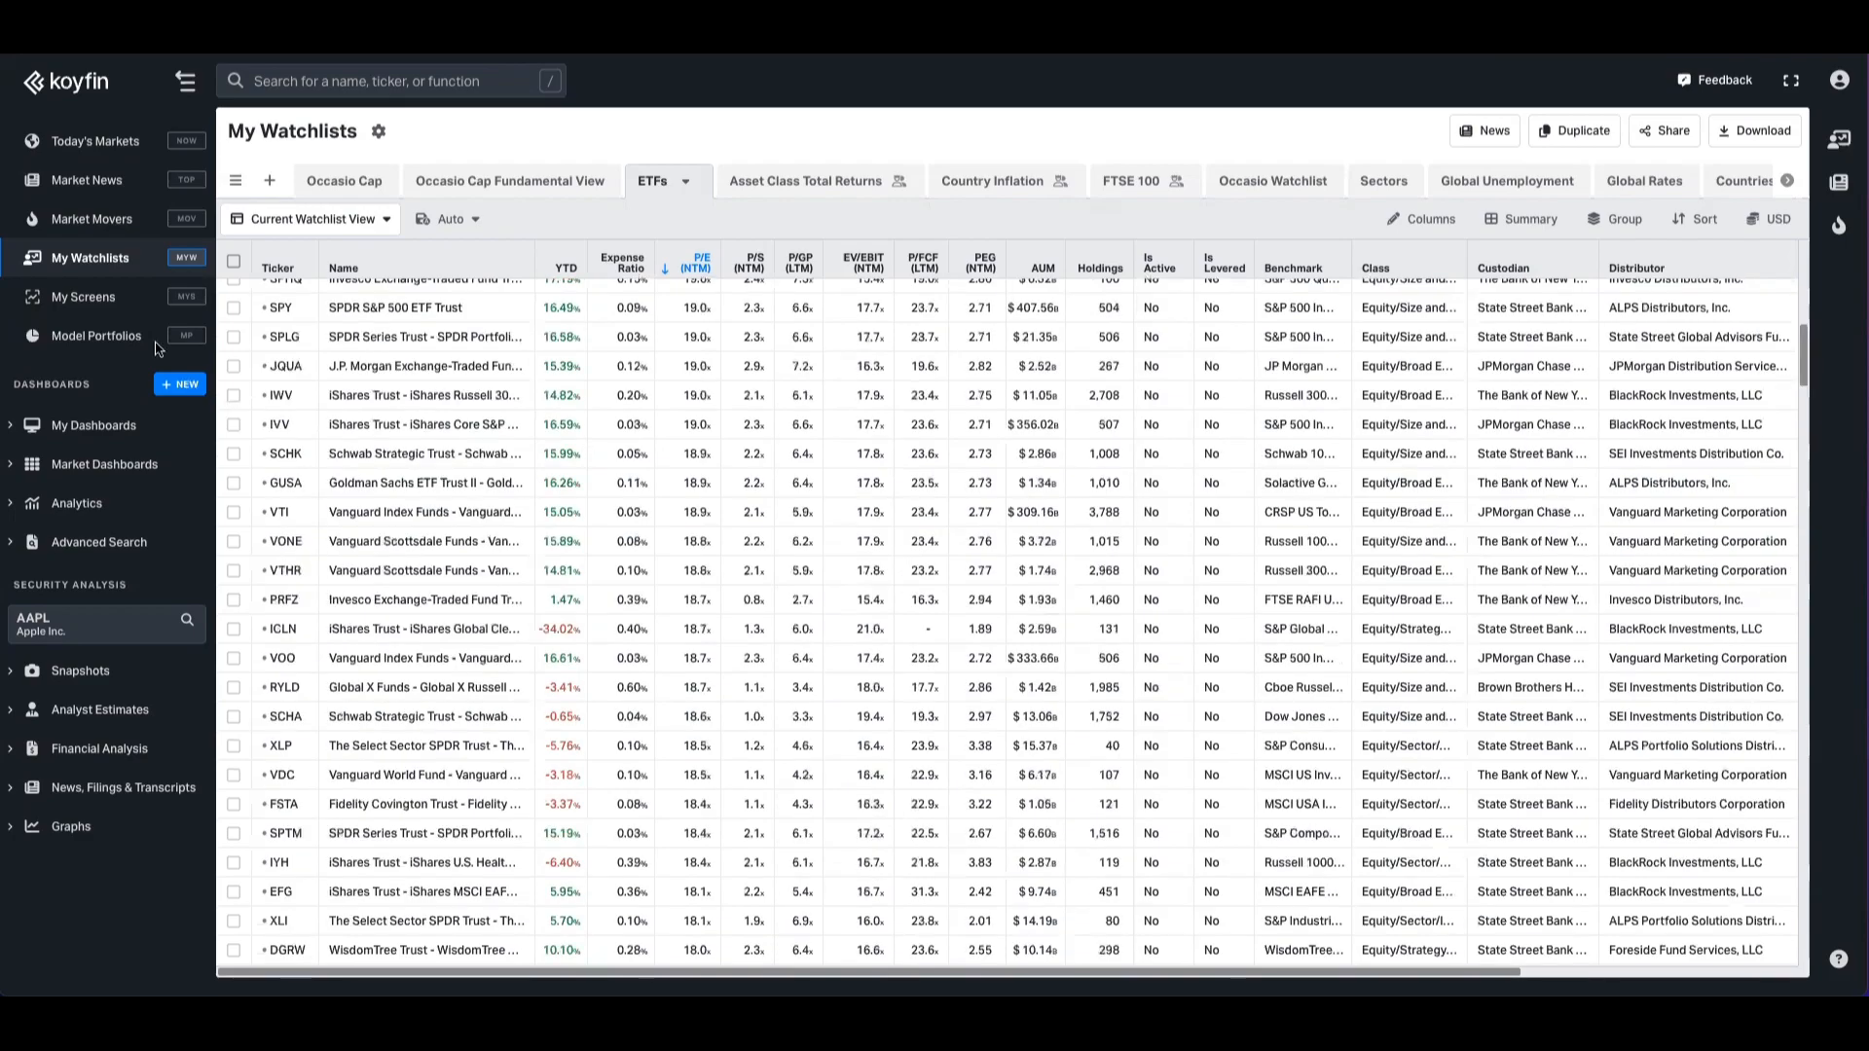
{"action": "left_click", "coordinate": [84, 296]}
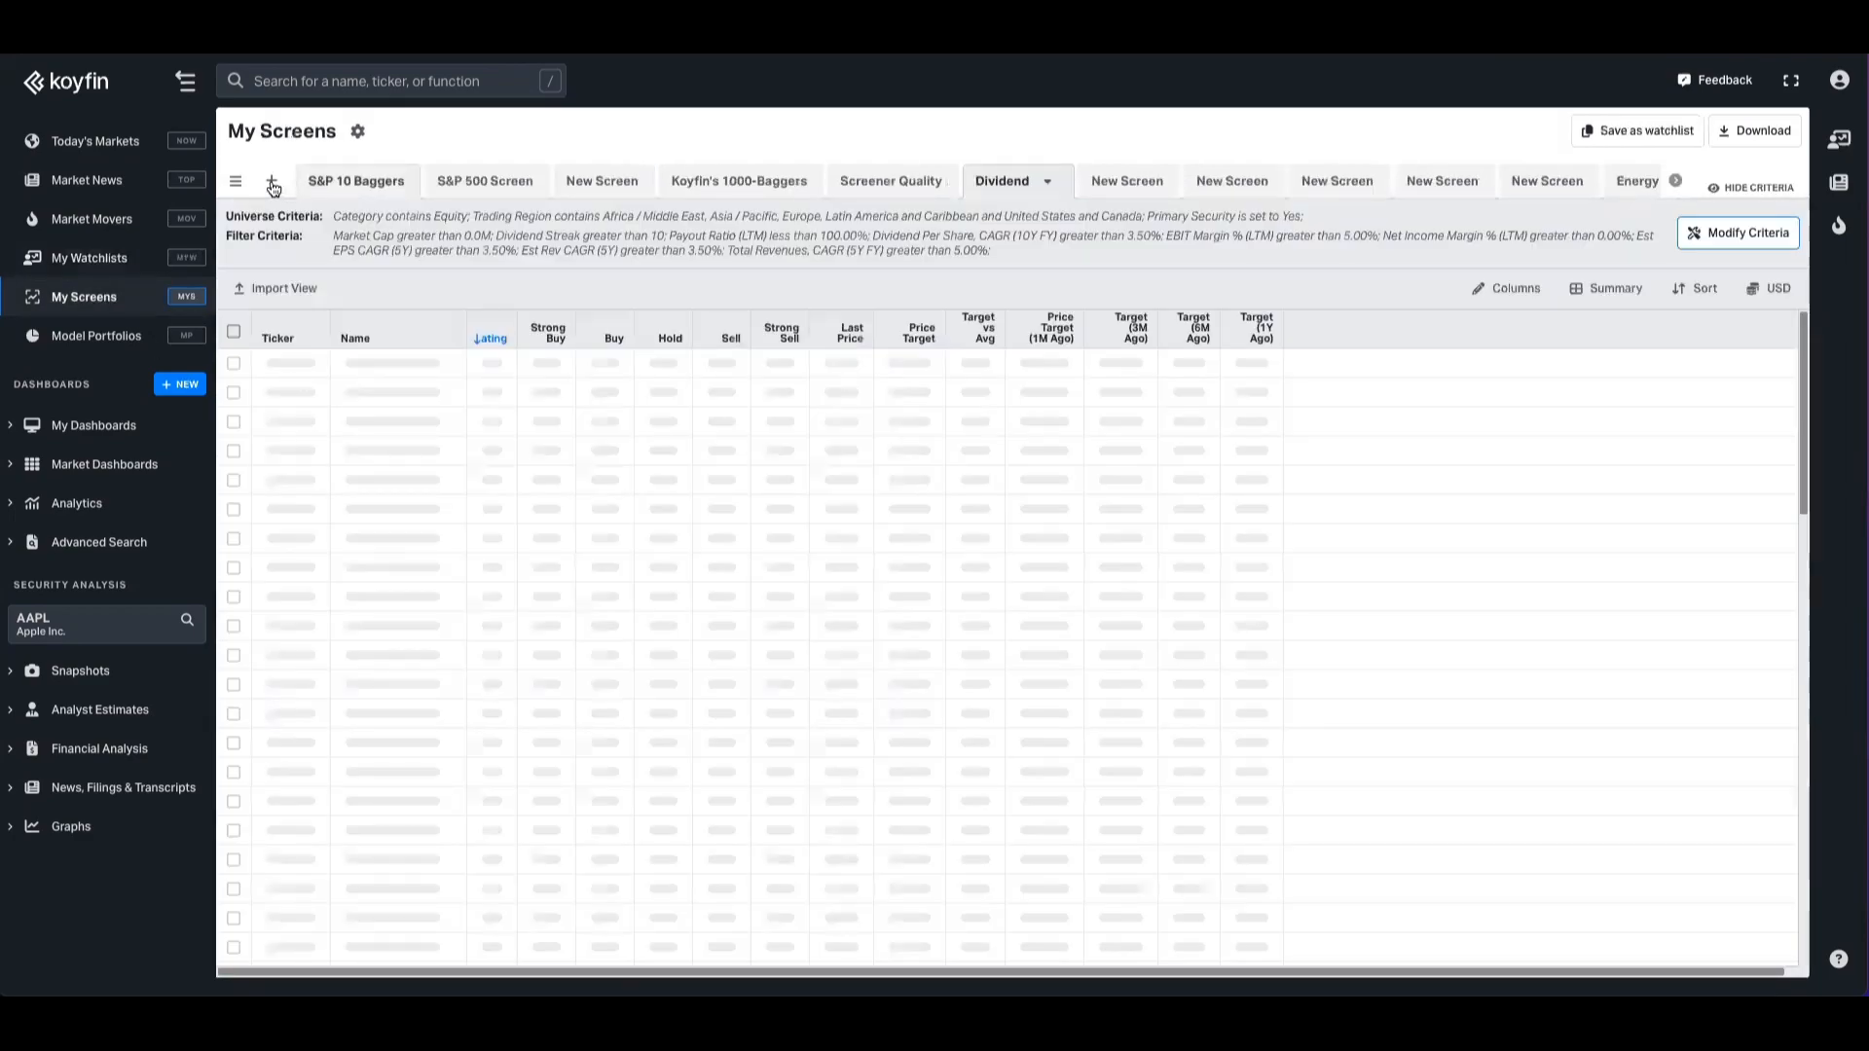
{"action": "left_click", "coordinate": [272, 181]}
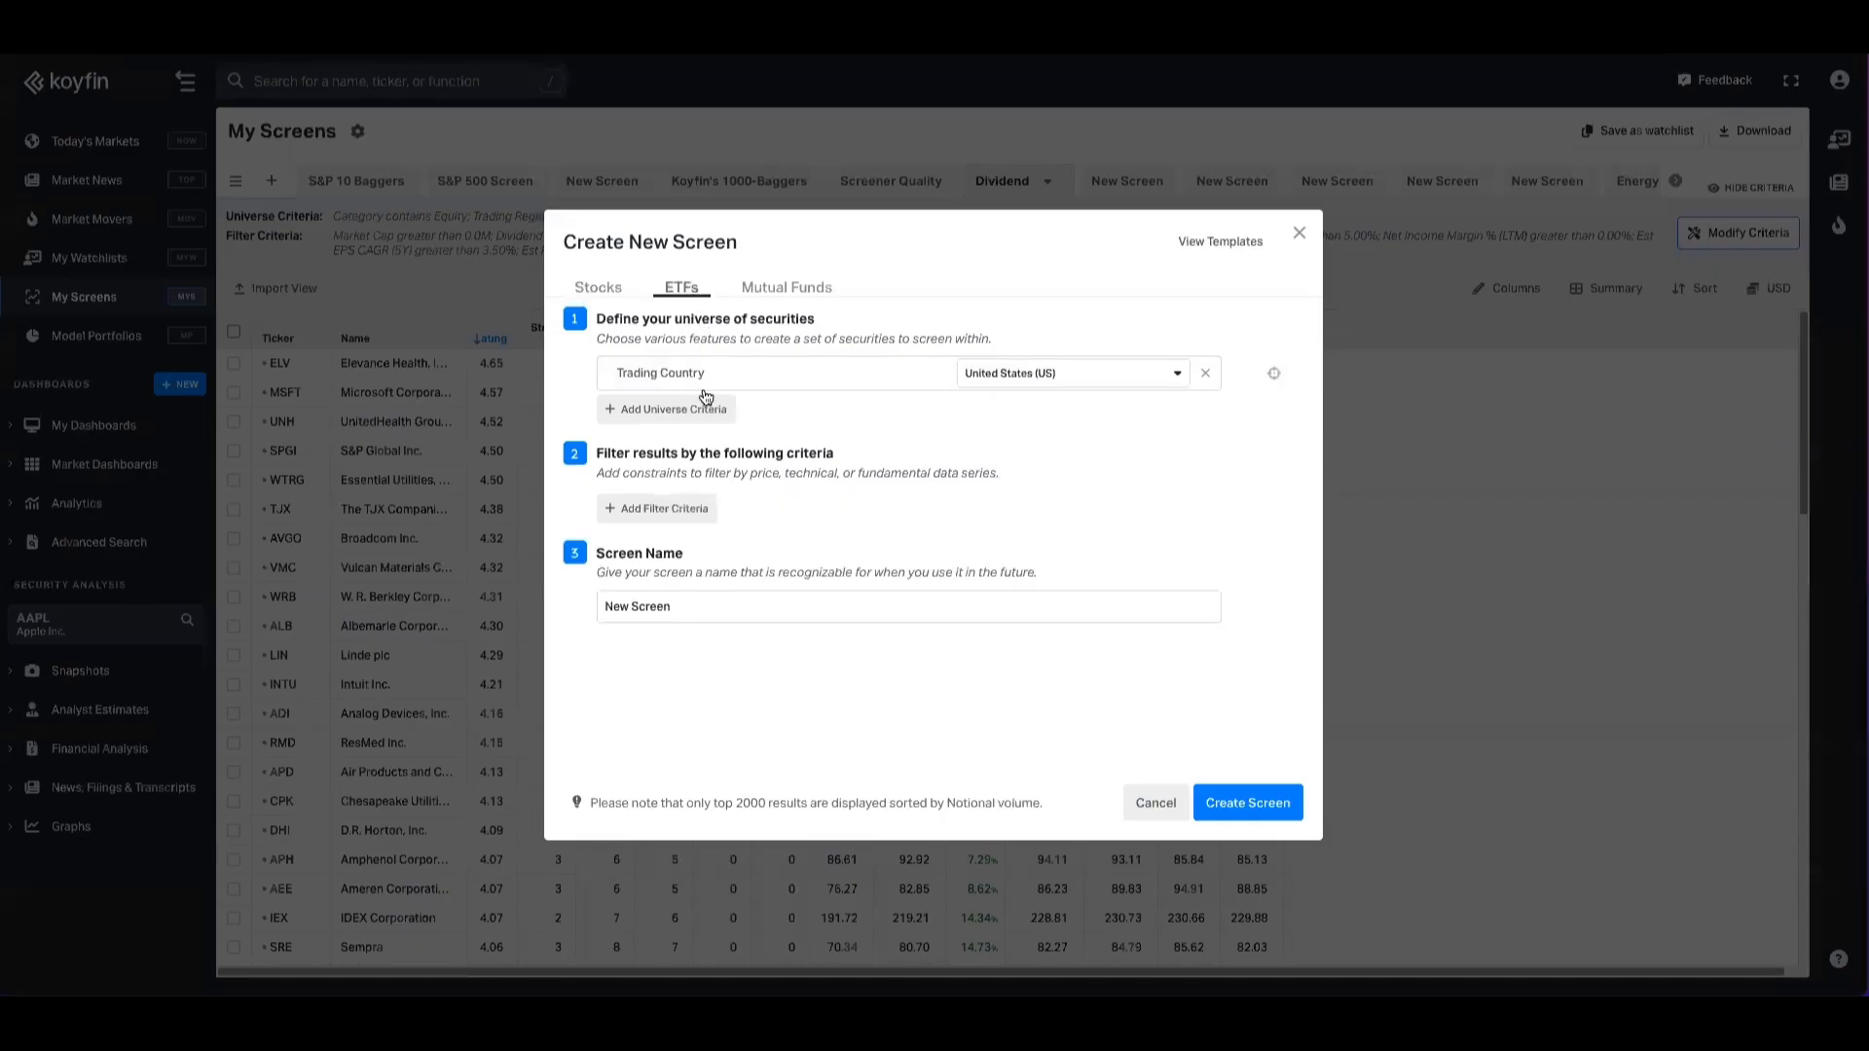
- Add a P/E (NTM) filter with a maximum of 25, then discard the screen without creating it
{"action": "left_click", "coordinate": [657, 508]}
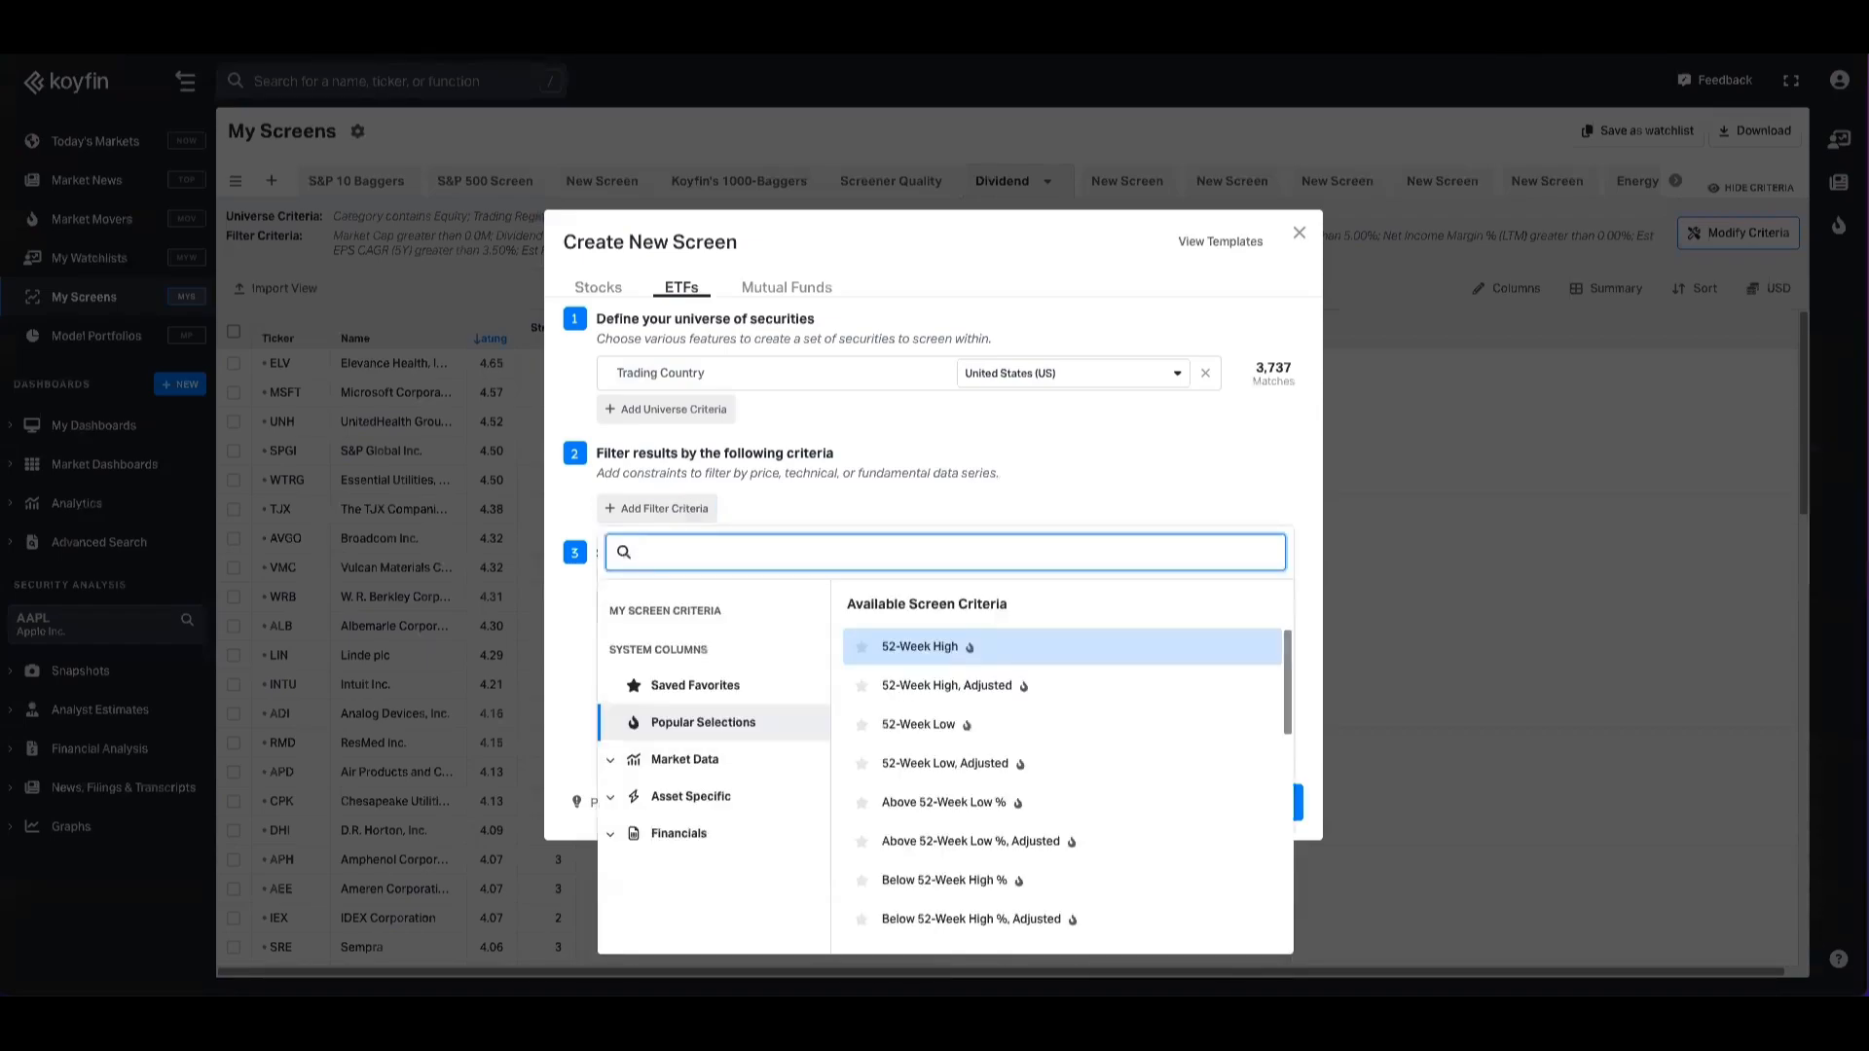
{"action": "type", "text": "pe"}
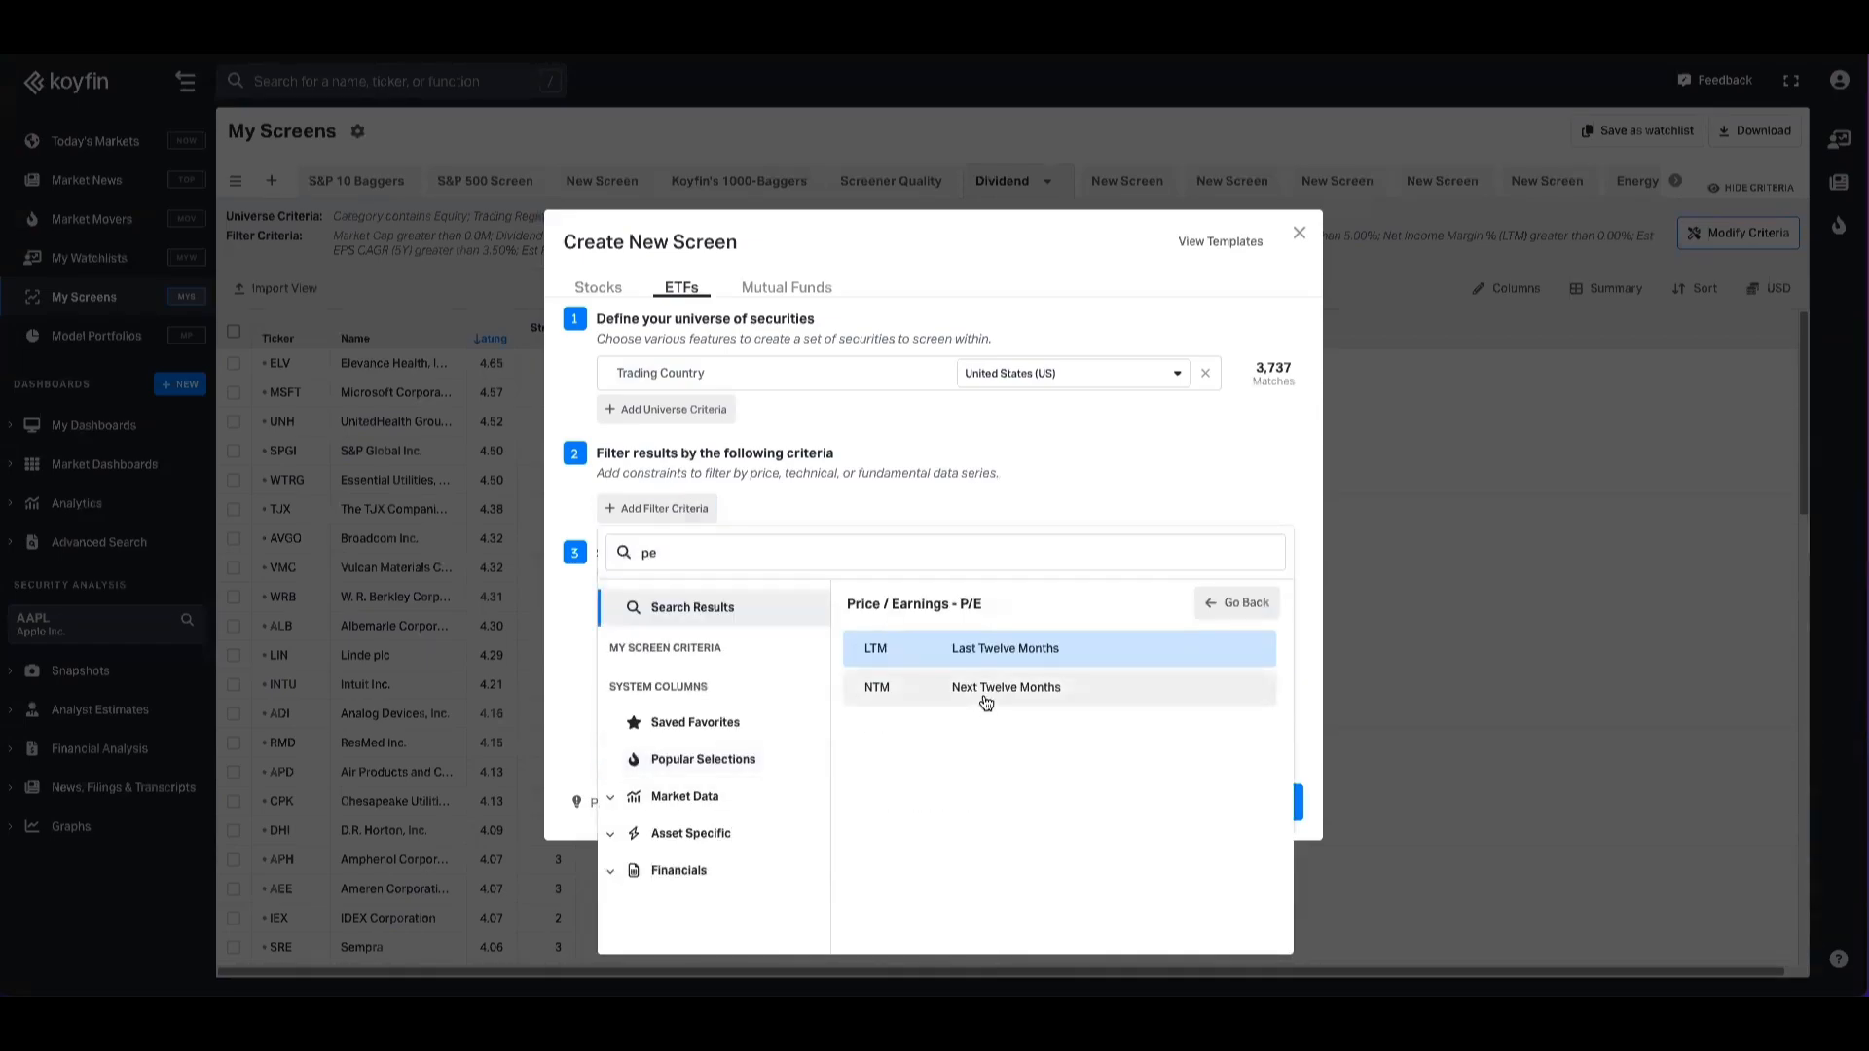
{"action": "left_click", "coordinate": [1006, 688]}
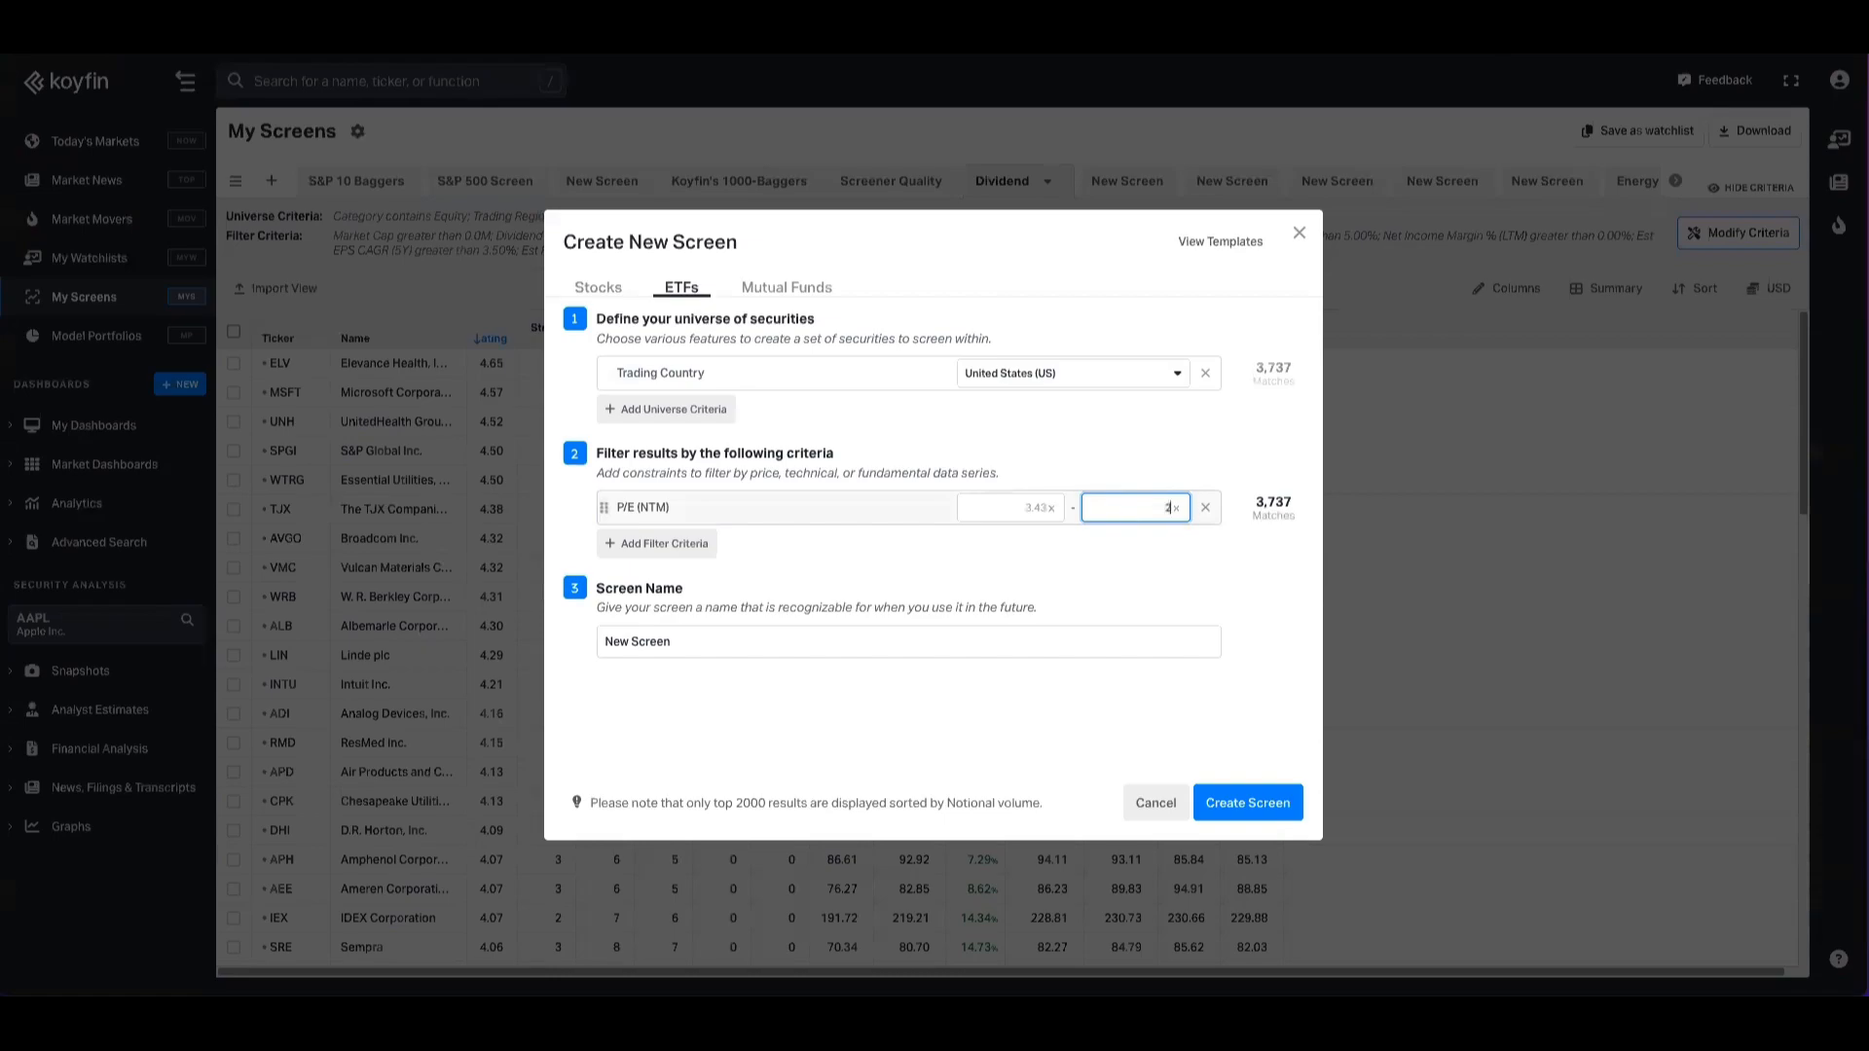
{"action": "type", "text": "25.00"}
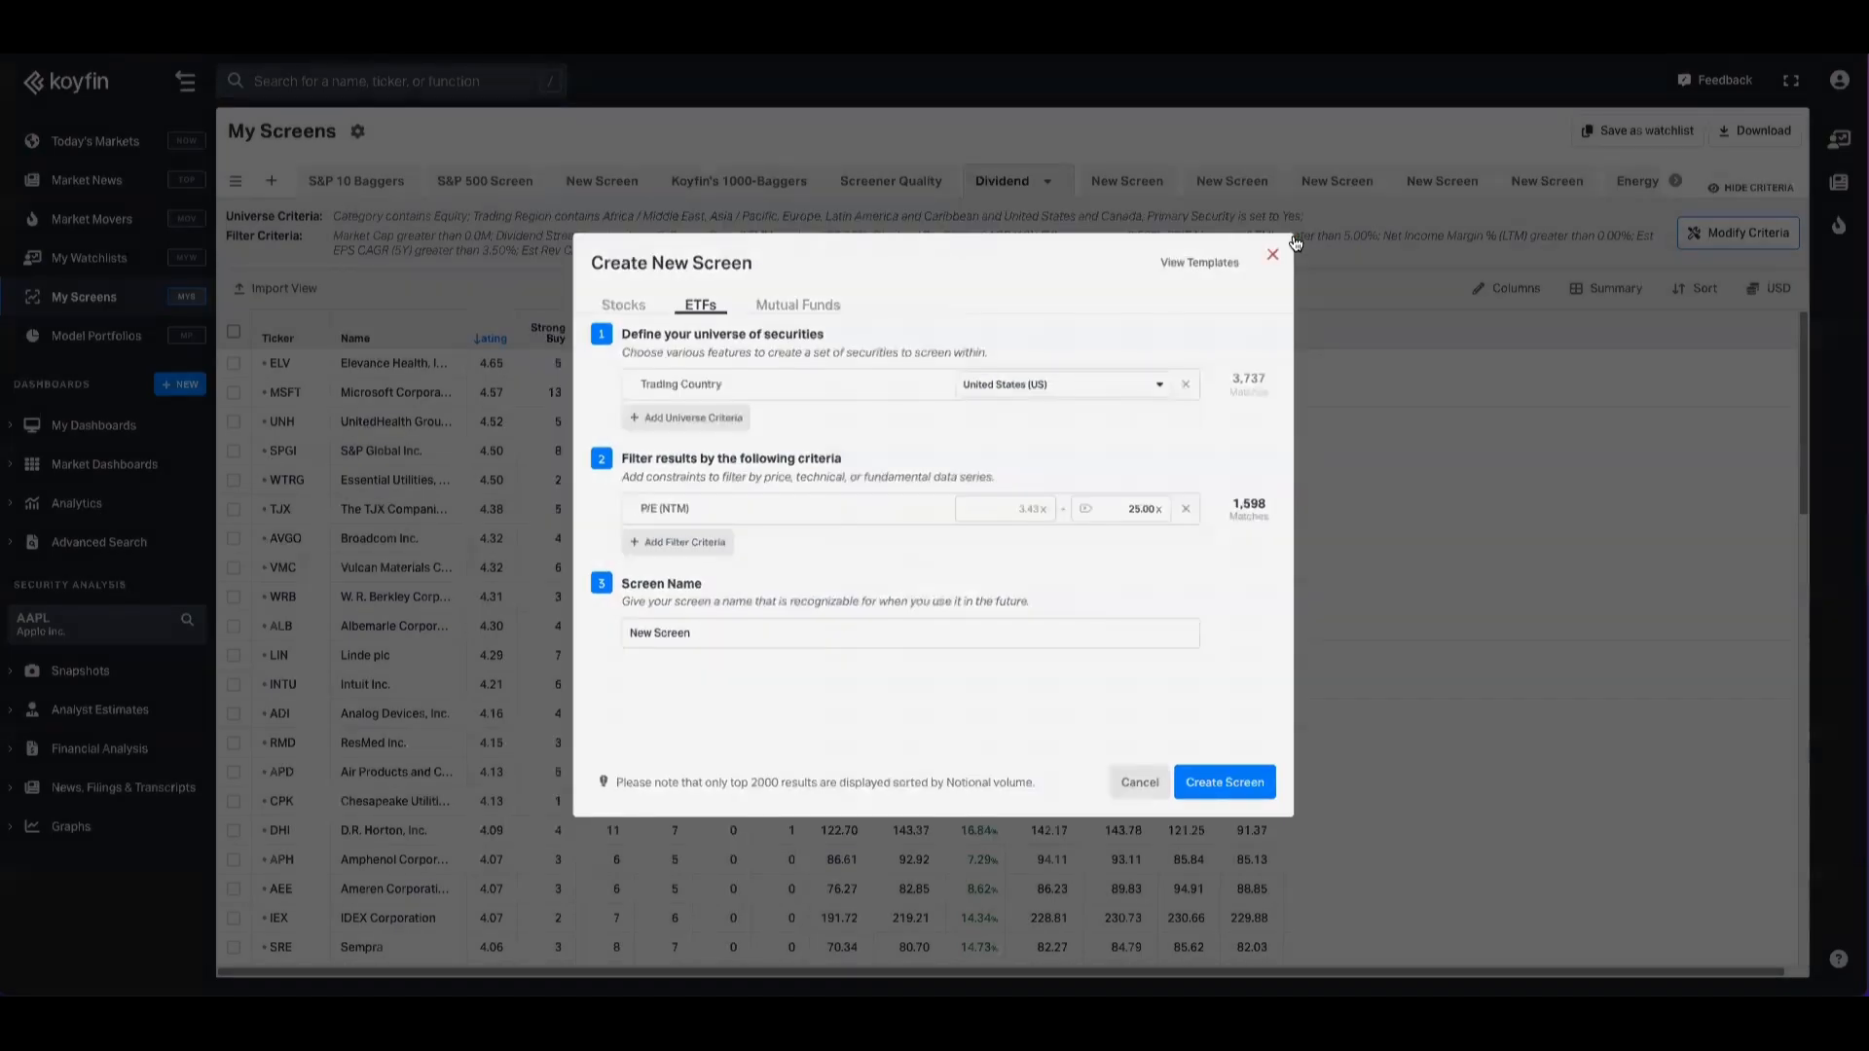
{"action": "left_click", "coordinate": [1271, 253]}
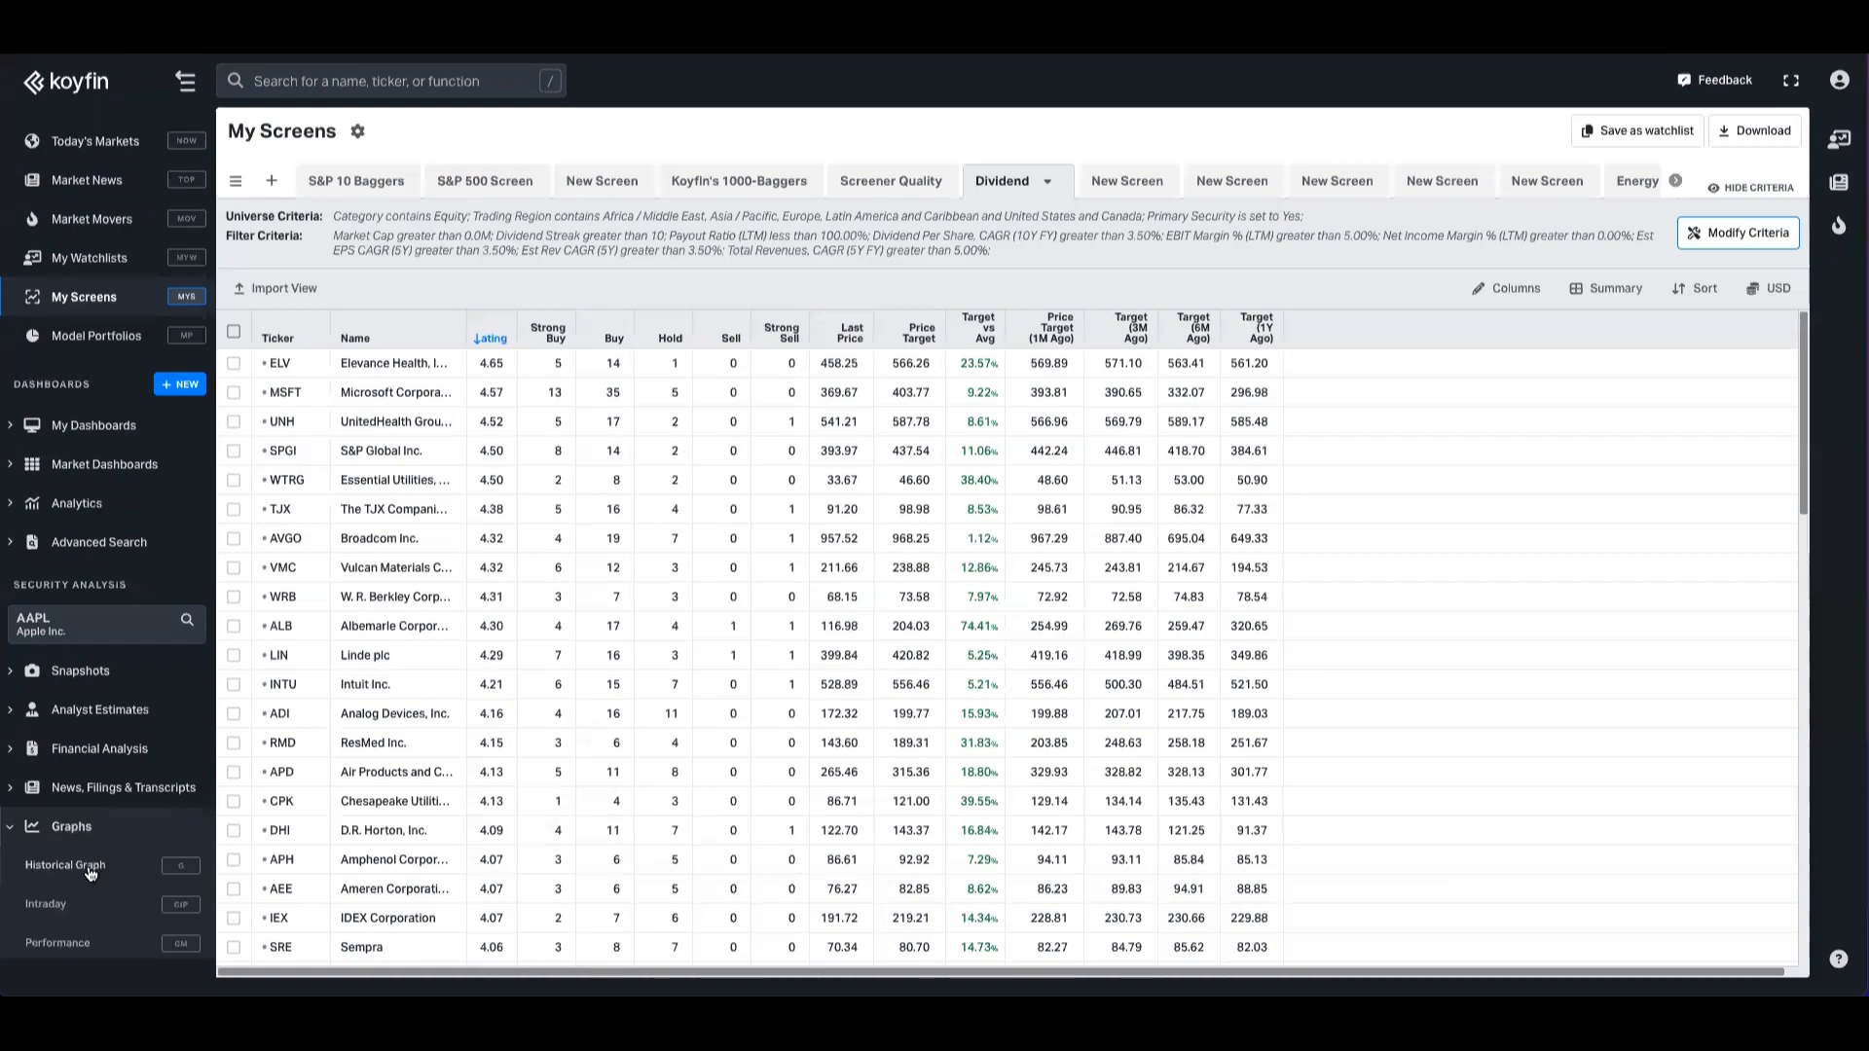
- On the Historical Graph, chart SPY's Price / Earnings - P/E (NTM)
{"action": "left_click", "coordinate": [66, 865]}
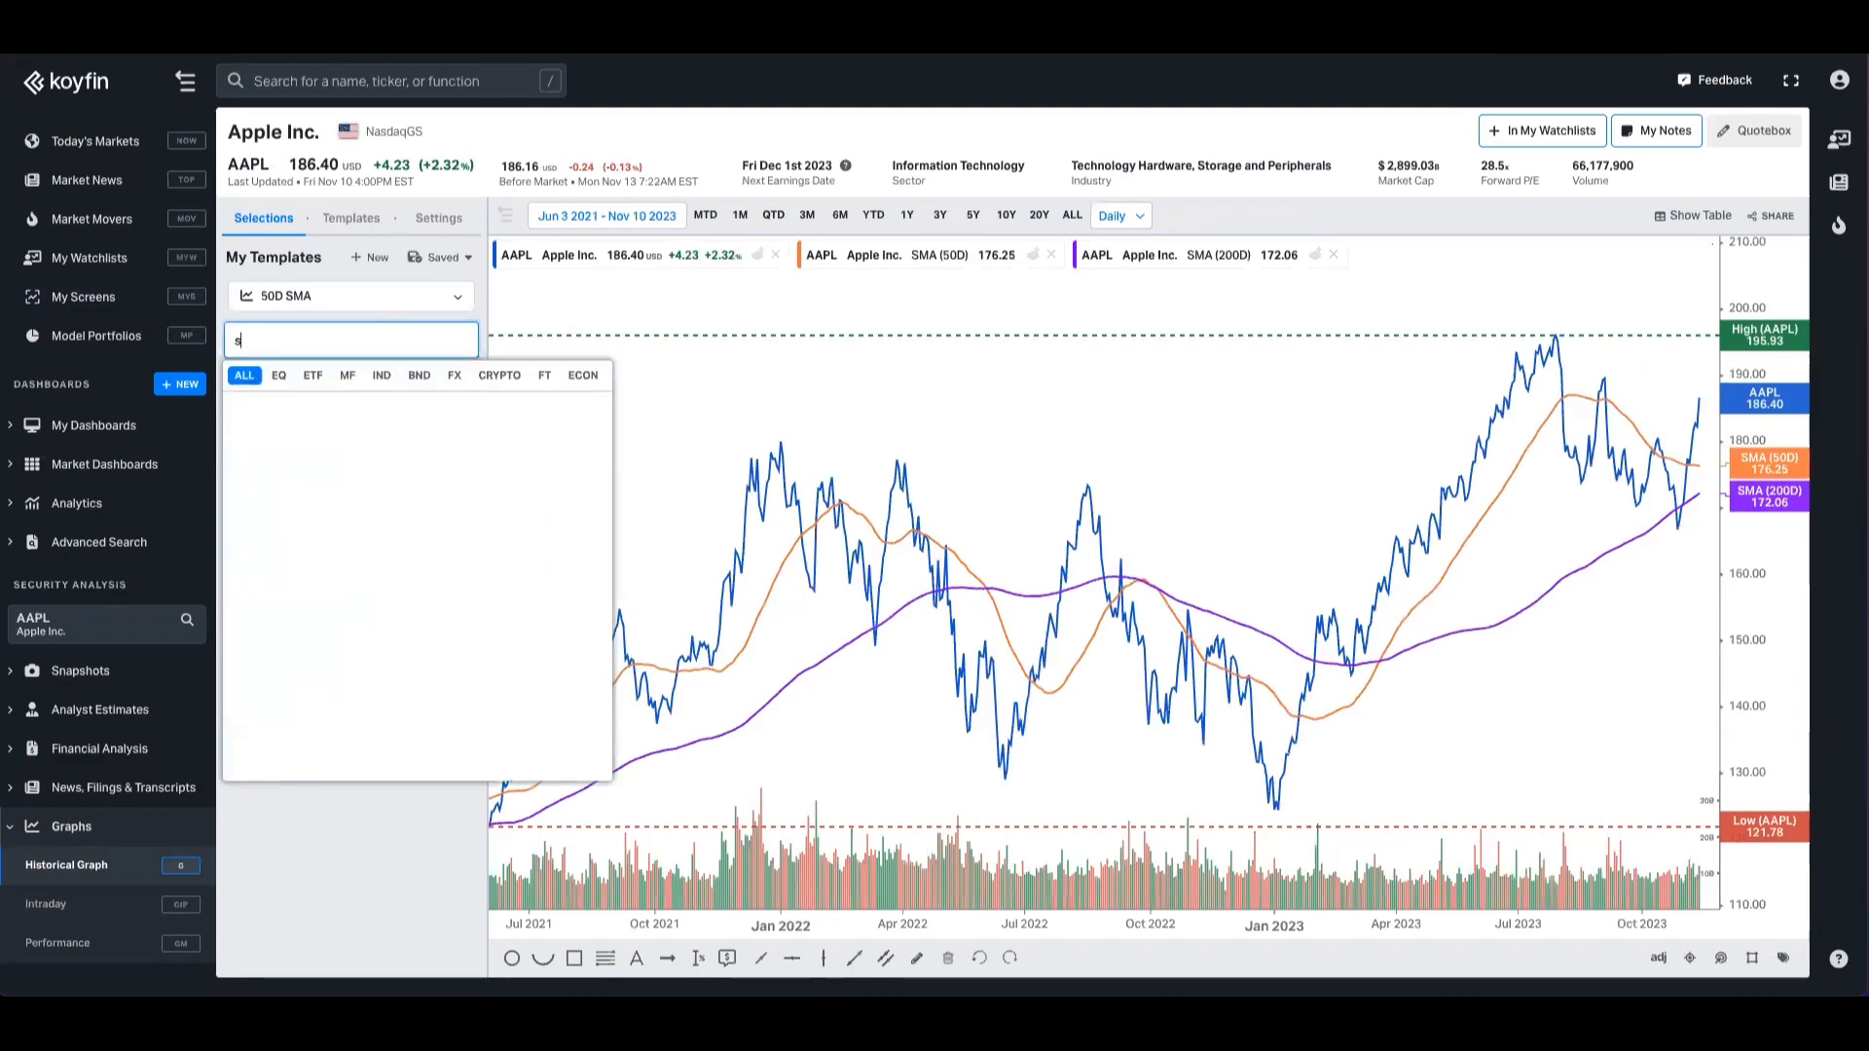
{"action": "type", "text": "spy"}
{"action": "type", "text": "pe"}
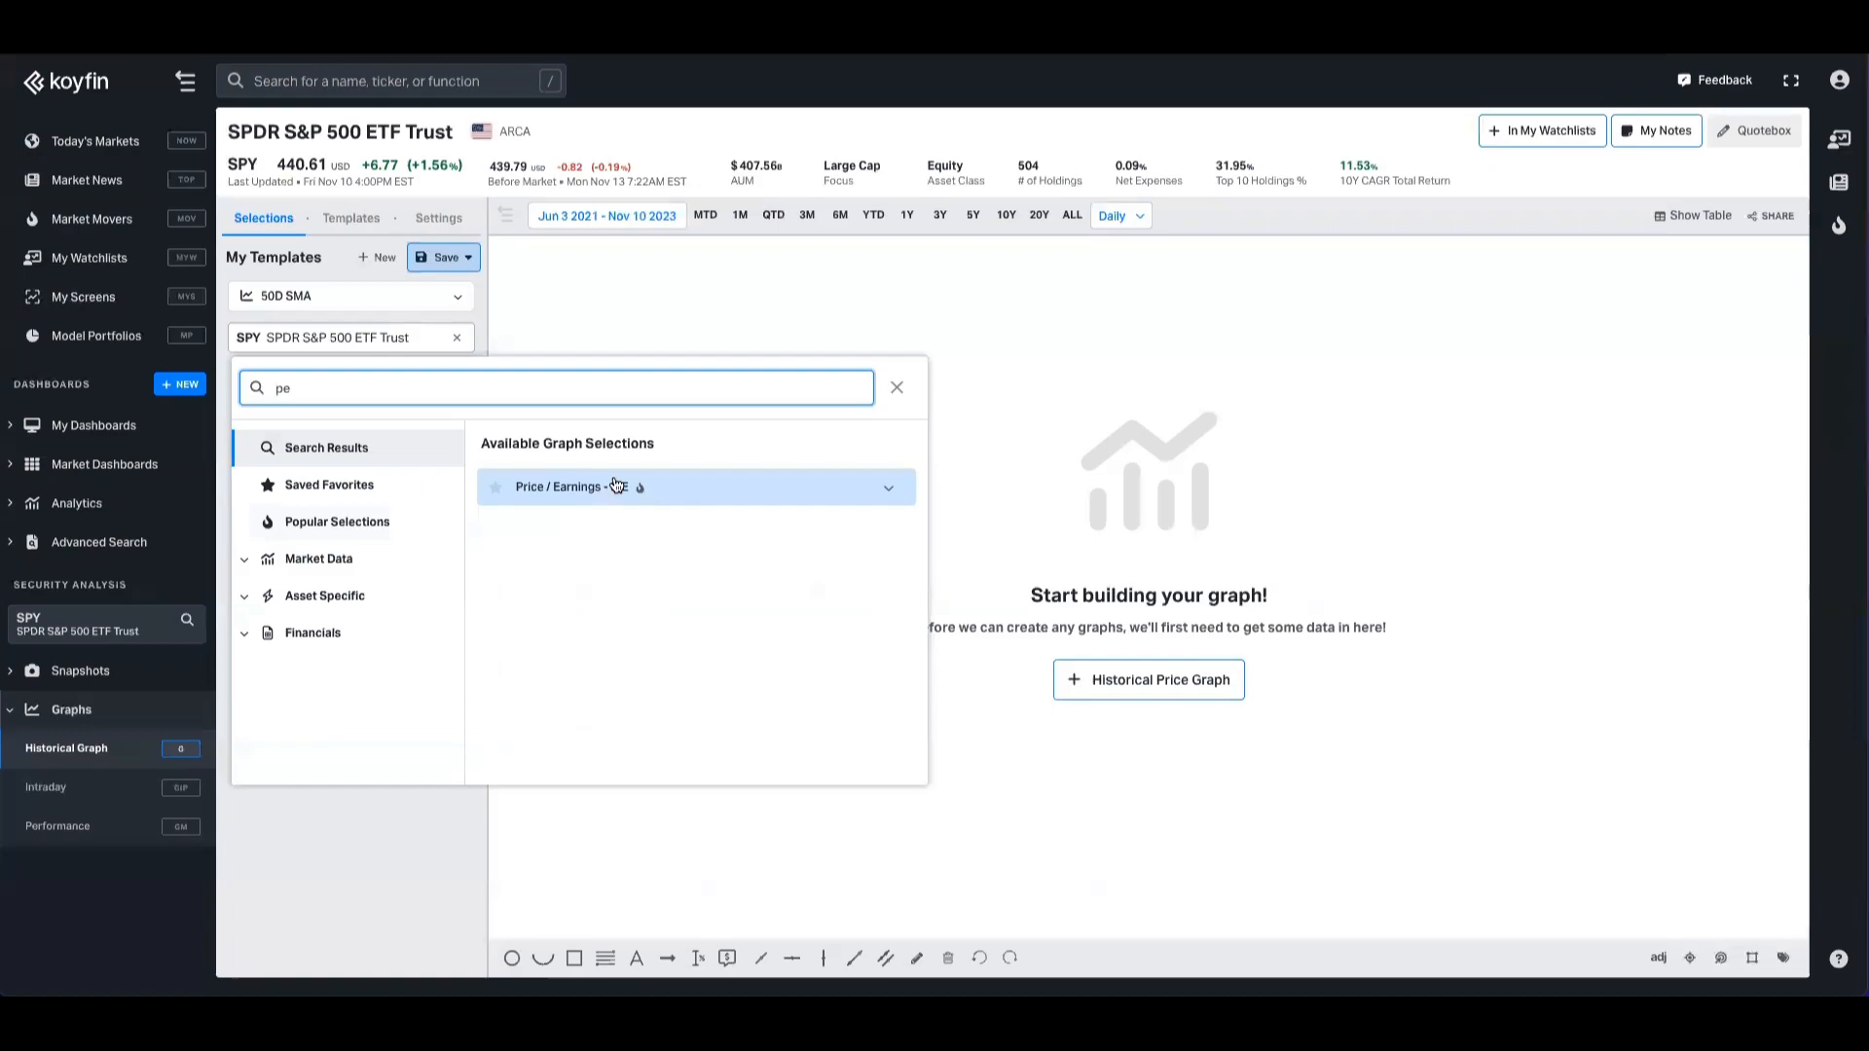
{"action": "left_click", "coordinate": [560, 487]}
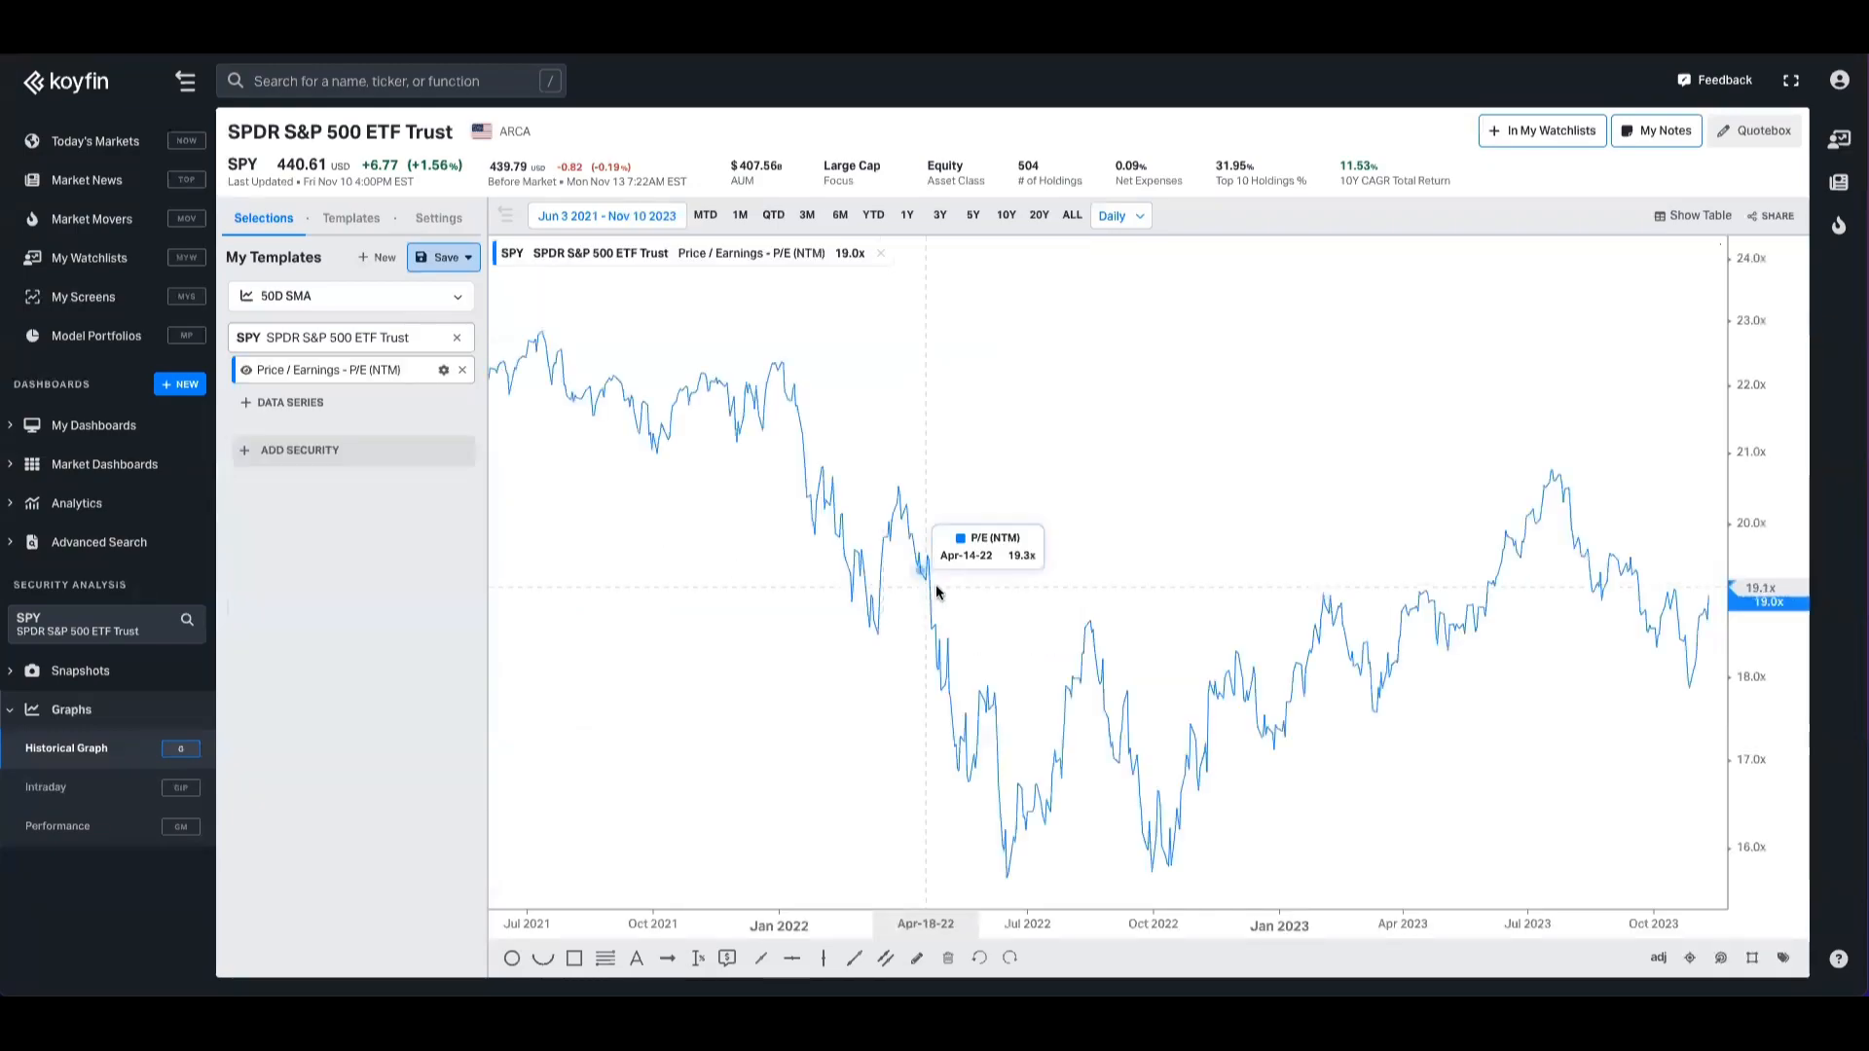
{"action": "mouse_move", "coordinate": [1063, 576]}
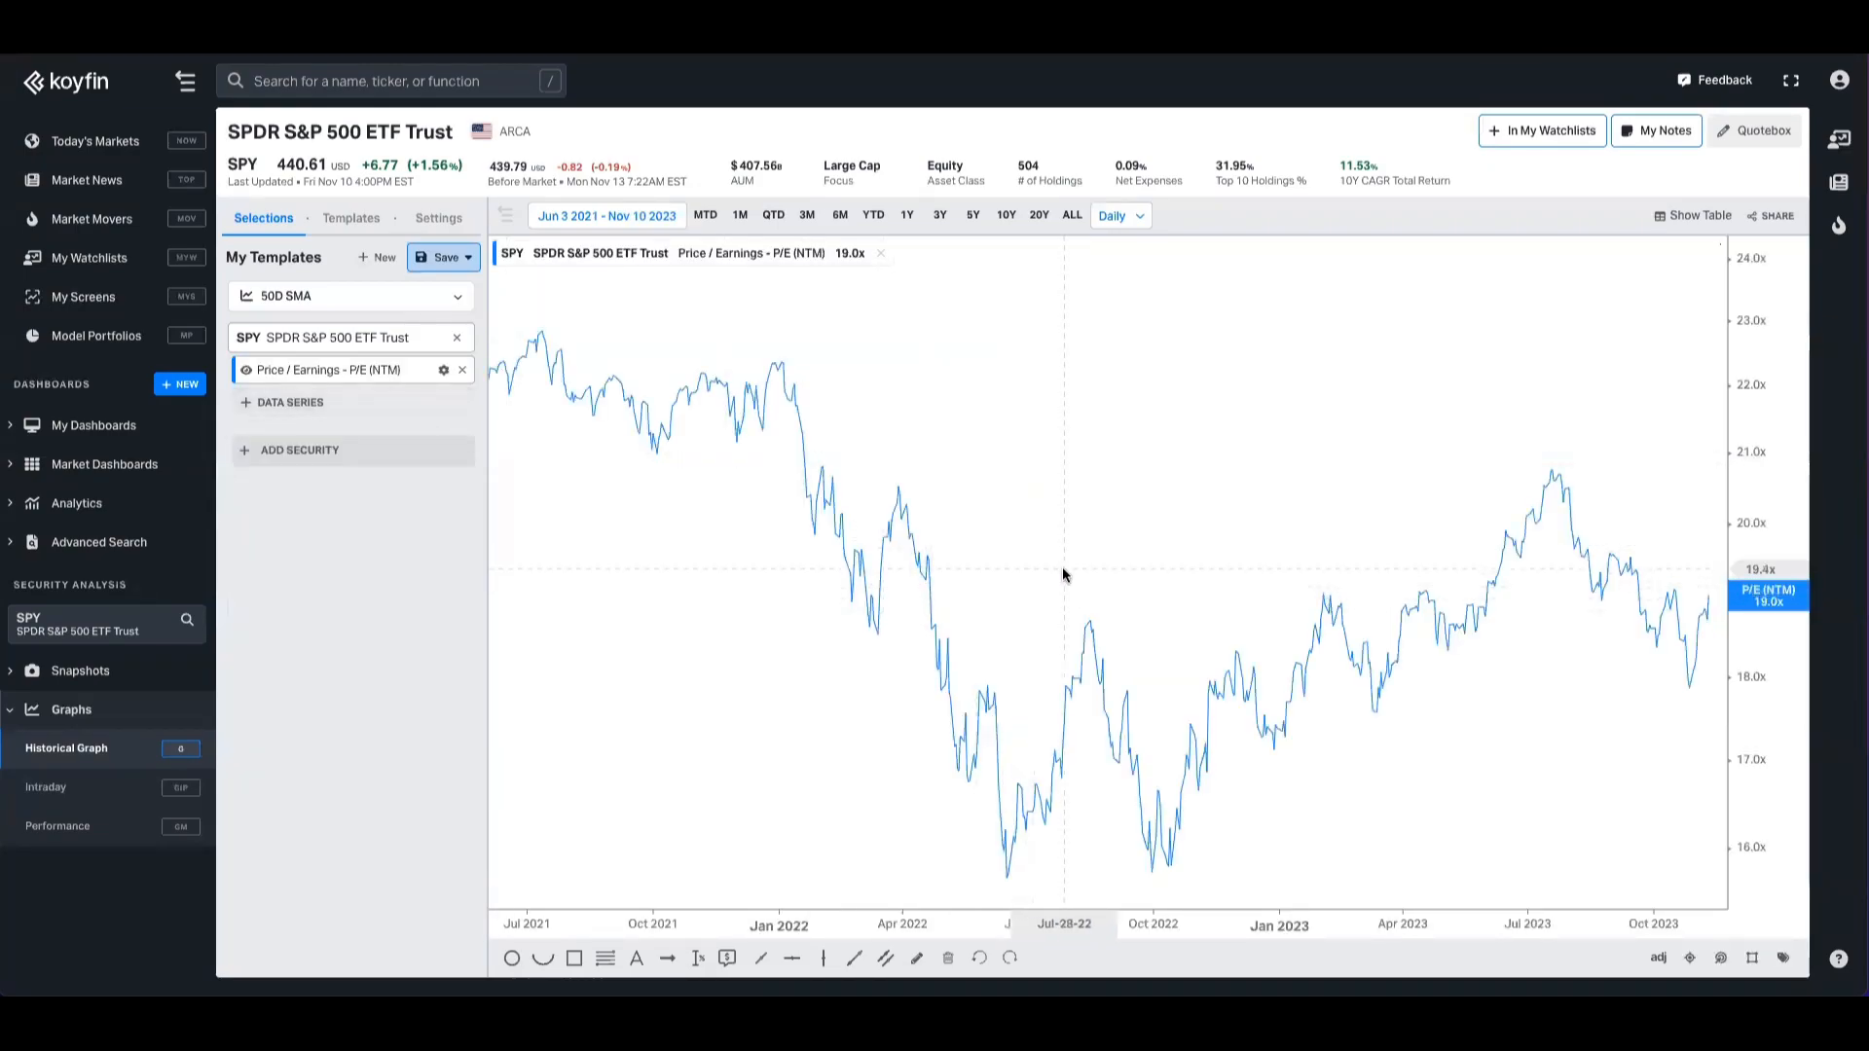
{"action": "mouse_move", "coordinate": [561, 409]}
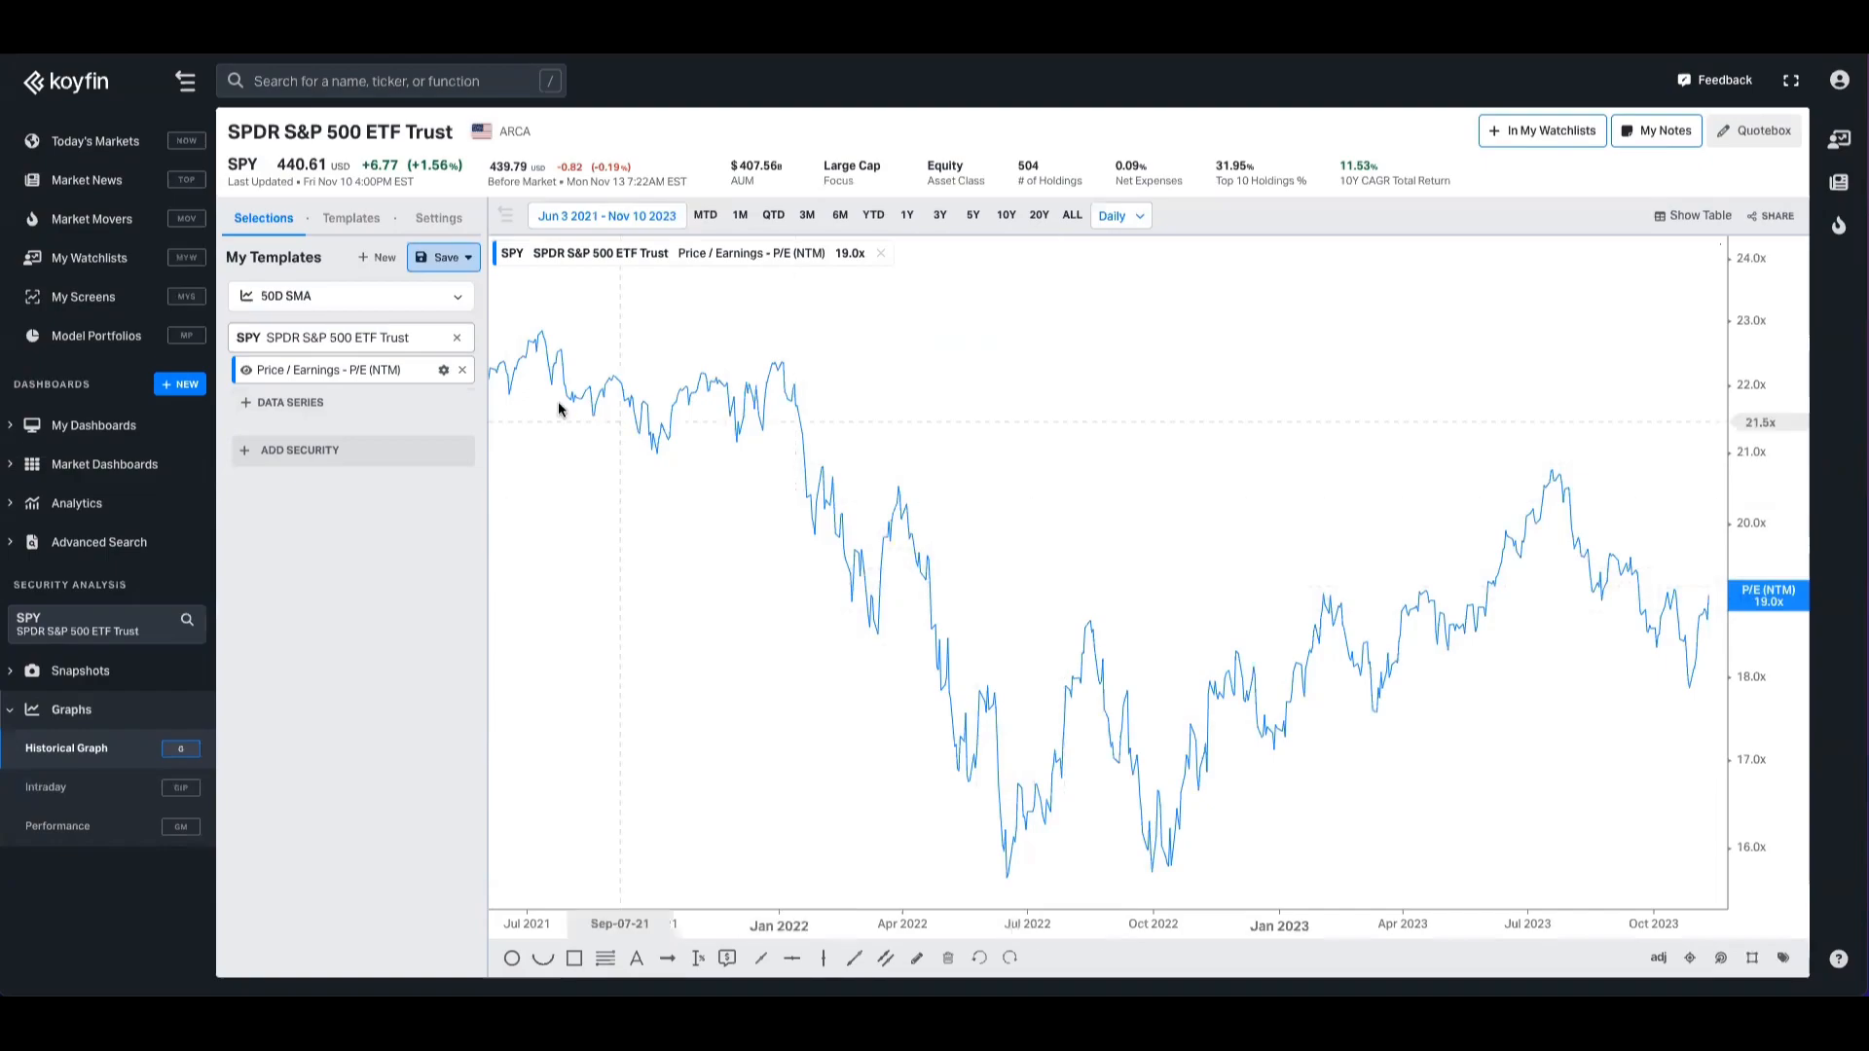
- Make SPY's forward P/E line a darker blue and put its axis on a linear scale
{"action": "left_click", "coordinate": [444, 370]}
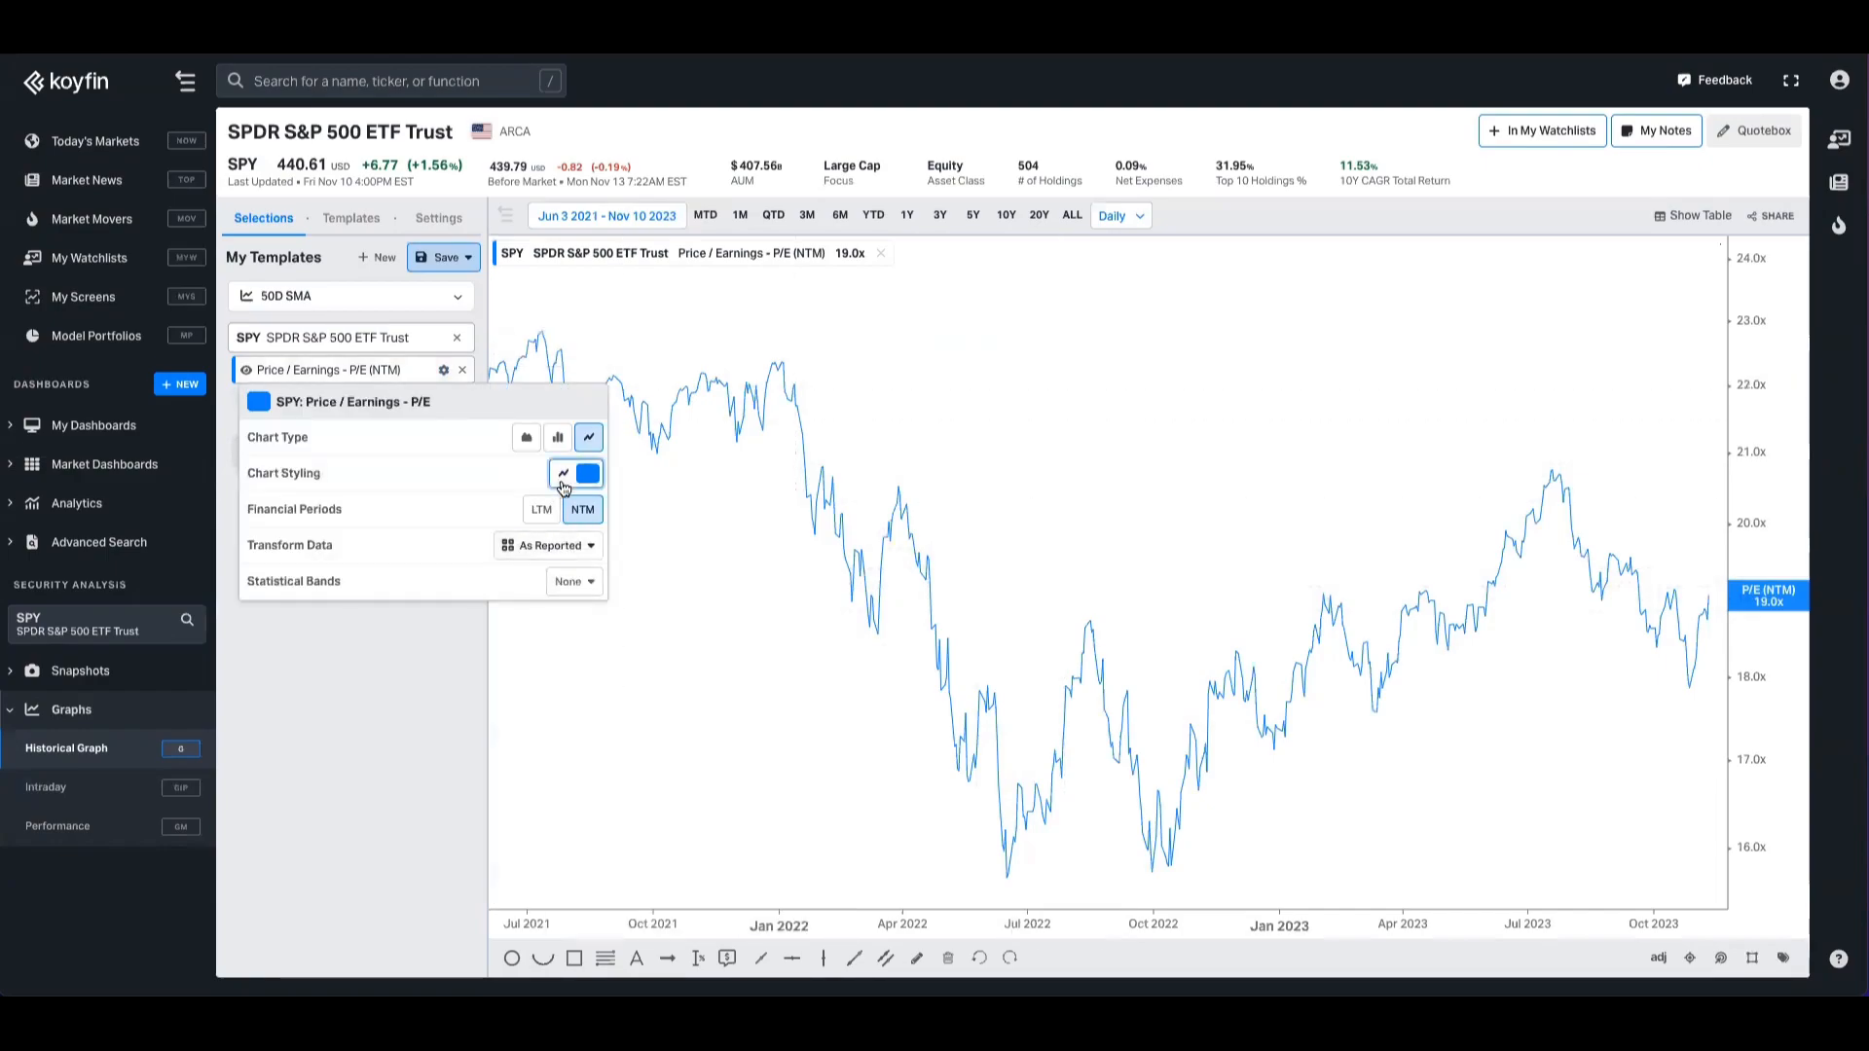
{"action": "left_click", "coordinate": [586, 473]}
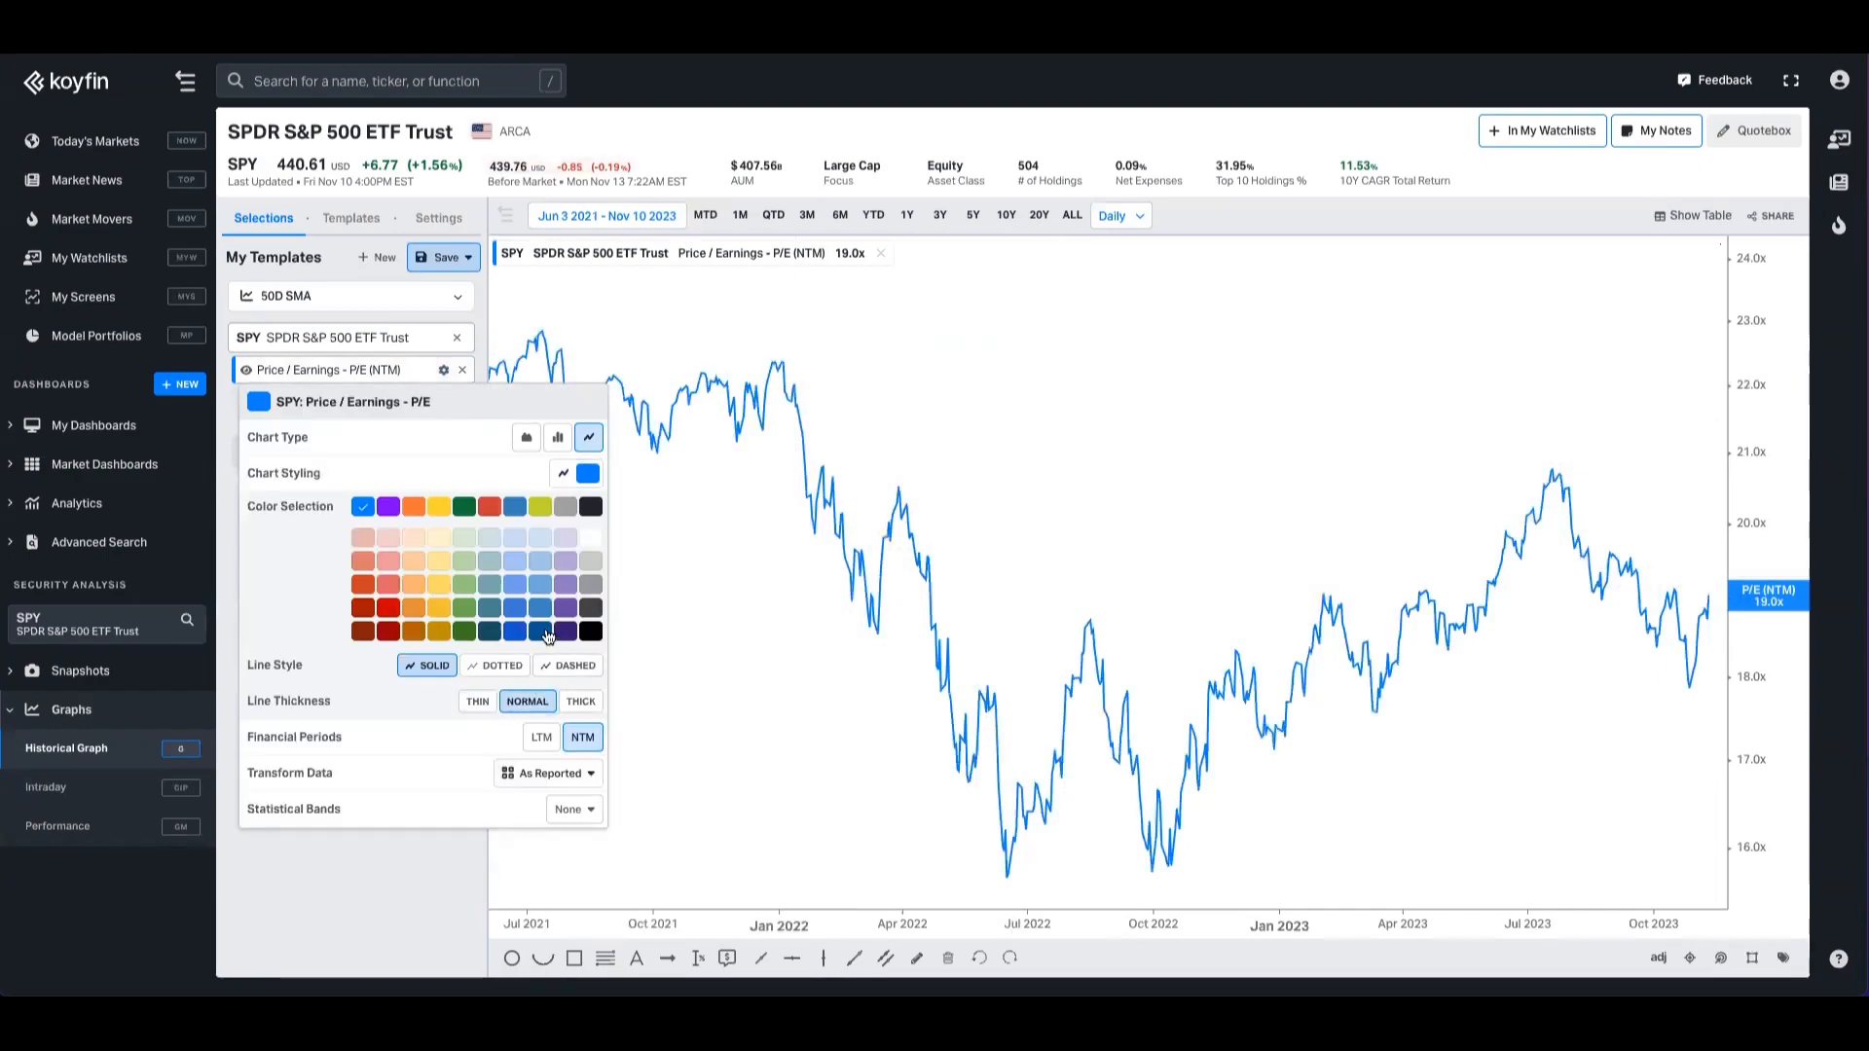
{"action": "left_click", "coordinate": [1055, 651]}
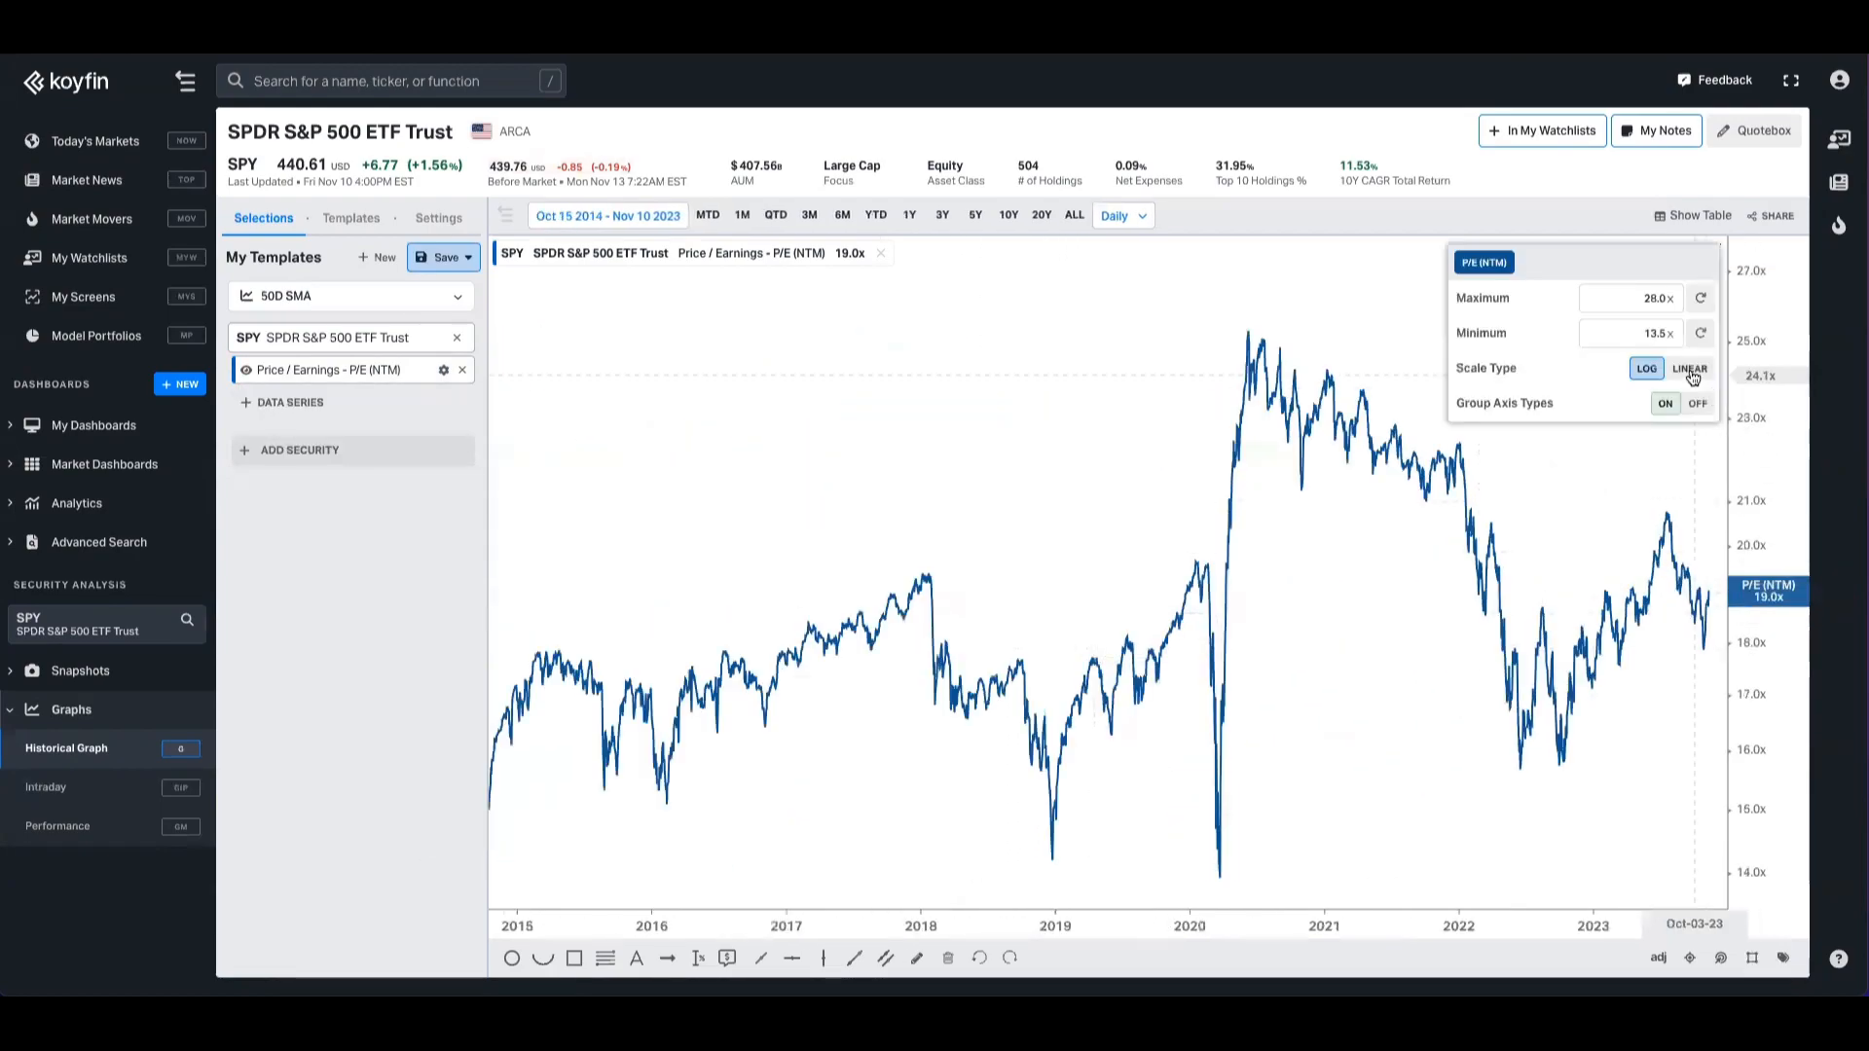
{"action": "left_click", "coordinate": [1690, 368]}
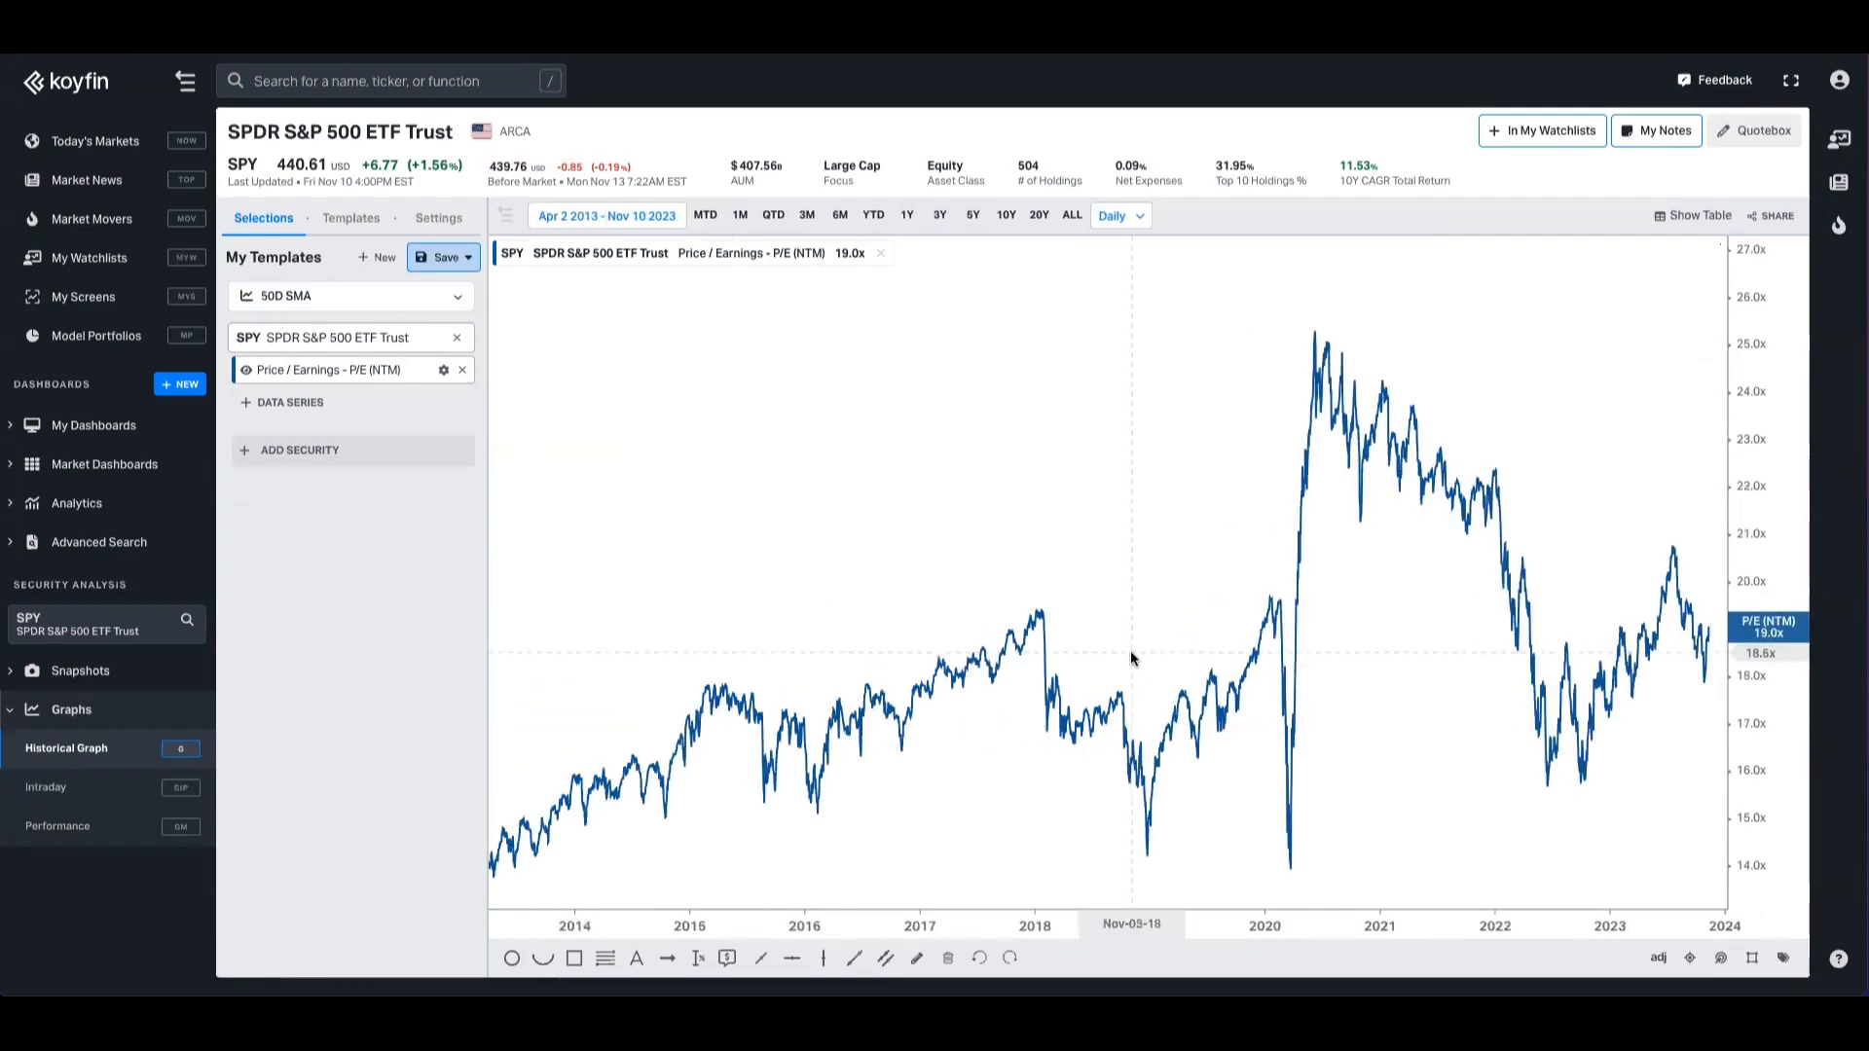
{"action": "mouse_move", "coordinate": [438, 376]}
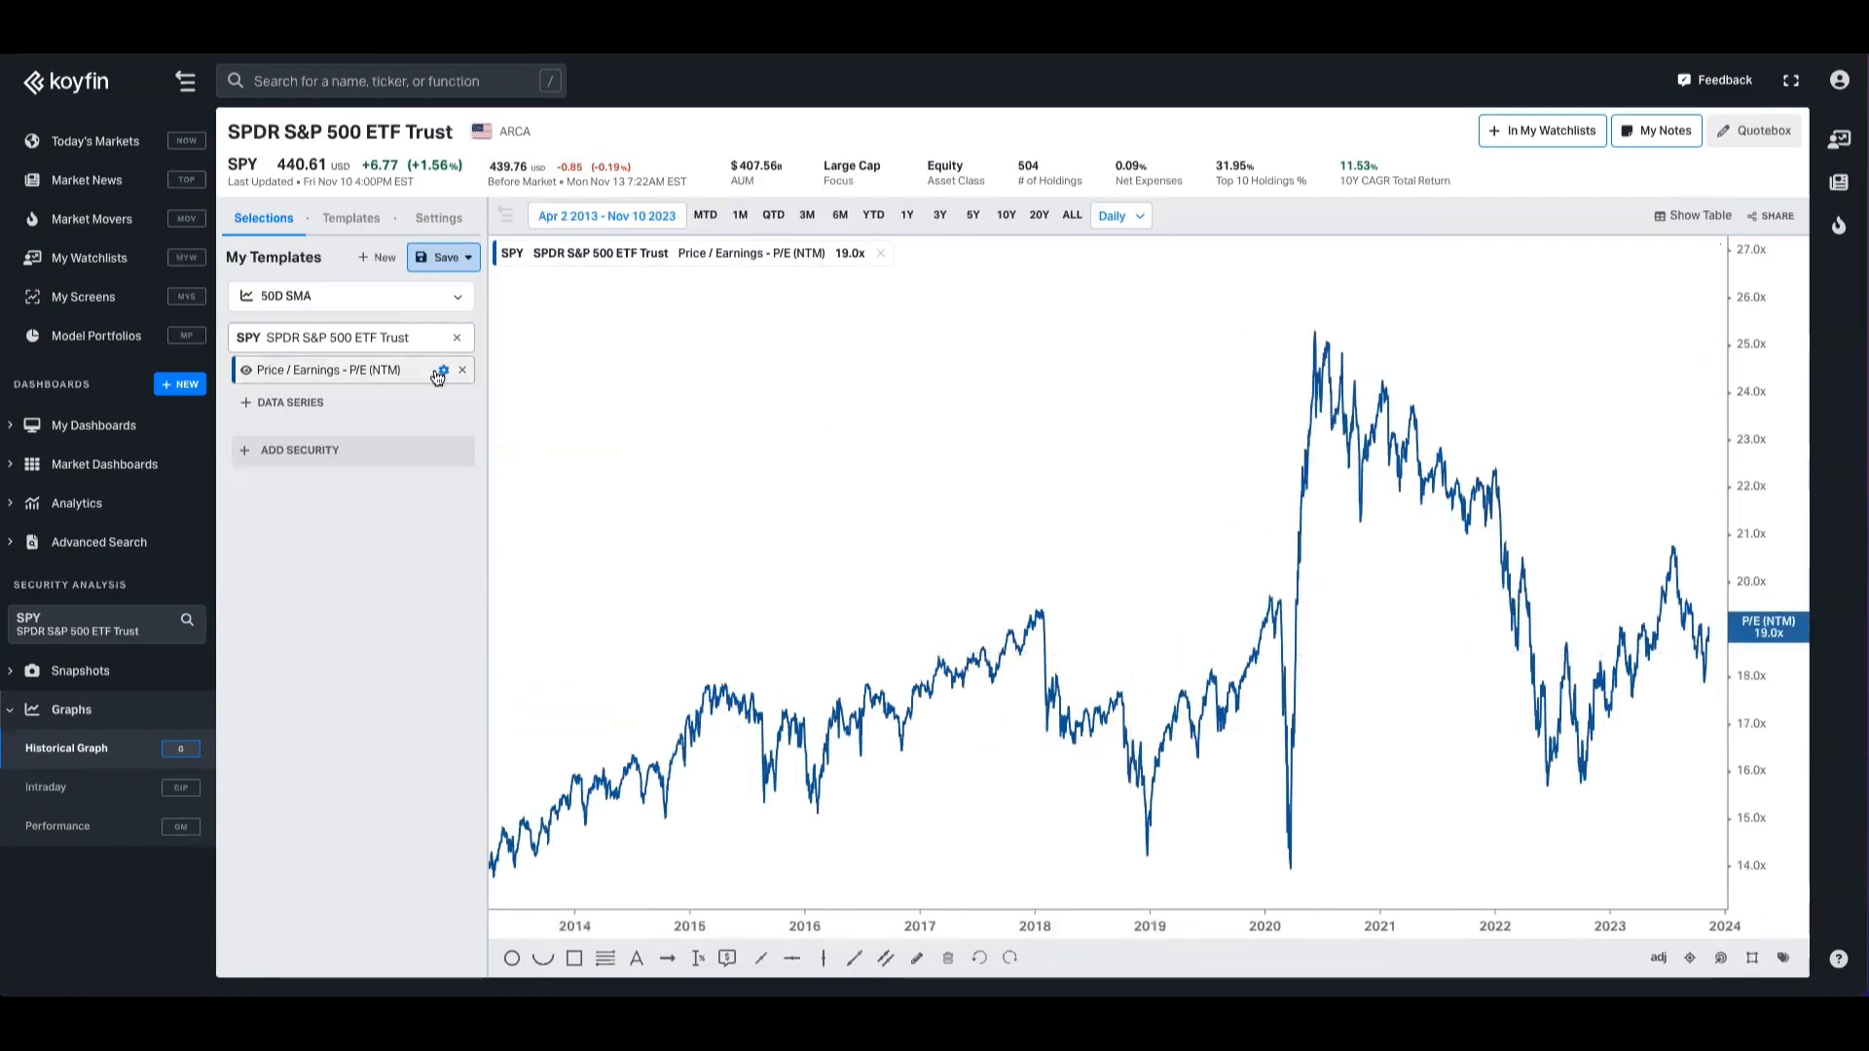
- In the P/E series settings, toggle trailing P/E and back to forward, then reach the statistical band options
{"action": "left_click", "coordinate": [440, 370]}
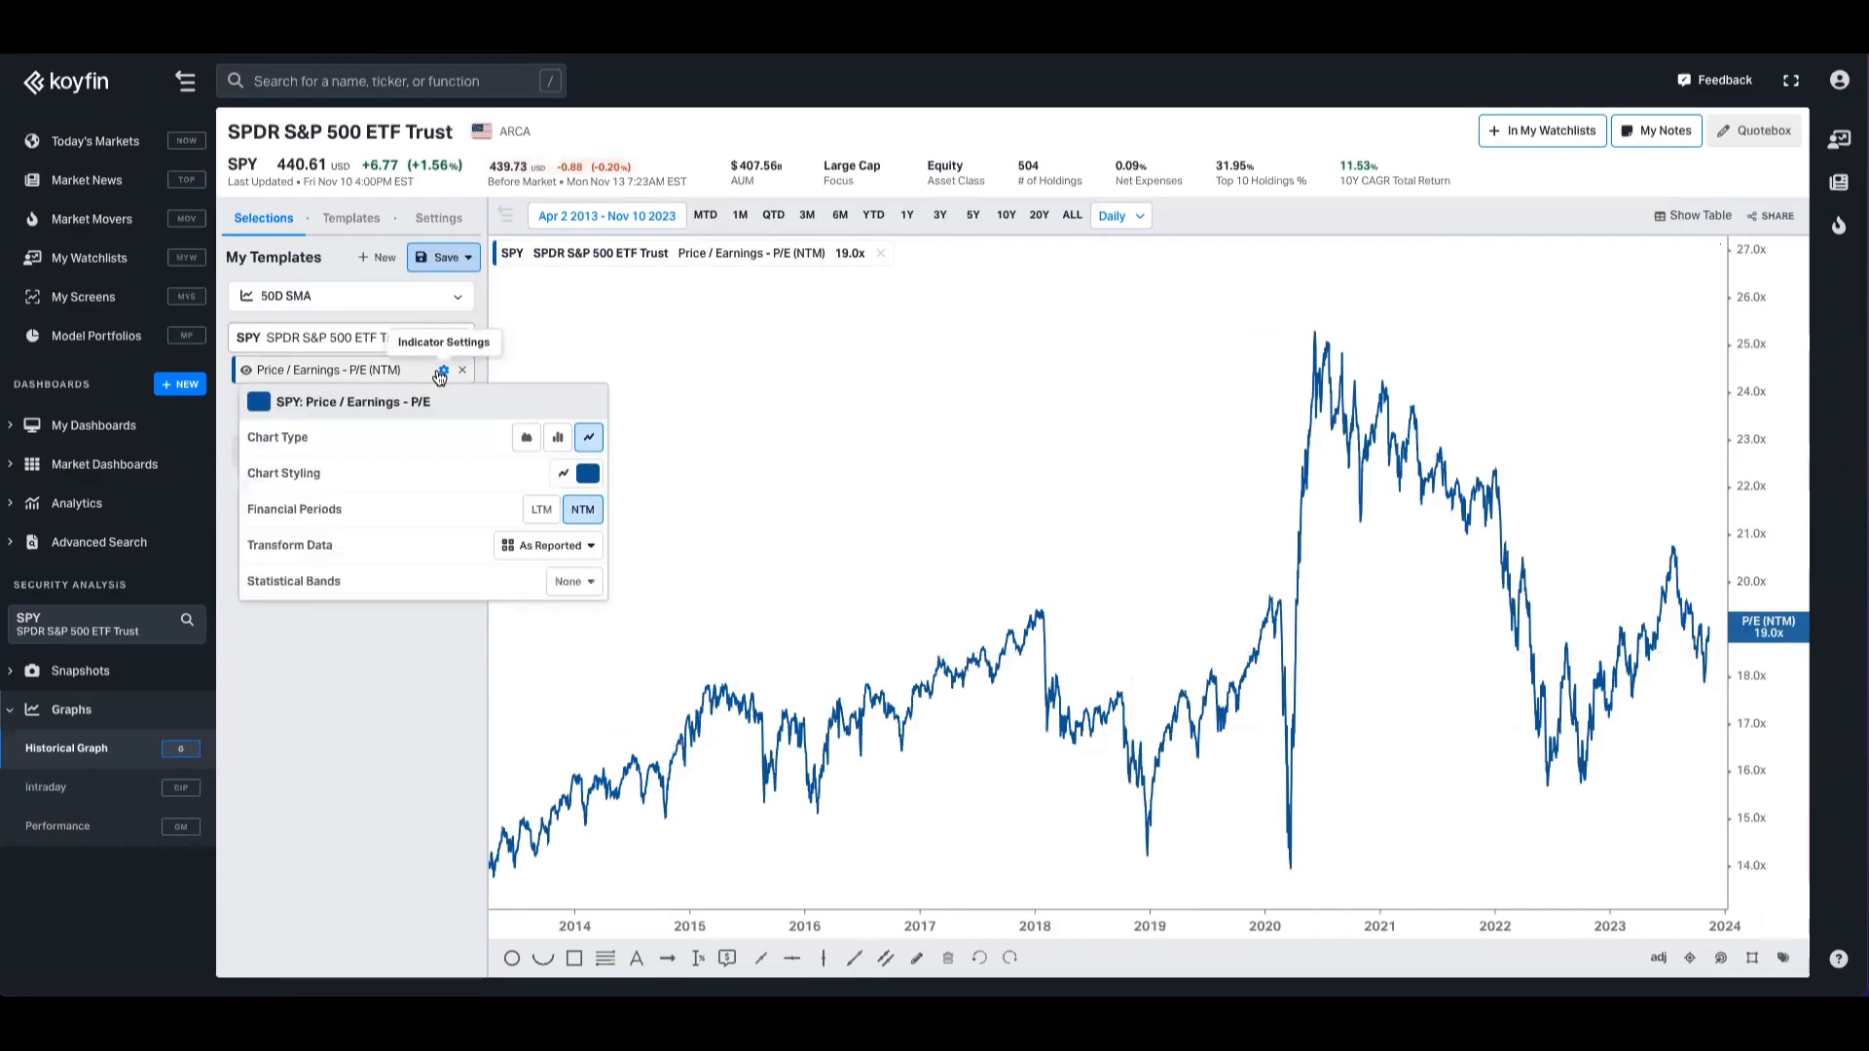
{"action": "mouse_move", "coordinate": [385, 477]}
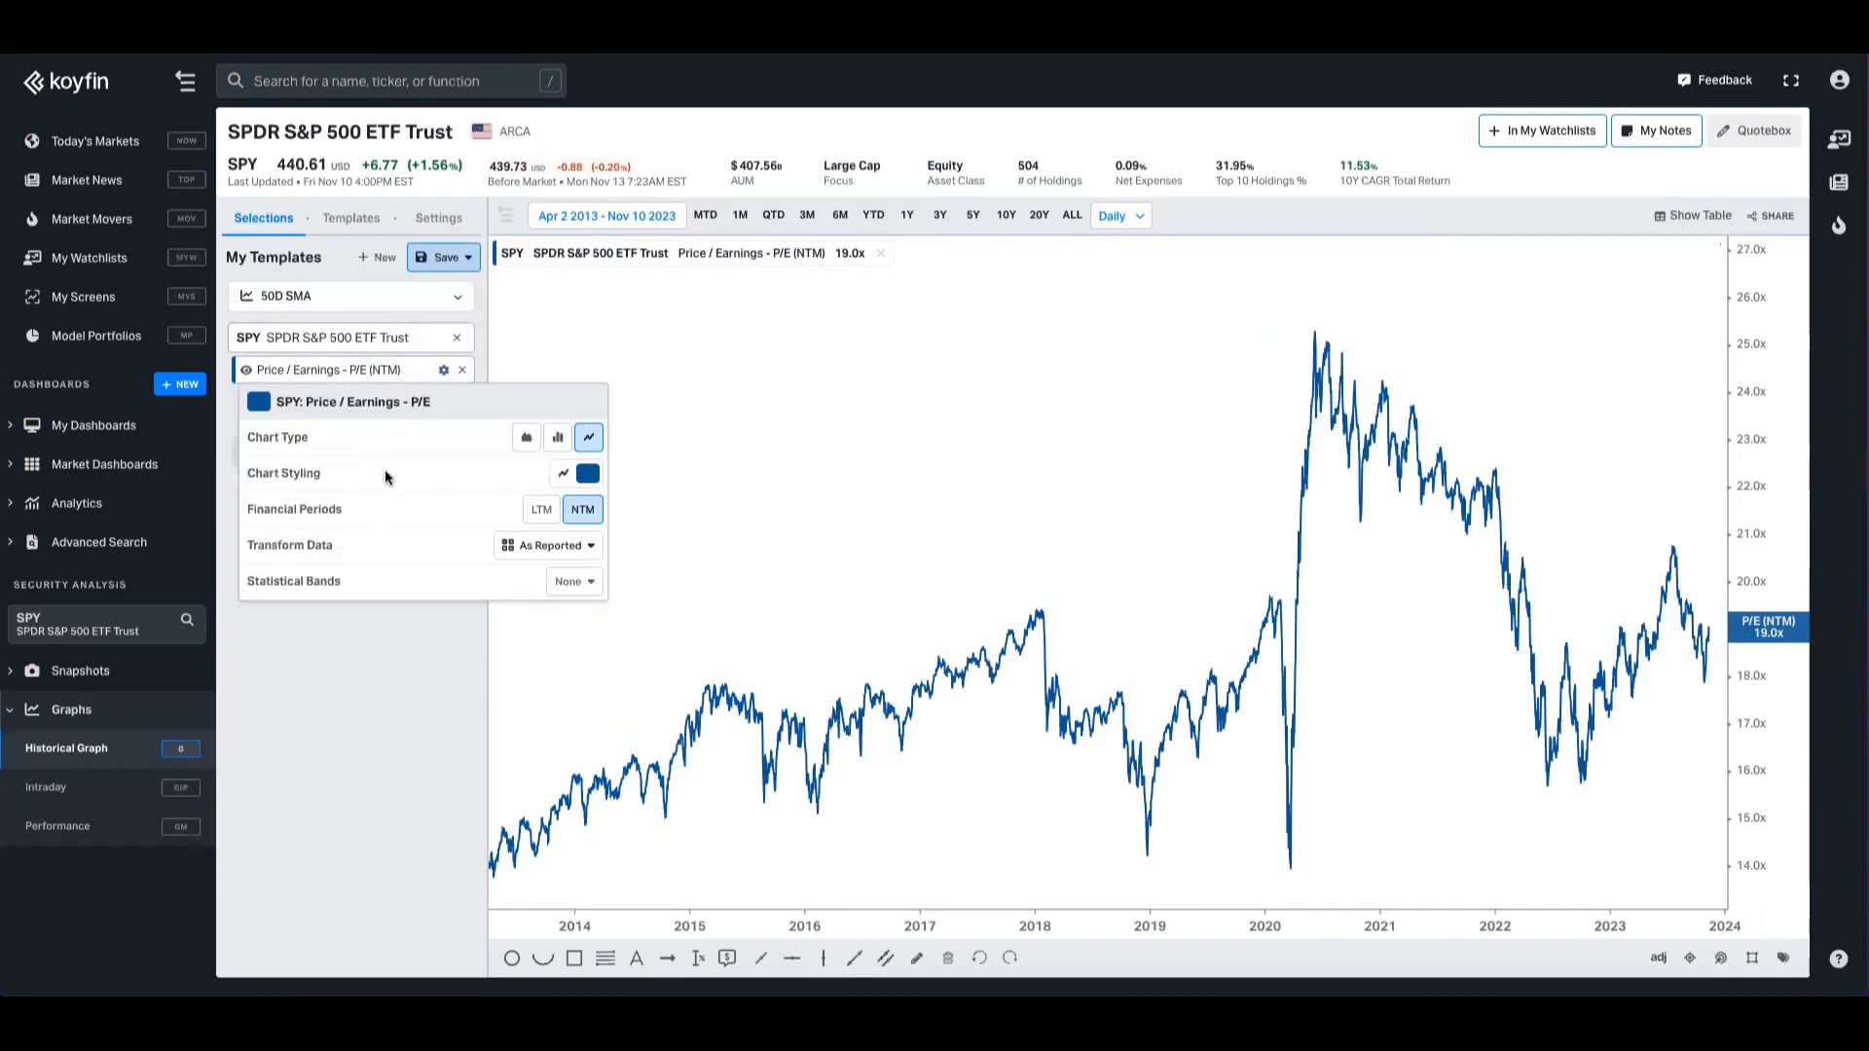
{"action": "left_click", "coordinate": [539, 508]}
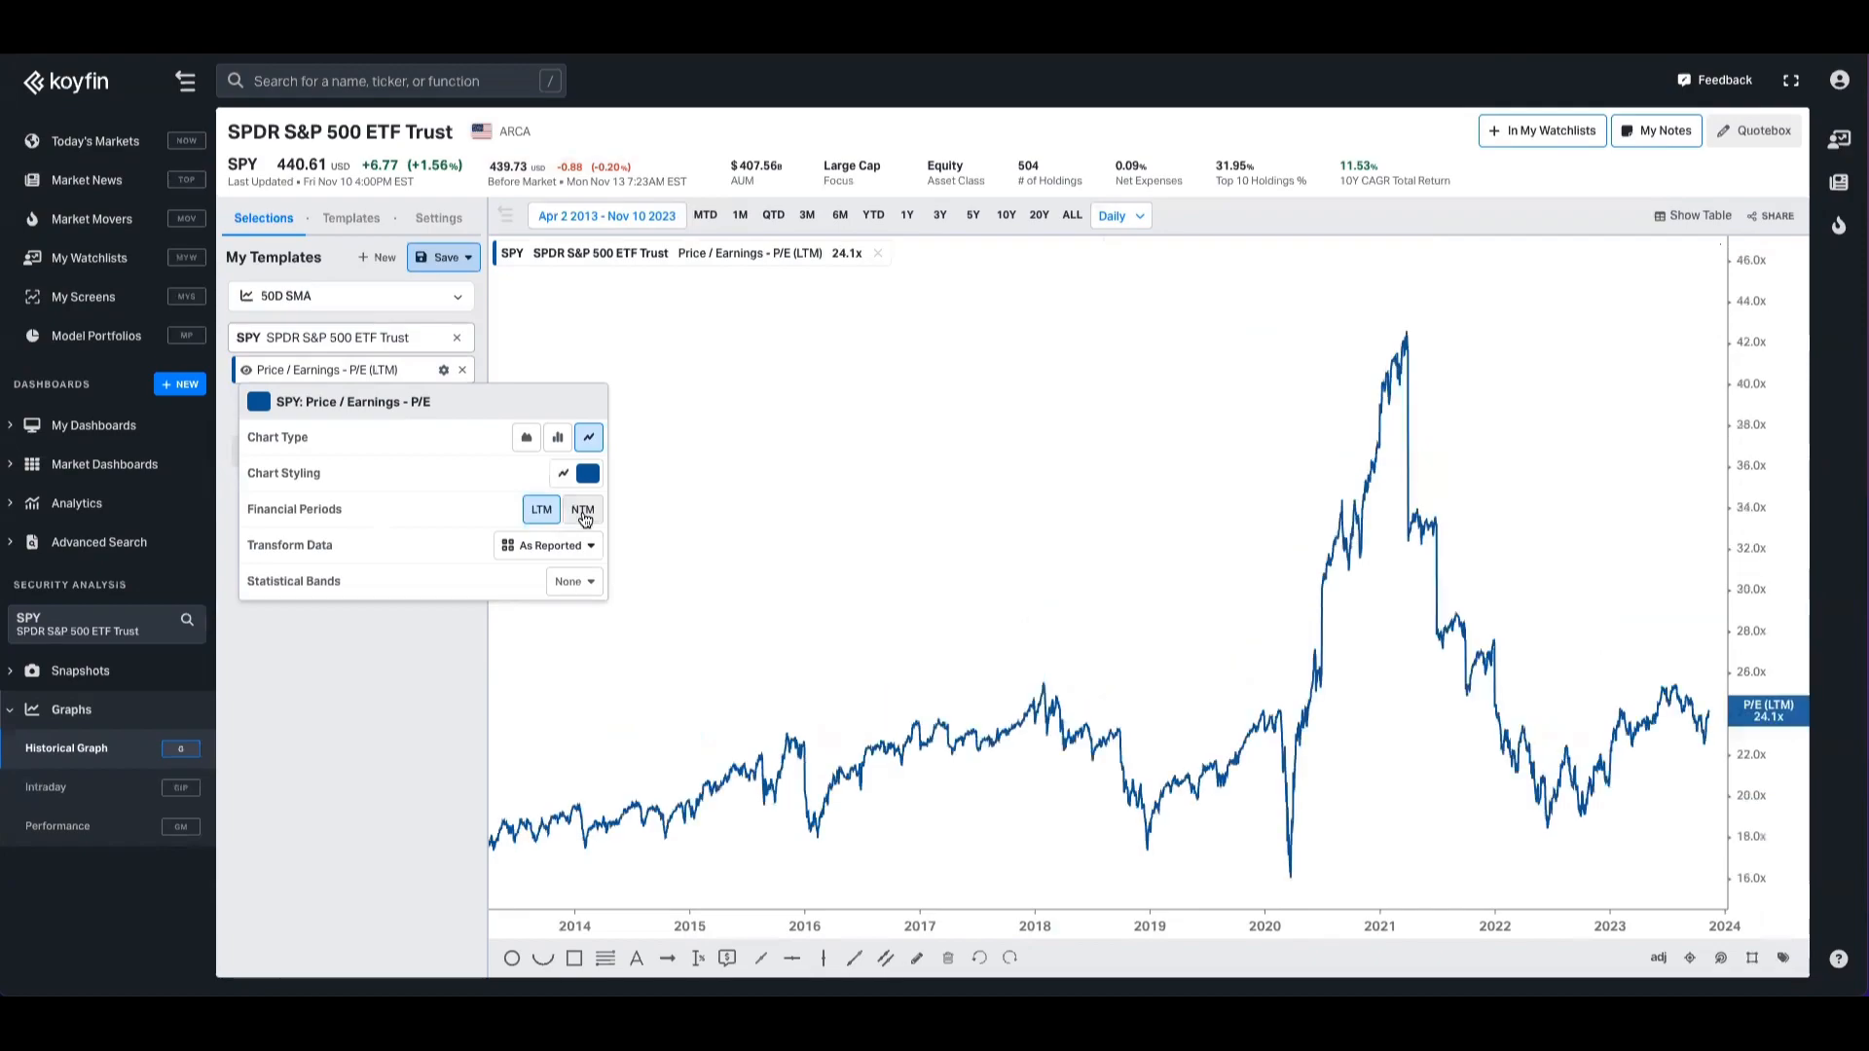
{"action": "left_click", "coordinate": [582, 508]}
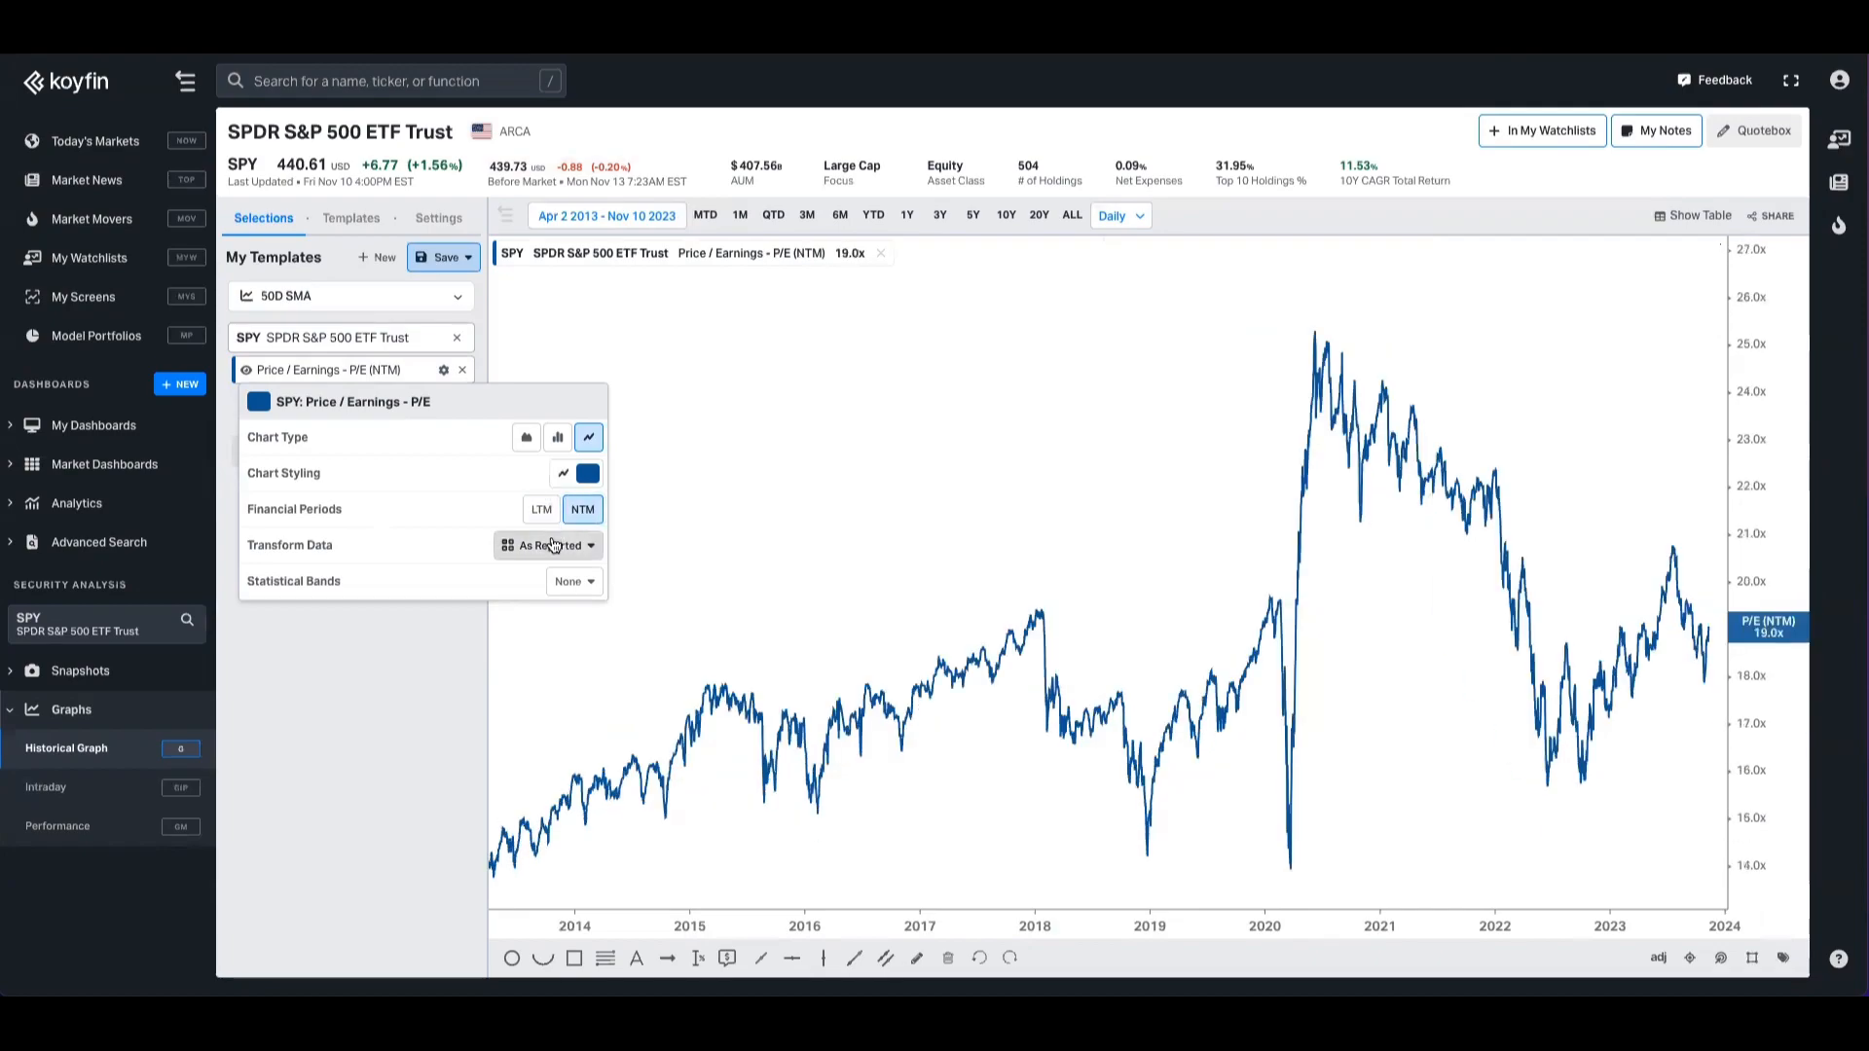
{"action": "left_click", "coordinate": [549, 545]}
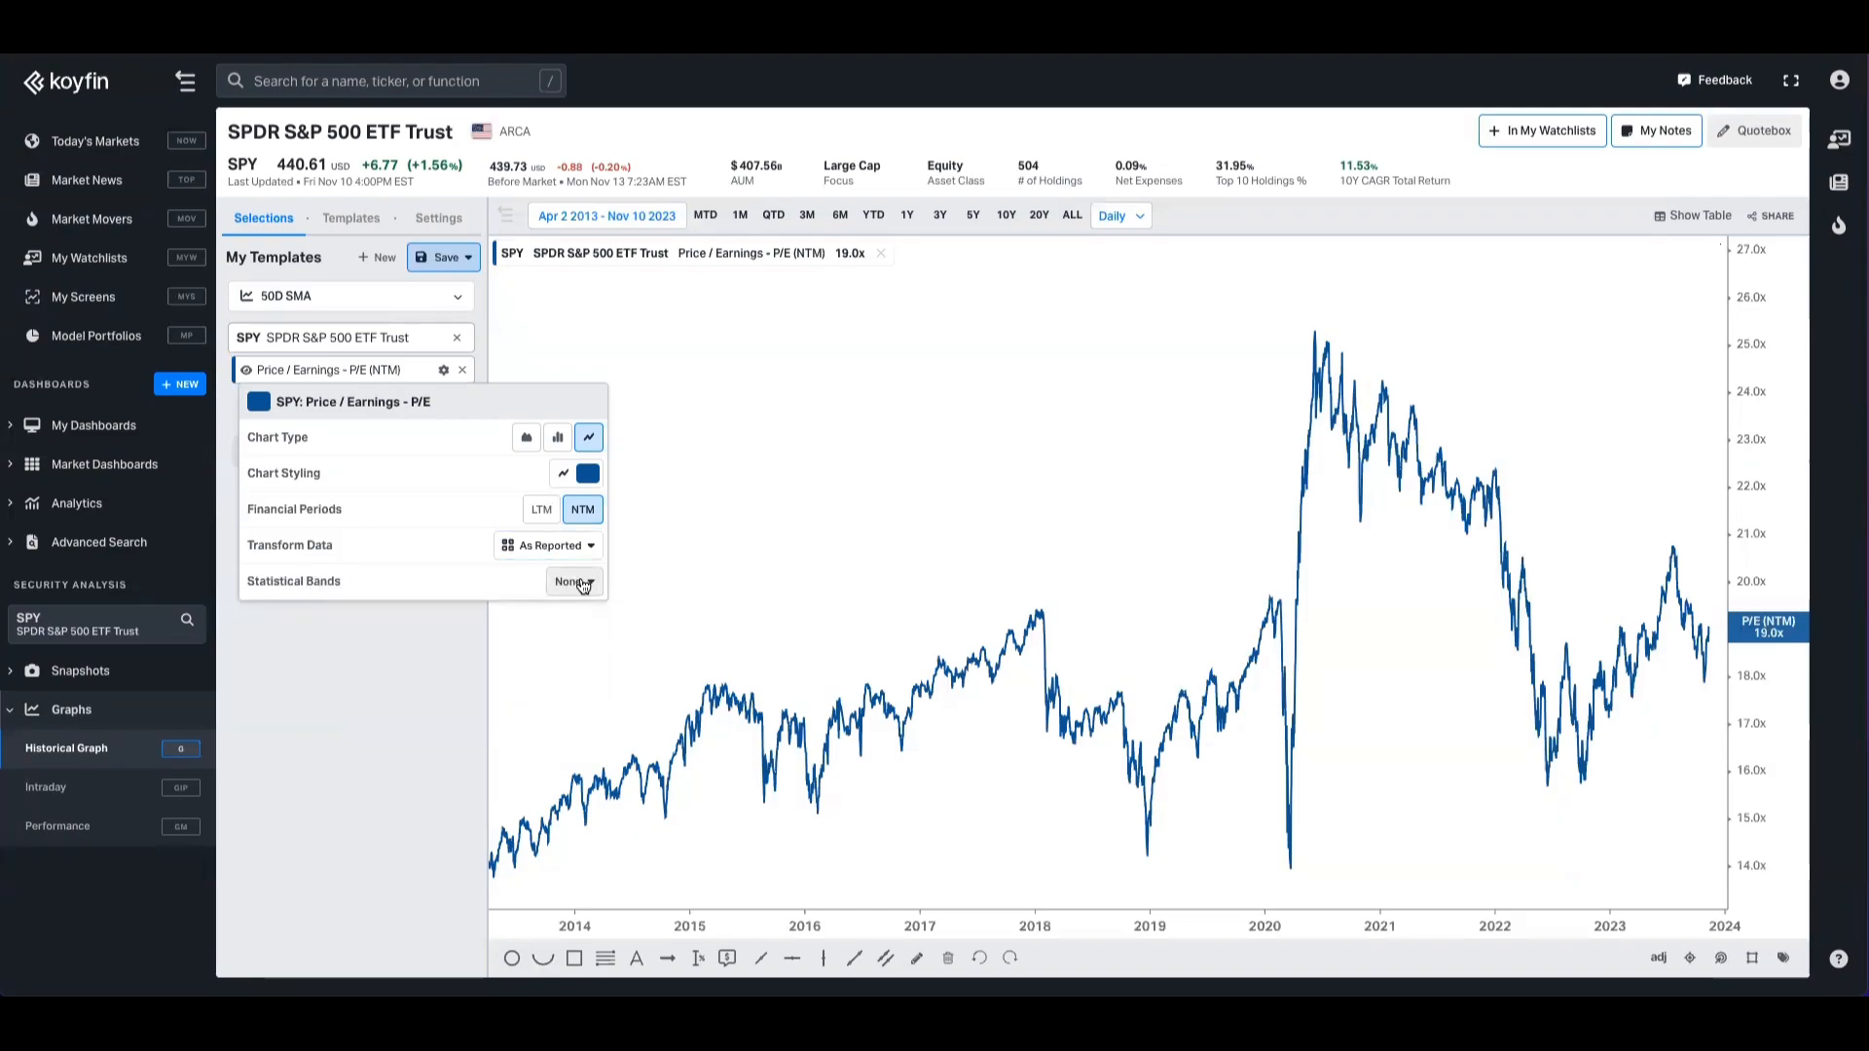
- Show the mean line on SPY's forward P/E and compare 20Y, 10Y and 5Y ranges, ending on 20Y
{"action": "left_click", "coordinate": [573, 583]}
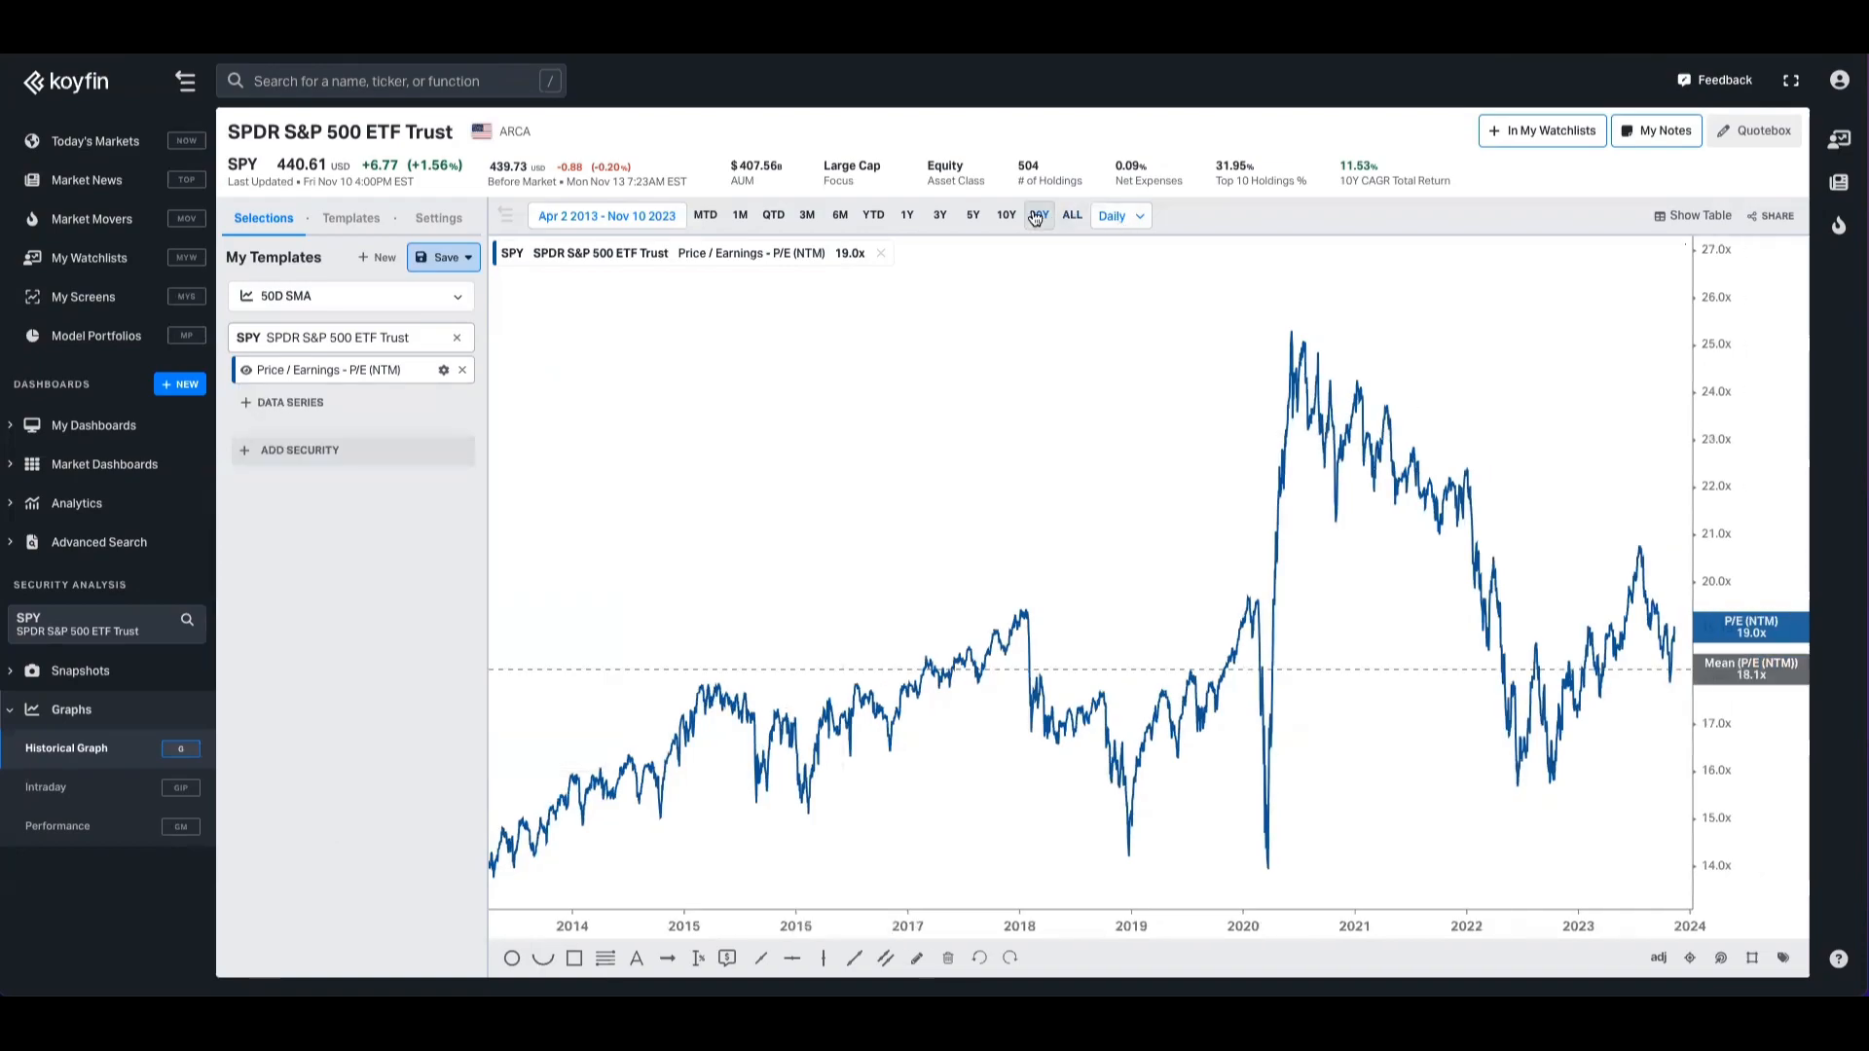
{"action": "left_click", "coordinate": [1040, 214]}
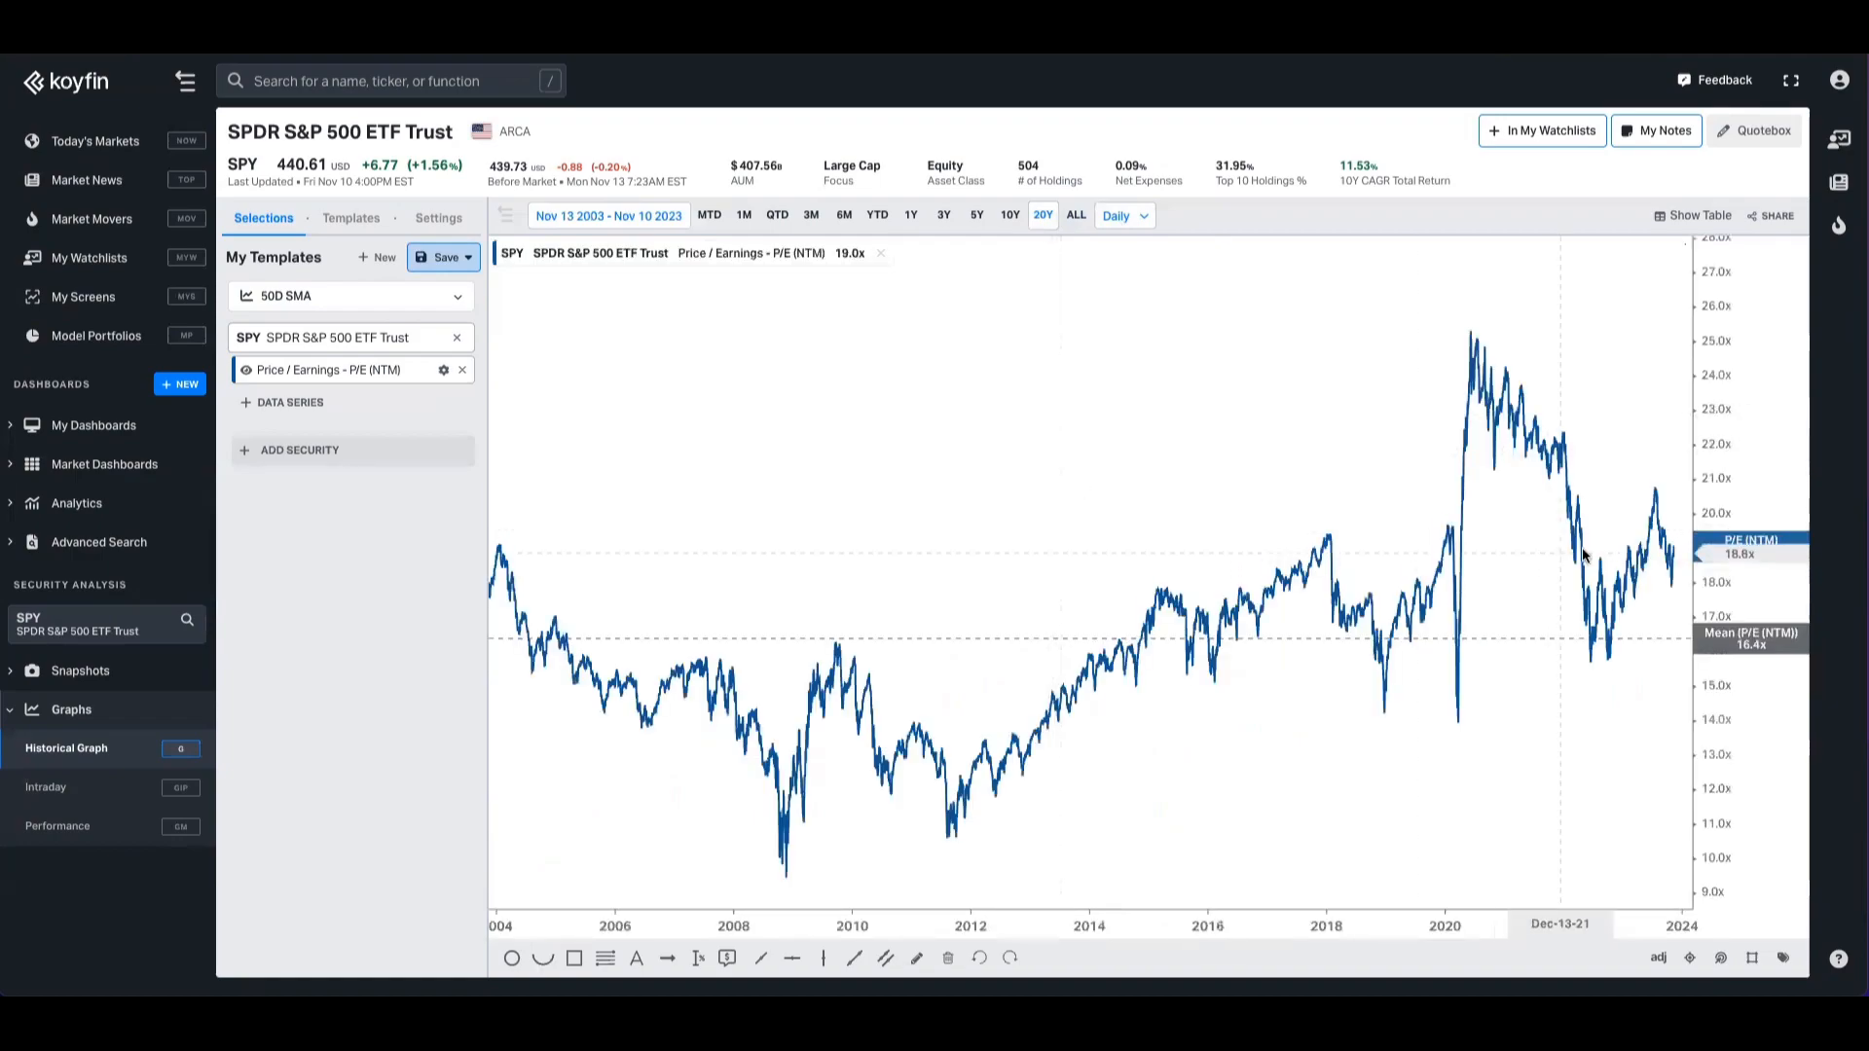
{"action": "mouse_move", "coordinate": [1737, 483]}
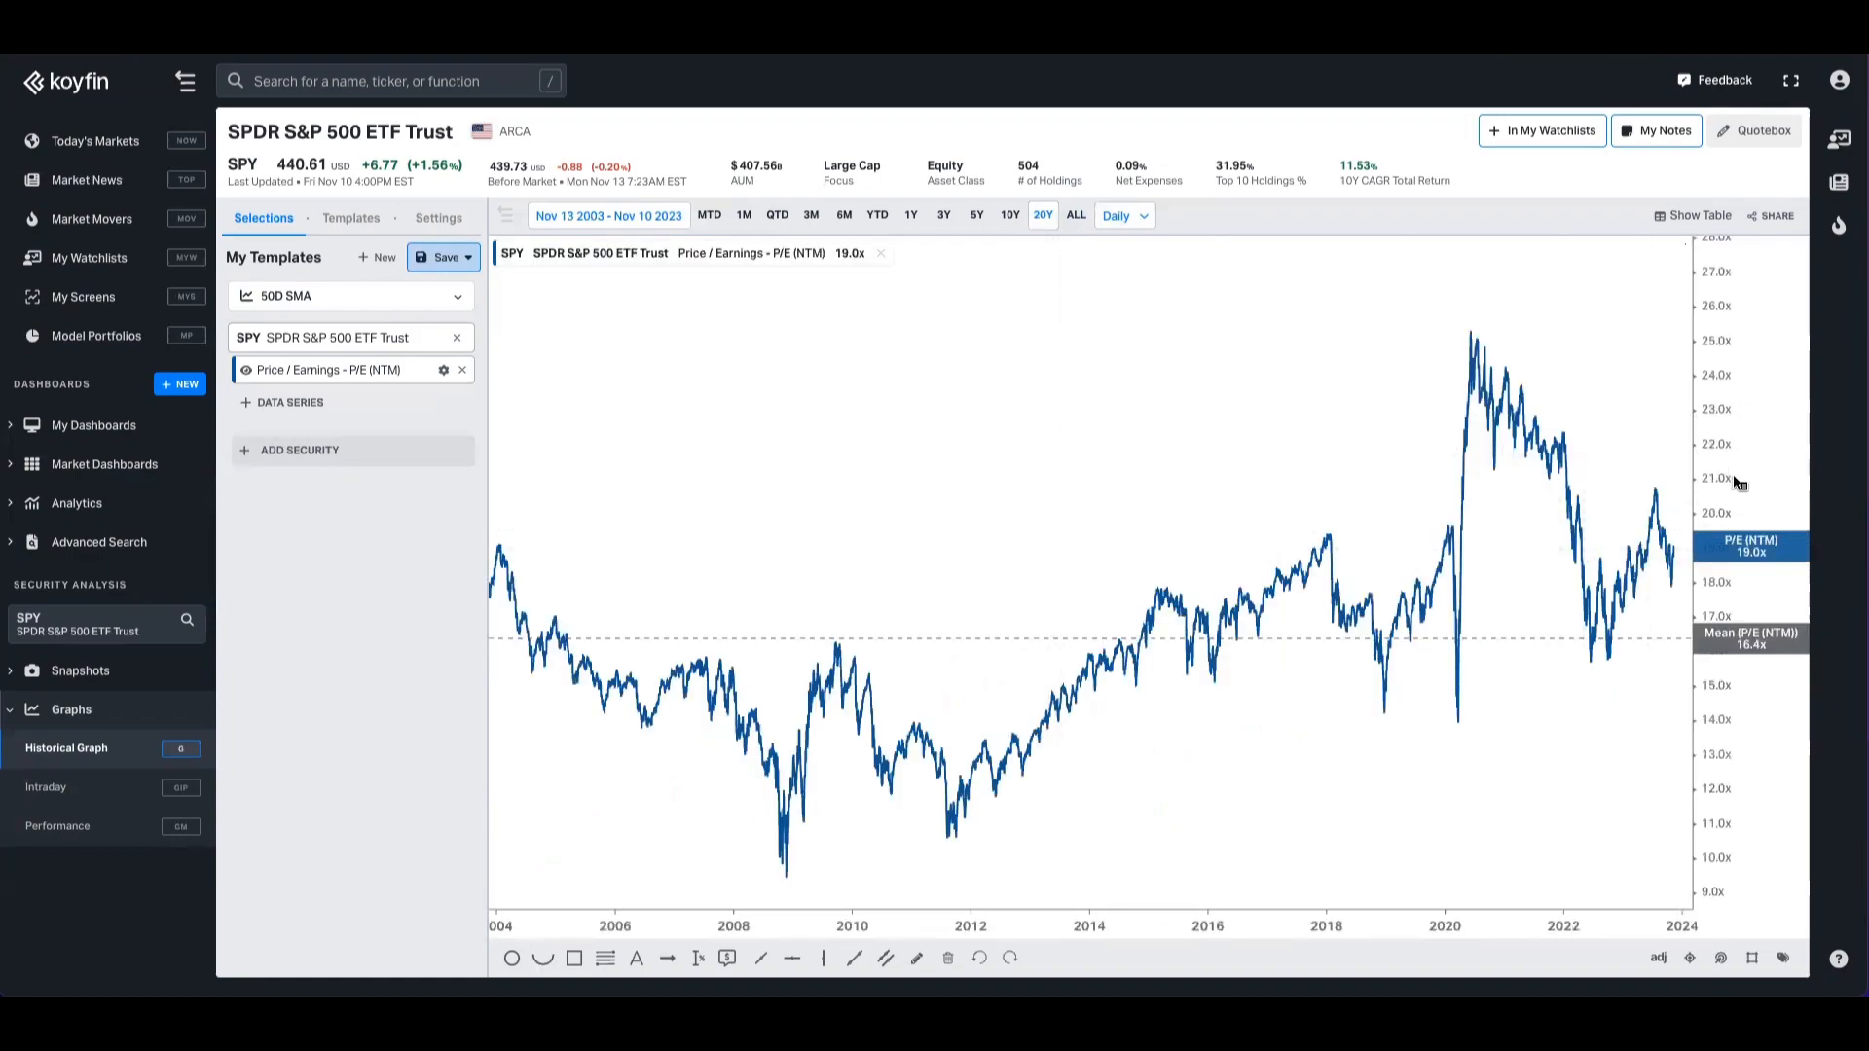
{"action": "mouse_move", "coordinate": [1775, 576]}
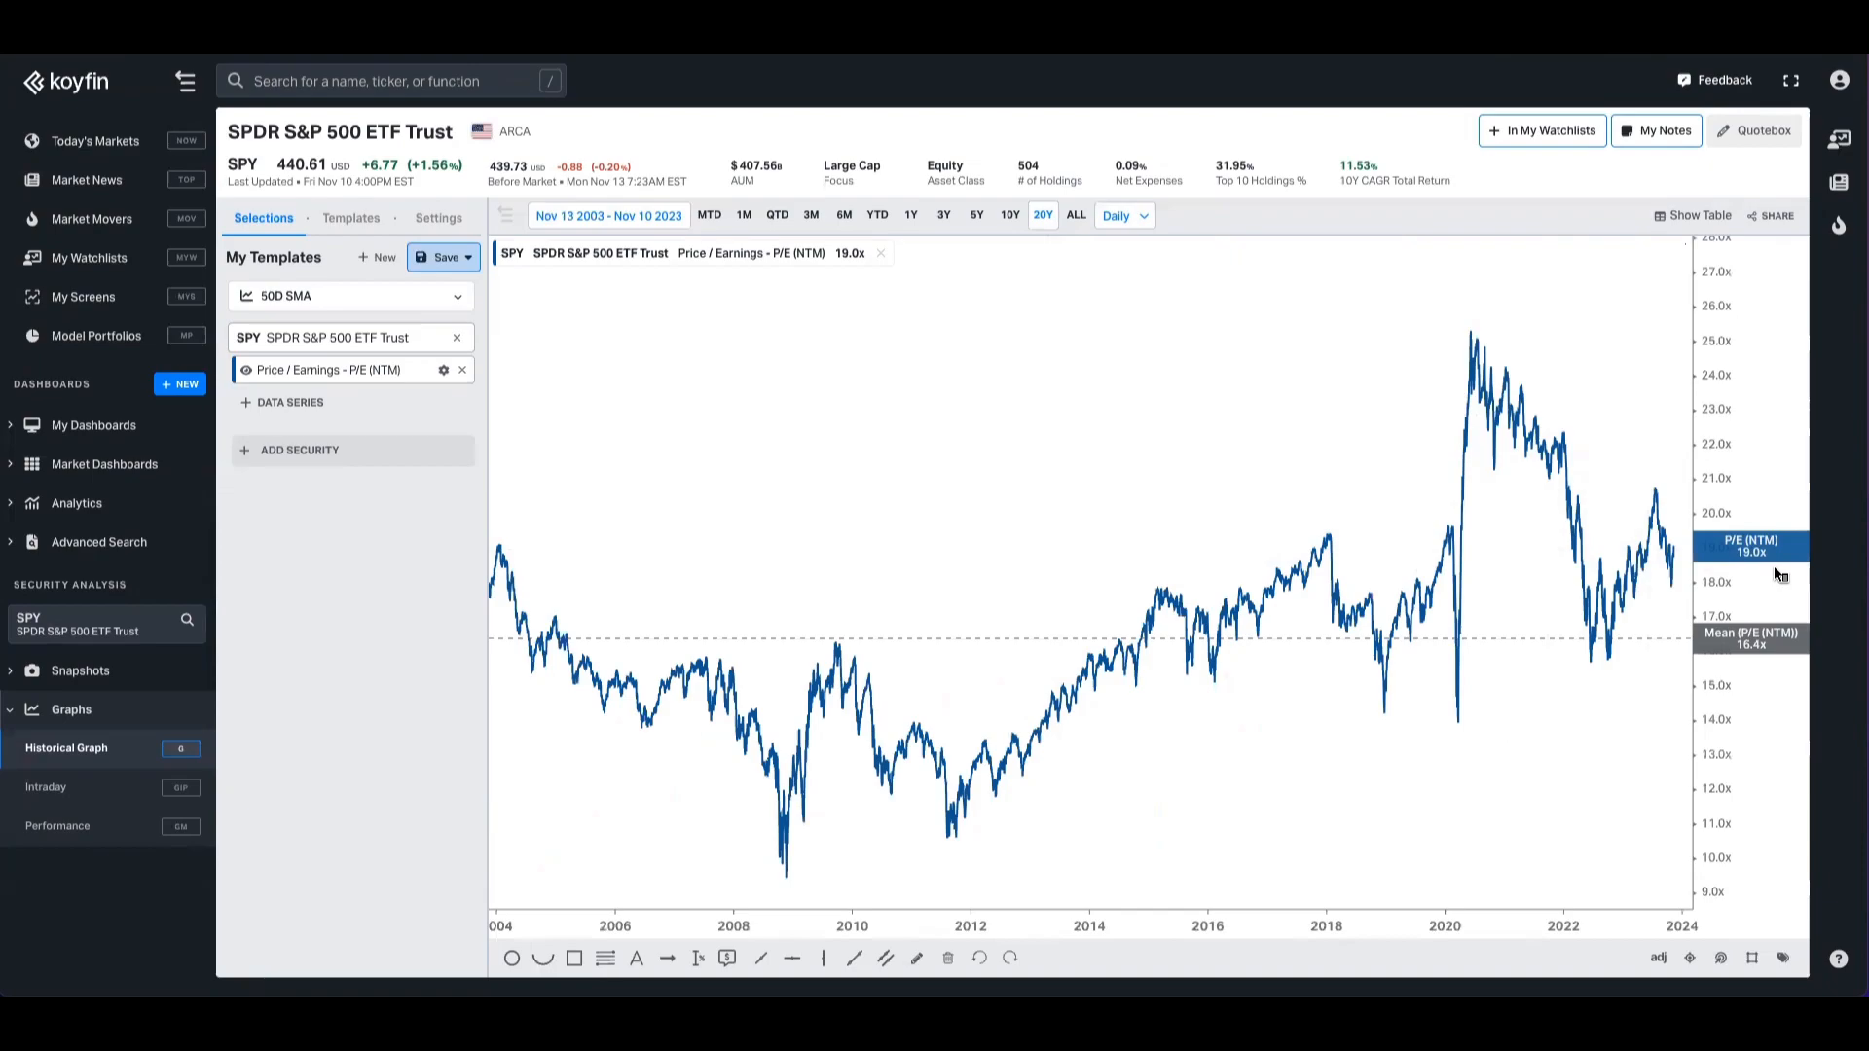
{"action": "mouse_move", "coordinate": [1764, 662]}
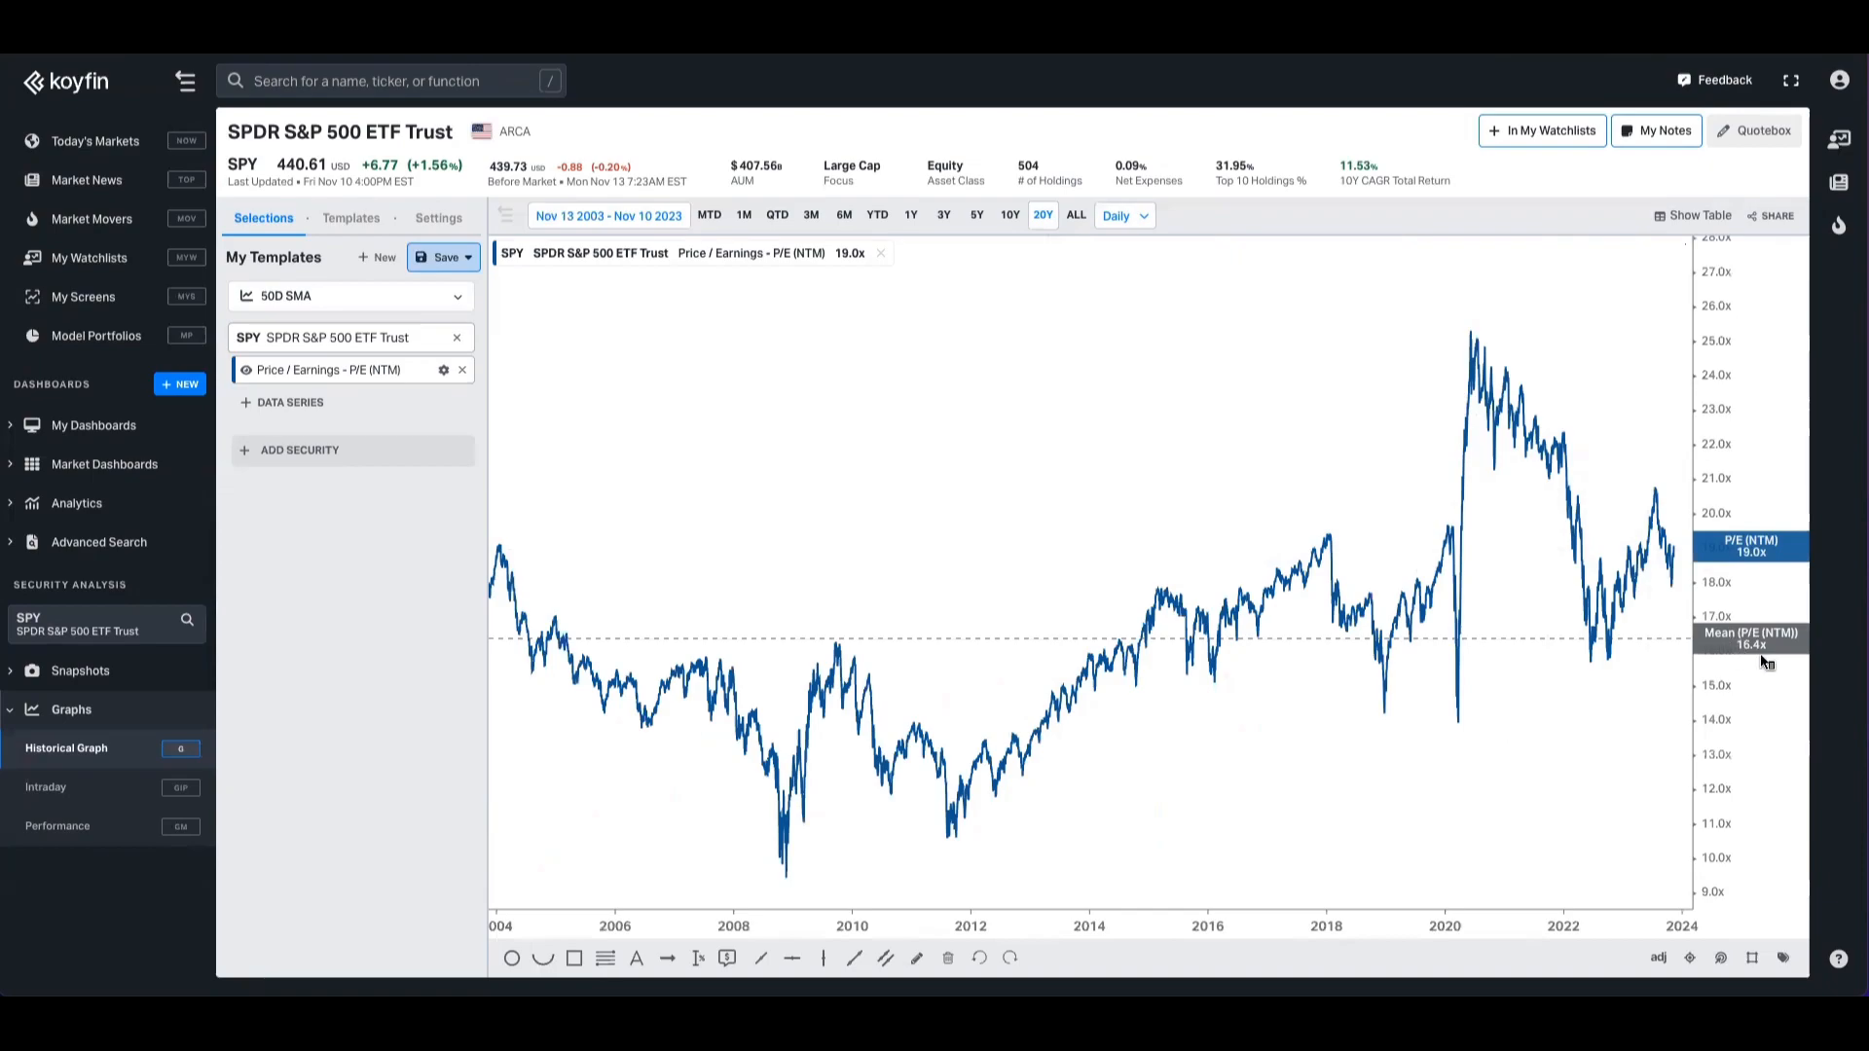
{"action": "left_click", "coordinate": [1009, 216]}
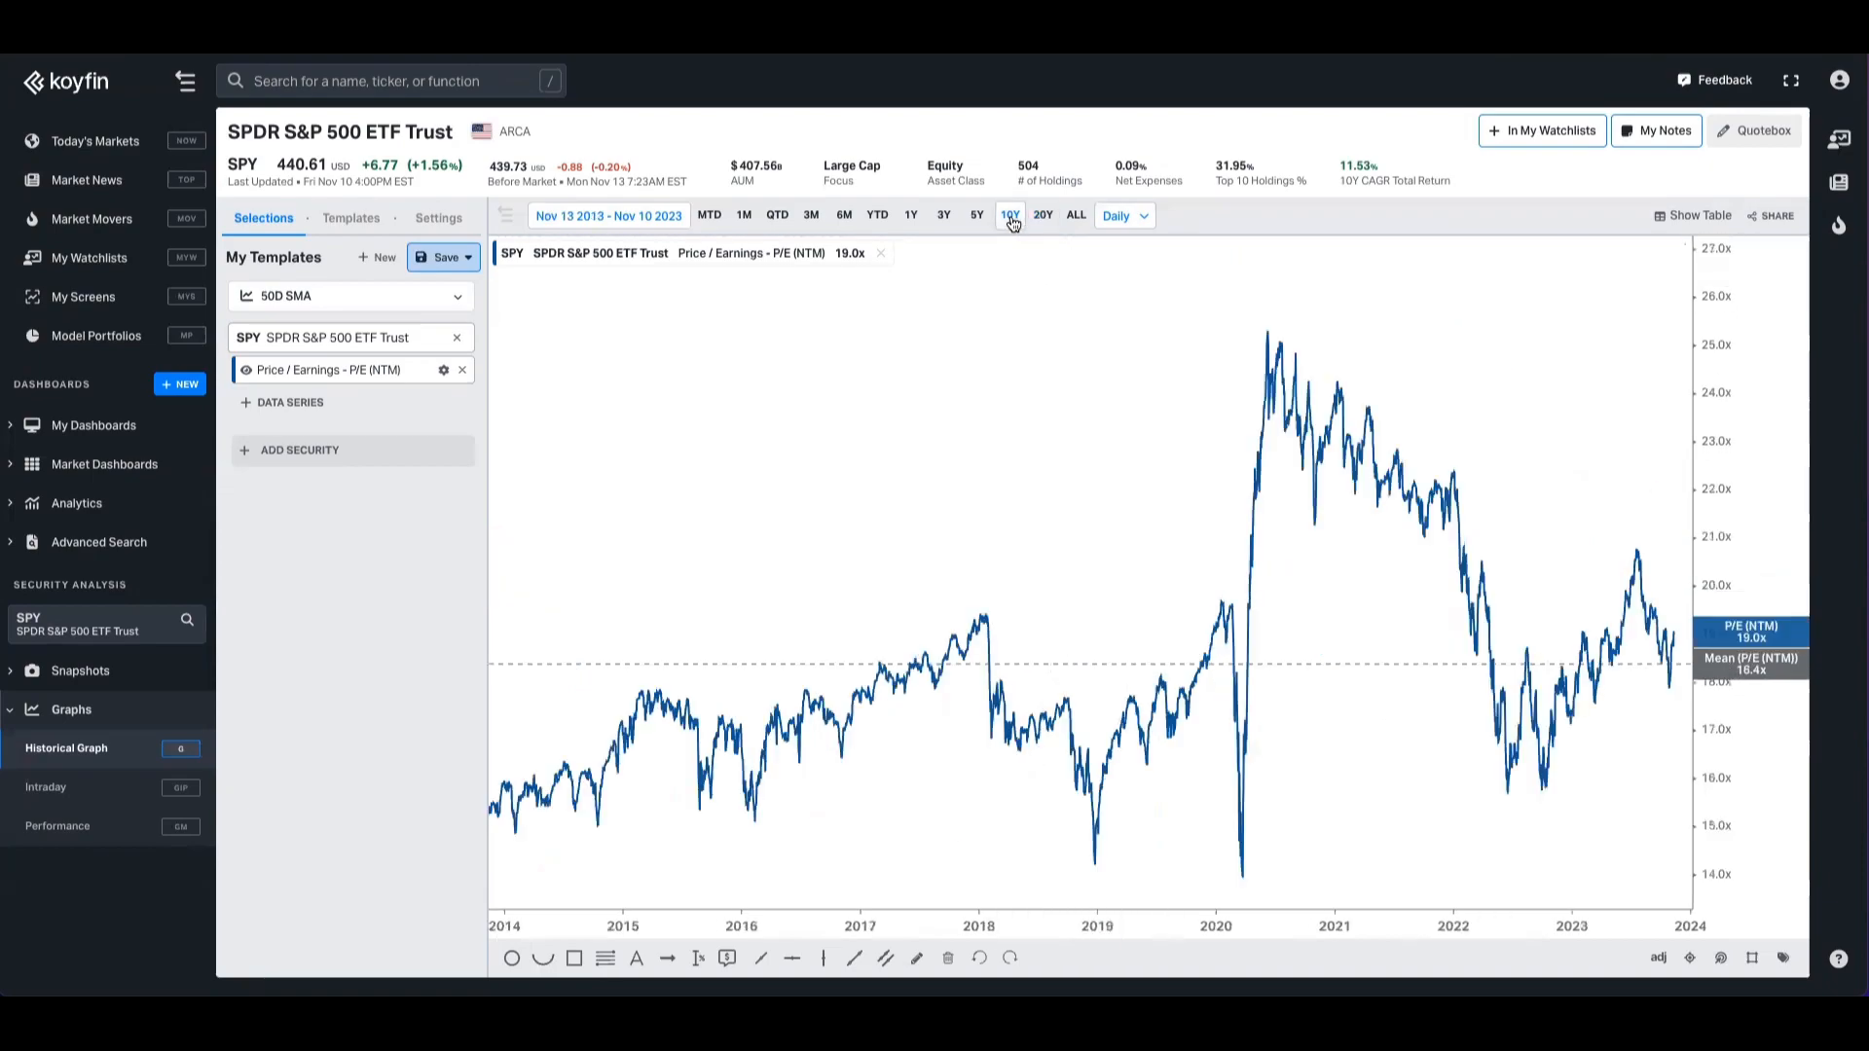
{"action": "left_click", "coordinate": [976, 216]}
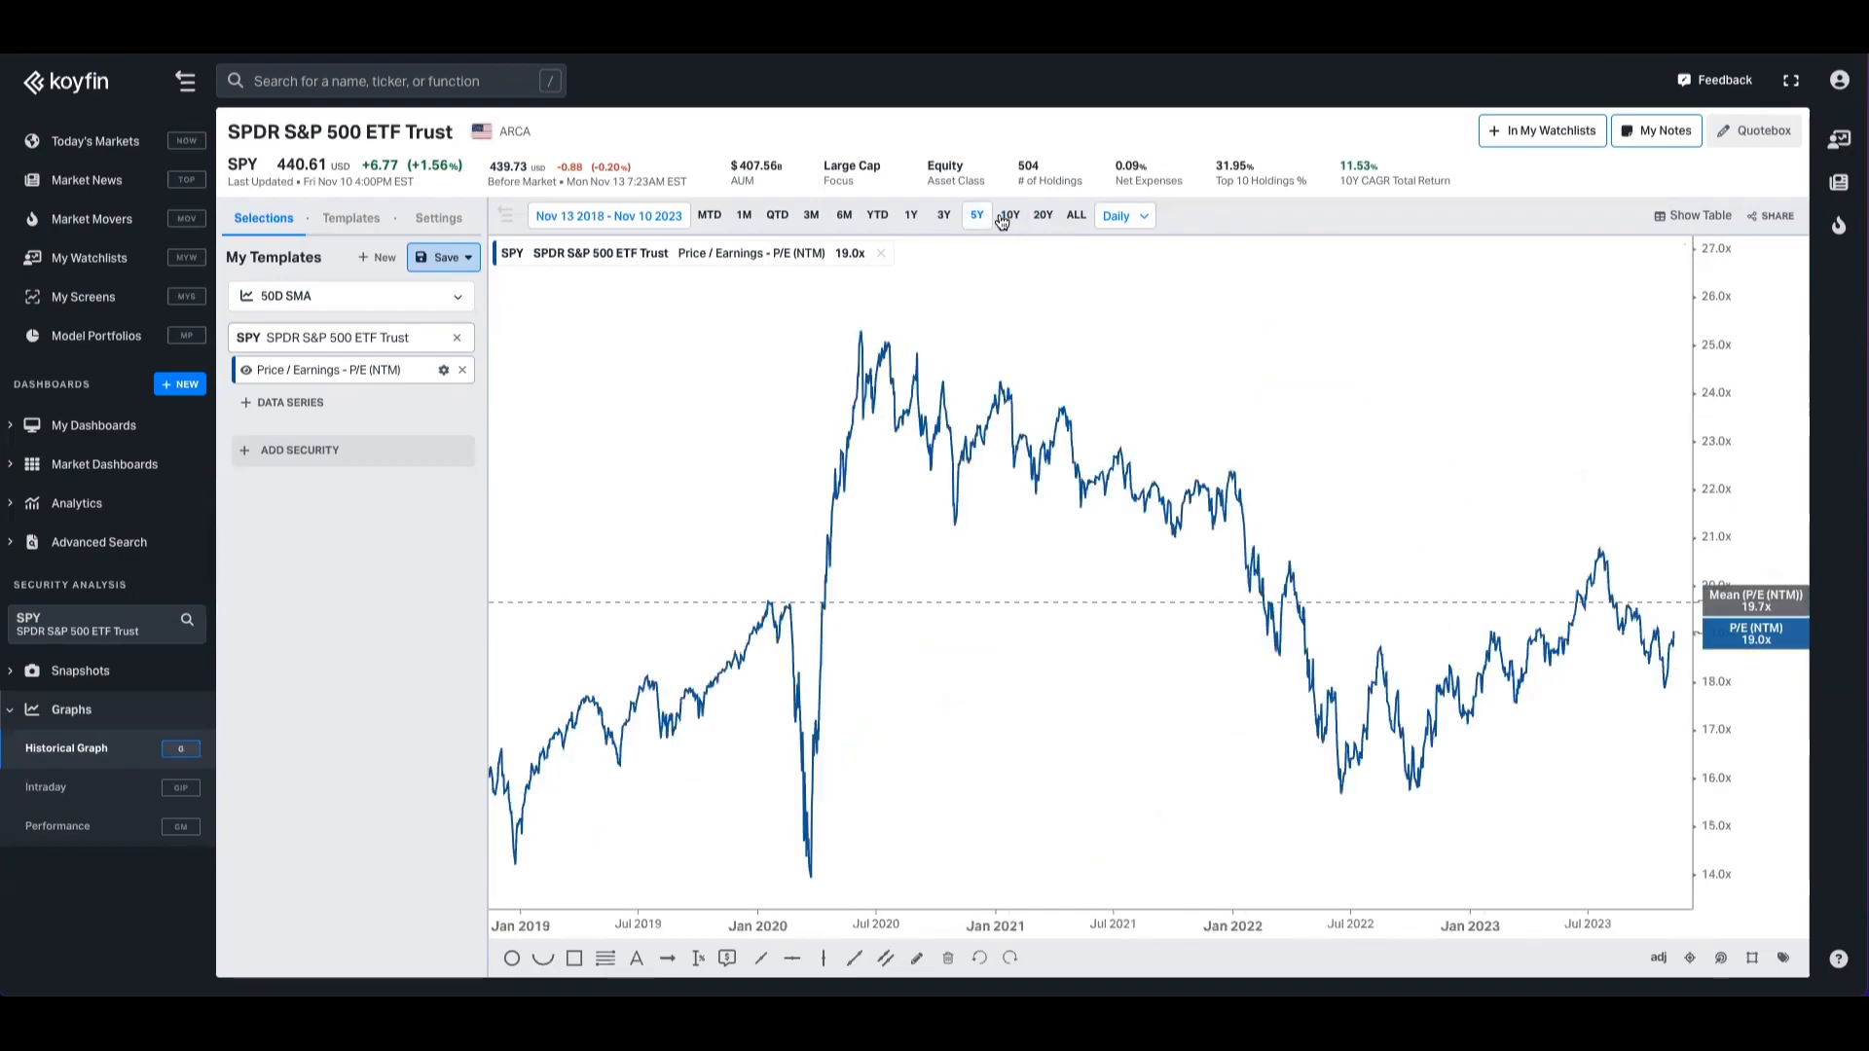
{"action": "mouse_move", "coordinate": [917, 613]}
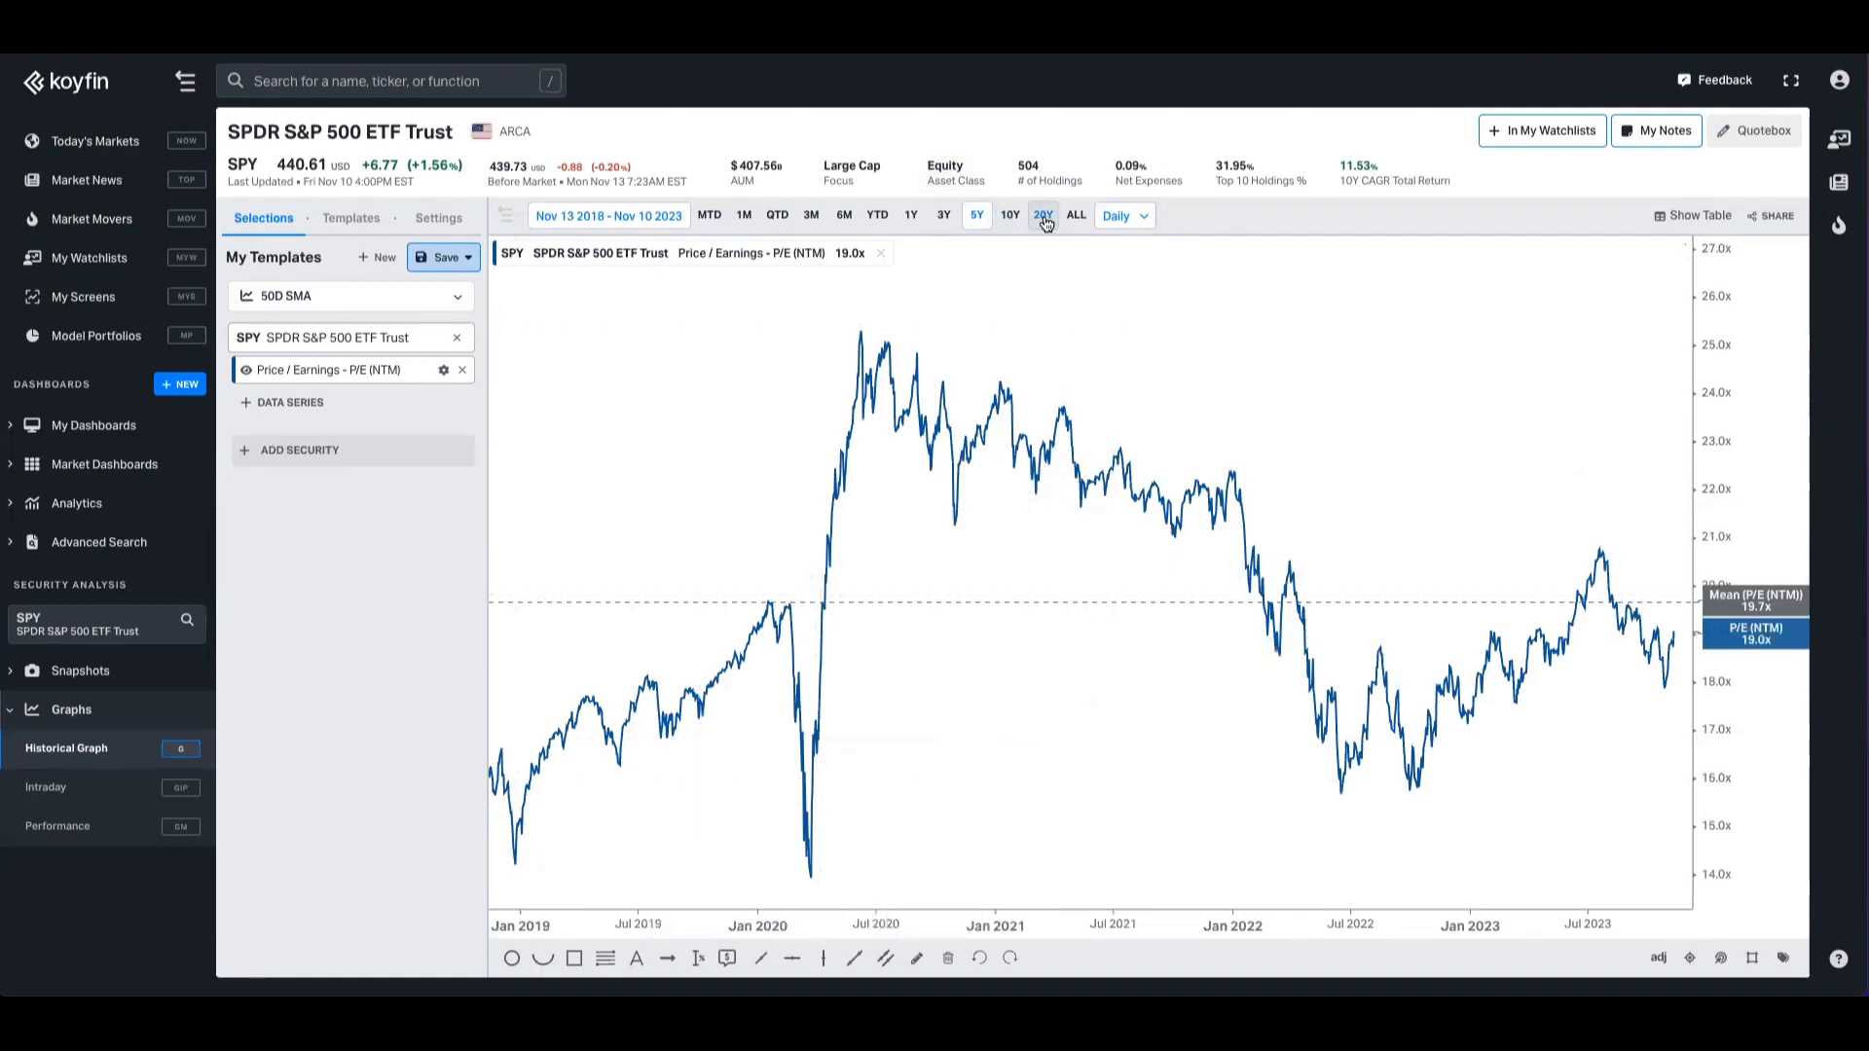
{"action": "left_click", "coordinate": [1041, 216]}
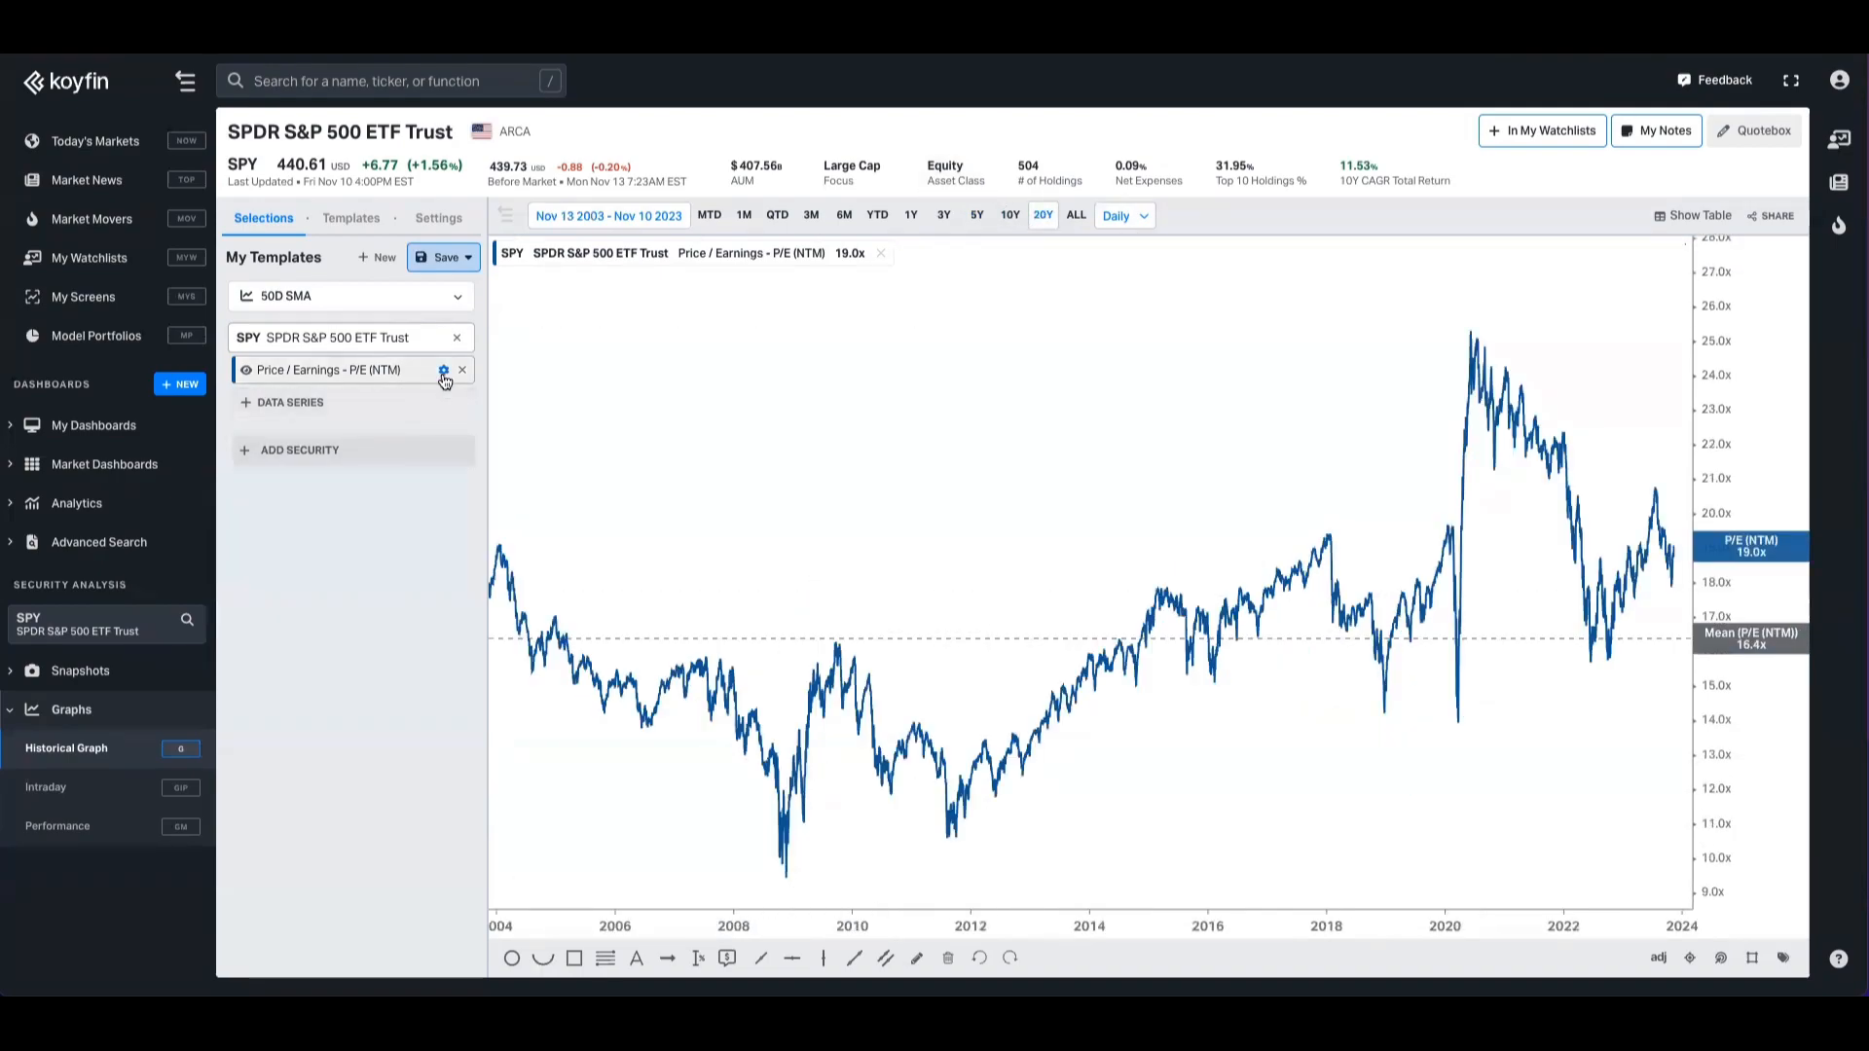
- Recolour the +1 and −1 standard deviation lines red in the P/E series settings
{"action": "left_click", "coordinate": [442, 370]}
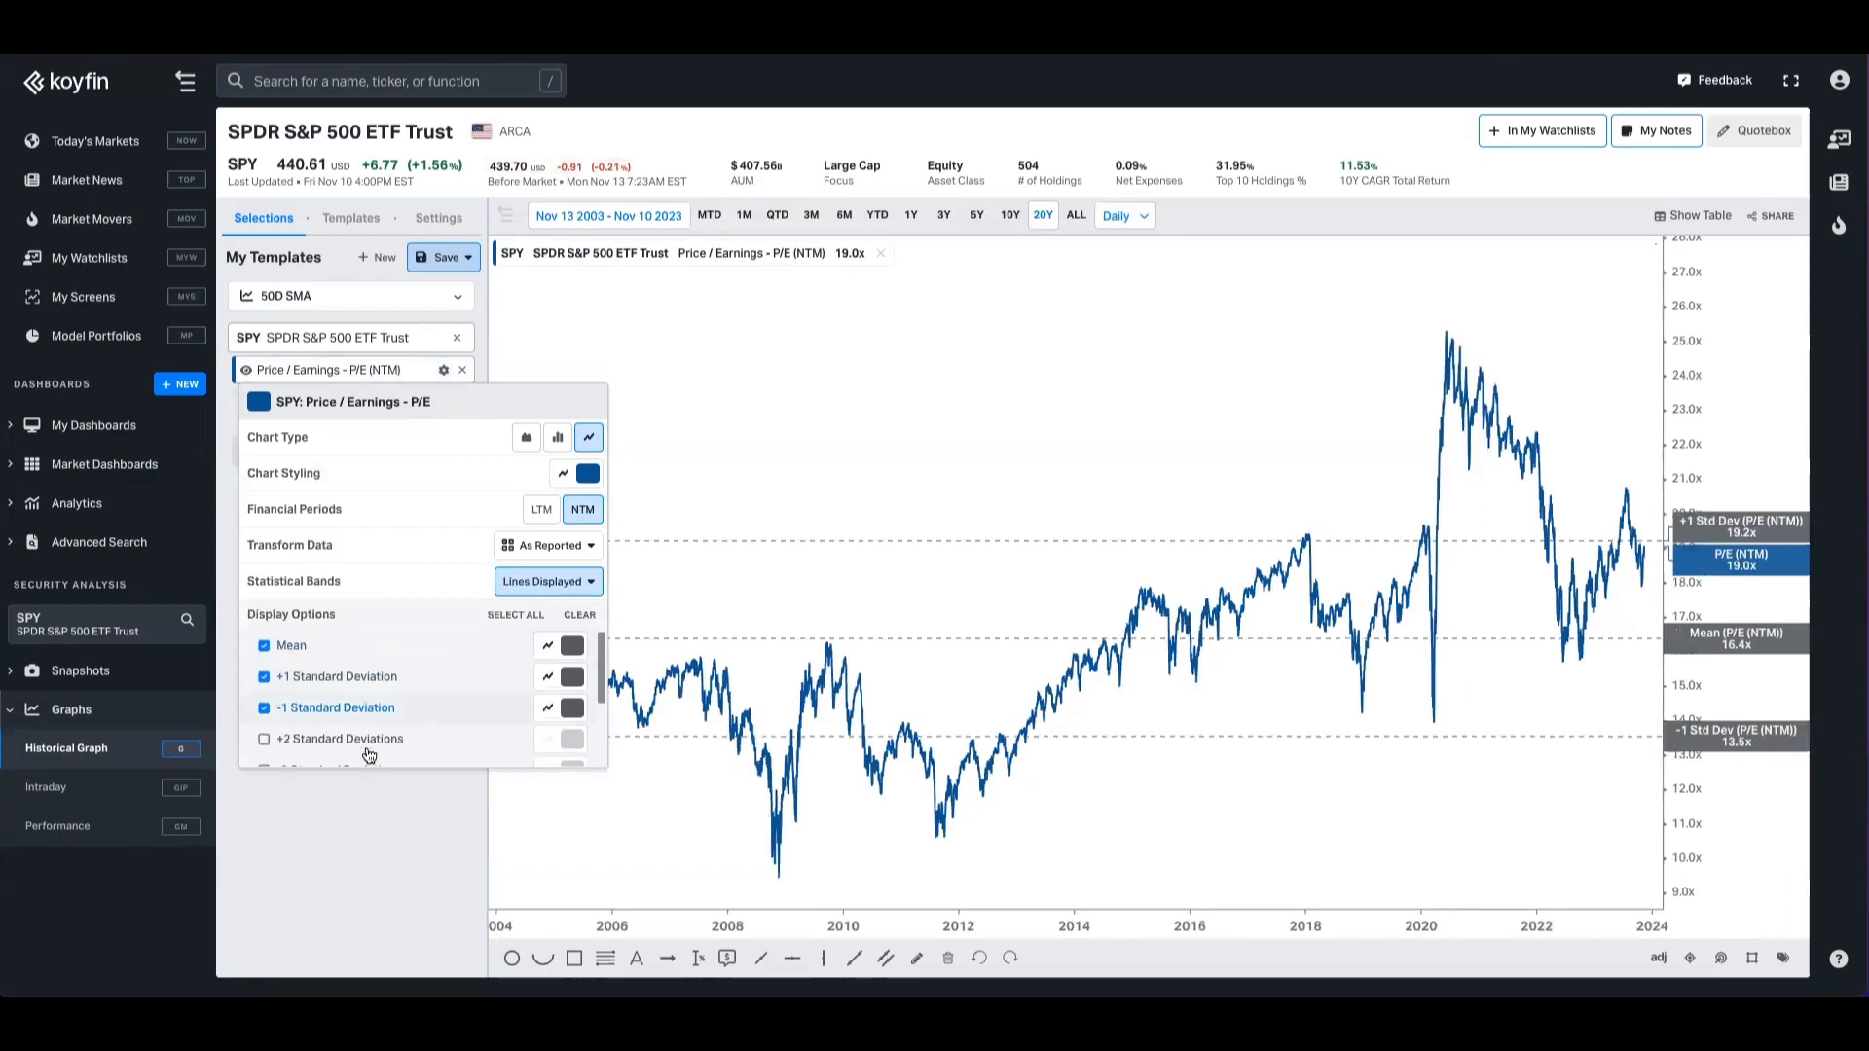
{"action": "mouse_move", "coordinate": [1686, 781]}
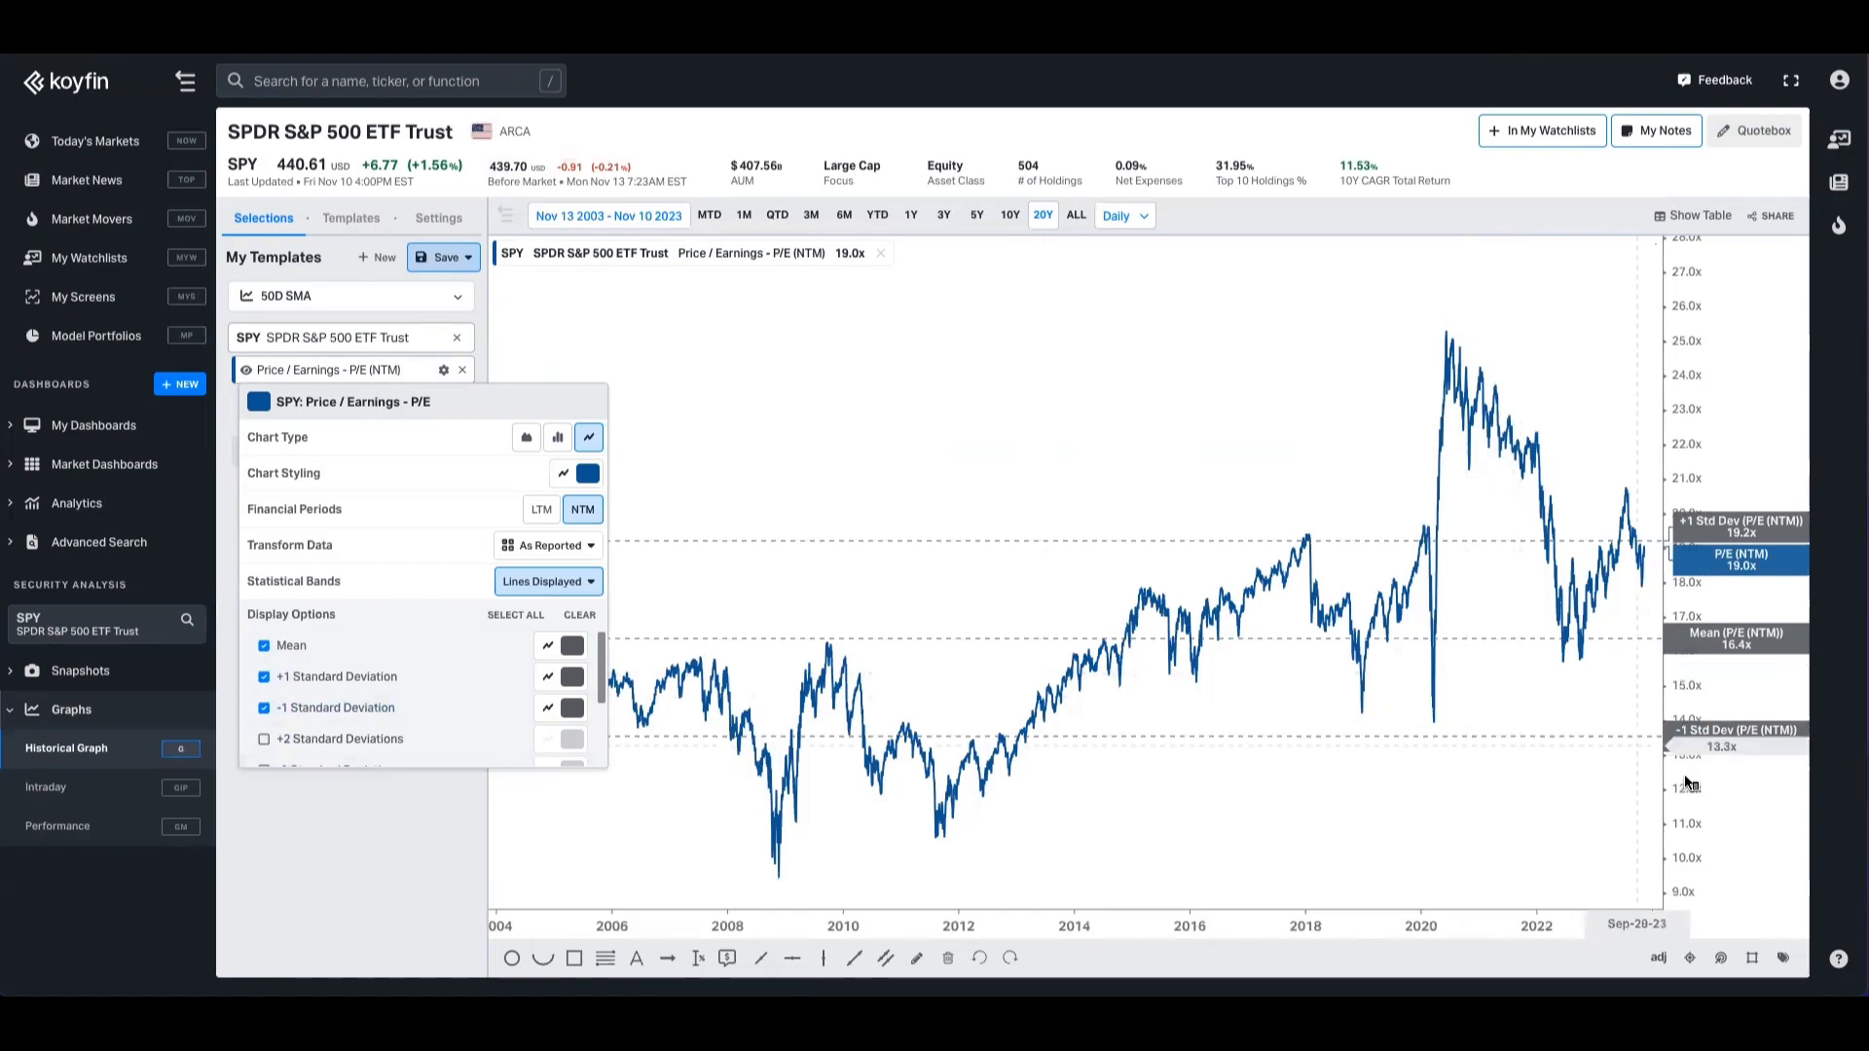
{"action": "left_click", "coordinate": [567, 707]}
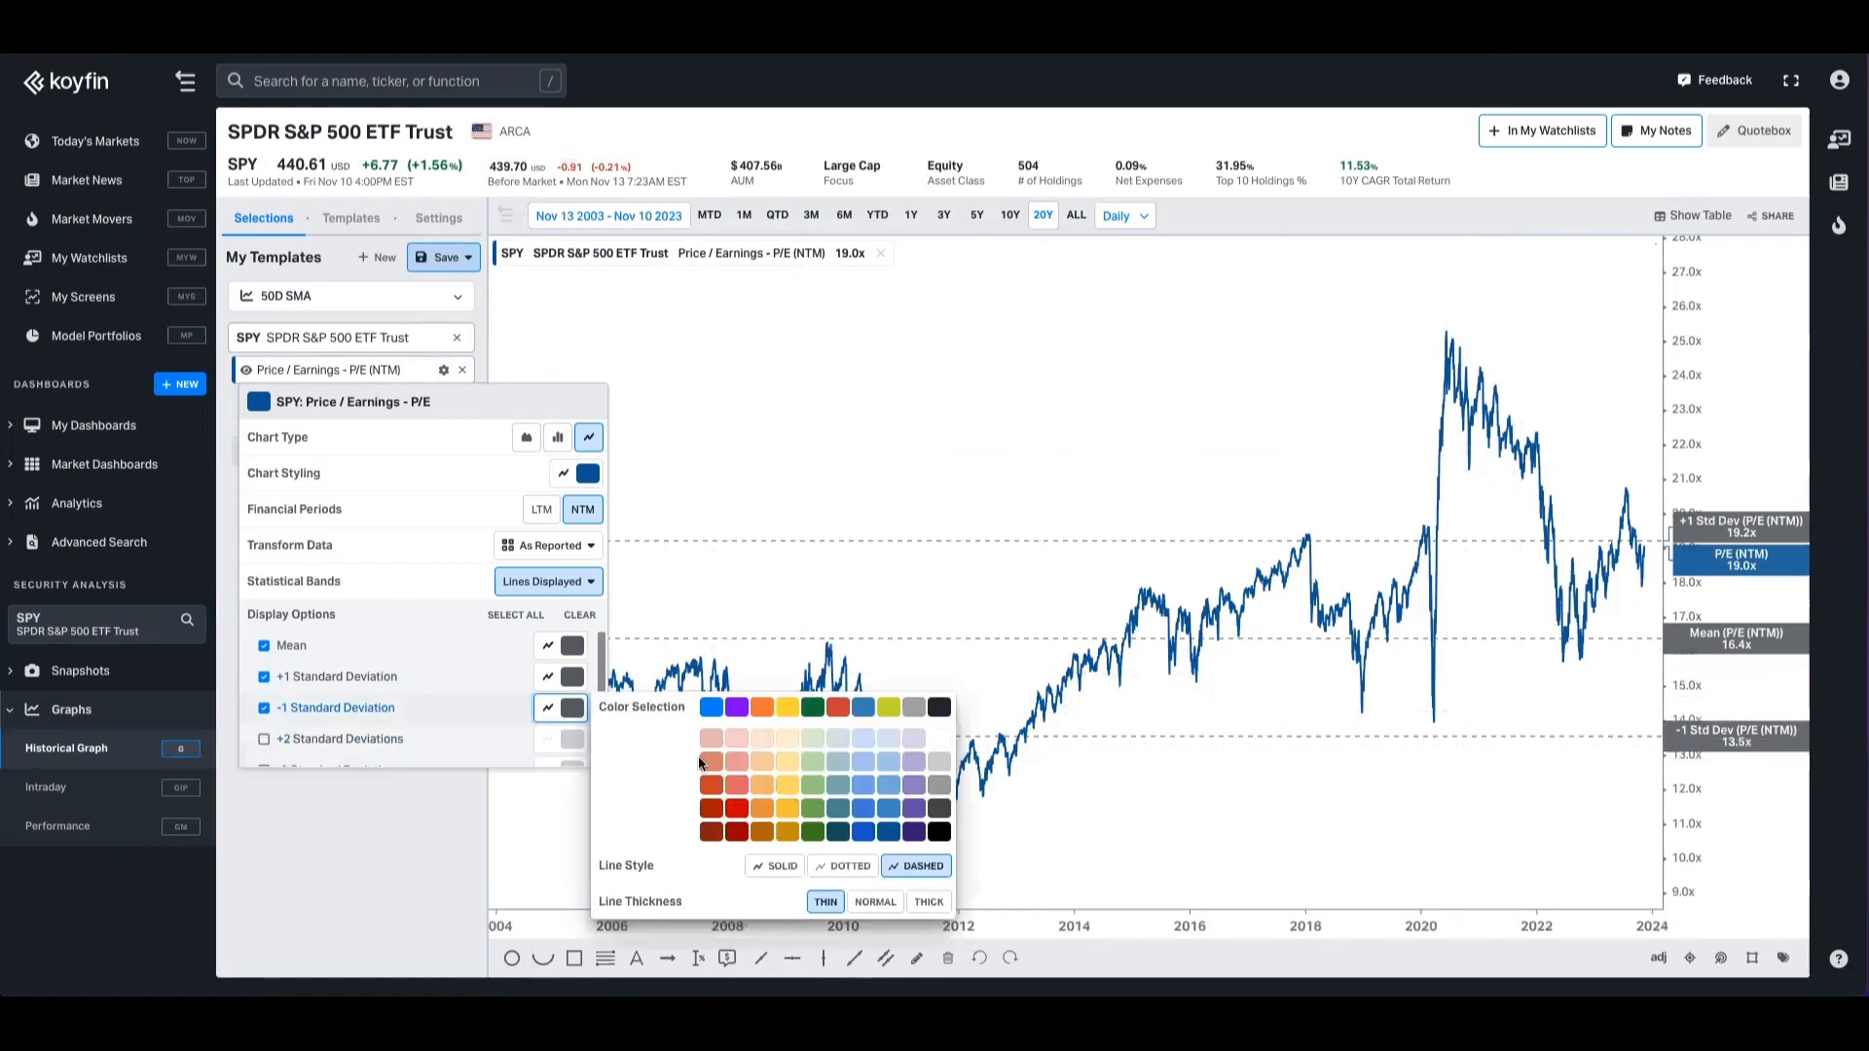
{"action": "left_click", "coordinate": [573, 676]}
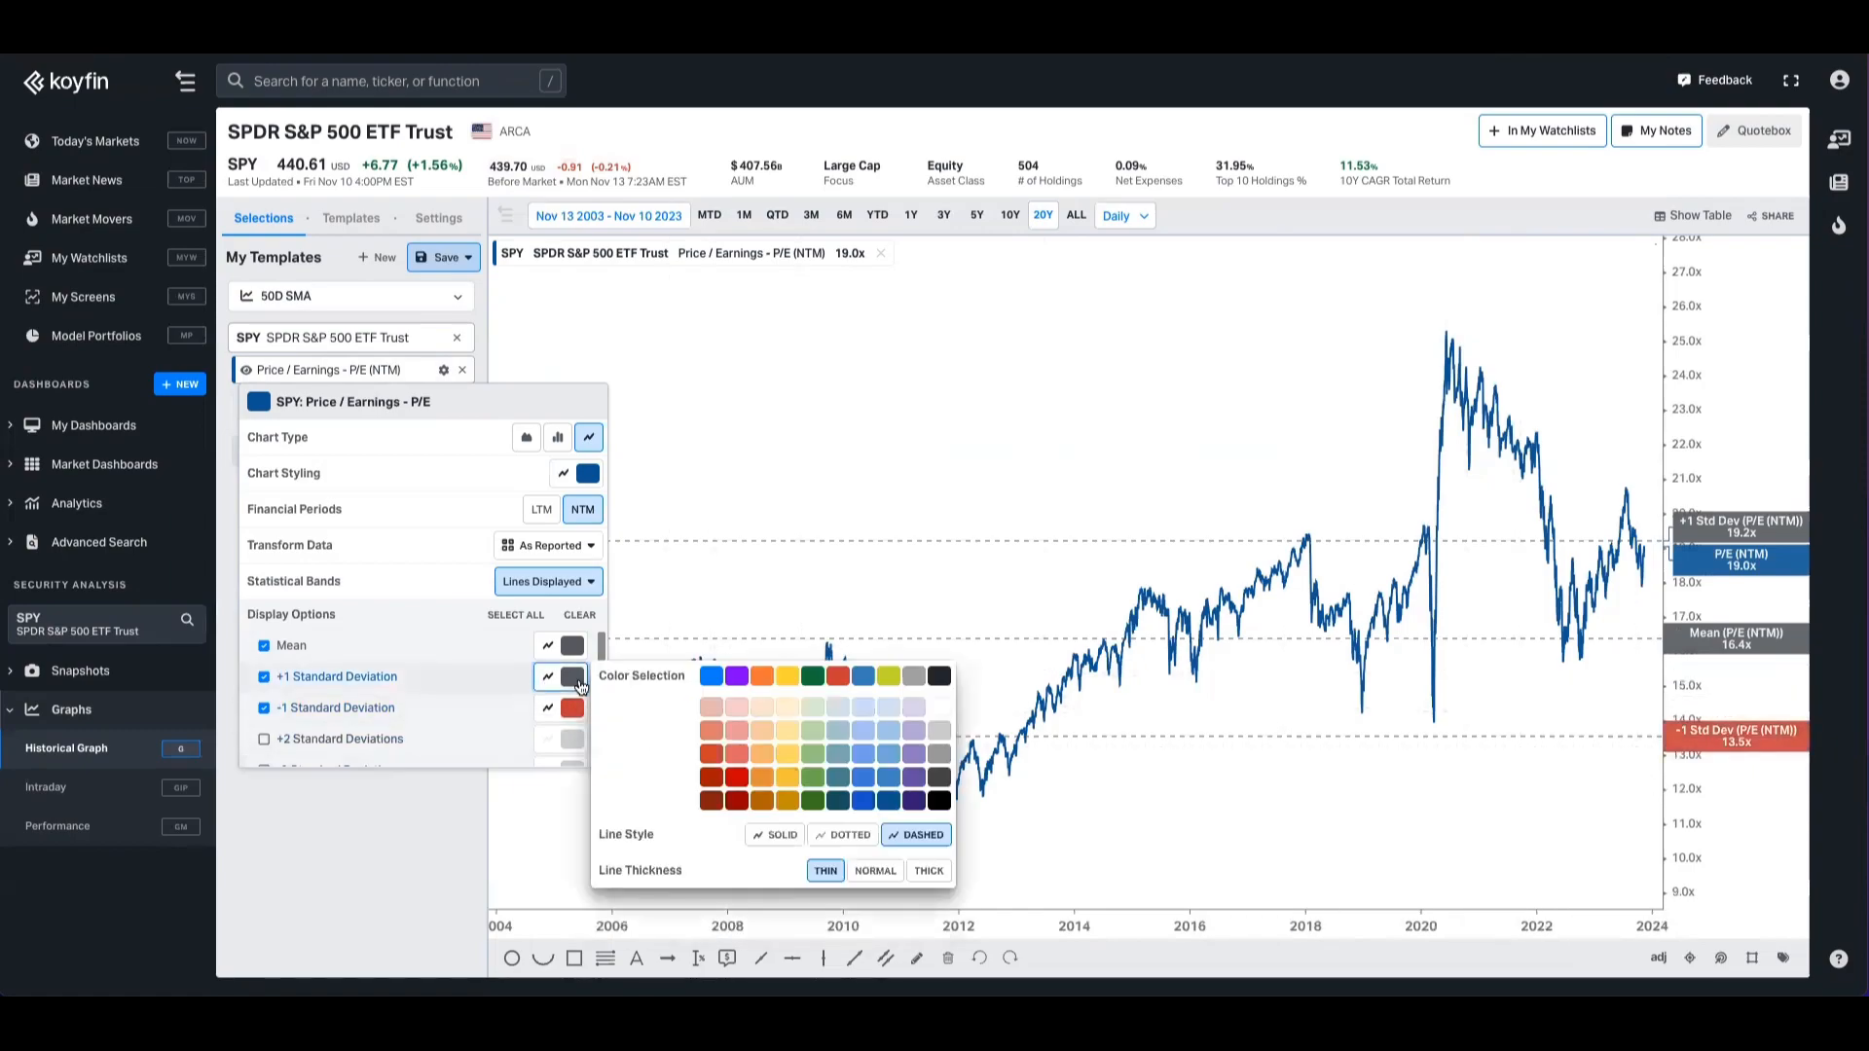
{"action": "left_click", "coordinate": [263, 706]}
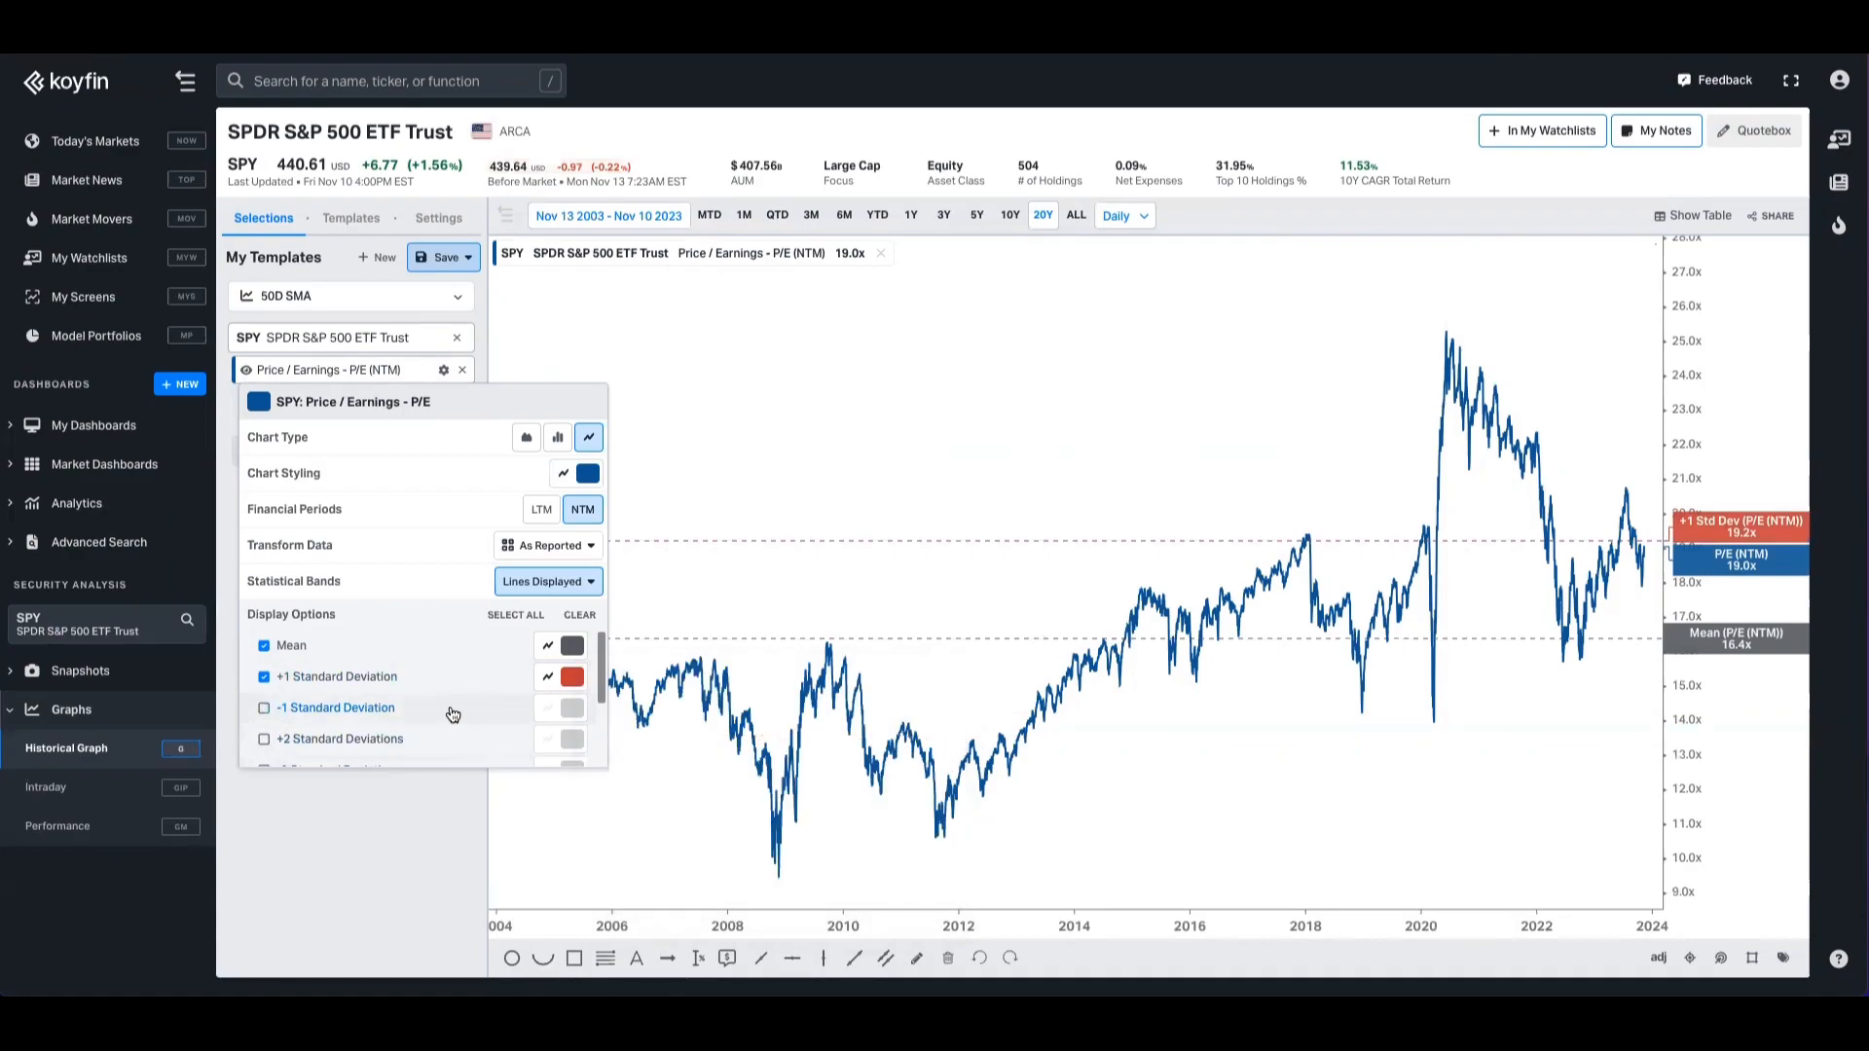
- Swap the ±1 lines for +2 and −2 standard deviation bands and set the range to five years
{"action": "scroll", "scroll_direction": "down", "scroll_amount": 3}
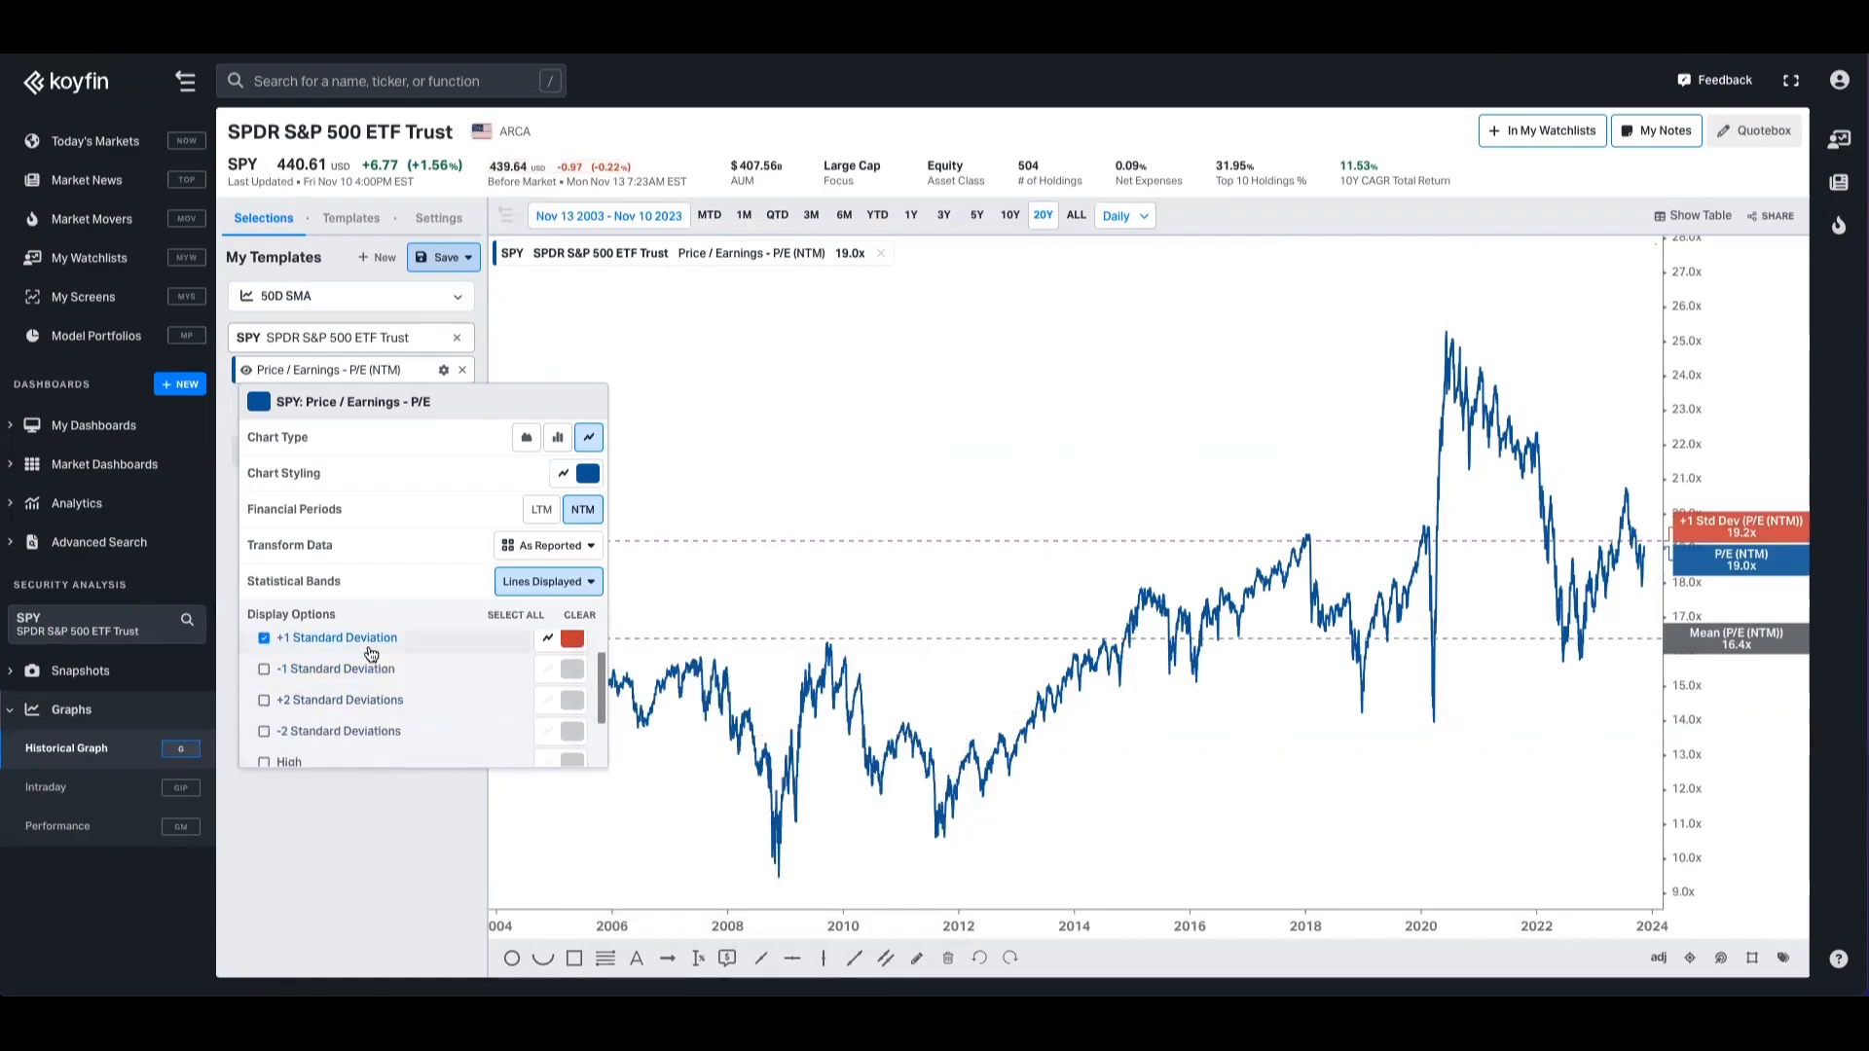
{"action": "left_click", "coordinate": [263, 730]}
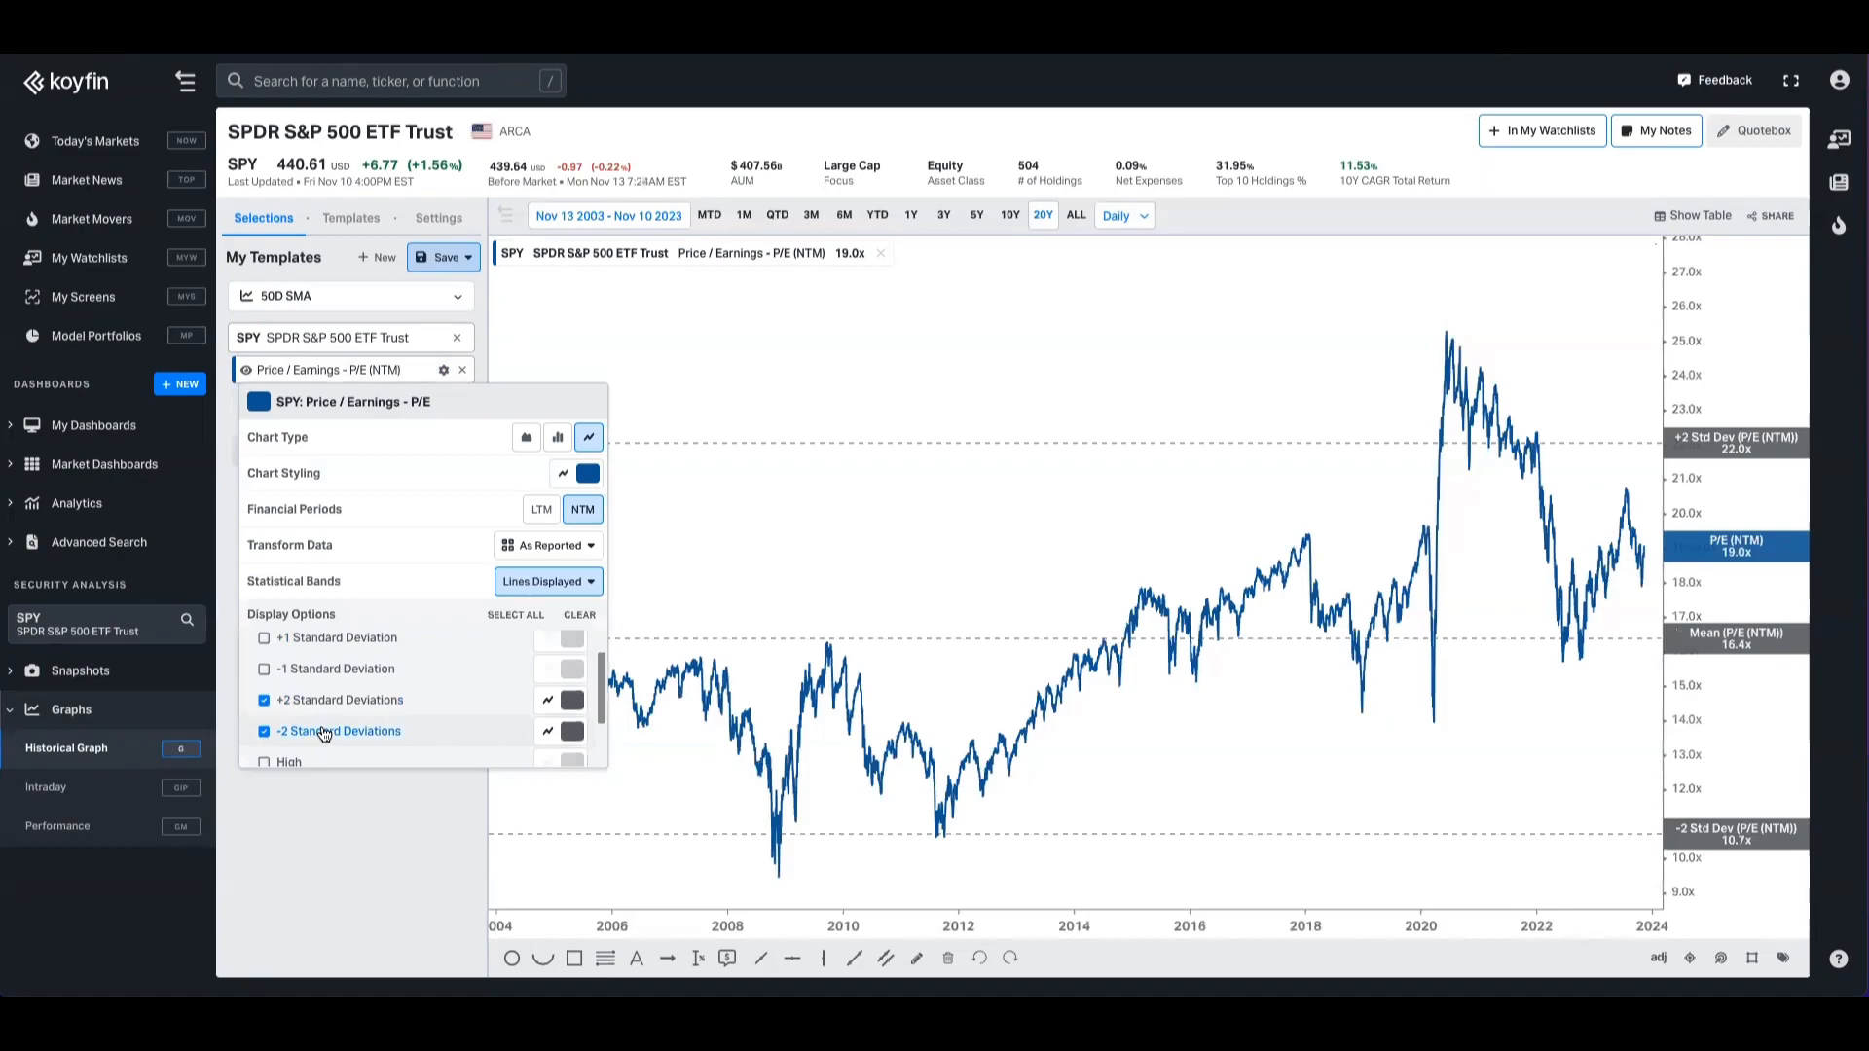
{"action": "scroll", "scroll_direction": "down", "scroll_amount": 3}
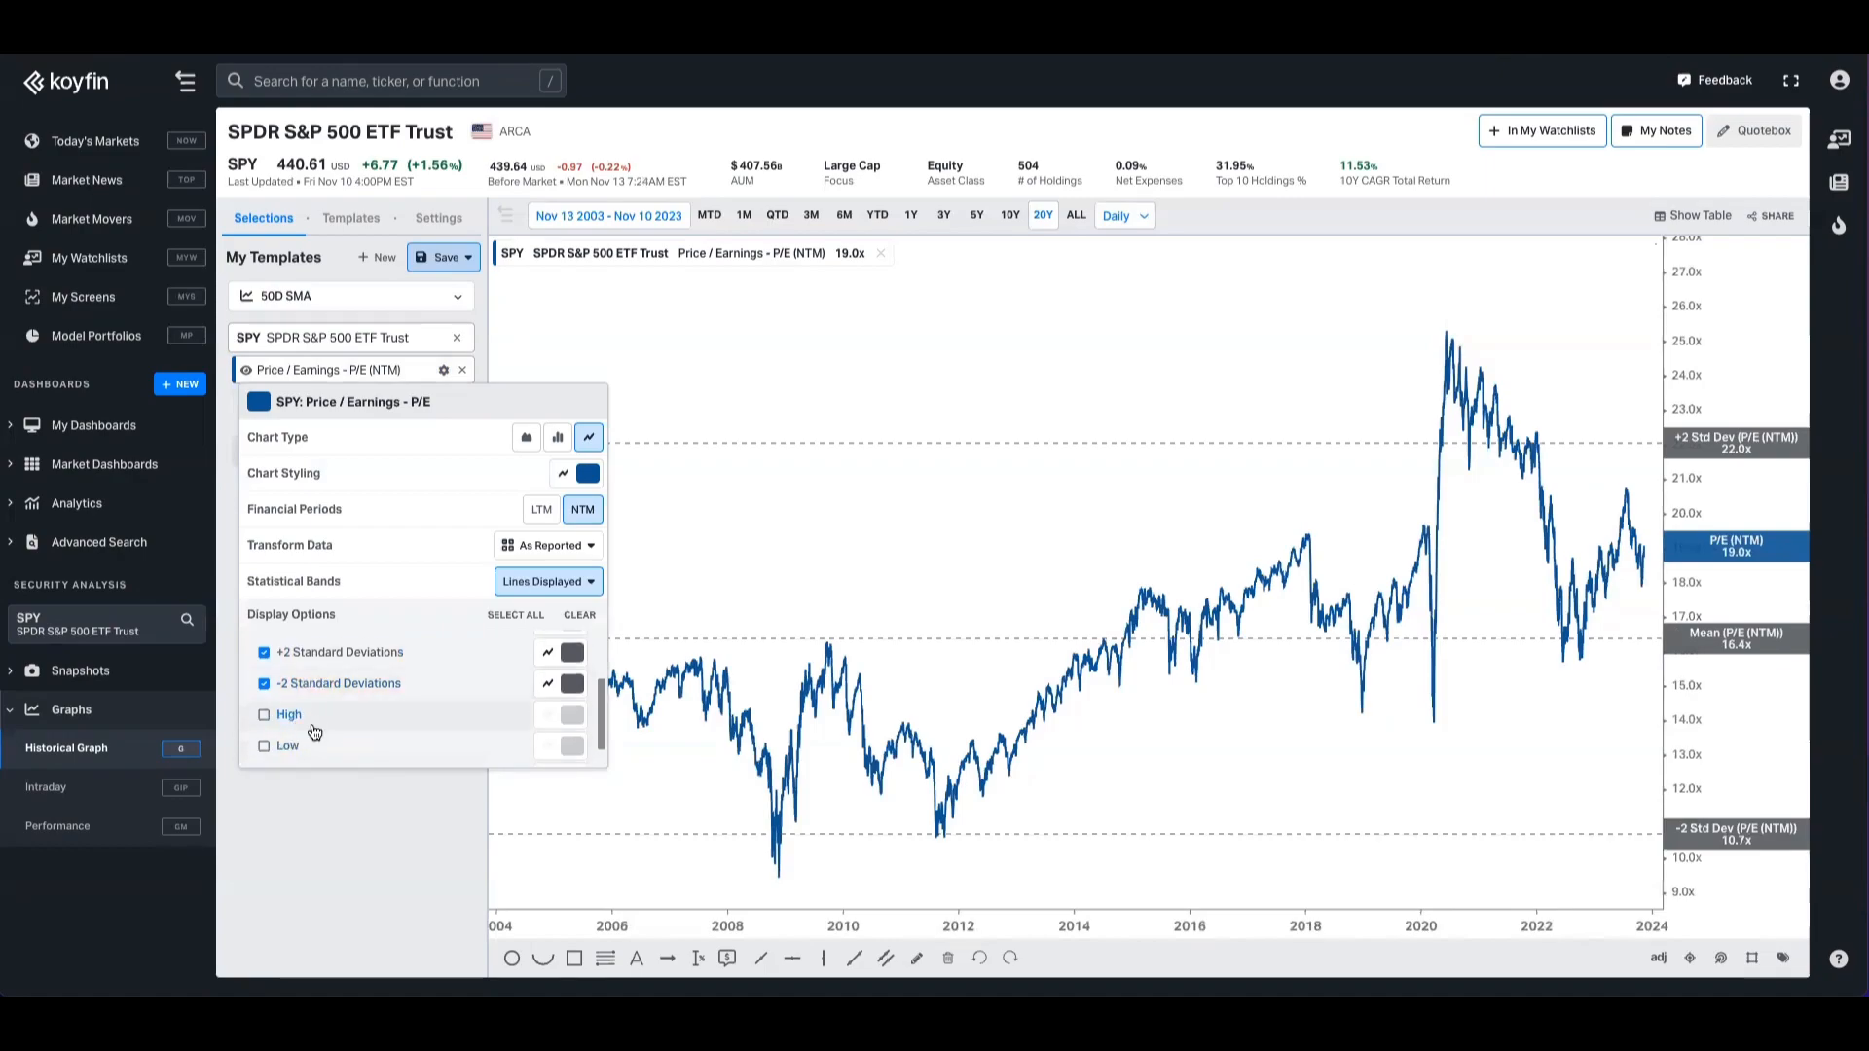
{"action": "left_click", "coordinate": [975, 216]}
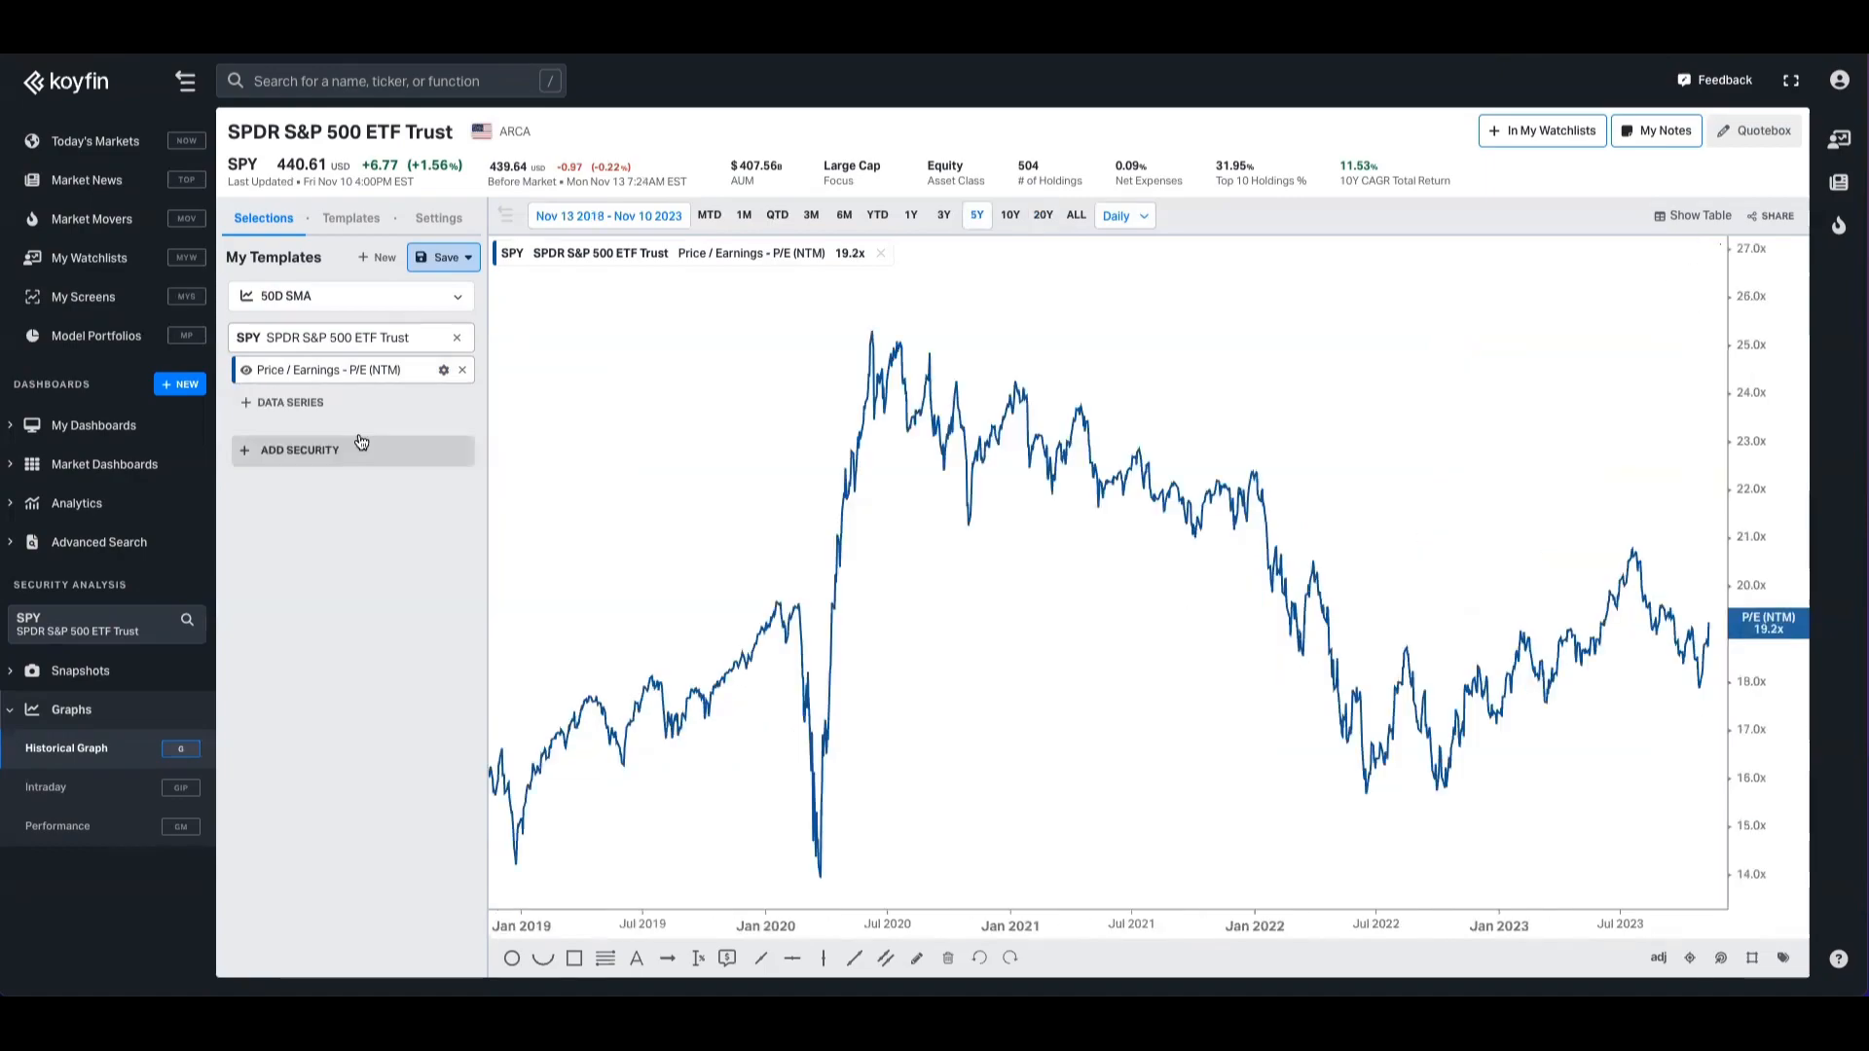
- Add Invesco QQQ Trust (NASDAQGM) so its forward P/E plots alongside SPY's
{"action": "type", "text": "qqq"}
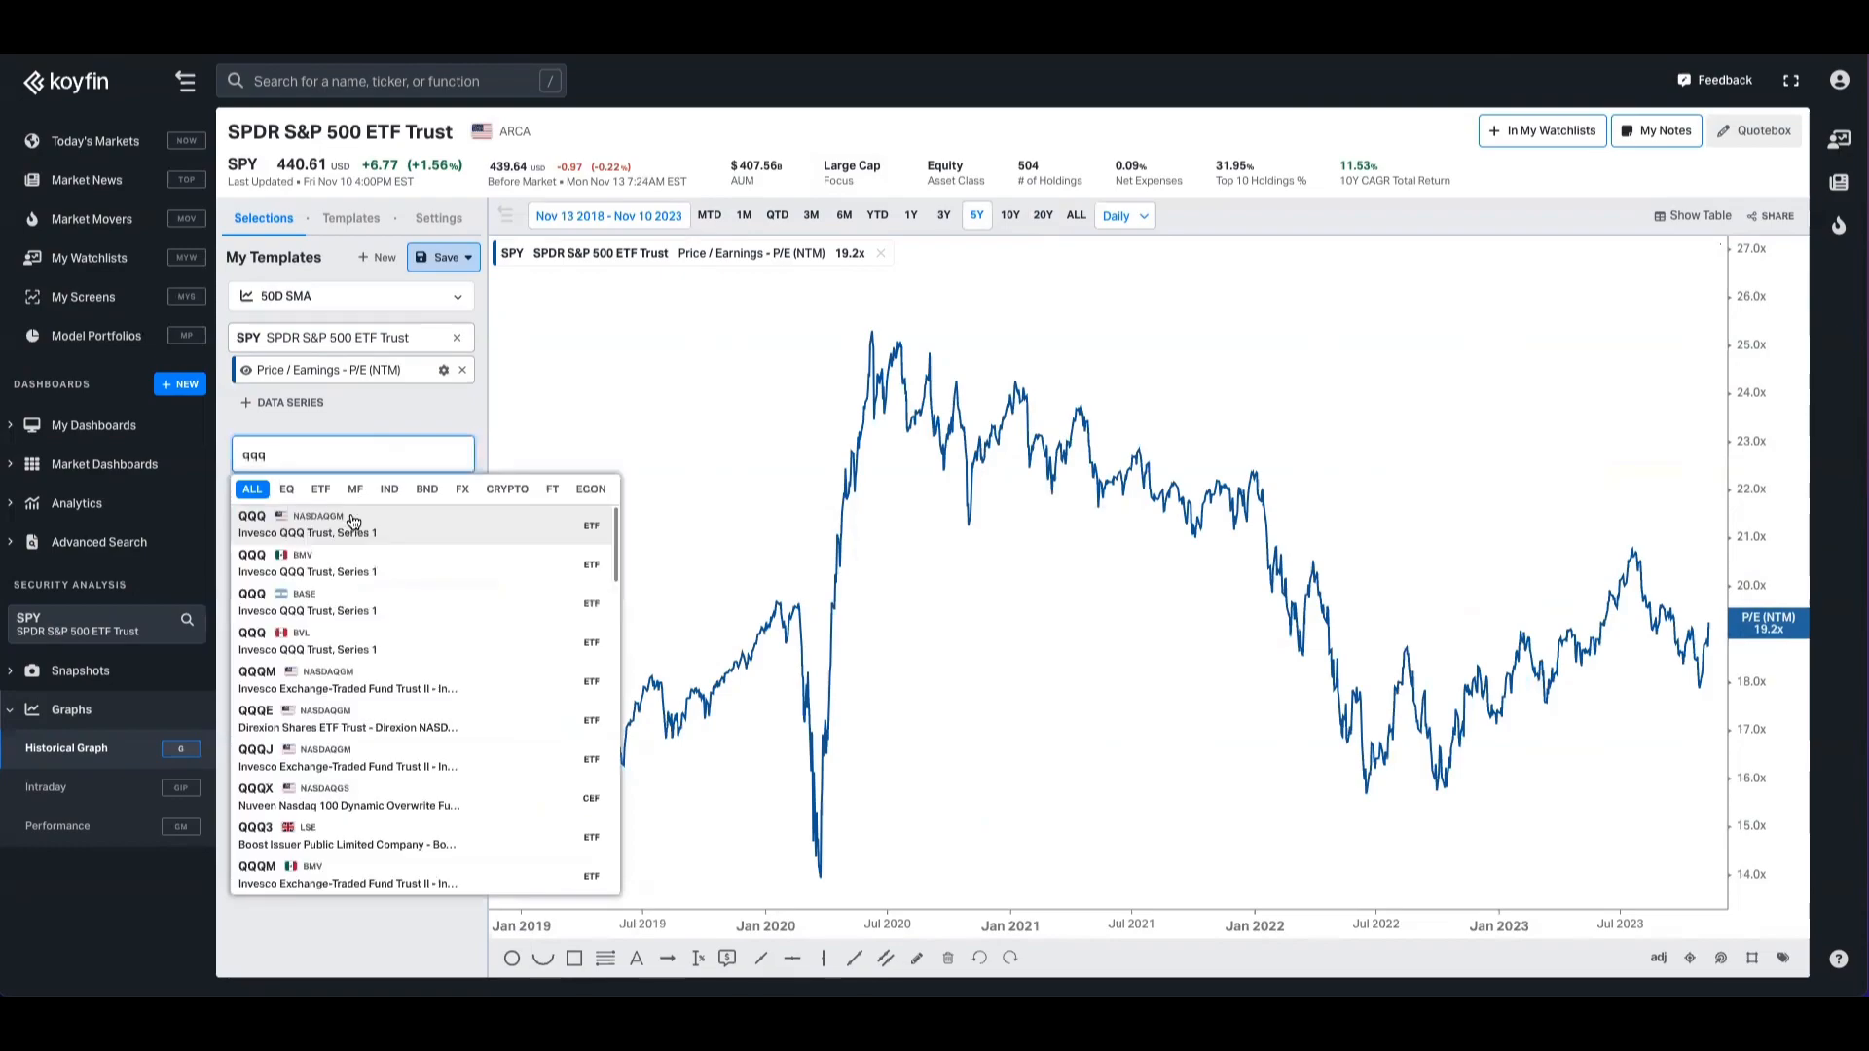
{"action": "left_click", "coordinate": [306, 524]}
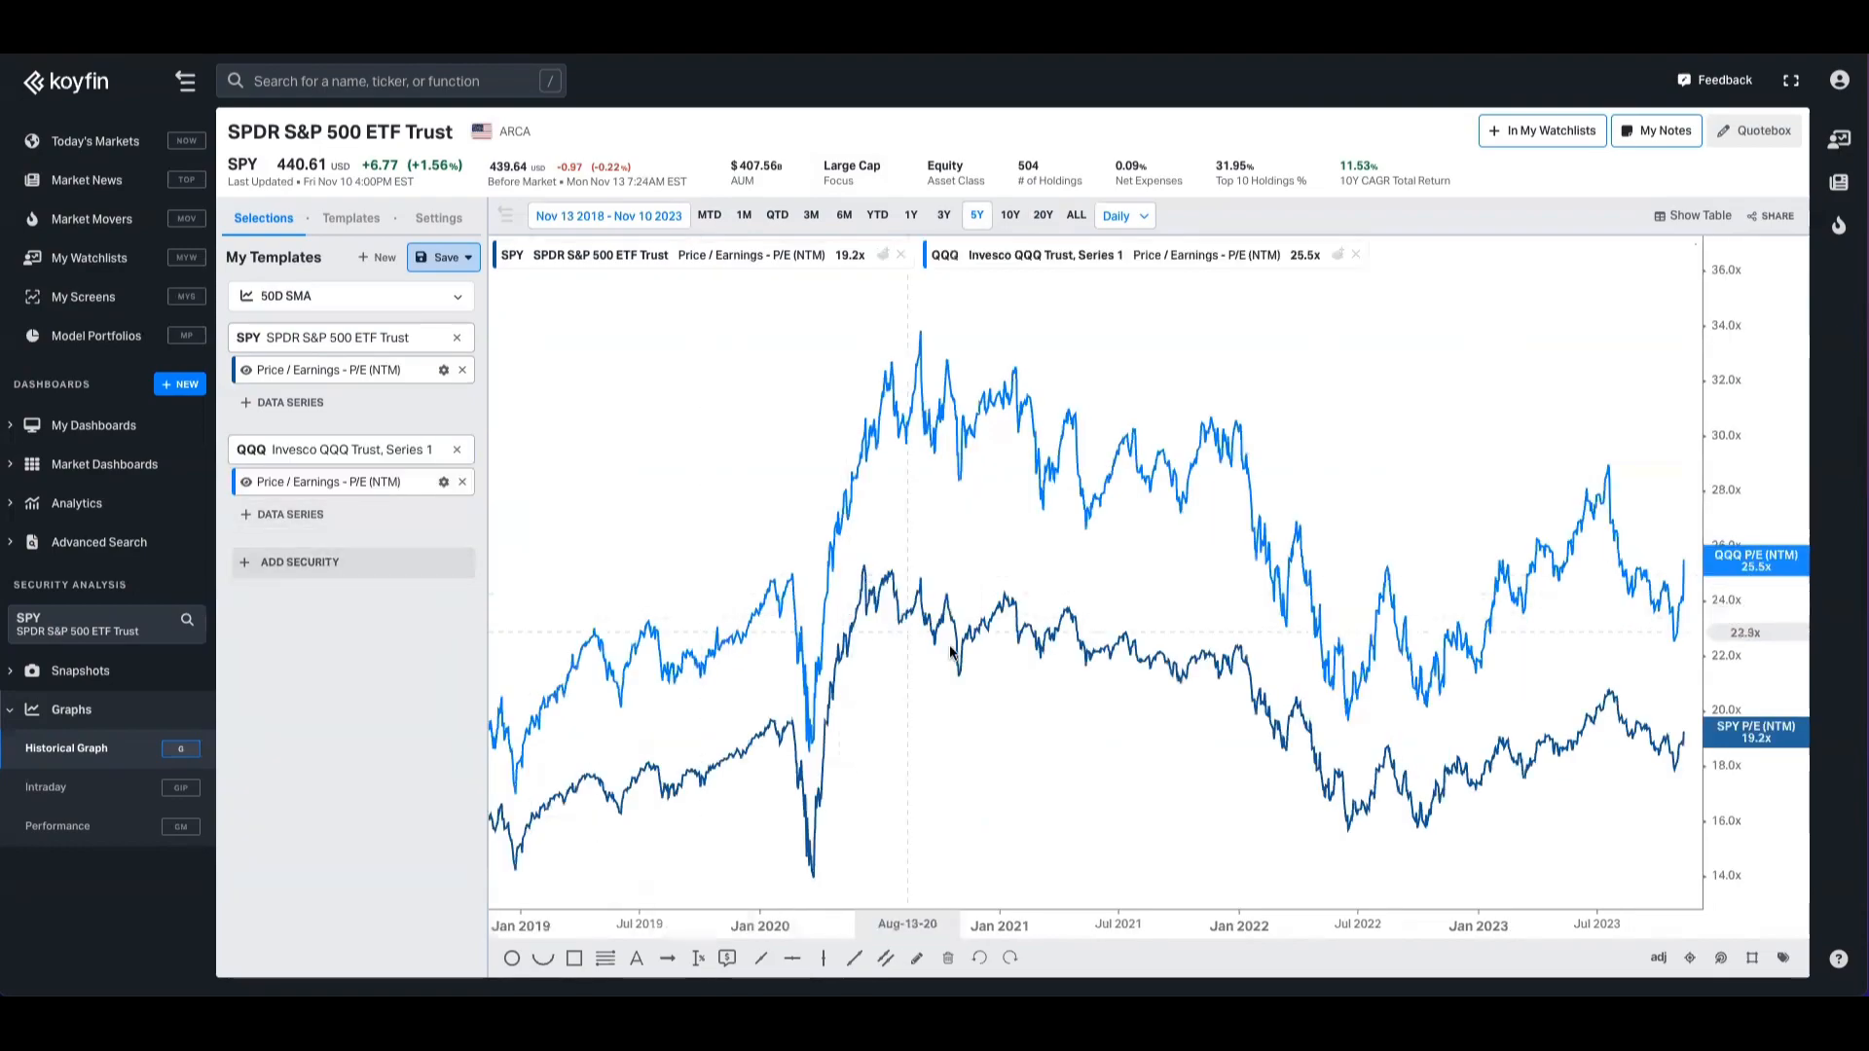
{"action": "mouse_move", "coordinate": [1532, 629]}
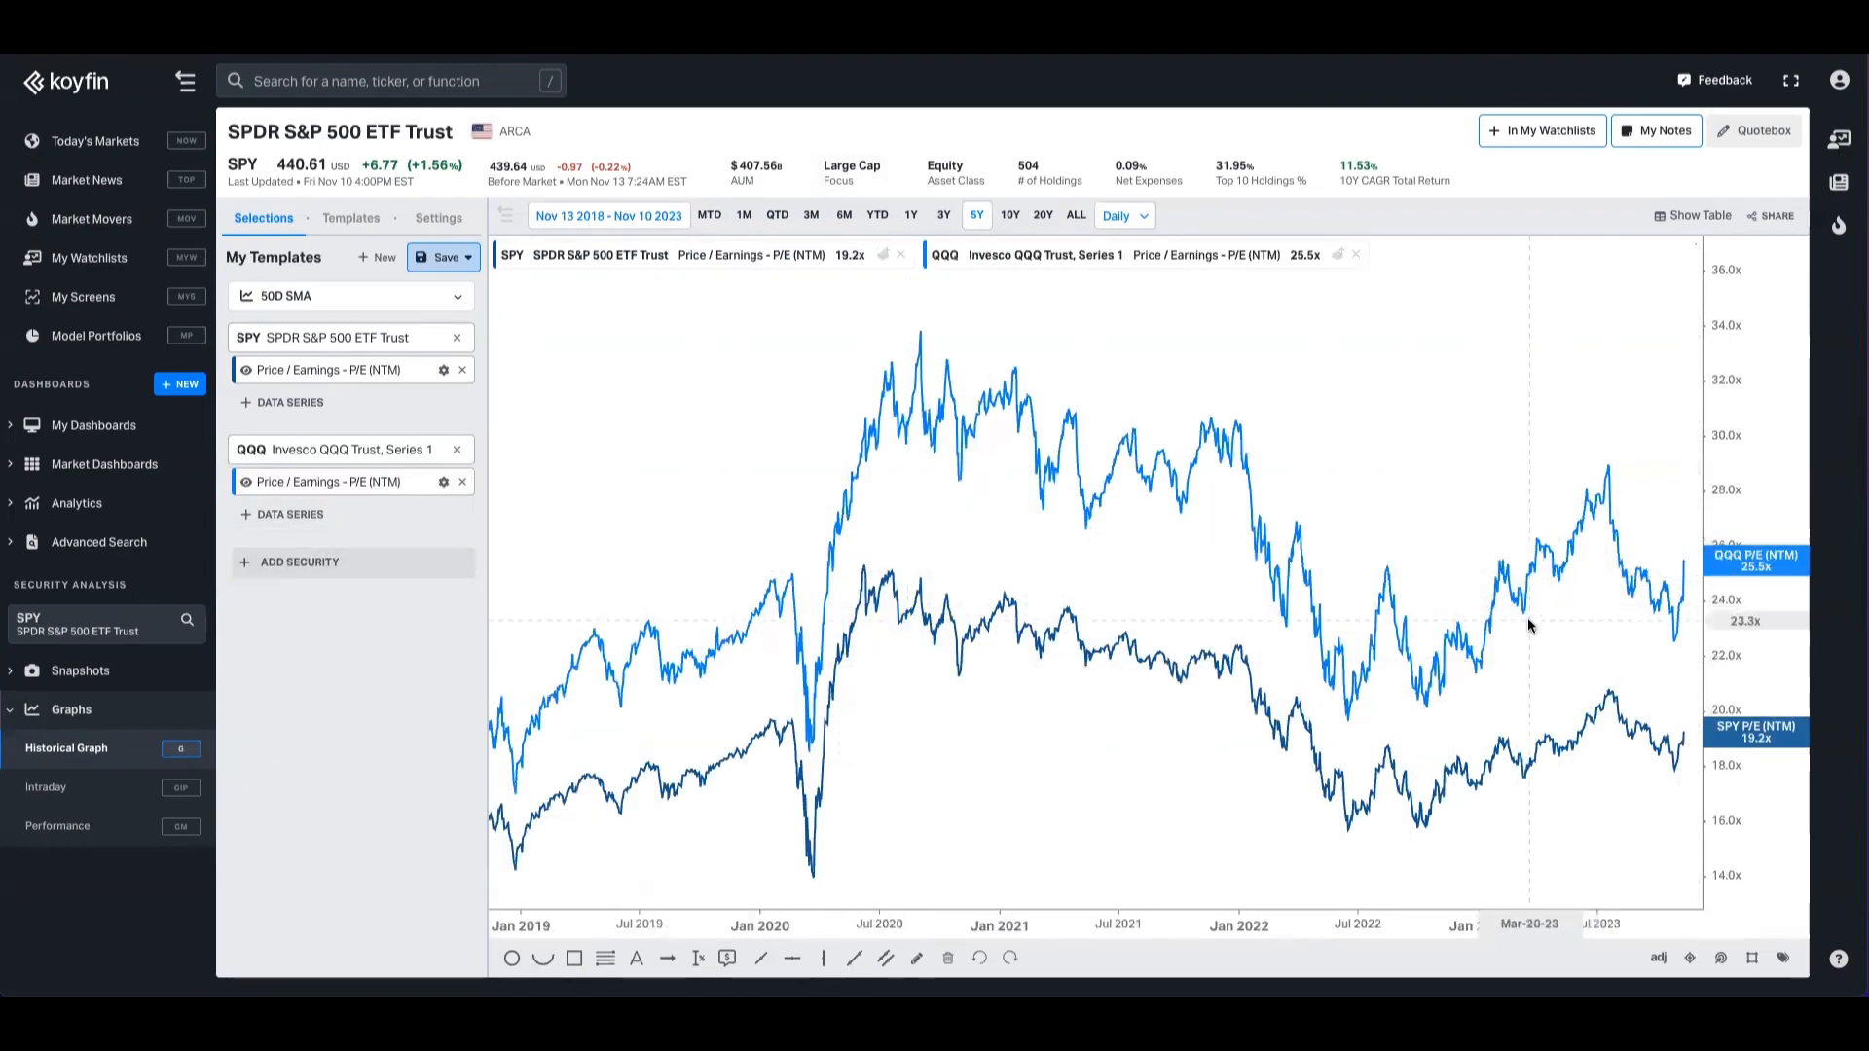
{"action": "mouse_move", "coordinate": [1536, 654]}
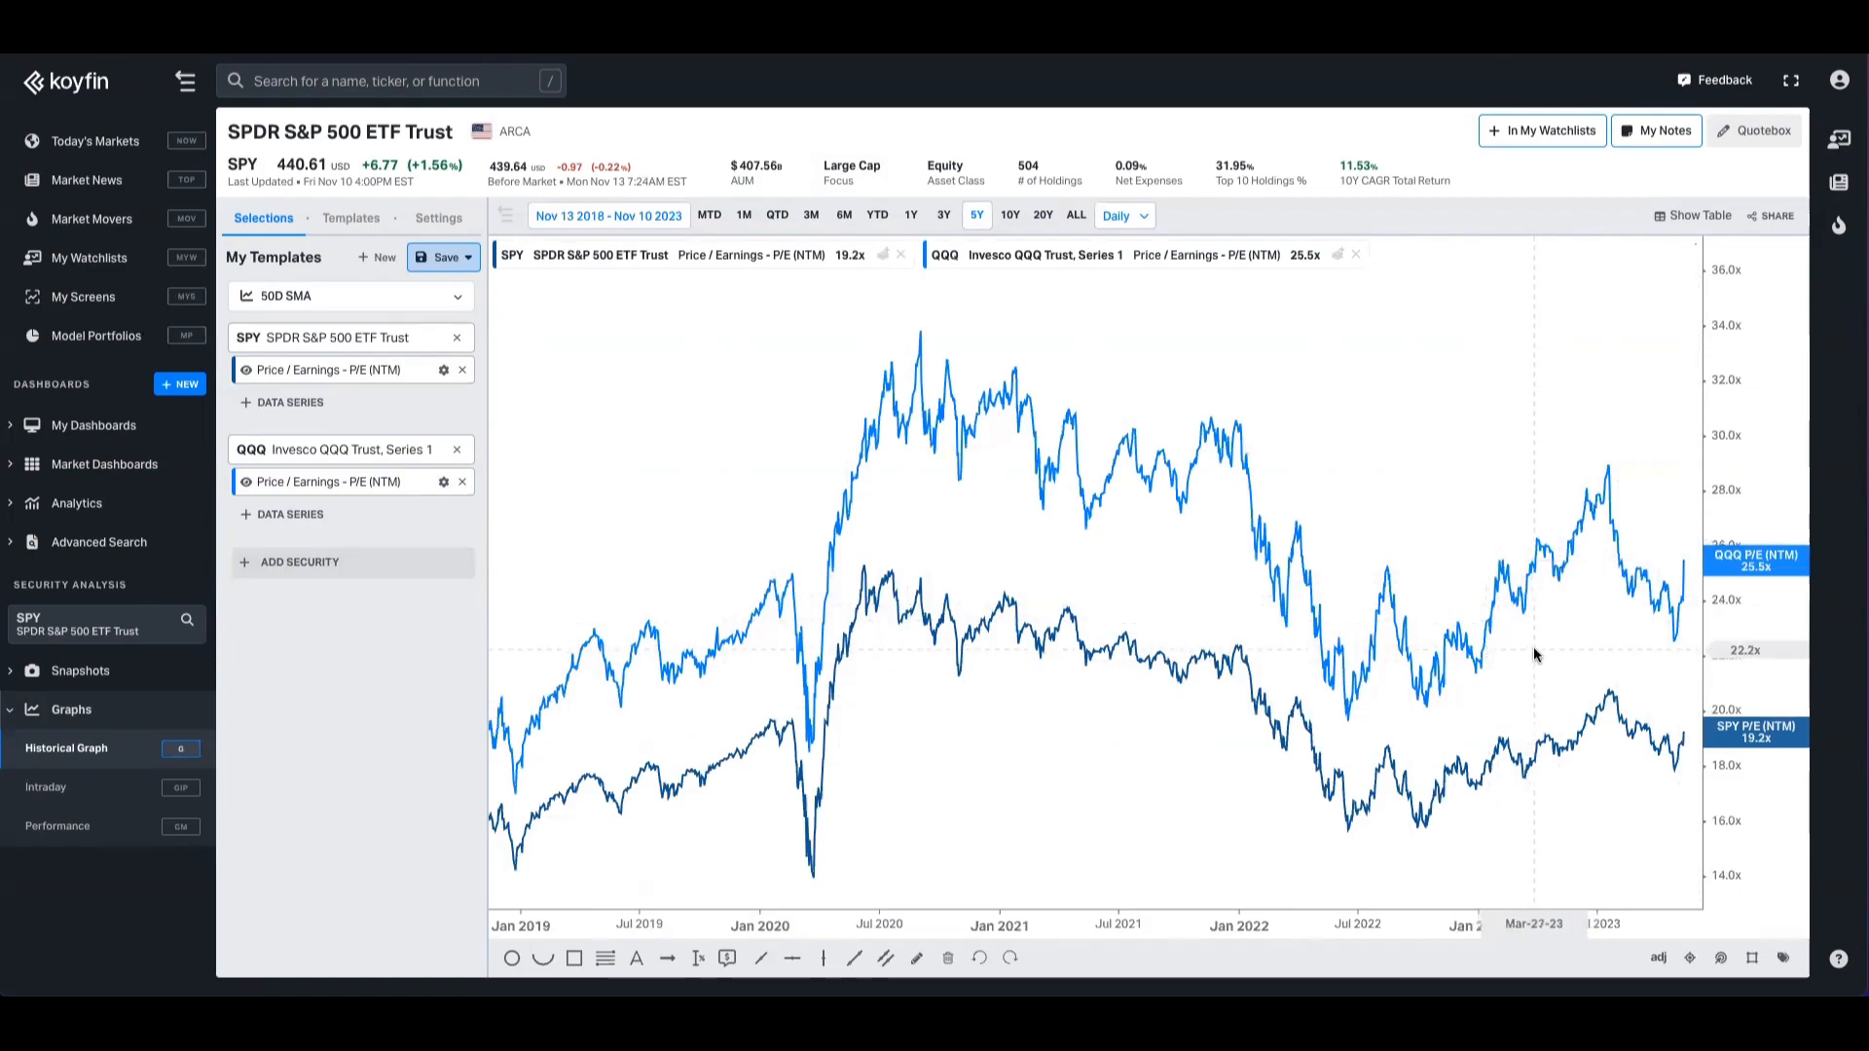
{"action": "mouse_move", "coordinate": [1618, 740]}
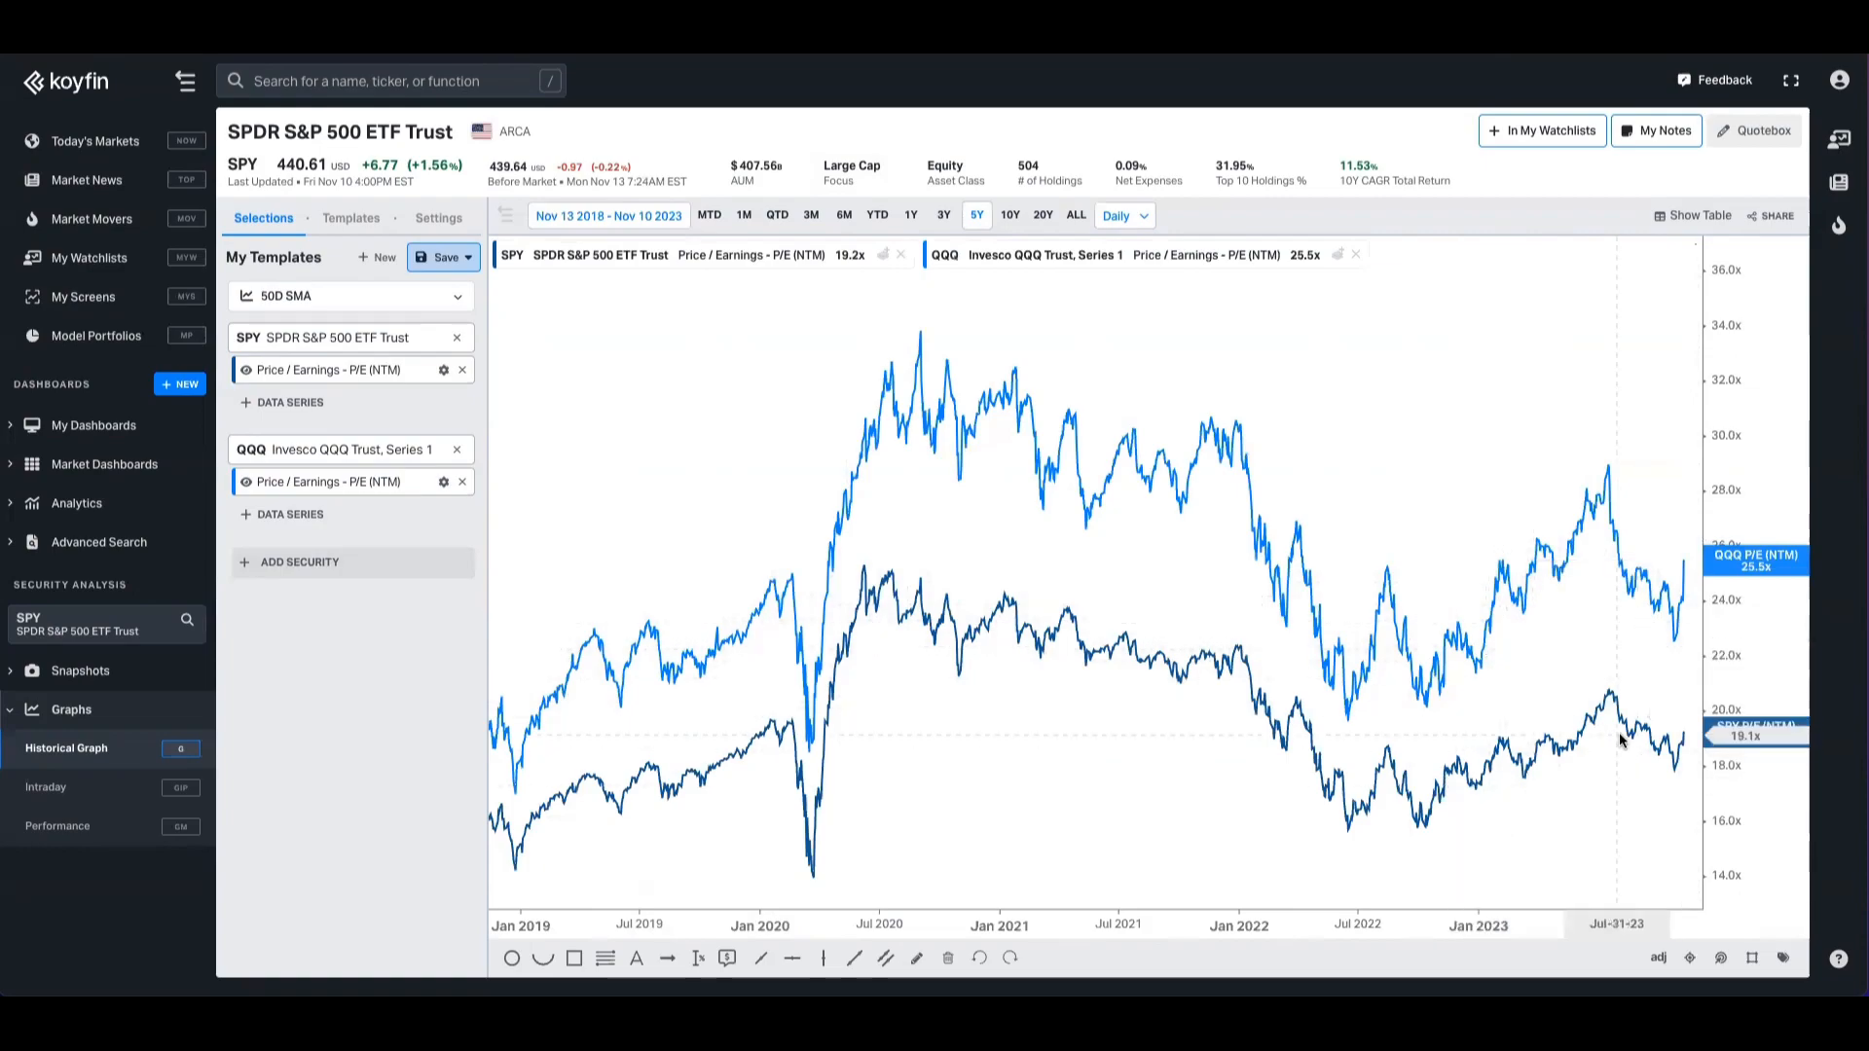
{"action": "mouse_move", "coordinate": [1122, 601]}
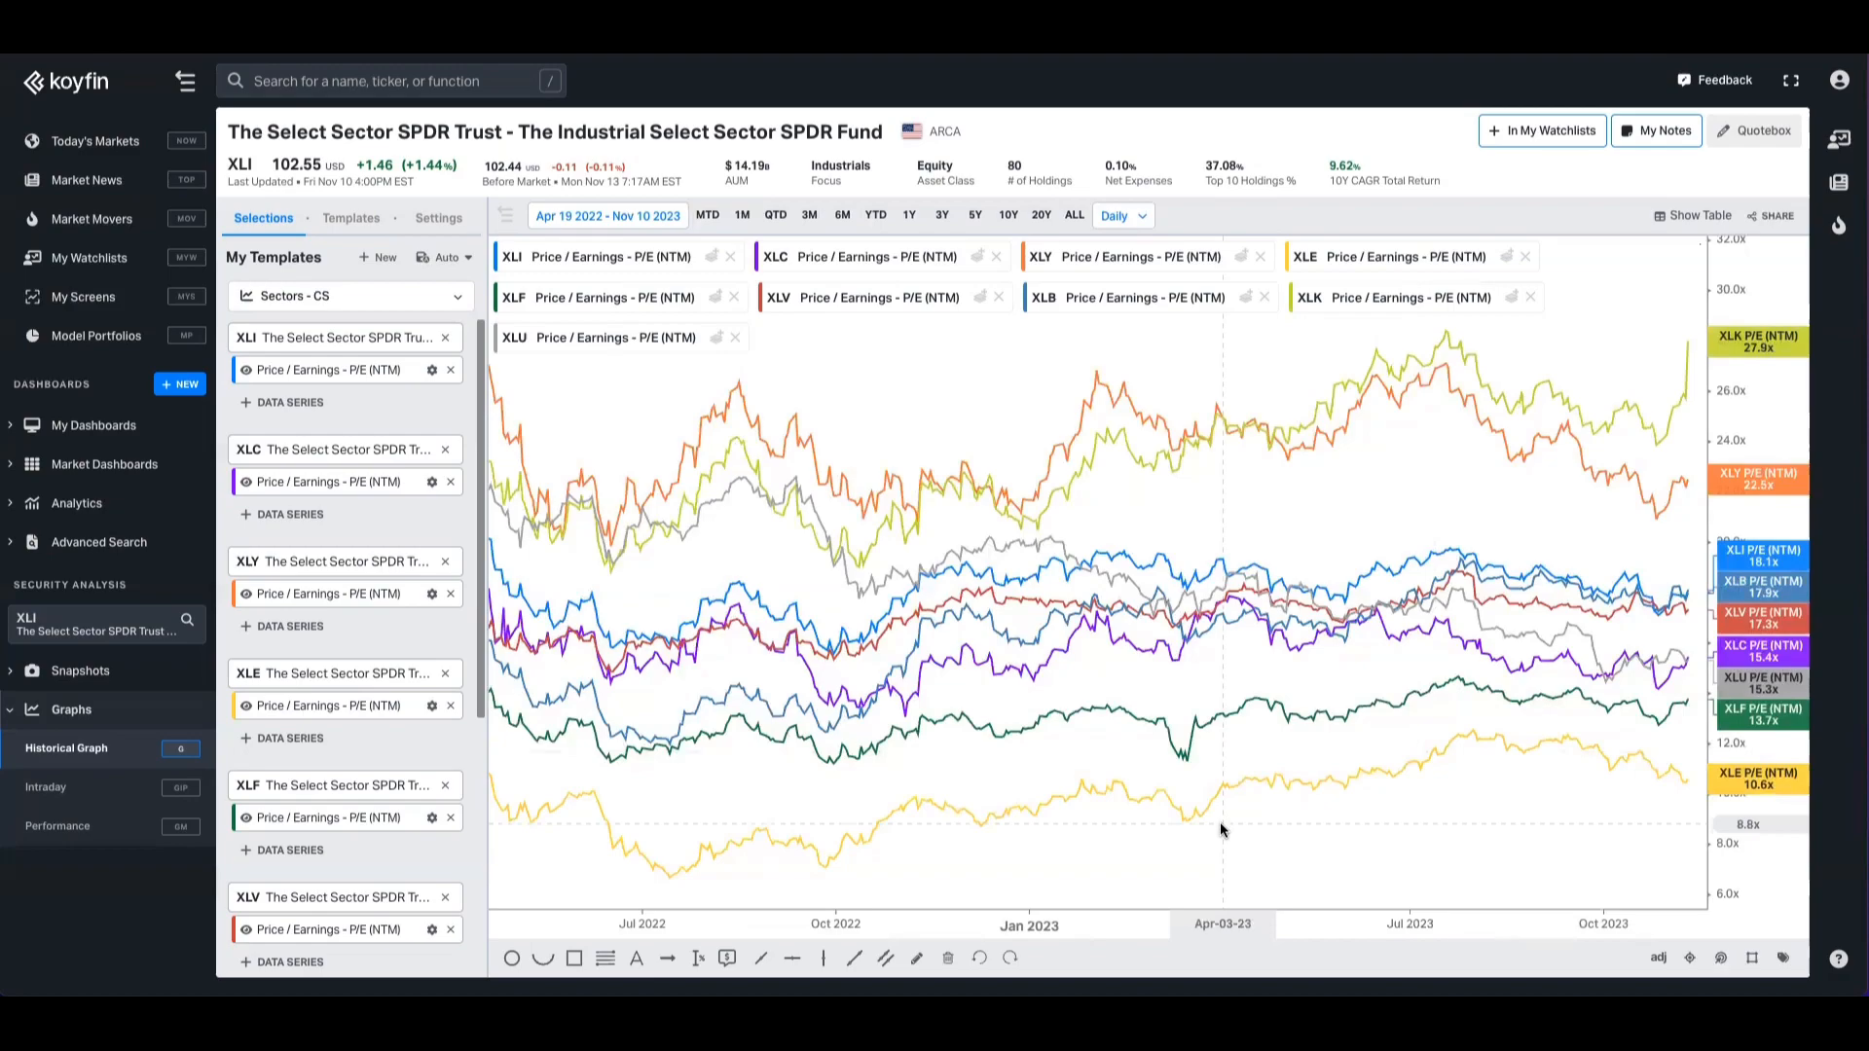
{"action": "mouse_move", "coordinate": [1032, 792]}
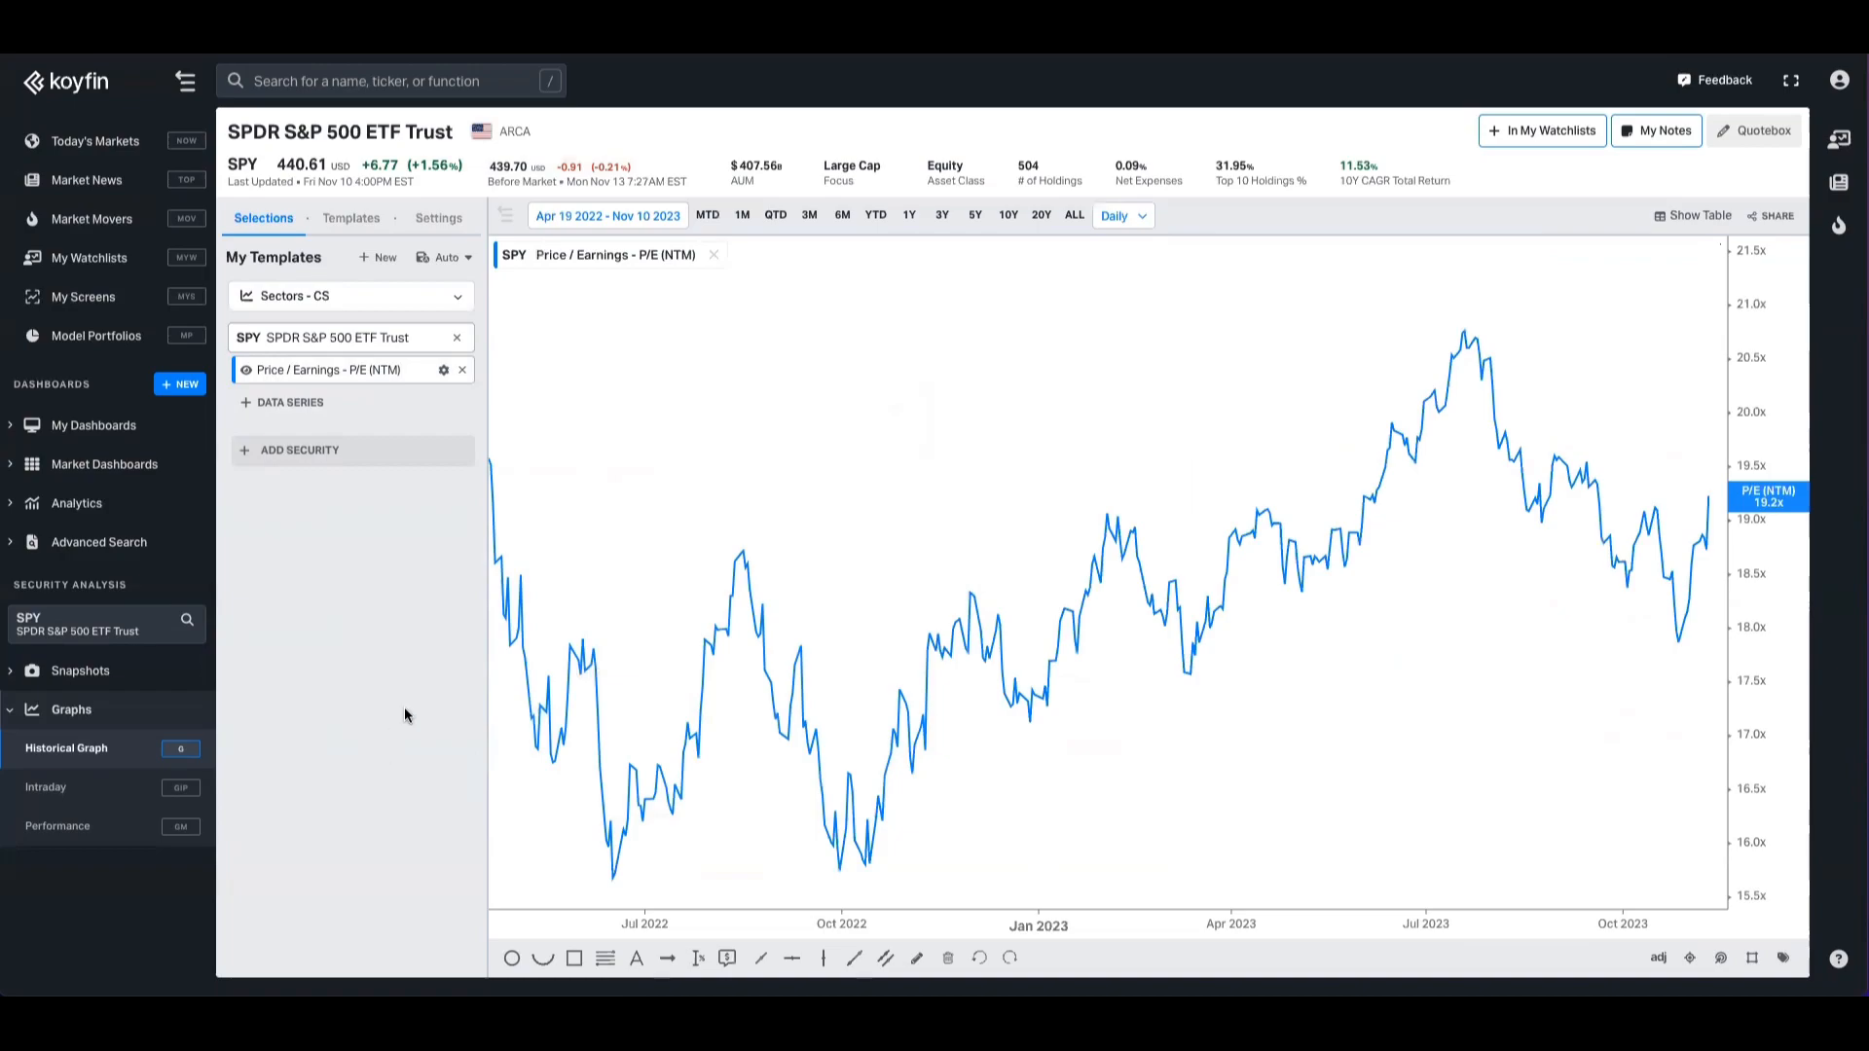
- Browse the Financials > Valuation metrics available as another data series for SPY
{"action": "left_click", "coordinate": [288, 401]}
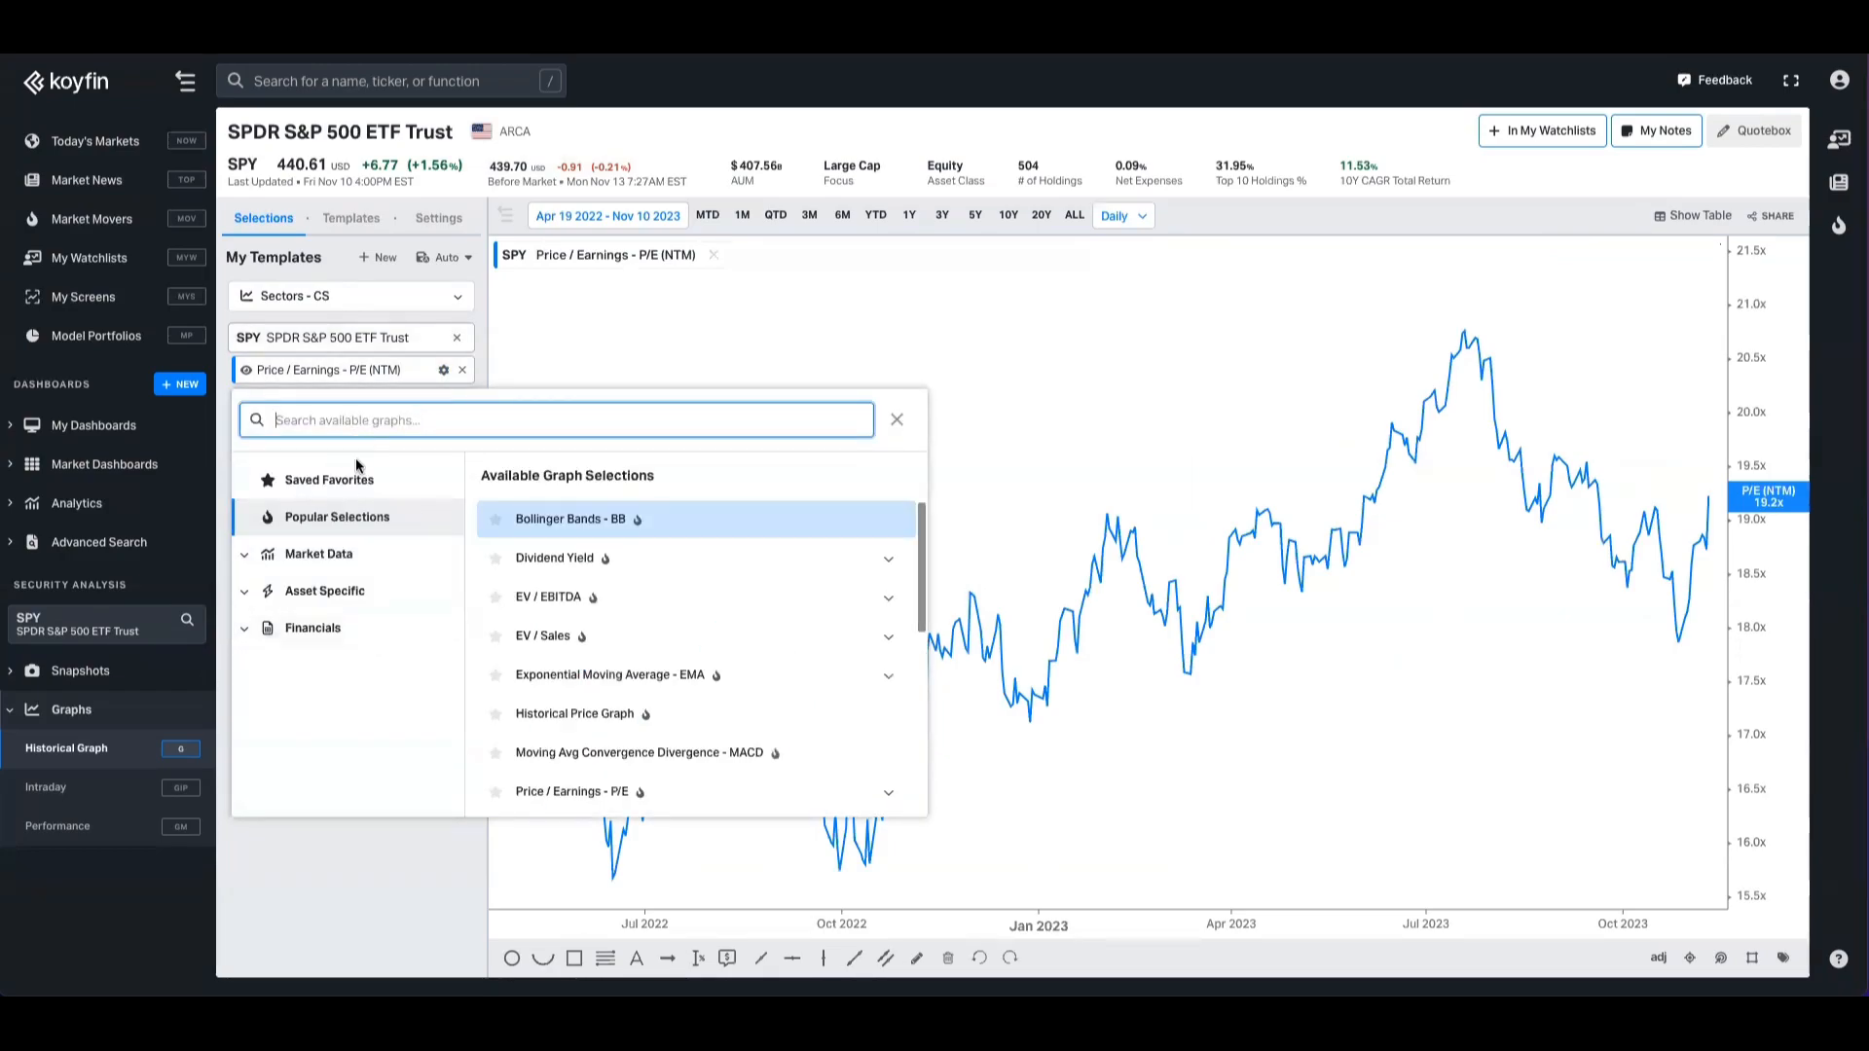
{"action": "left_click", "coordinate": [311, 627]}
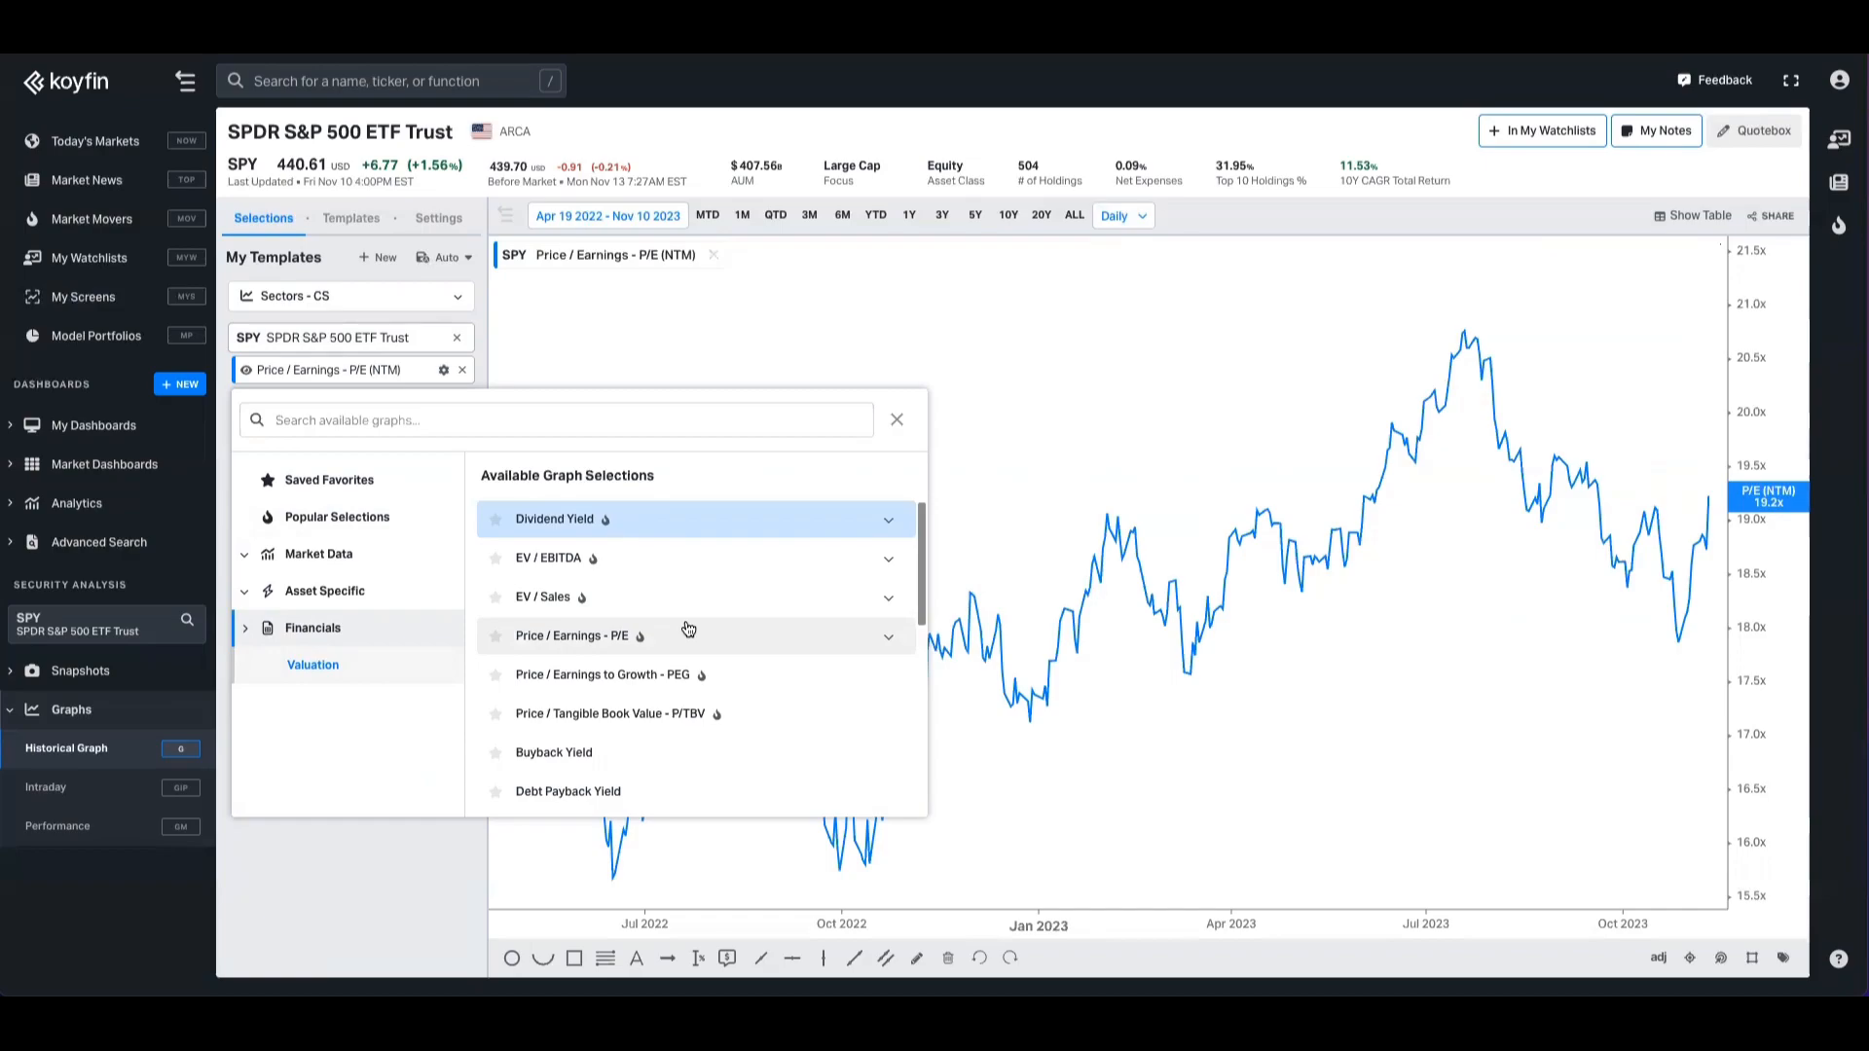
{"action": "mouse_move", "coordinate": [703, 586]}
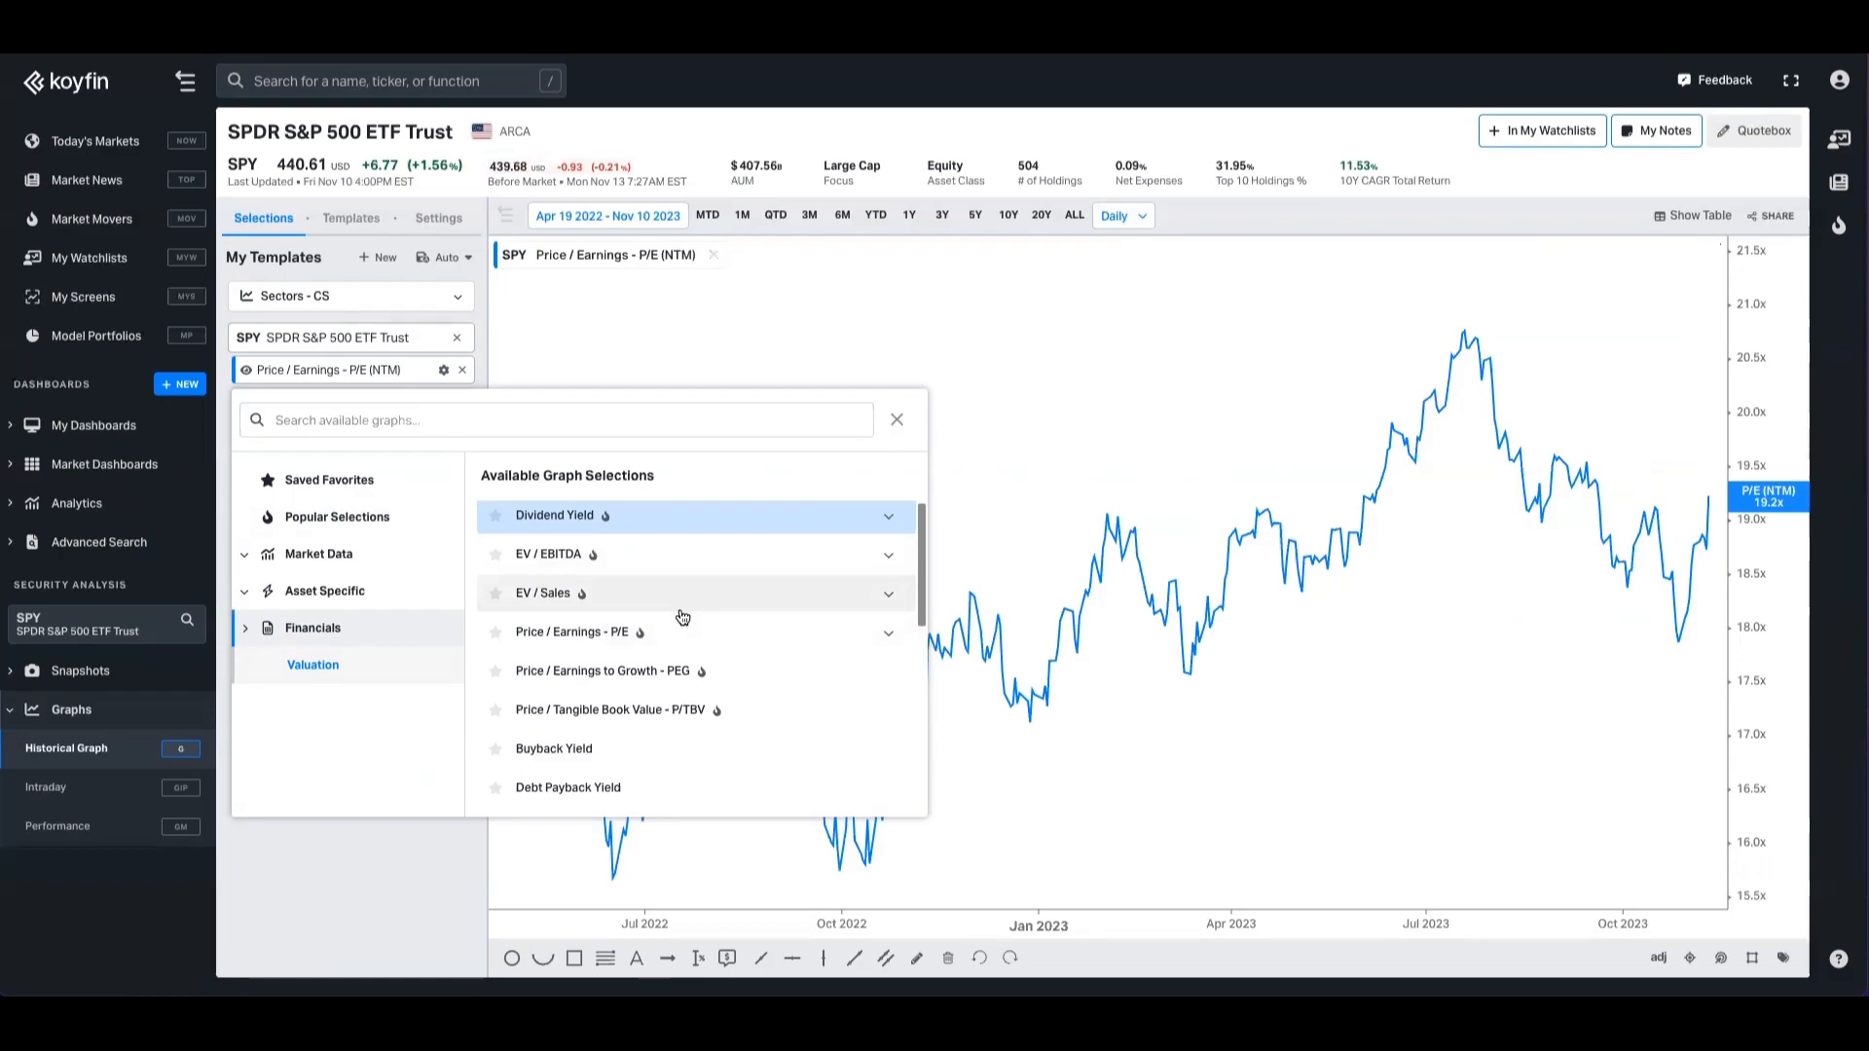
{"action": "scroll", "scroll_direction": "down", "scroll_amount": 3}
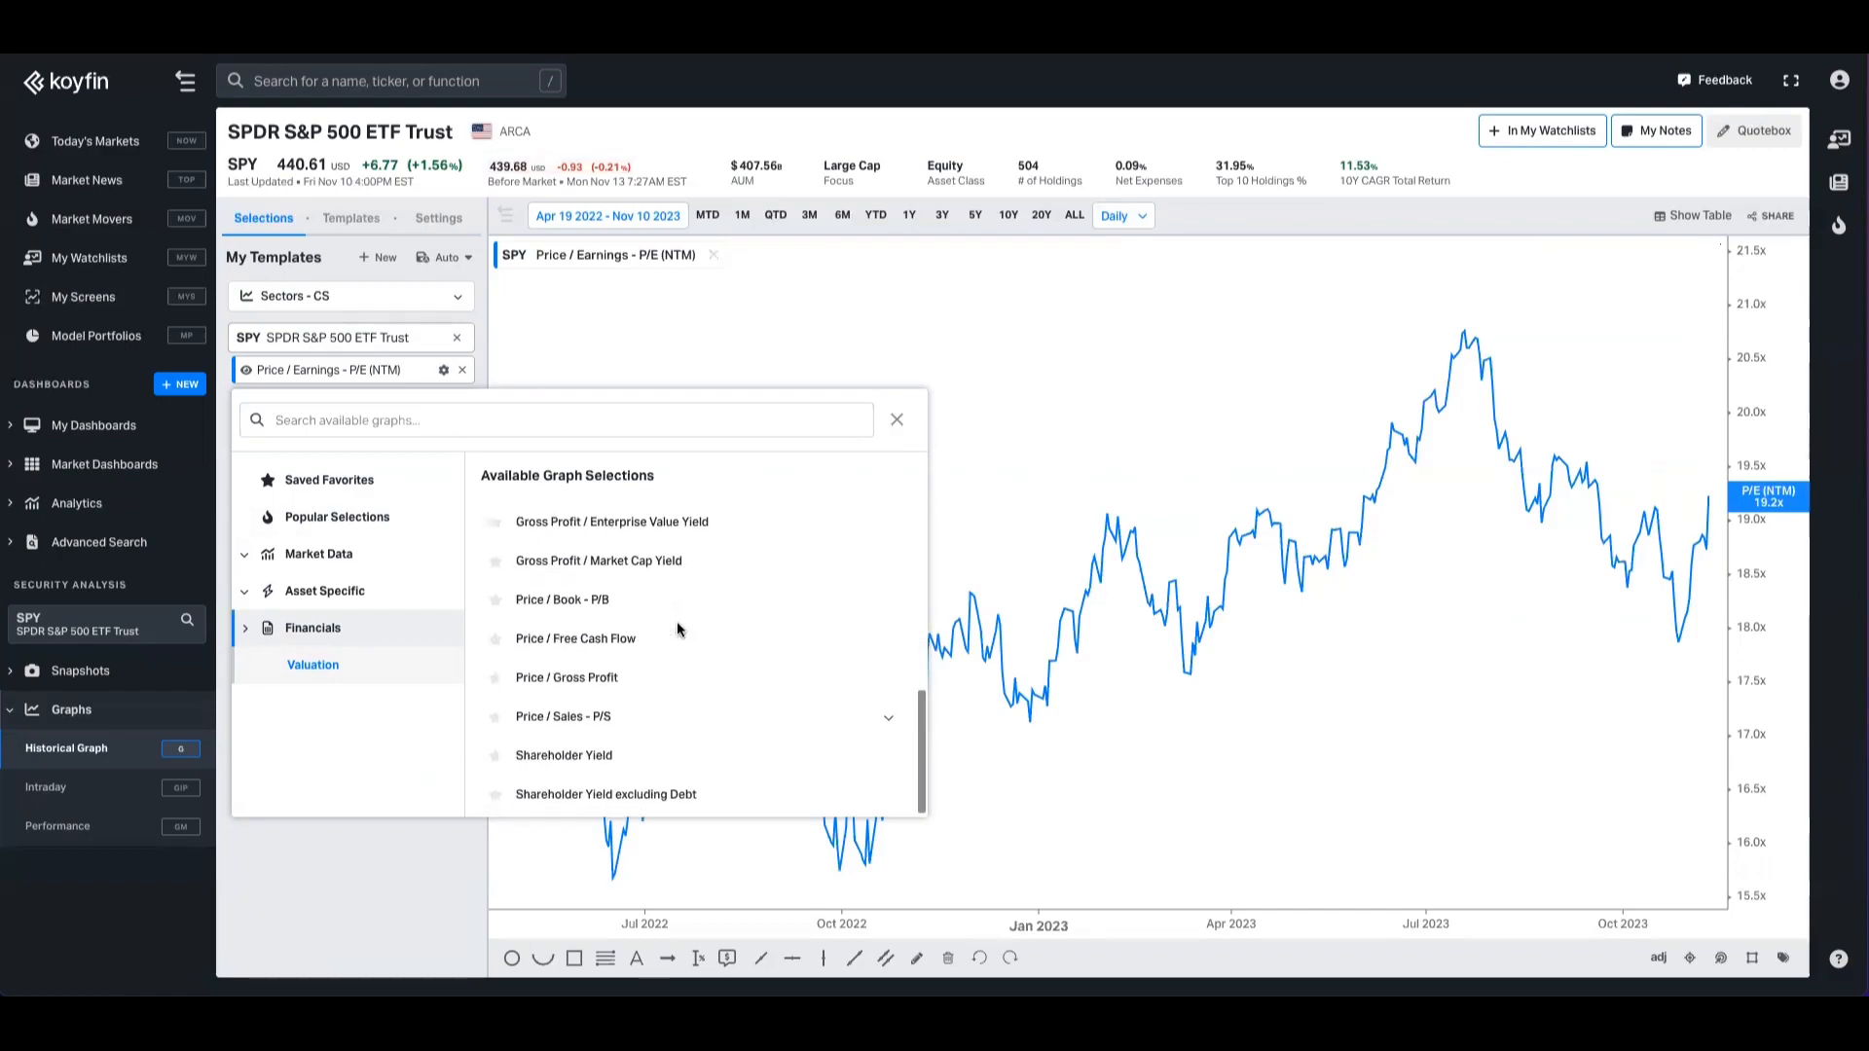
{"action": "scroll", "scroll_direction": "up", "scroll_amount": 3}
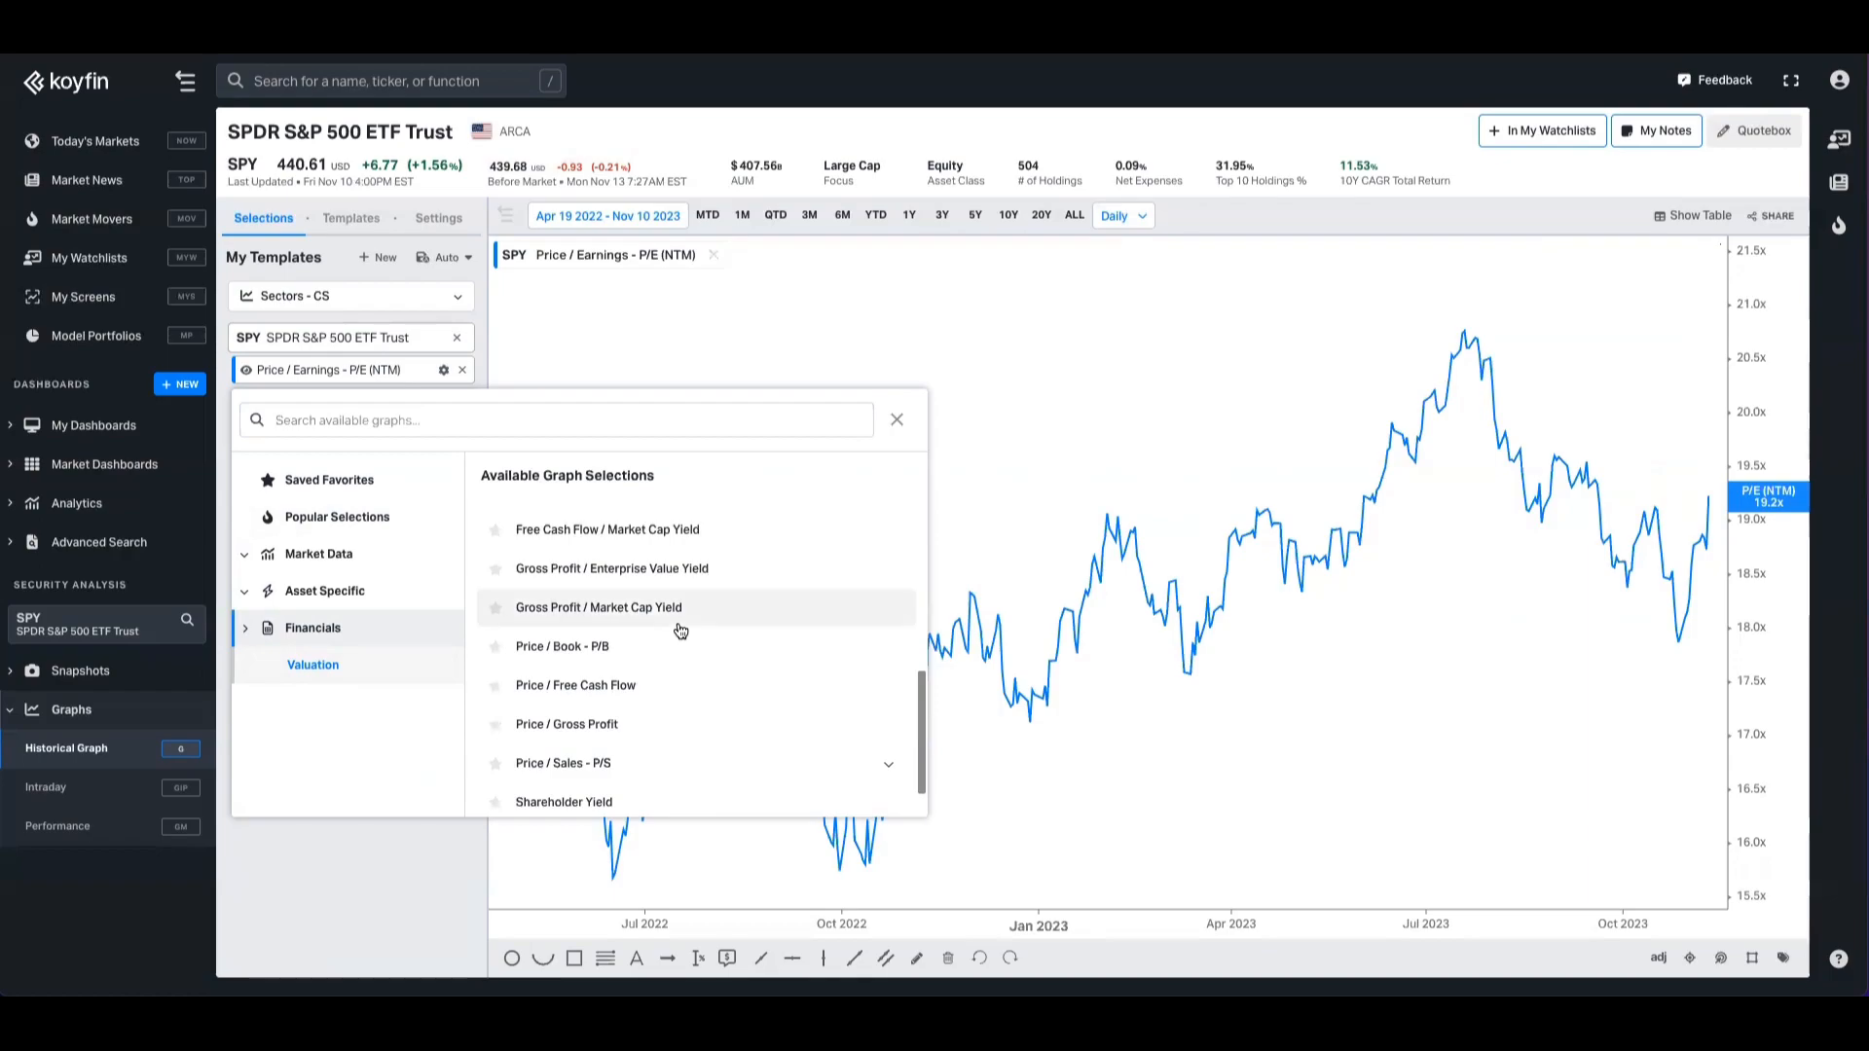
- Add SPY's Price / Free Cash Flow (LTM) as a second pane beneath its forward P/E
{"action": "left_click", "coordinate": [574, 683]}
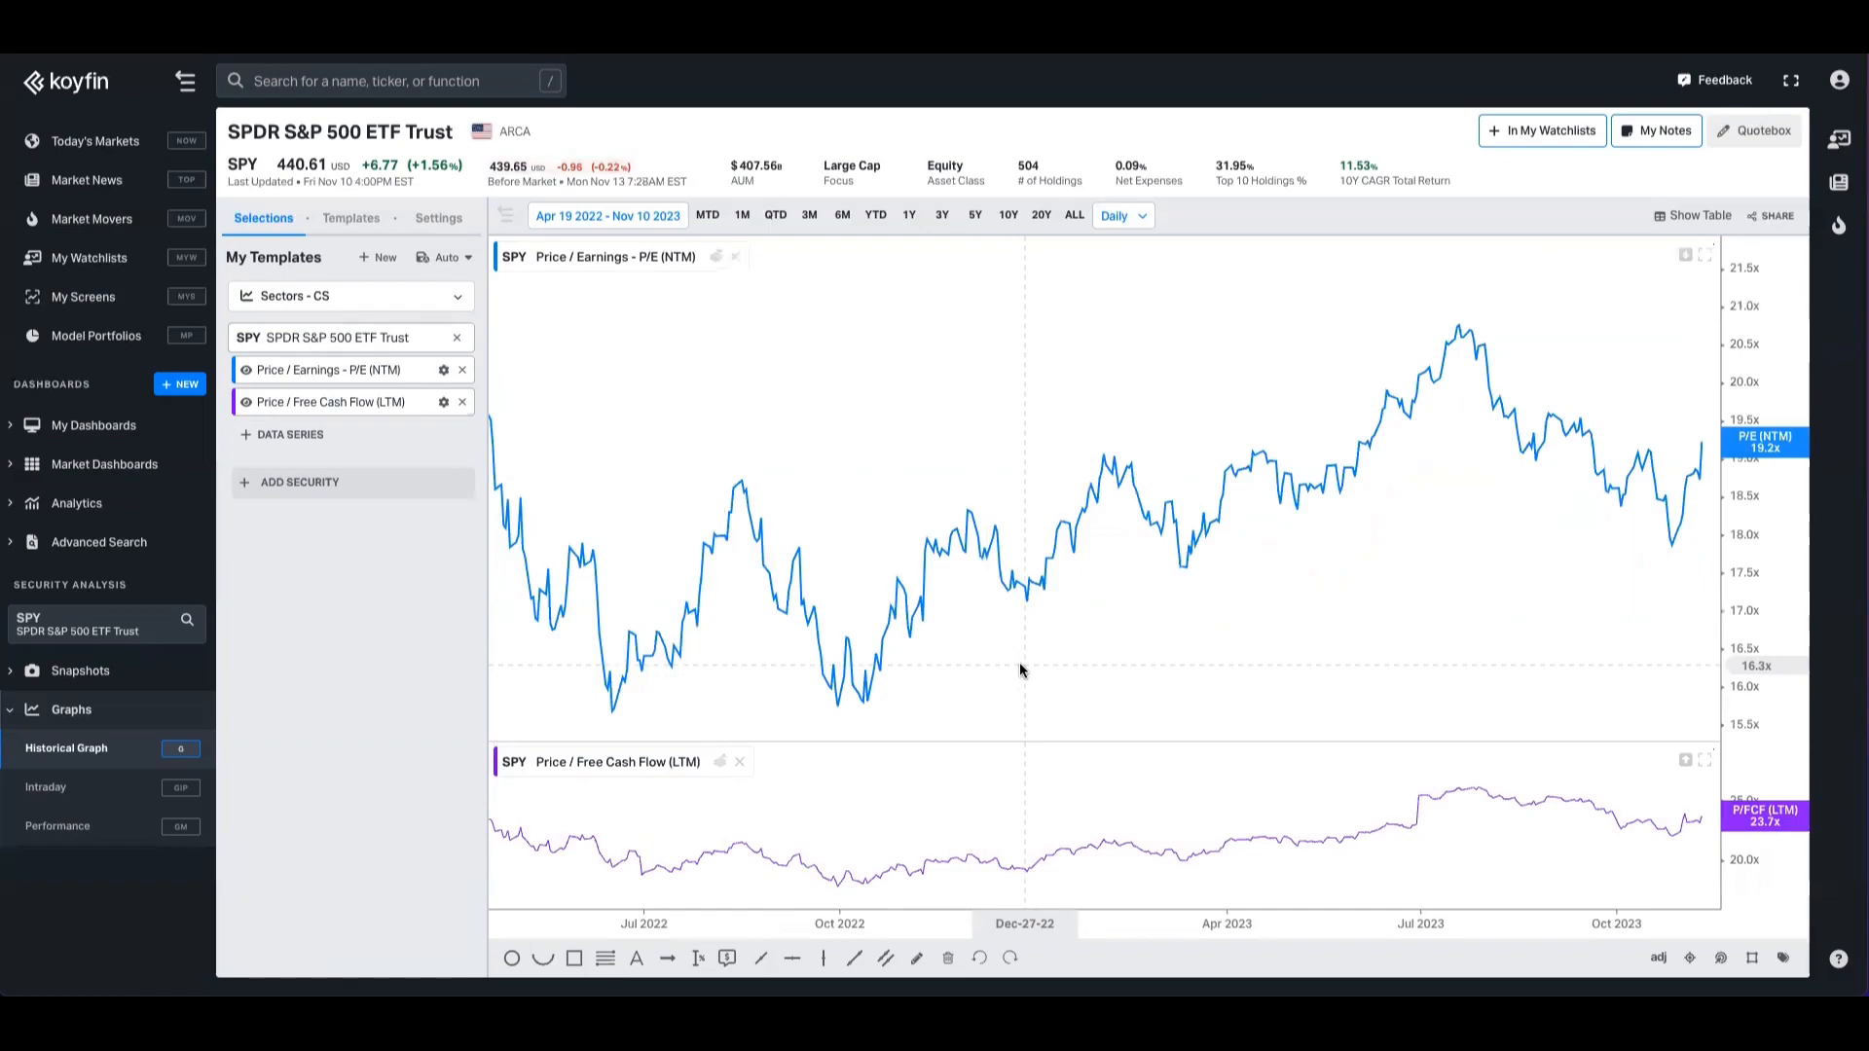
{"action": "mouse_move", "coordinate": [432, 617]}
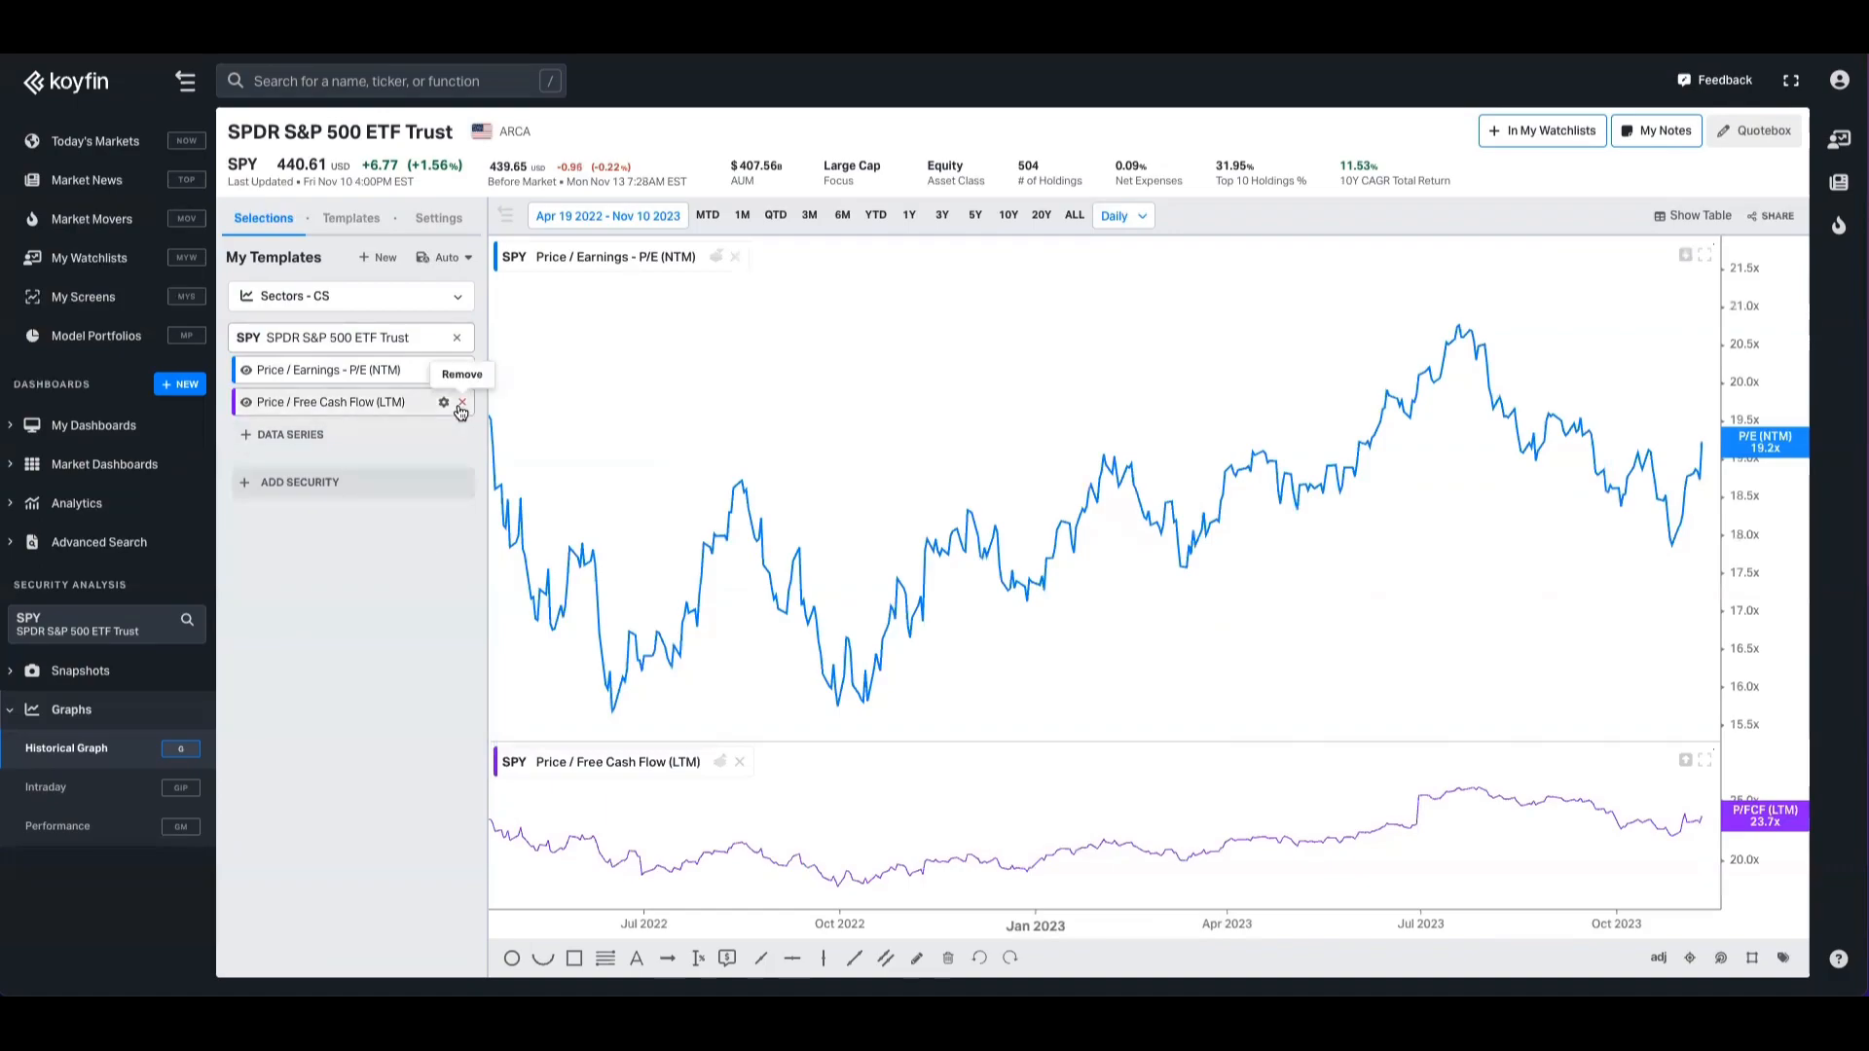
- Switch the chart ticker to QQQ and add META's forward P/E alongside it
{"action": "type", "text": "qqq"}
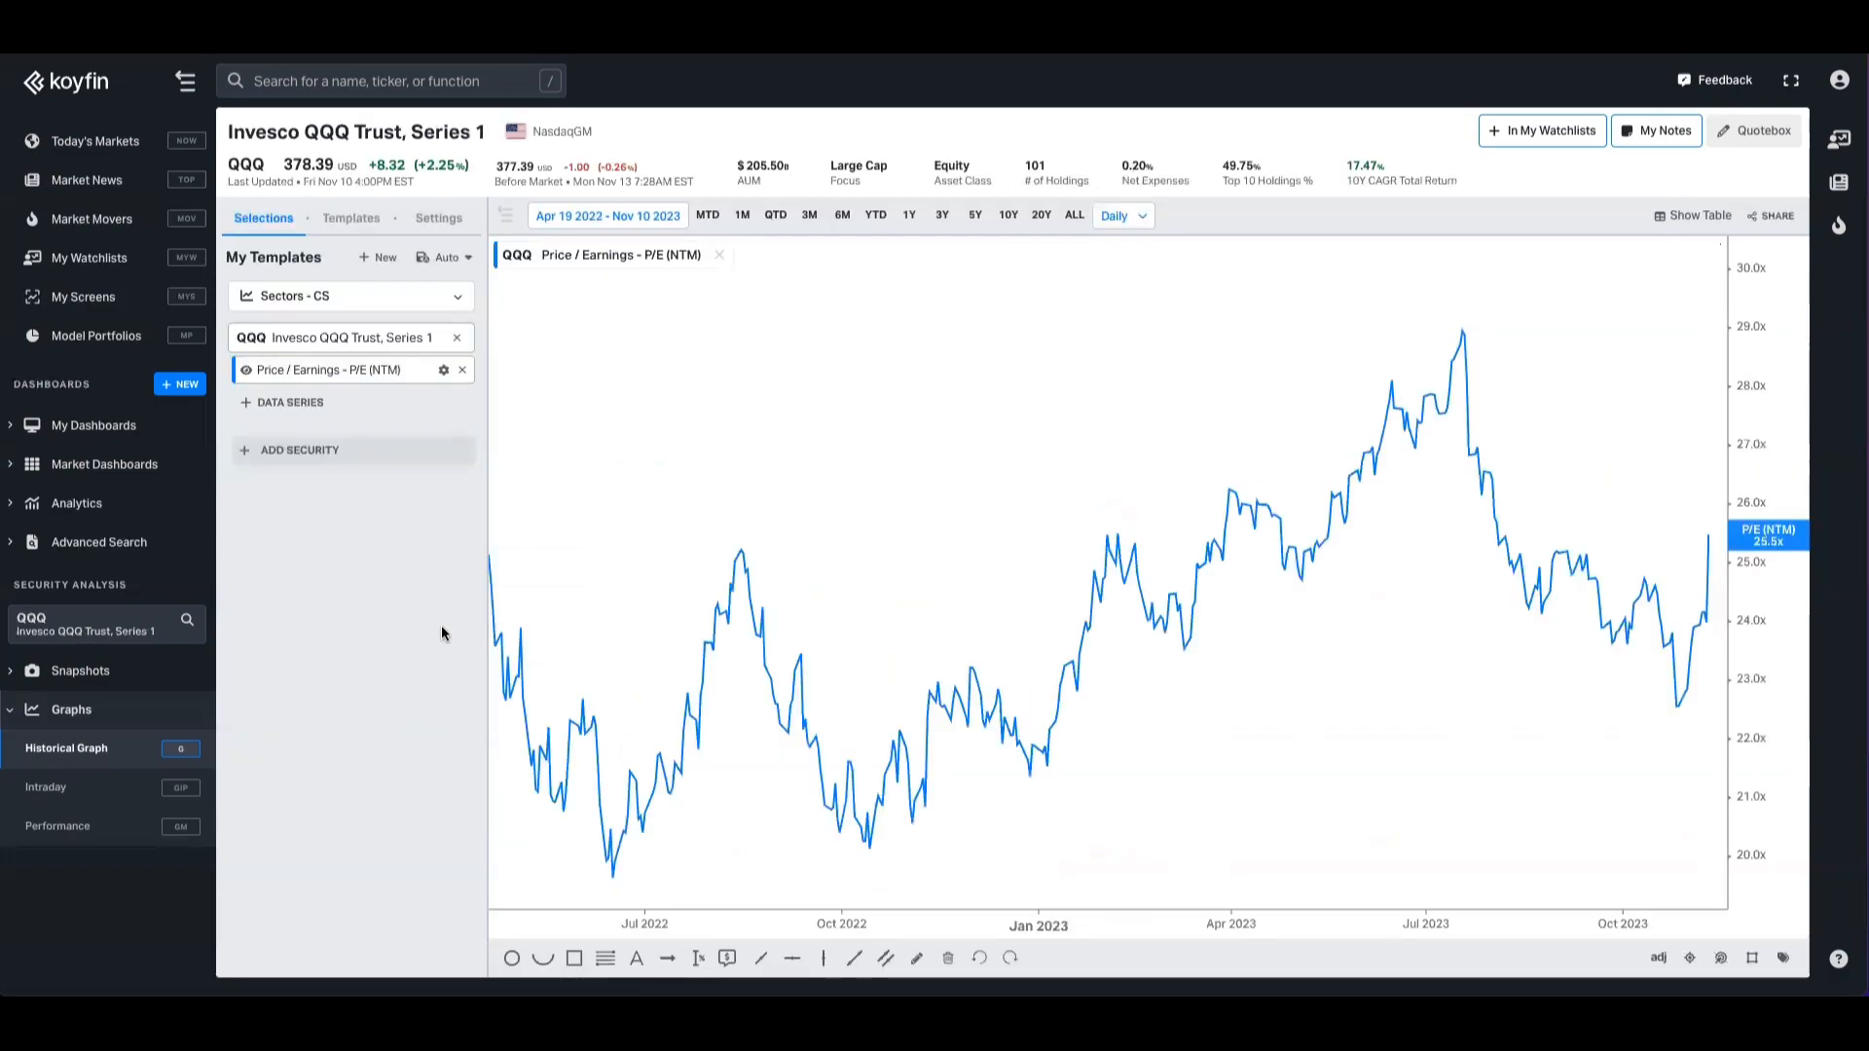
{"action": "mouse_move", "coordinate": [501, 473]}
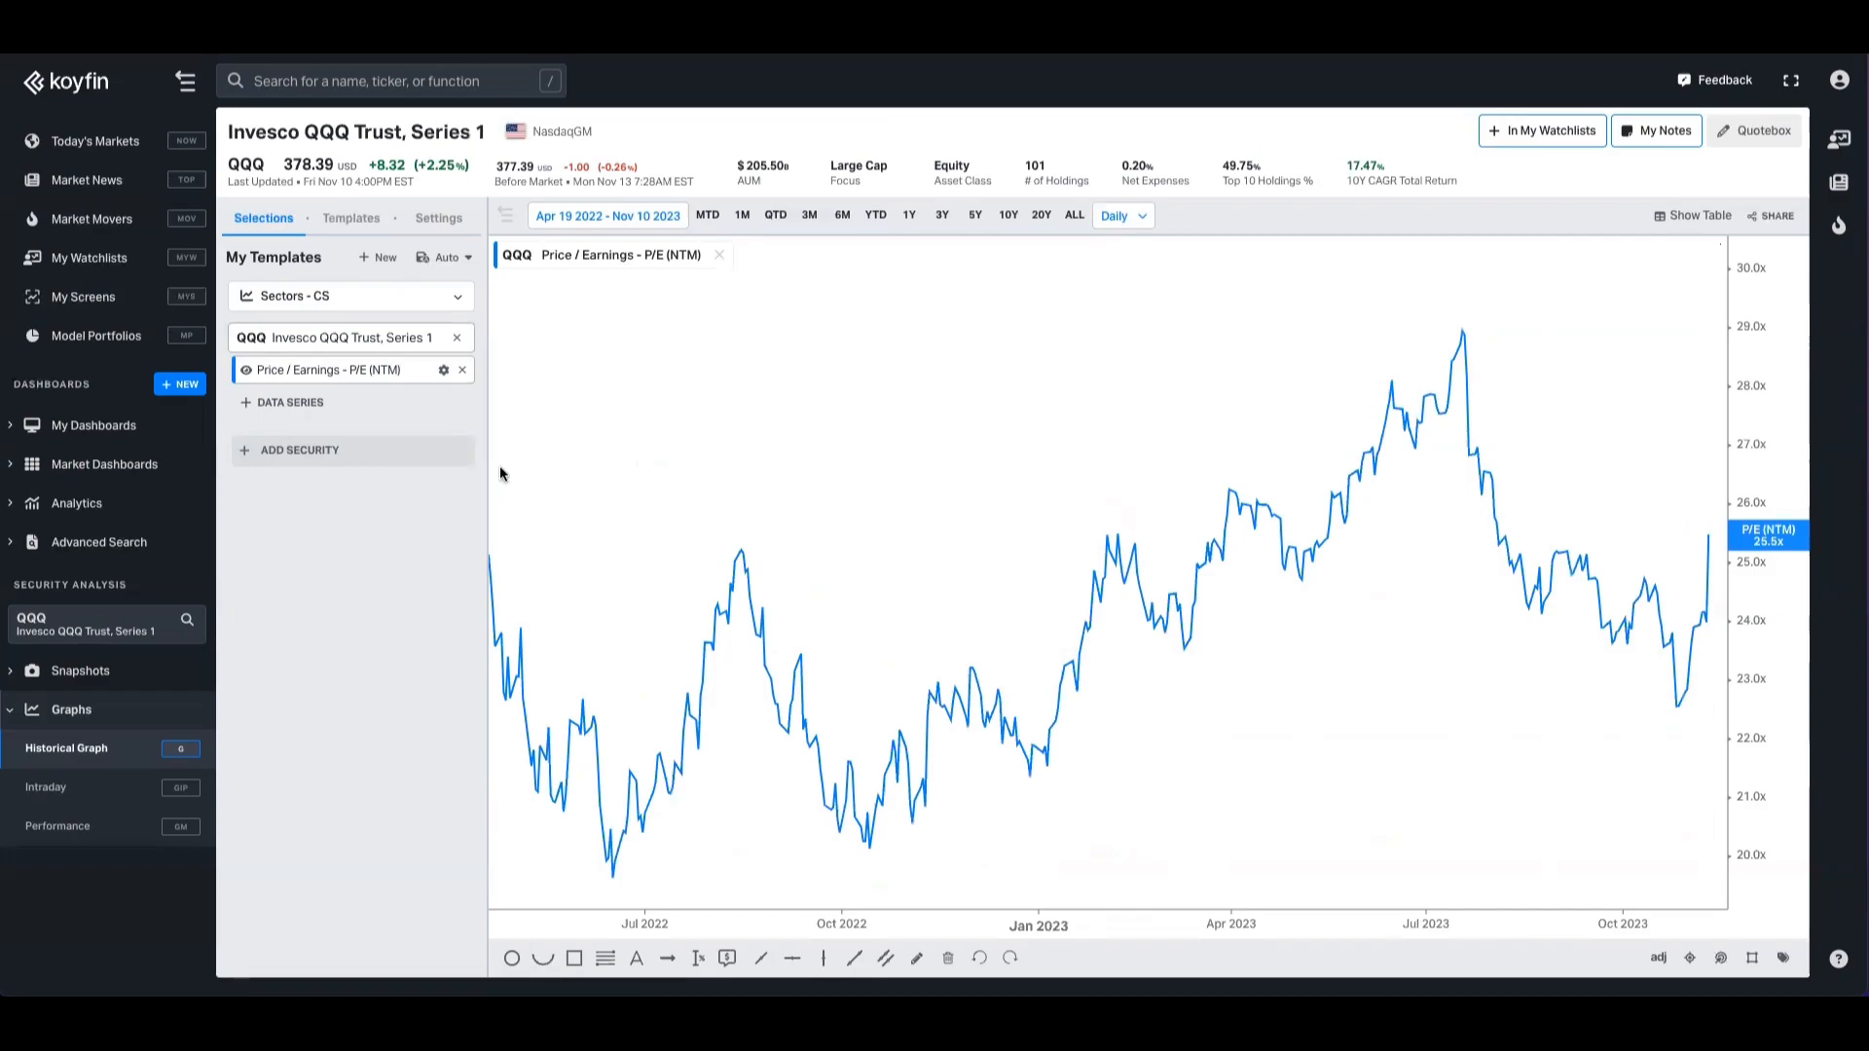
{"action": "left_click", "coordinate": [300, 450]}
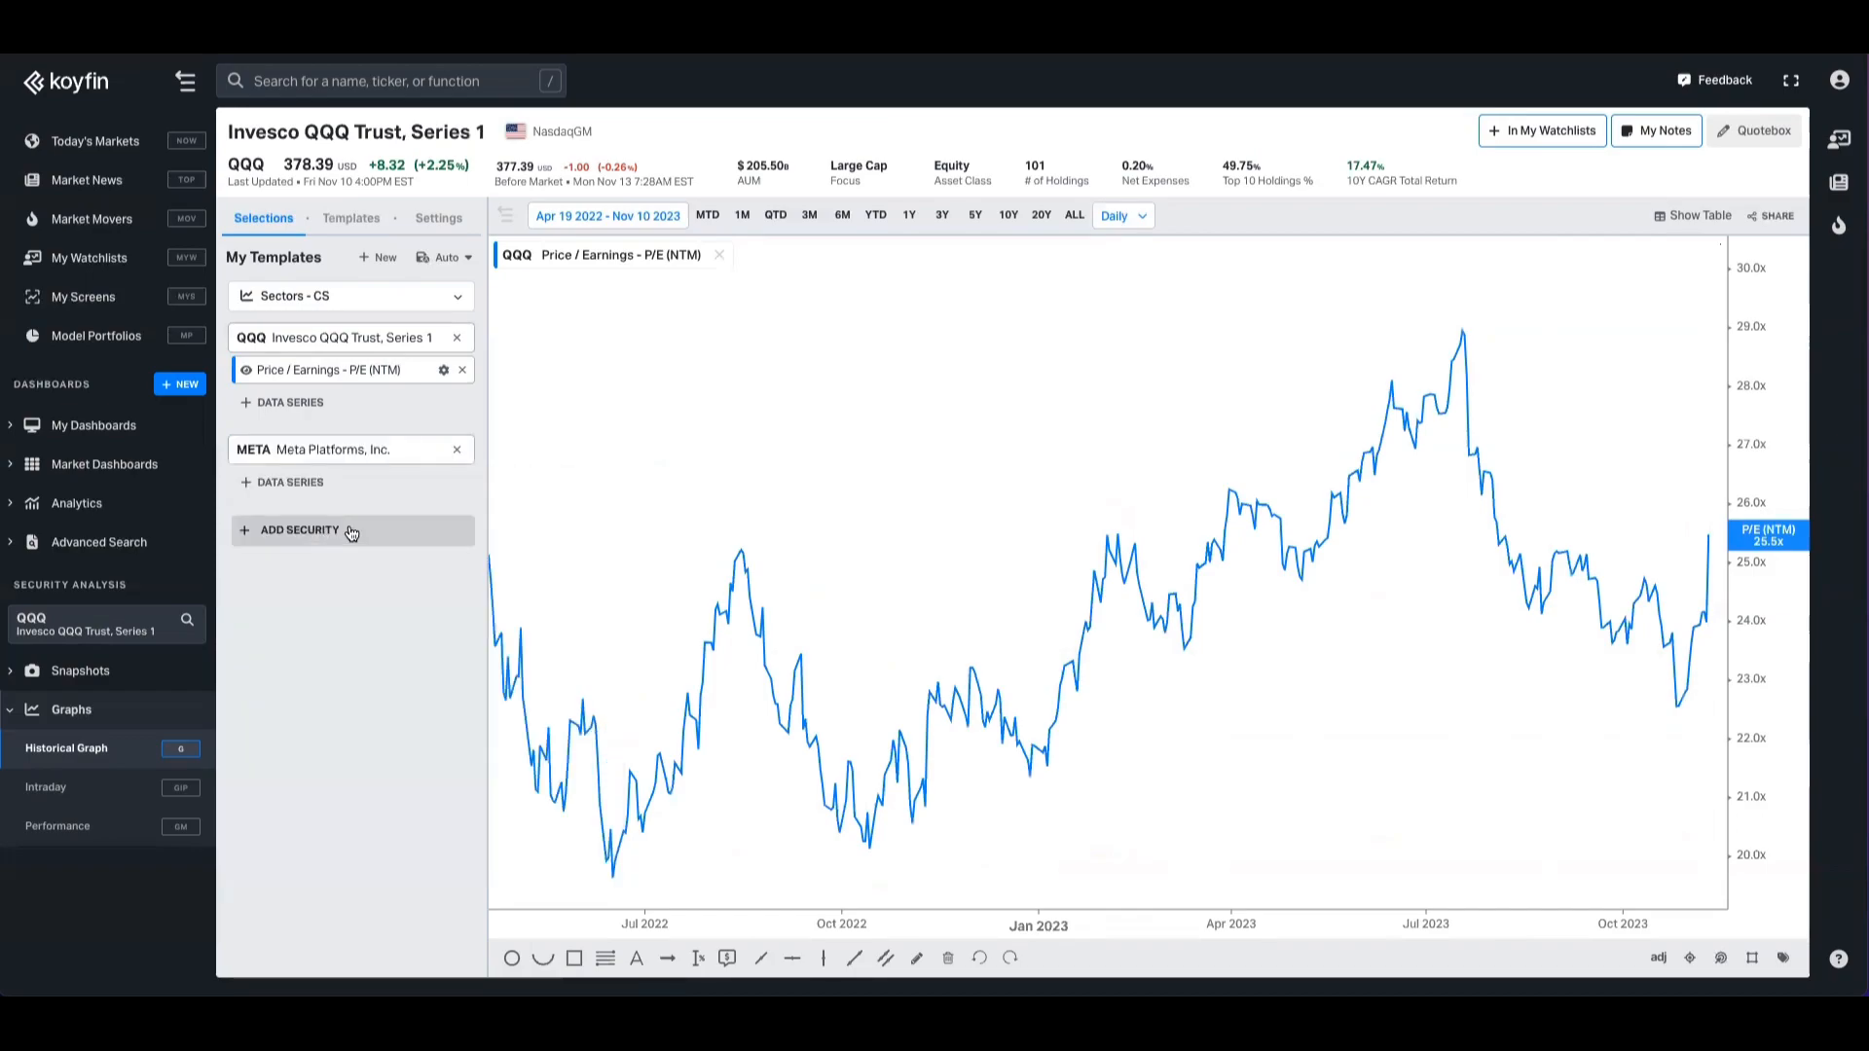
{"action": "left_click", "coordinate": [288, 481]}
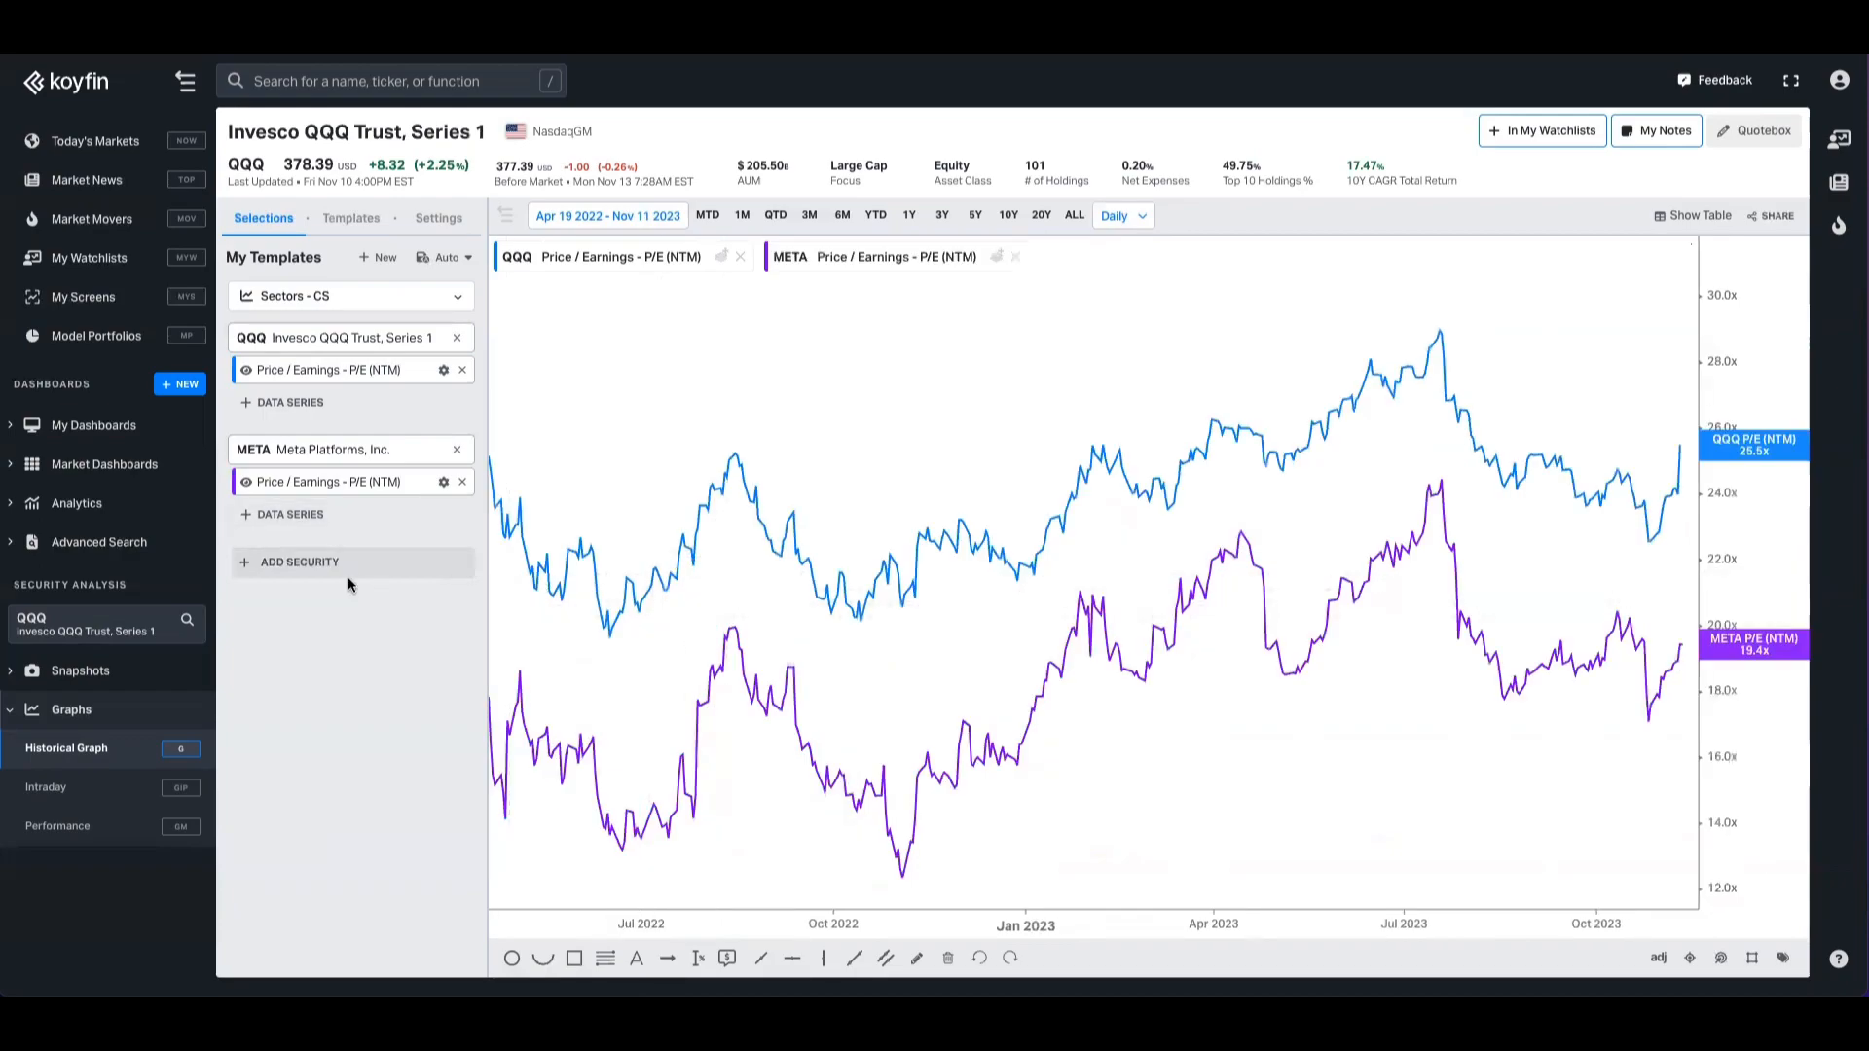
- Add Alphabet (GOOGL) as a third security with its forward P/E on the chart
{"action": "left_click", "coordinate": [300, 561]}
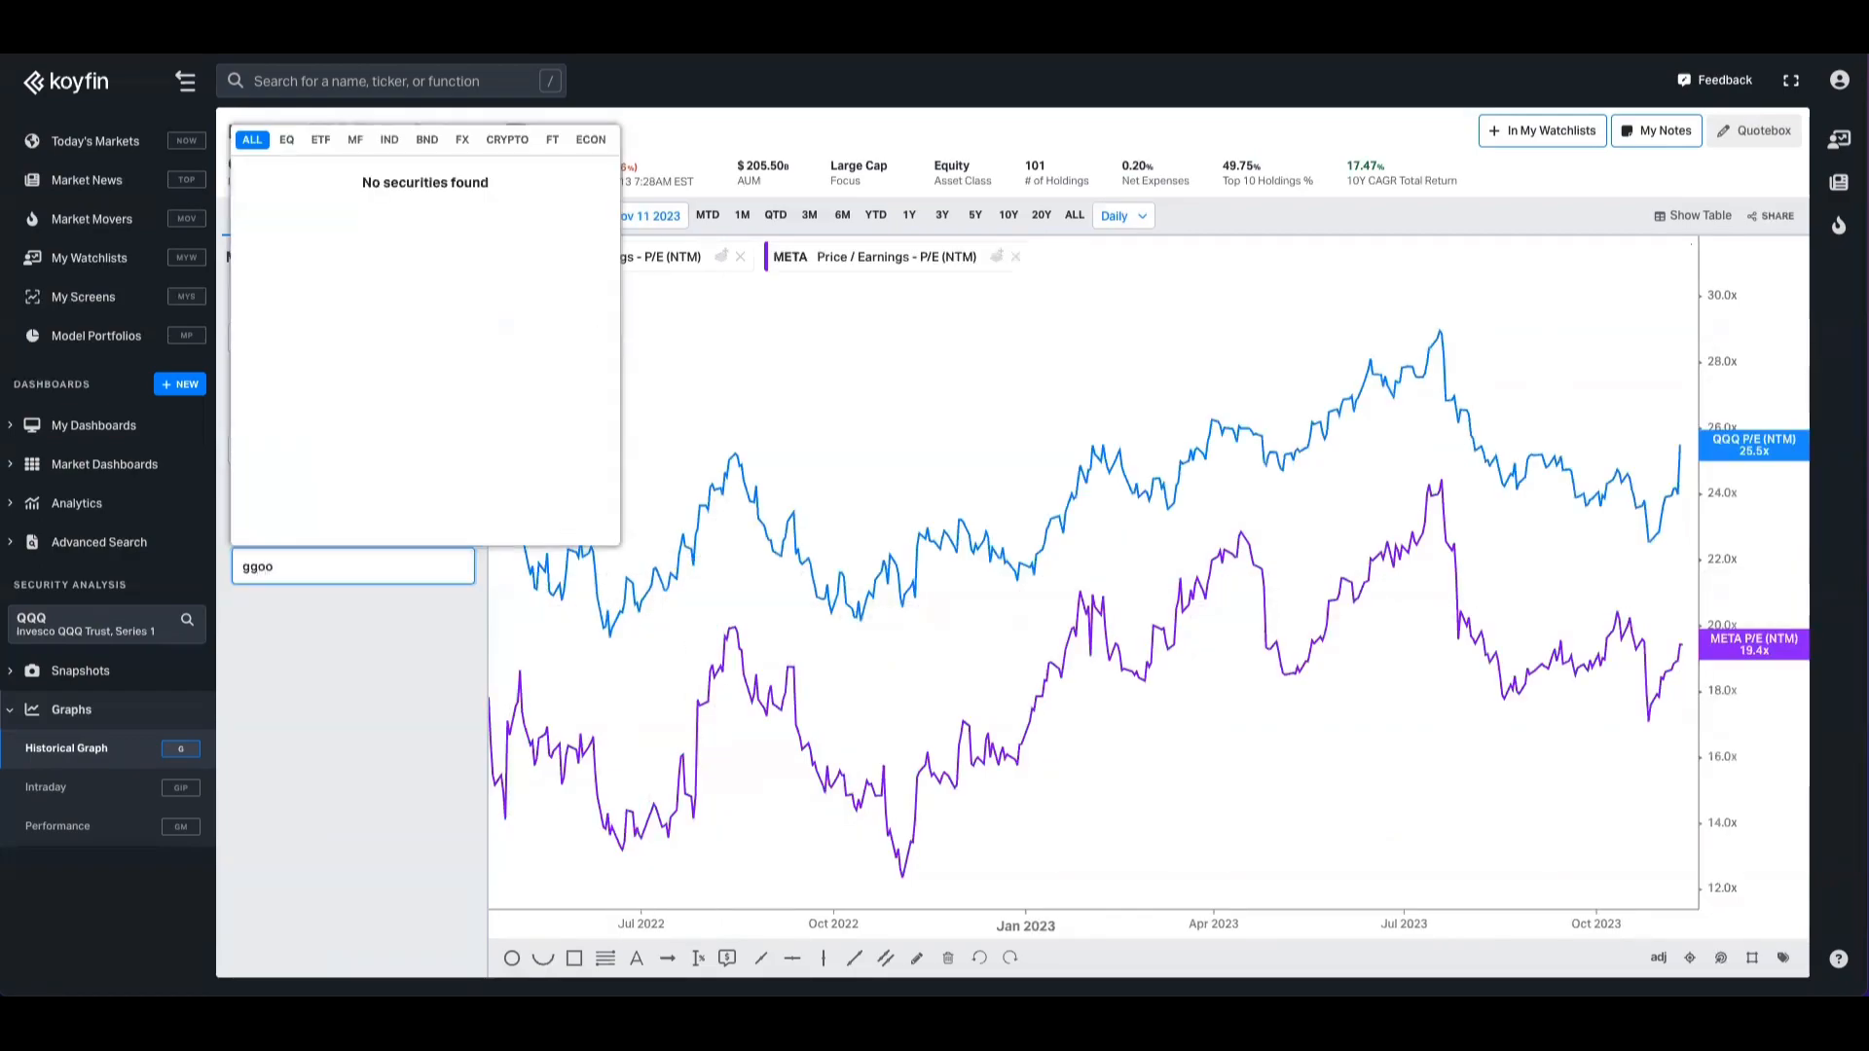
{"action": "type", "text": "googl"}
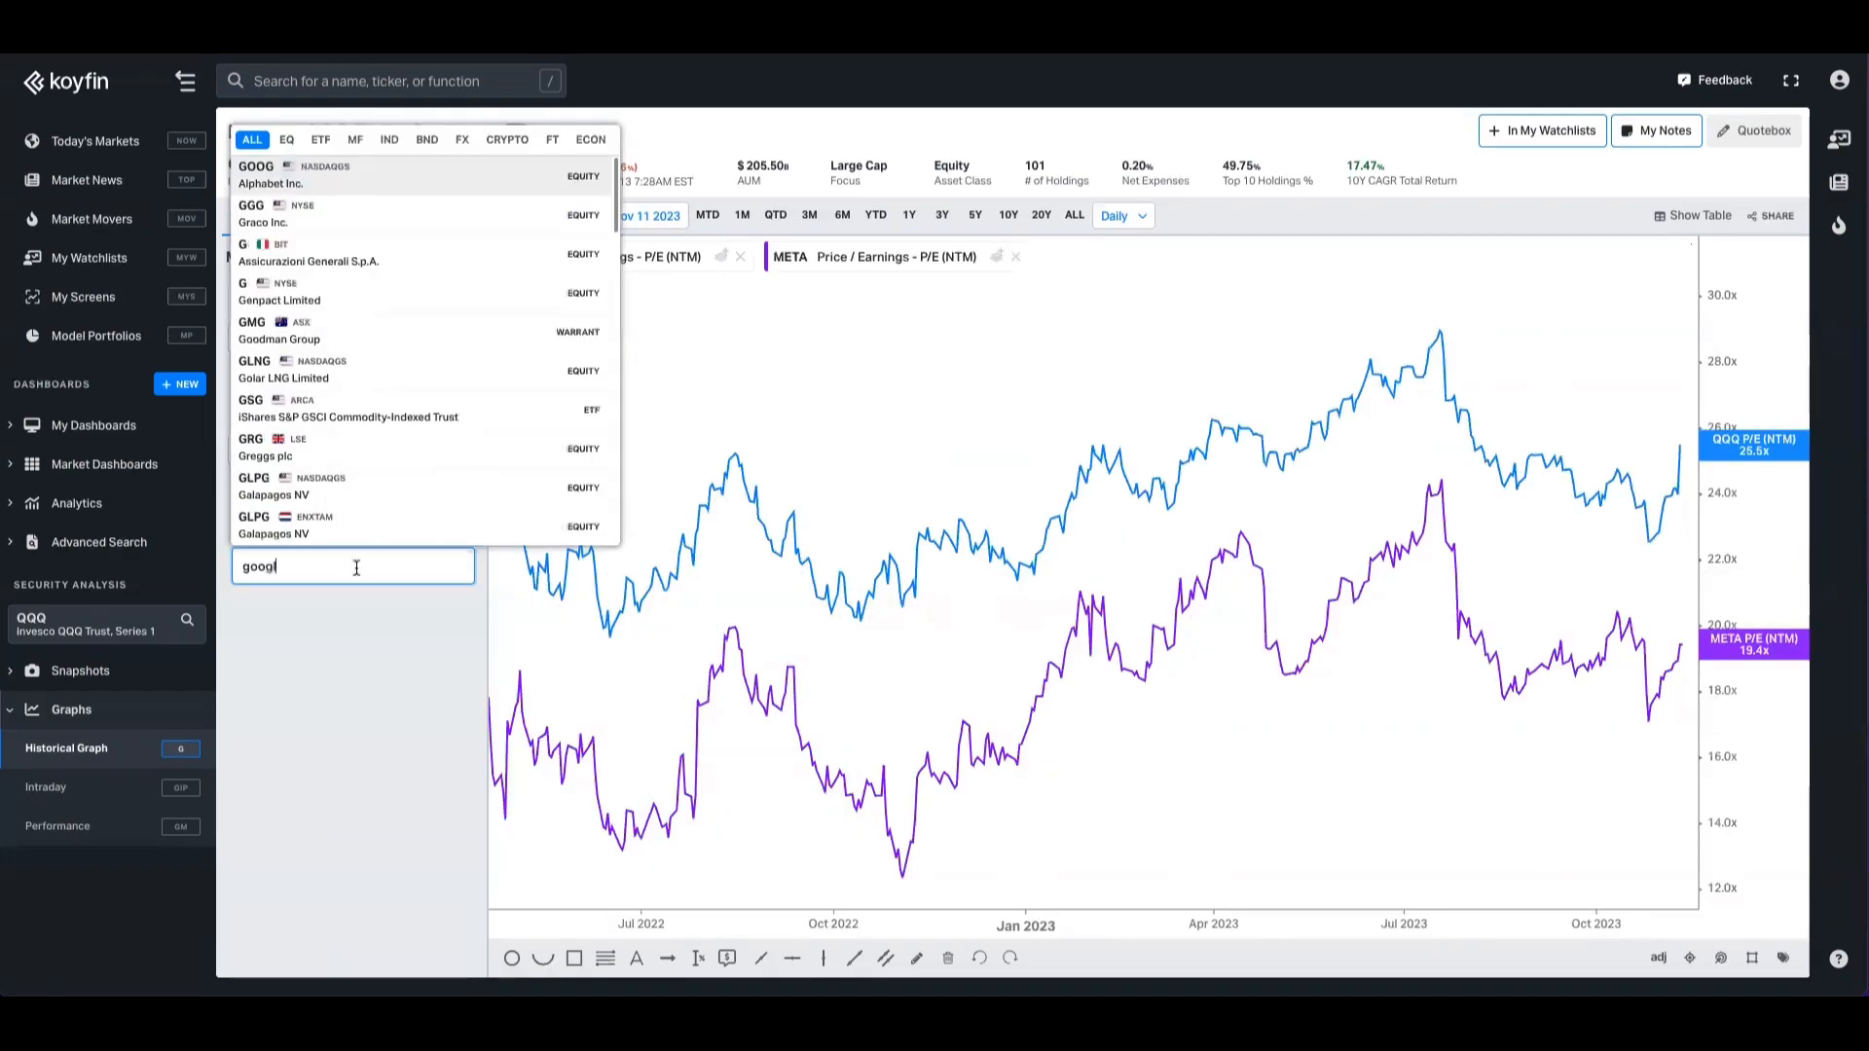
{"action": "left_click", "coordinate": [271, 175]}
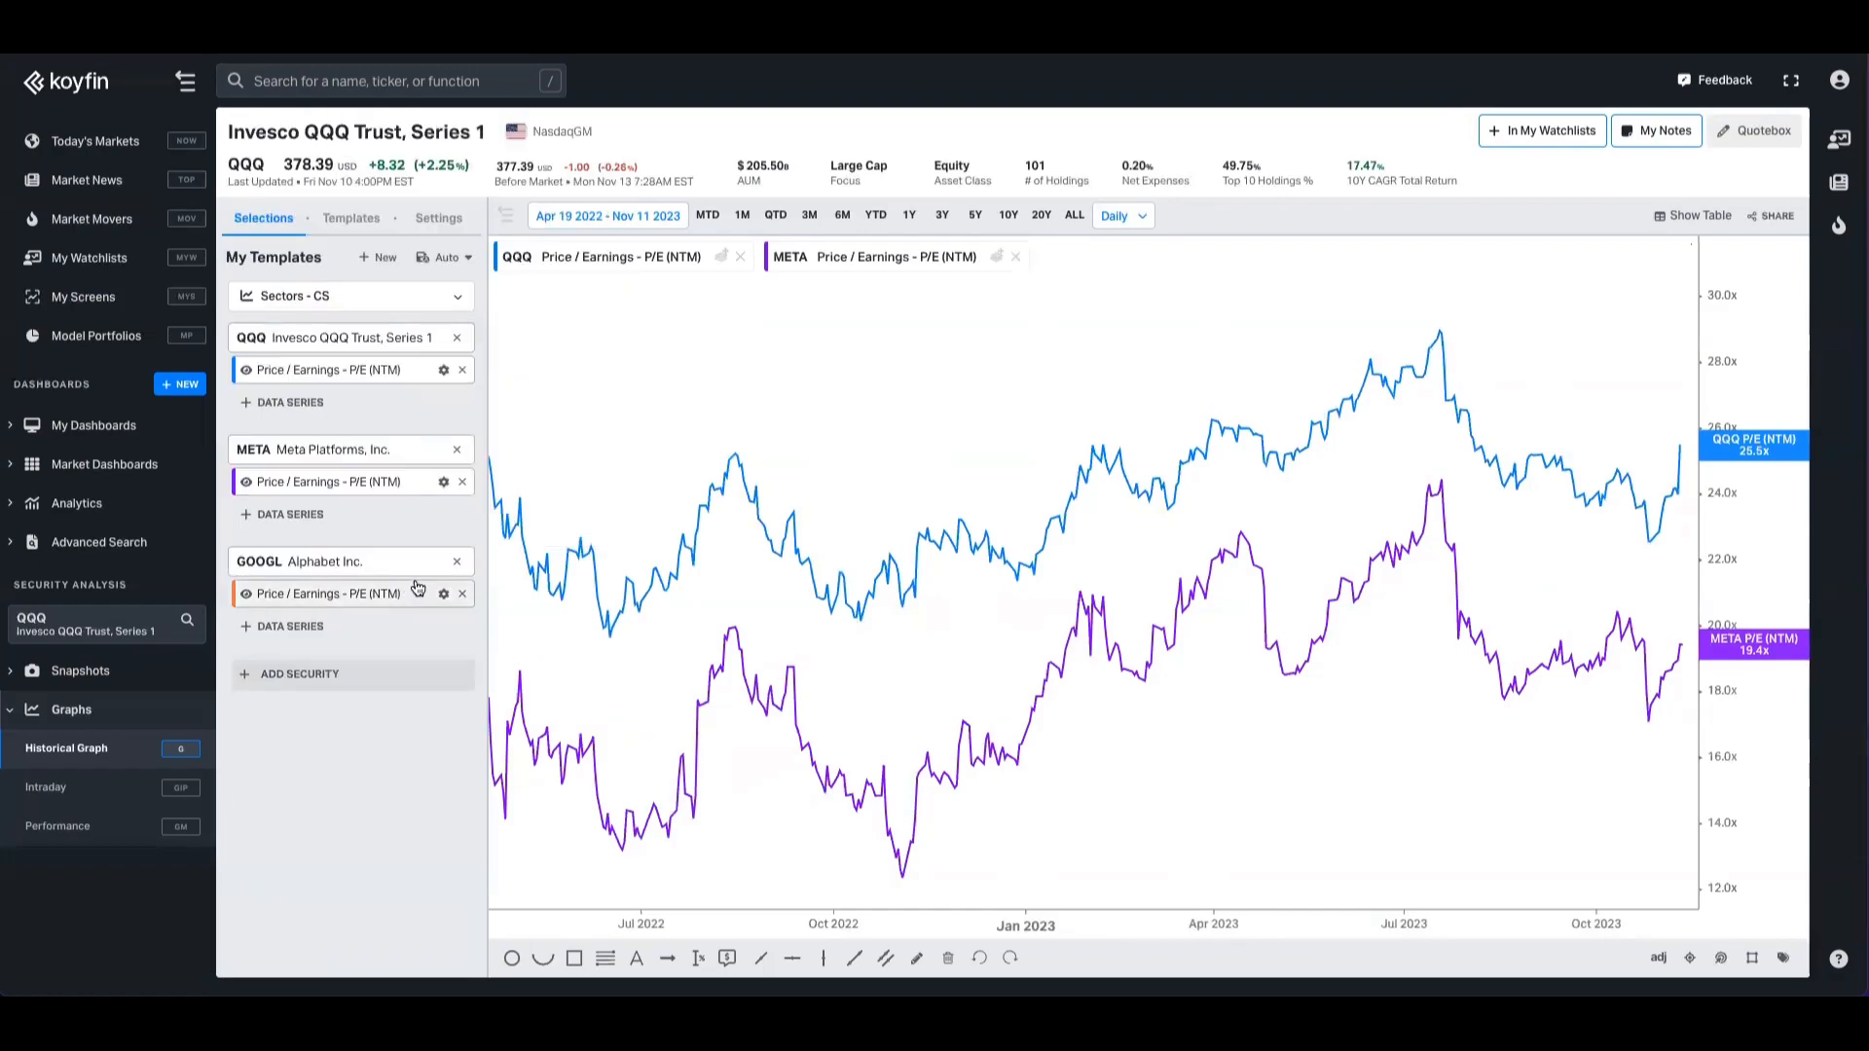
{"action": "left_click", "coordinate": [245, 594]}
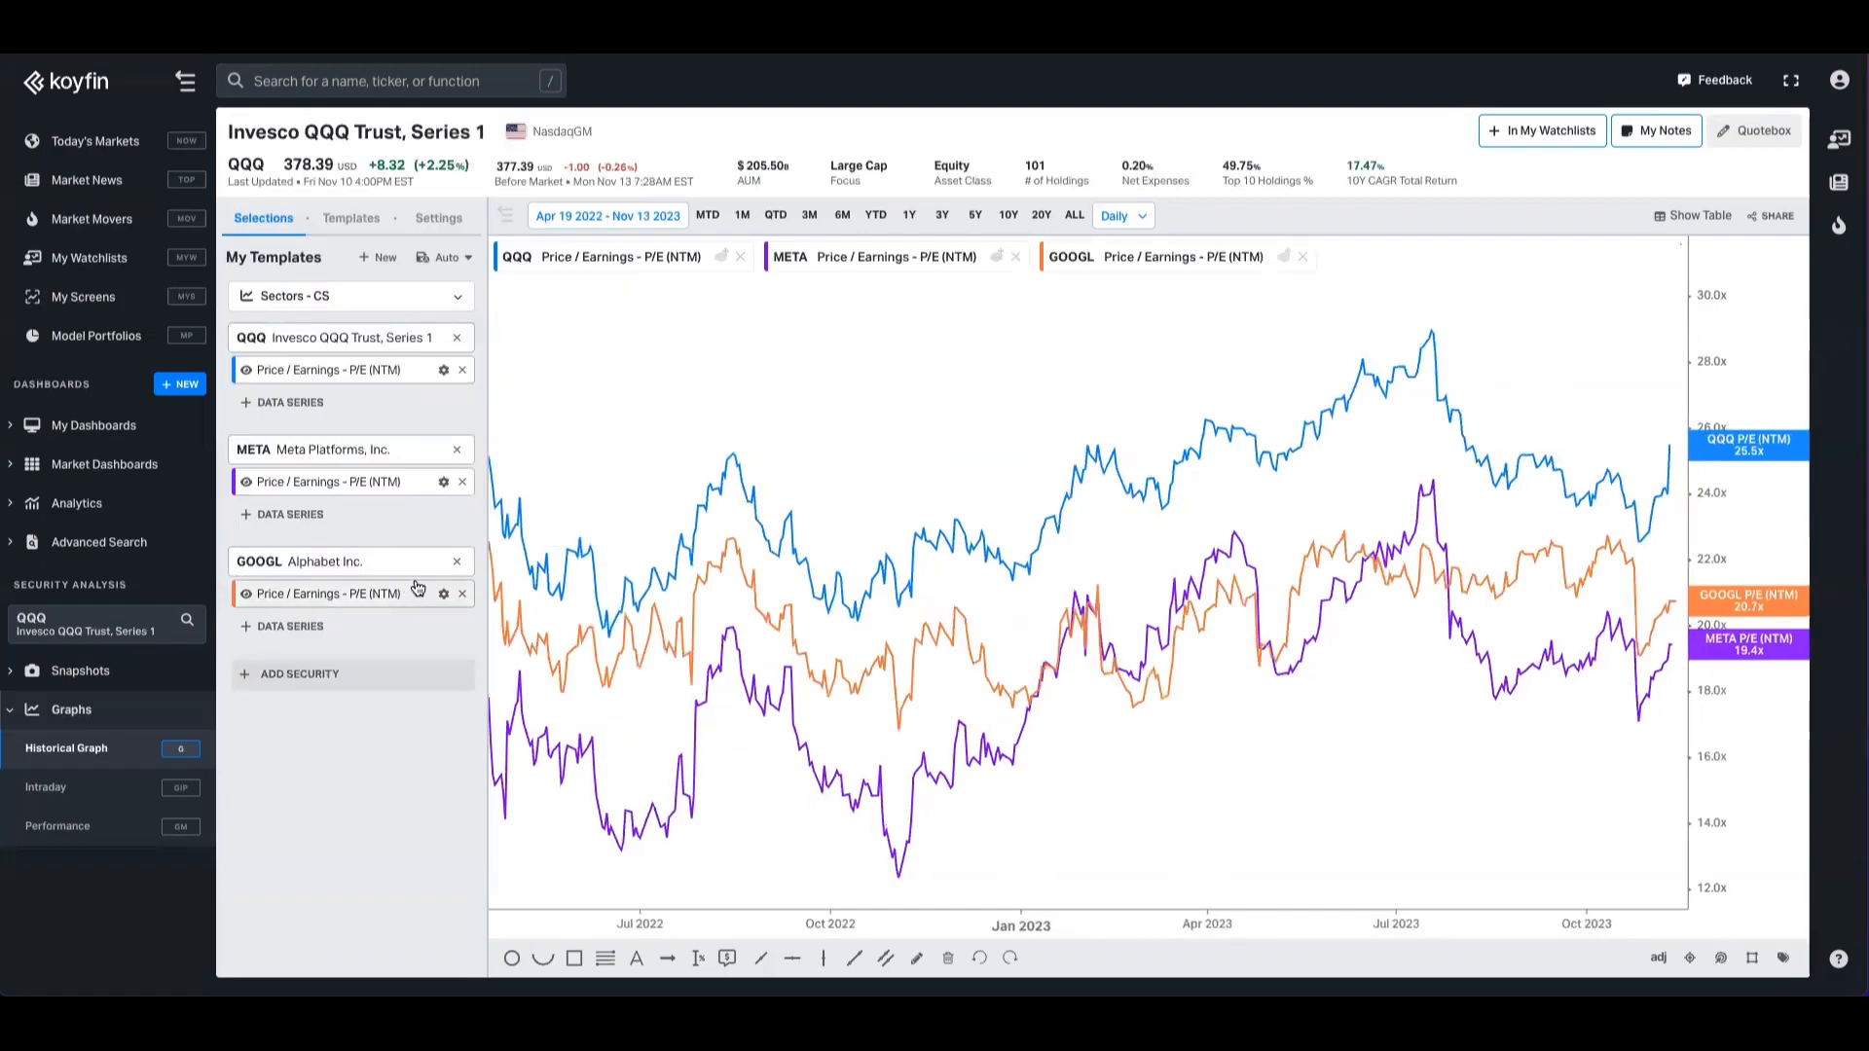
{"action": "left_click", "coordinate": [300, 674]}
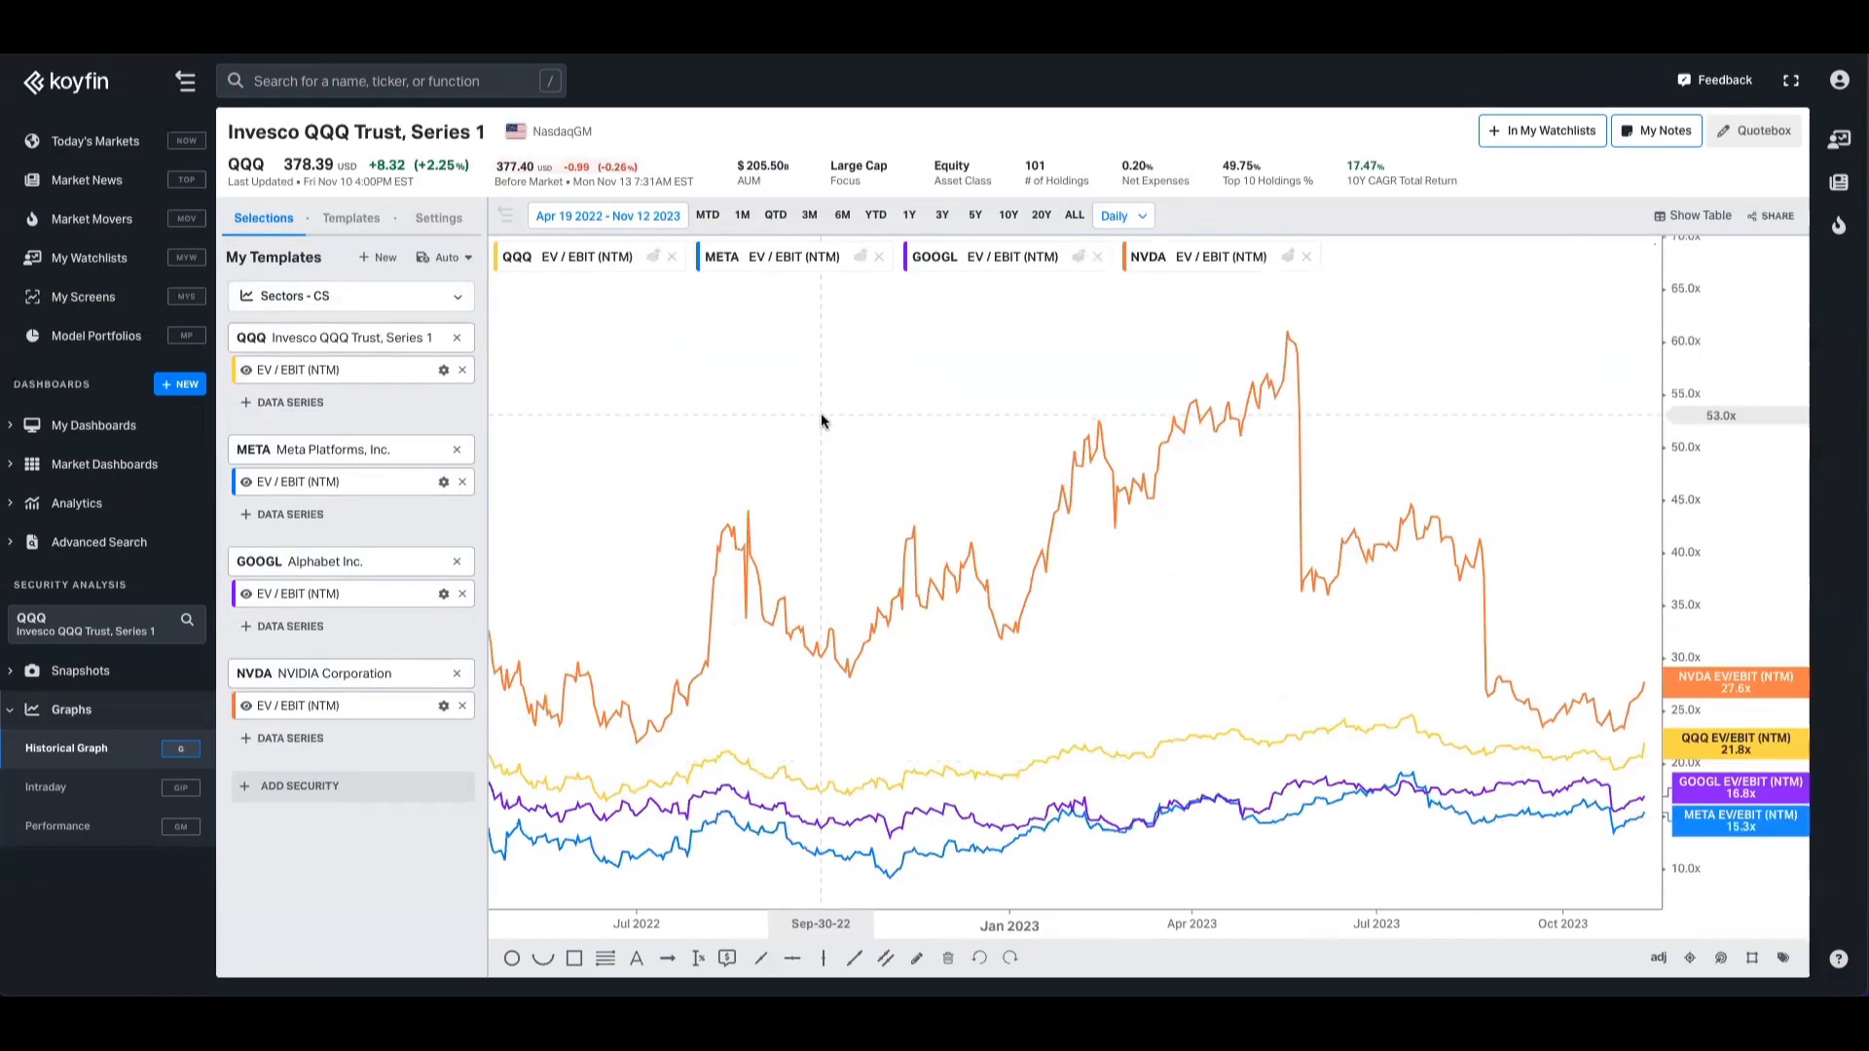
{"action": "mouse_move", "coordinate": [930, 413]}
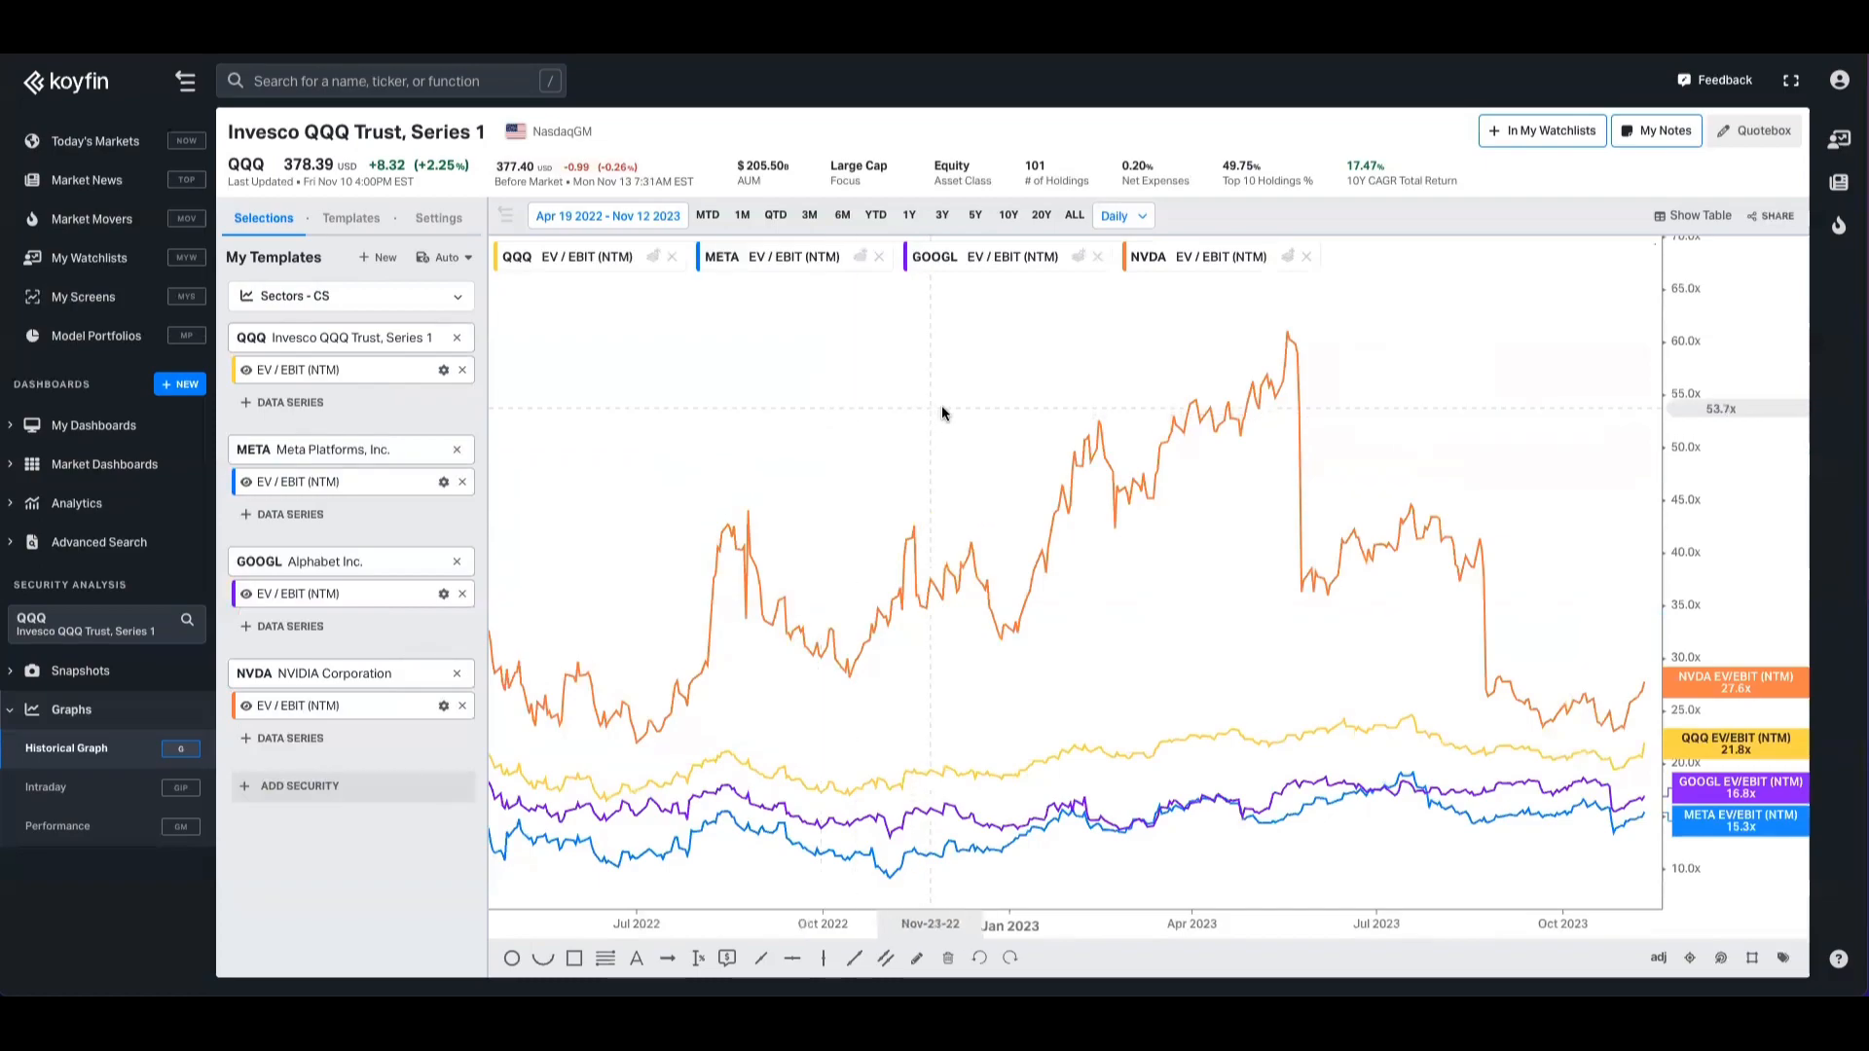
{"action": "mouse_move", "coordinate": [393, 455]}
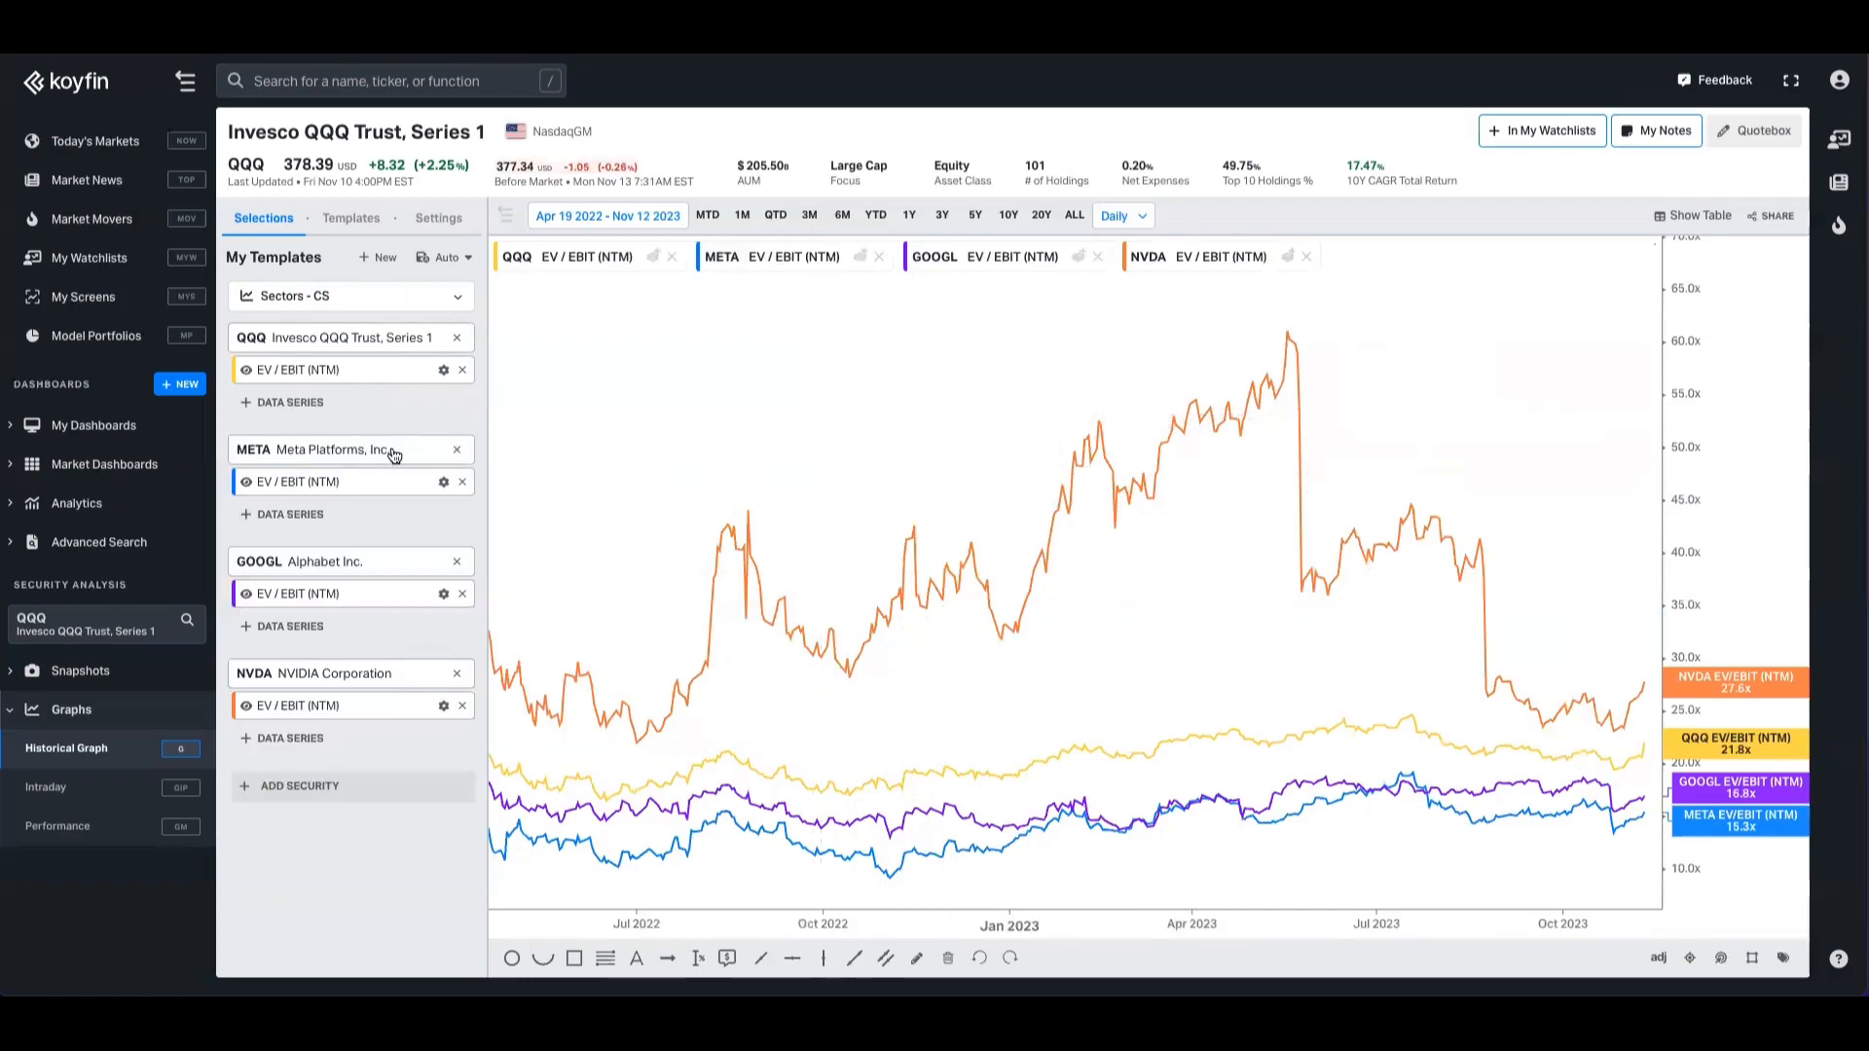
{"action": "mouse_move", "coordinate": [1378, 660]}
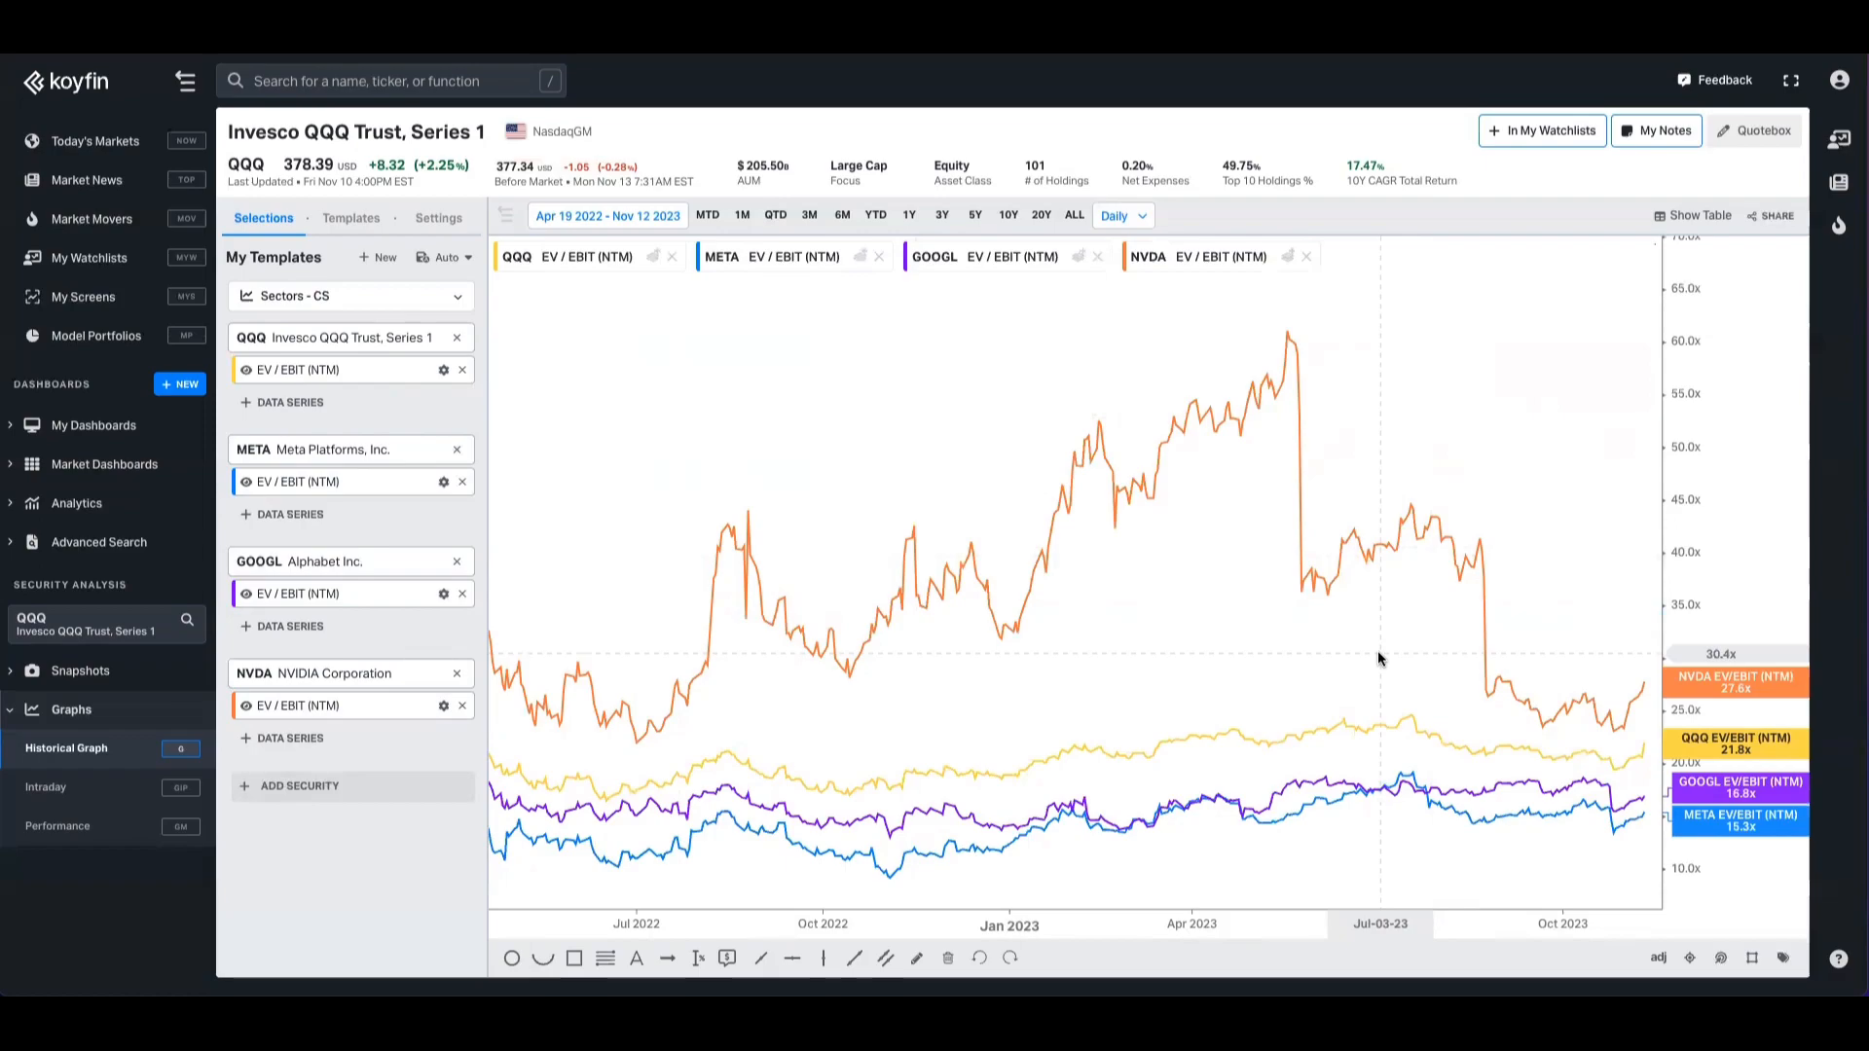
{"action": "mouse_move", "coordinate": [1774, 851]}
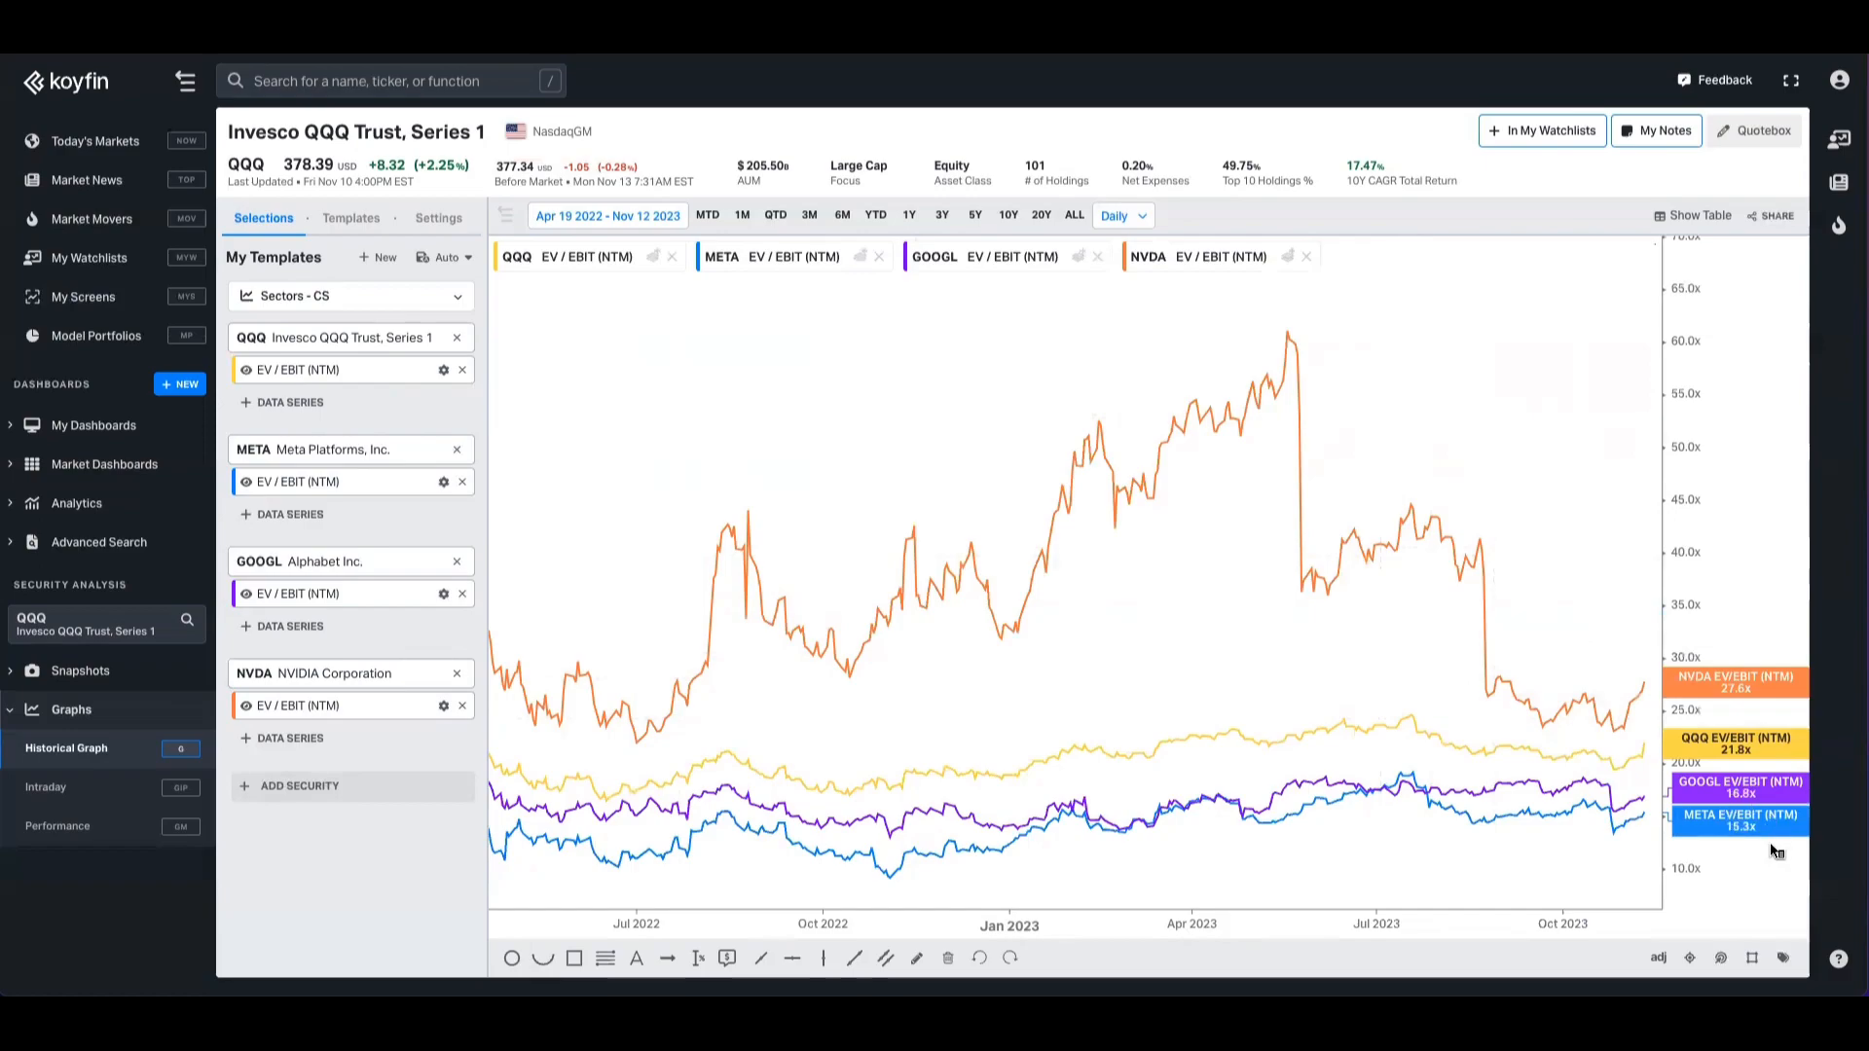
{"action": "mouse_move", "coordinate": [1768, 728]}
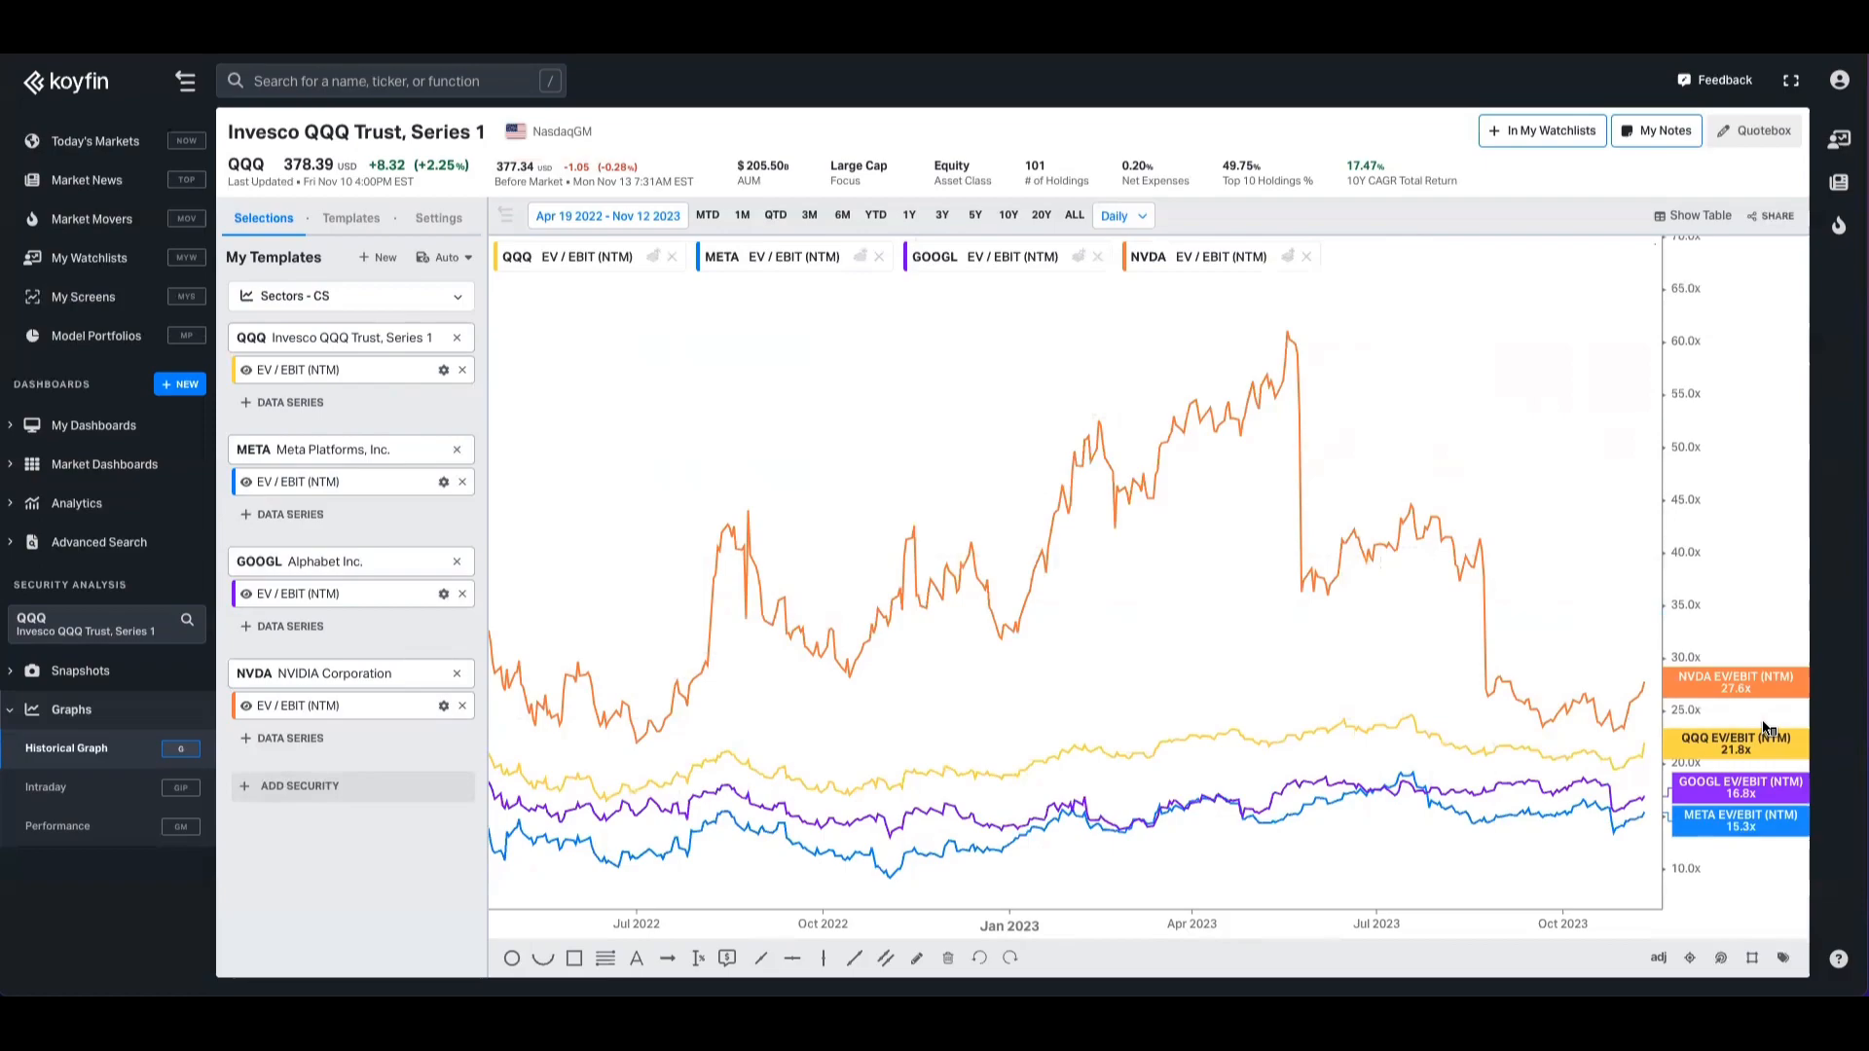
{"action": "mouse_move", "coordinate": [1735, 726]}
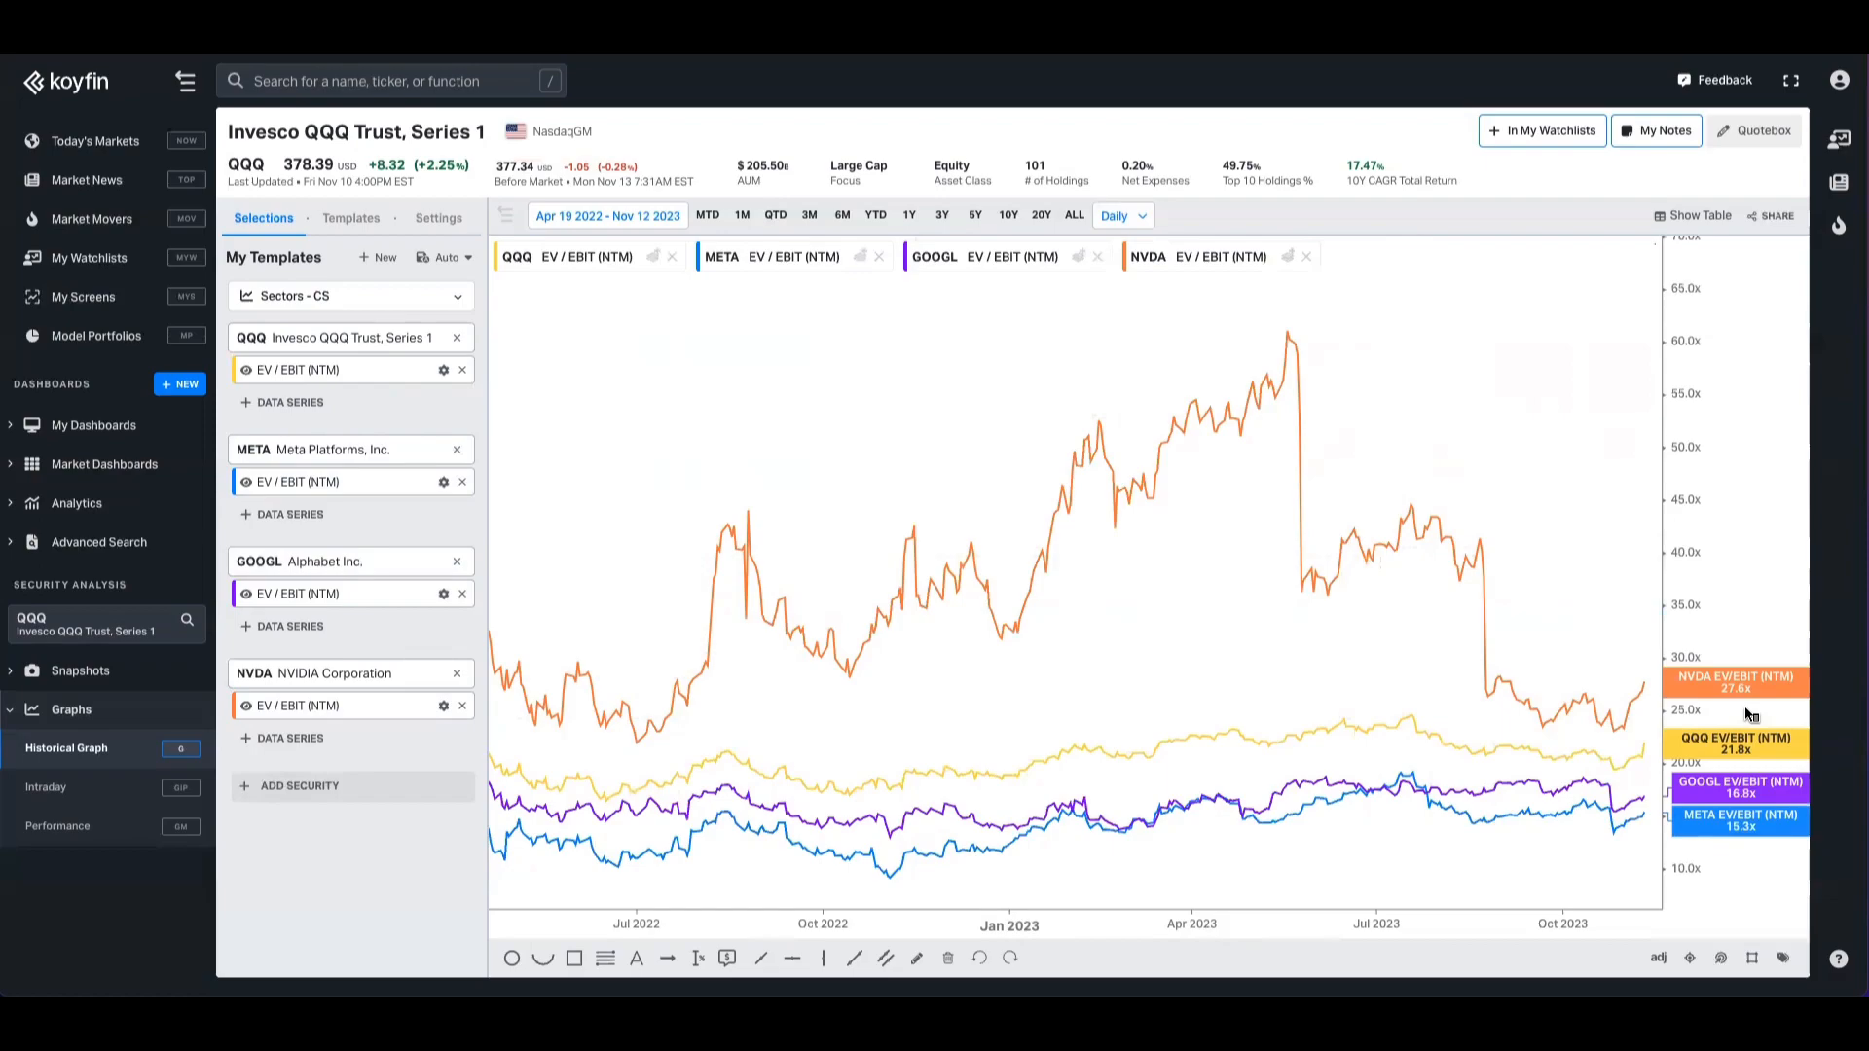
{"action": "mouse_move", "coordinate": [1655, 442]}
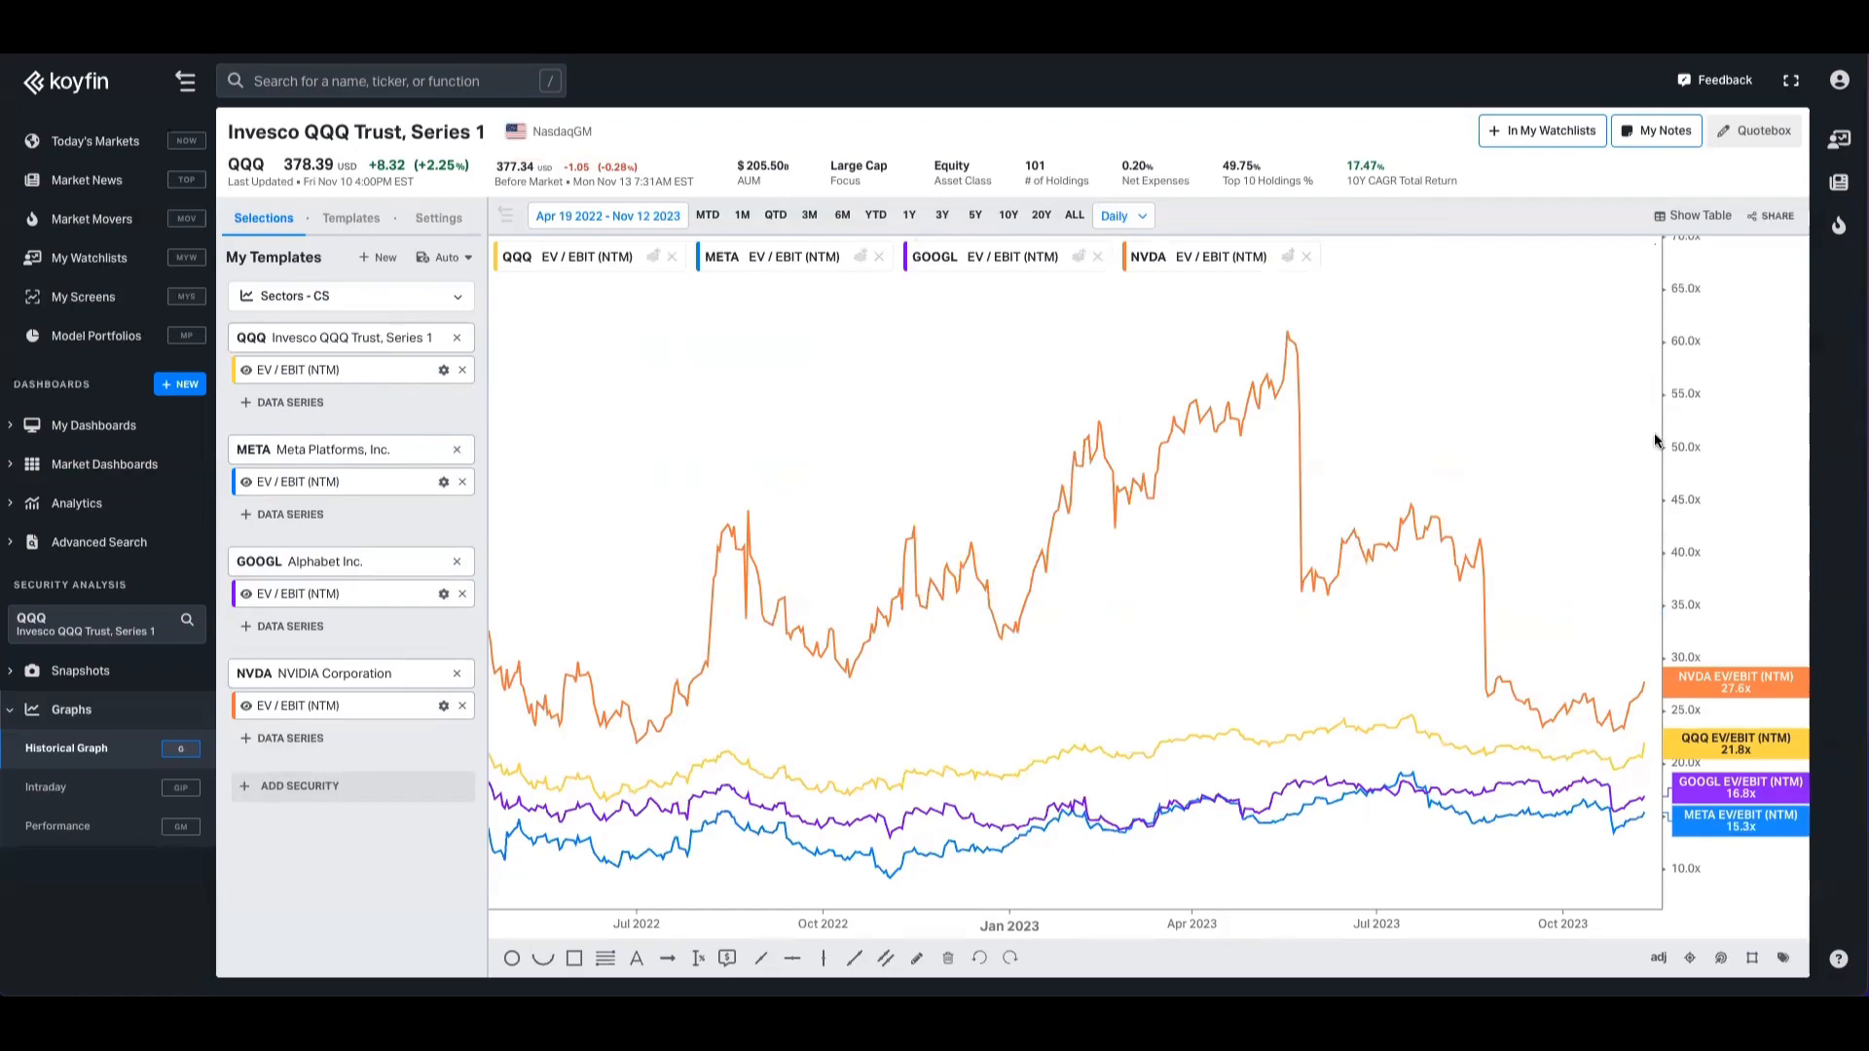